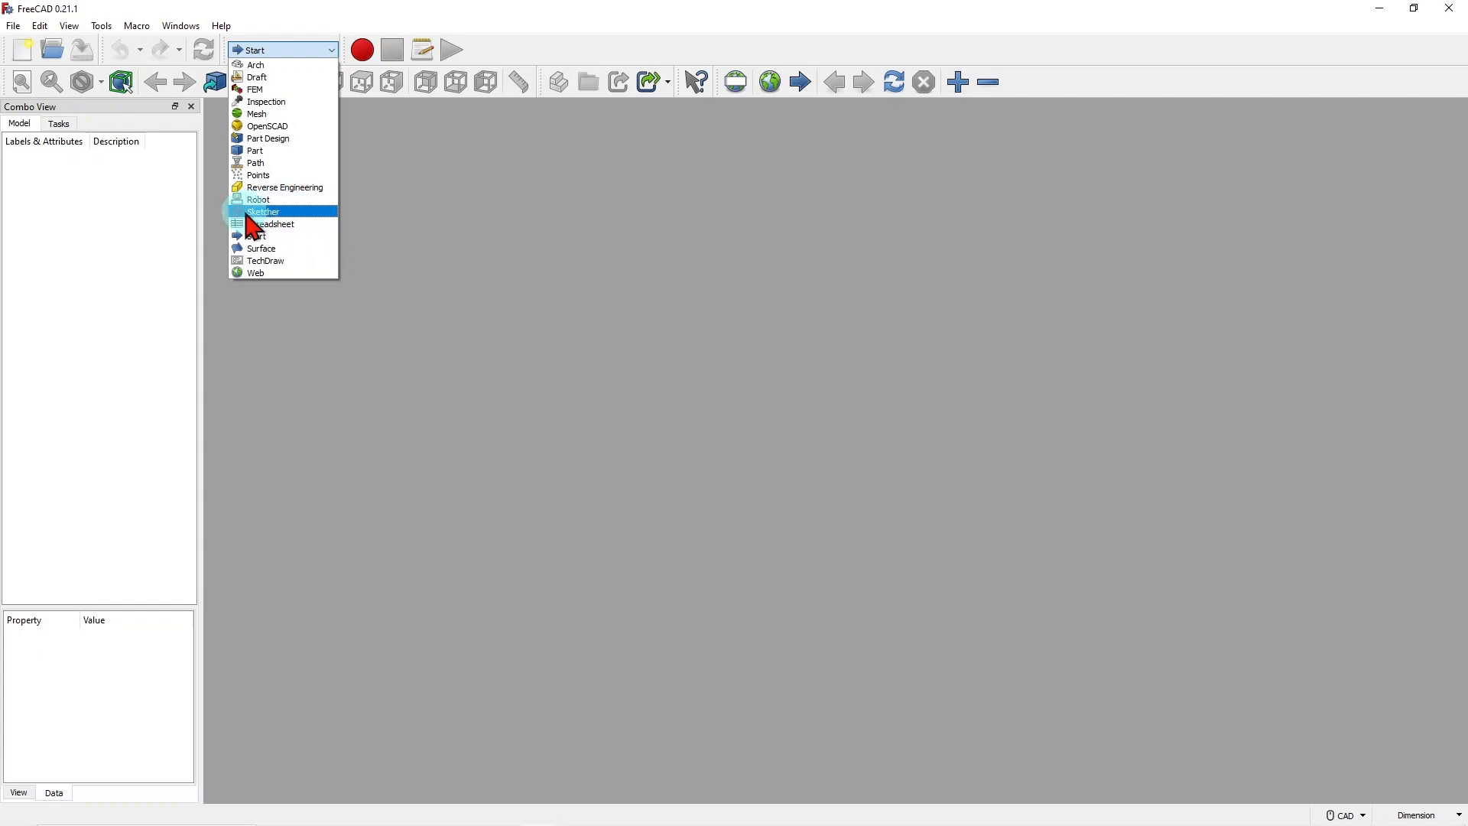
{"action": "mouse_move", "coordinate": [309, 101]}
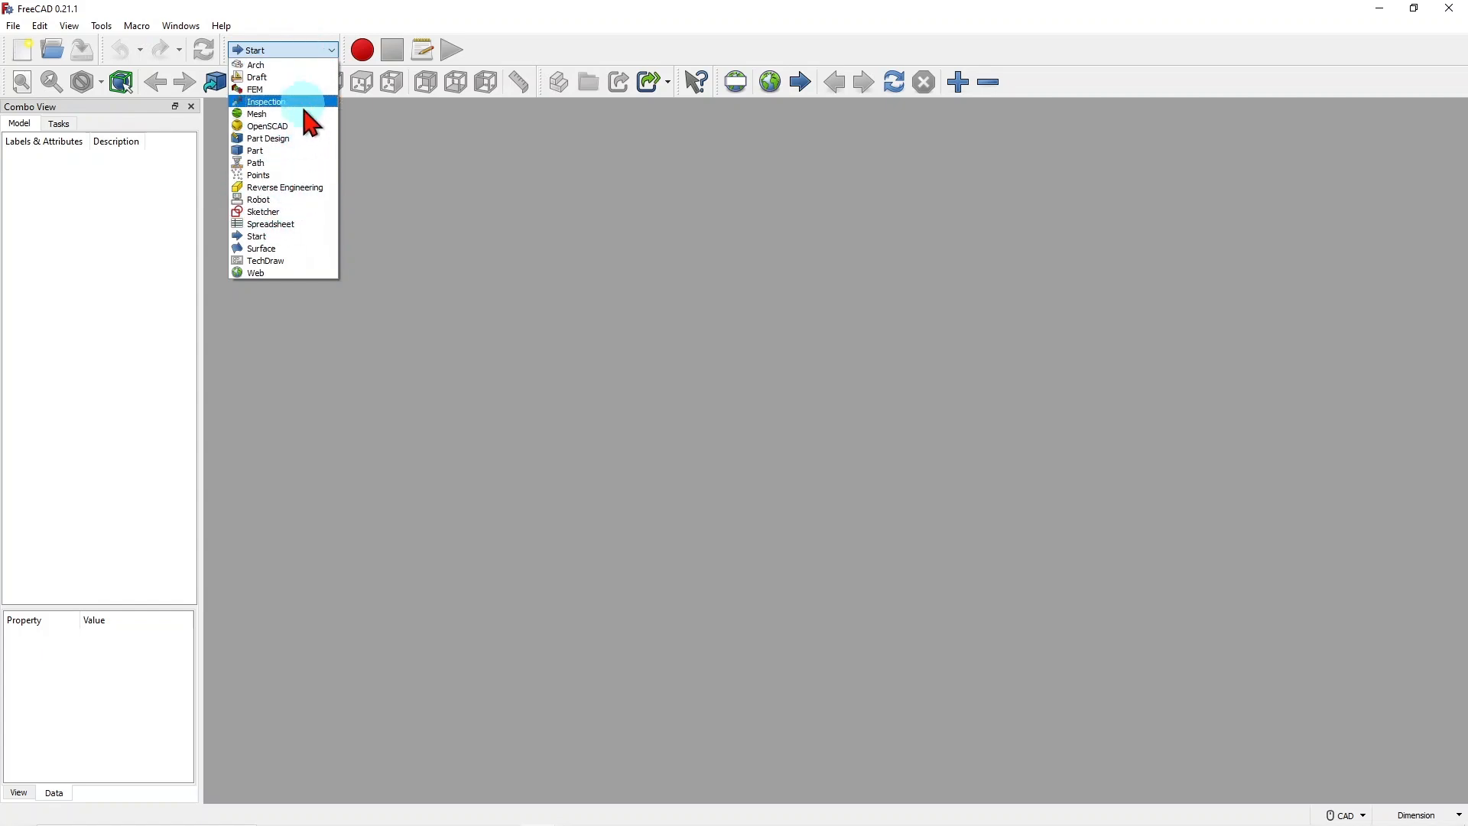
Activate the Part Design workbench from the workbench dropdown.
{"action": "left_click", "coordinate": [265, 101]}
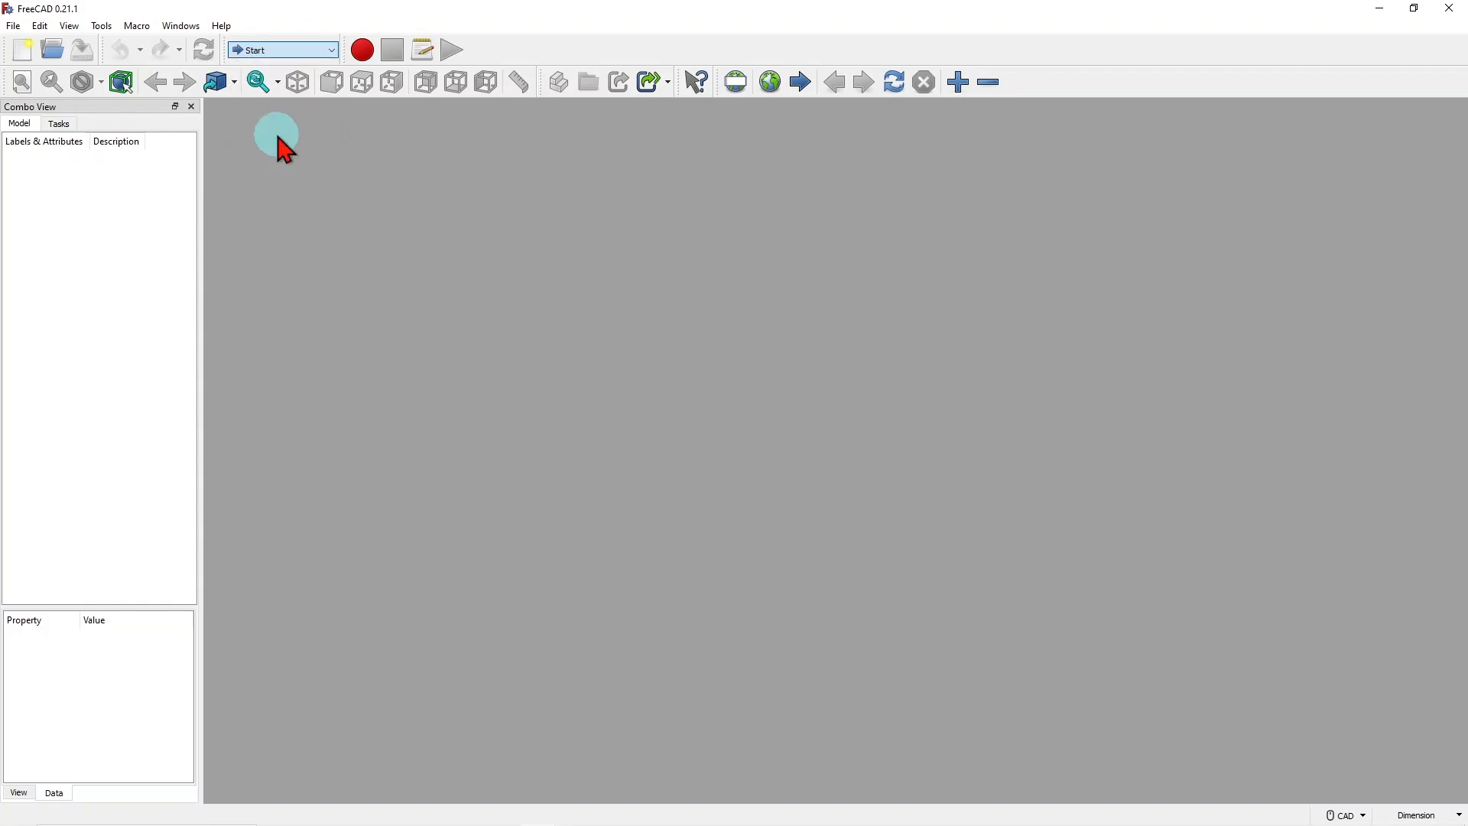
{"action": "left_click", "coordinate": [284, 49]}
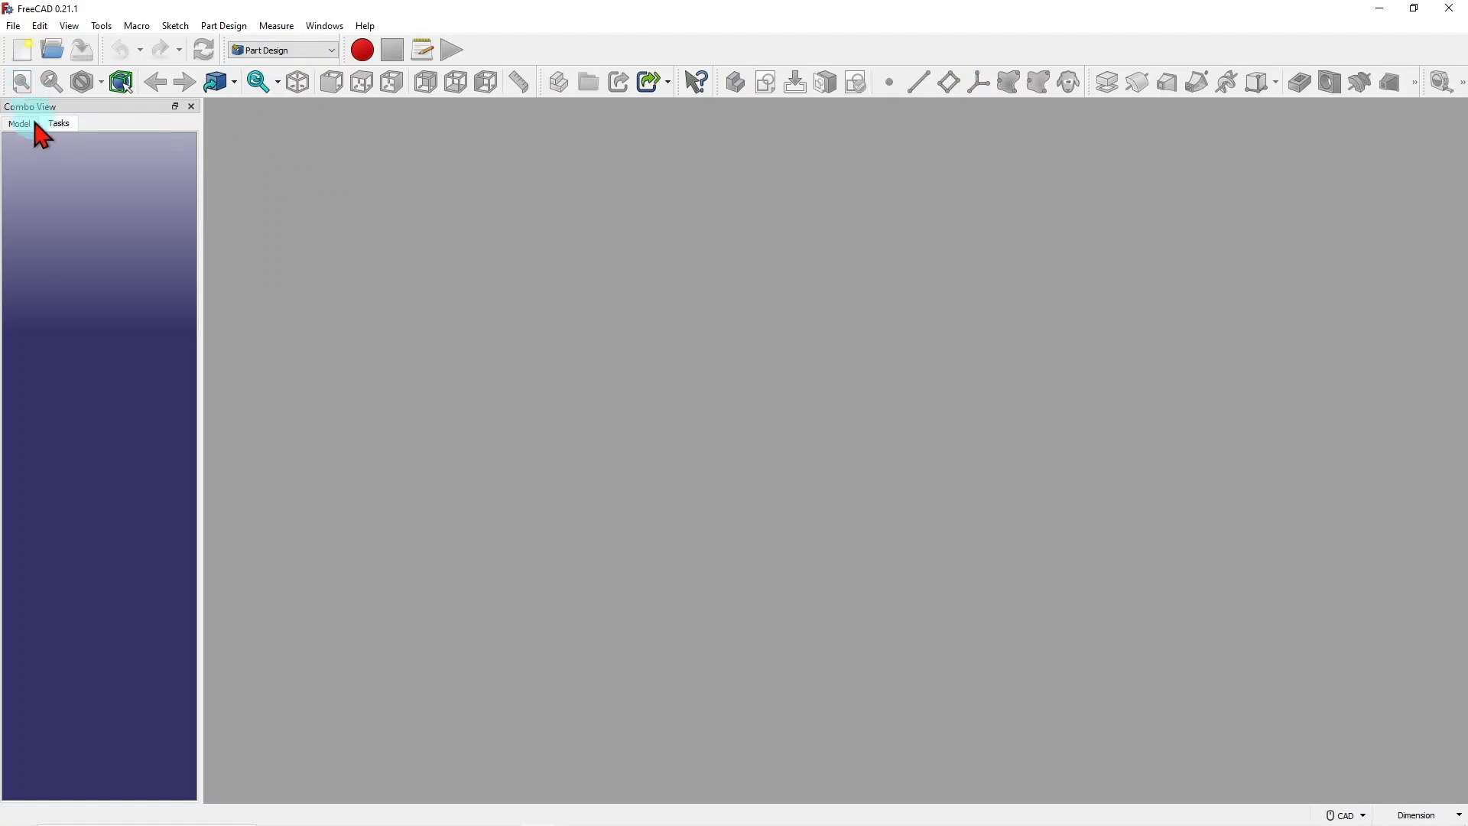
{"action": "left_click", "coordinate": [18, 122]}
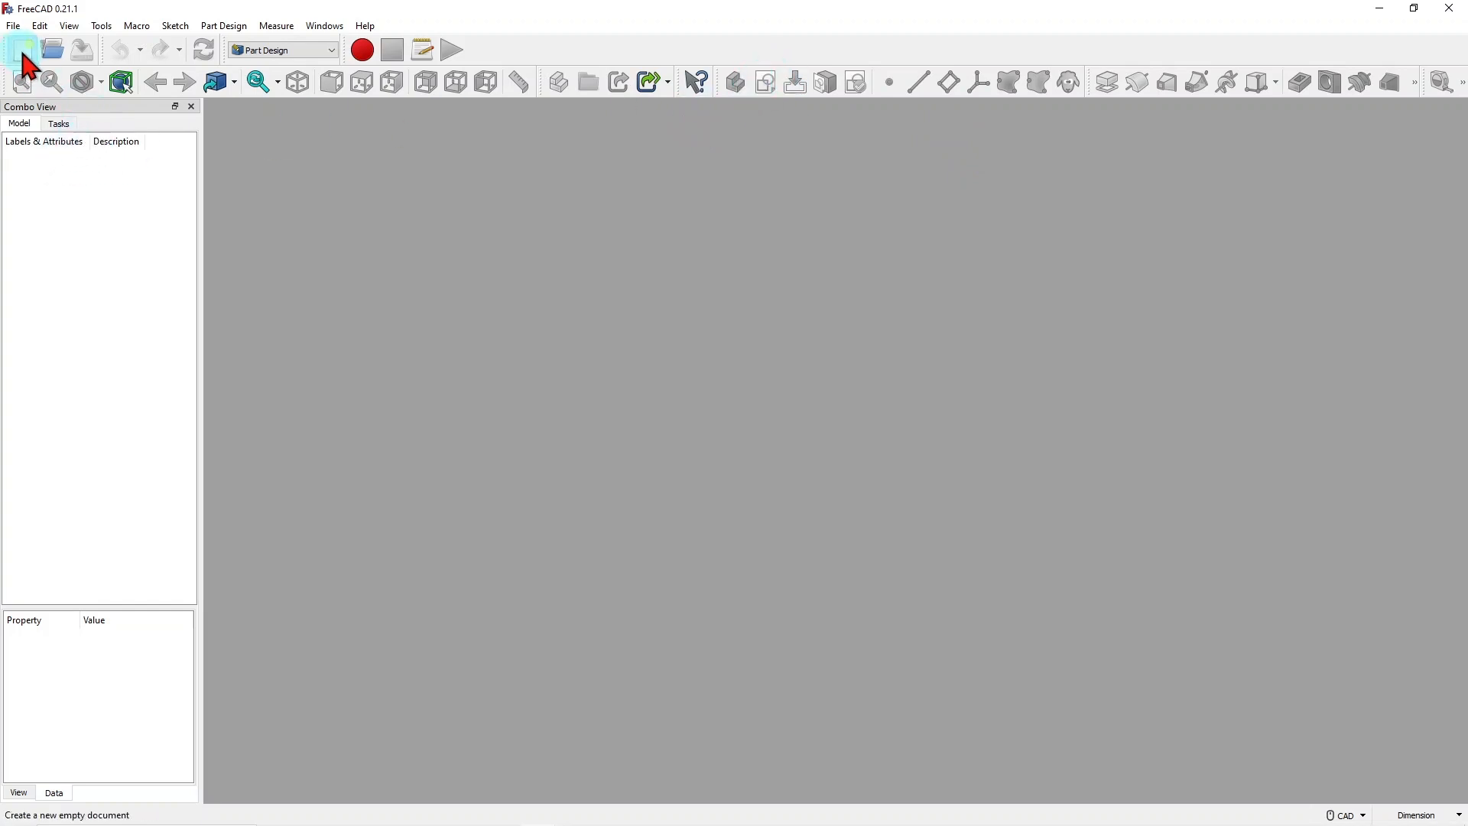
Create a new document and change its Label to 'Base Sketcher part'.
{"action": "left_click", "coordinate": [22, 49]}
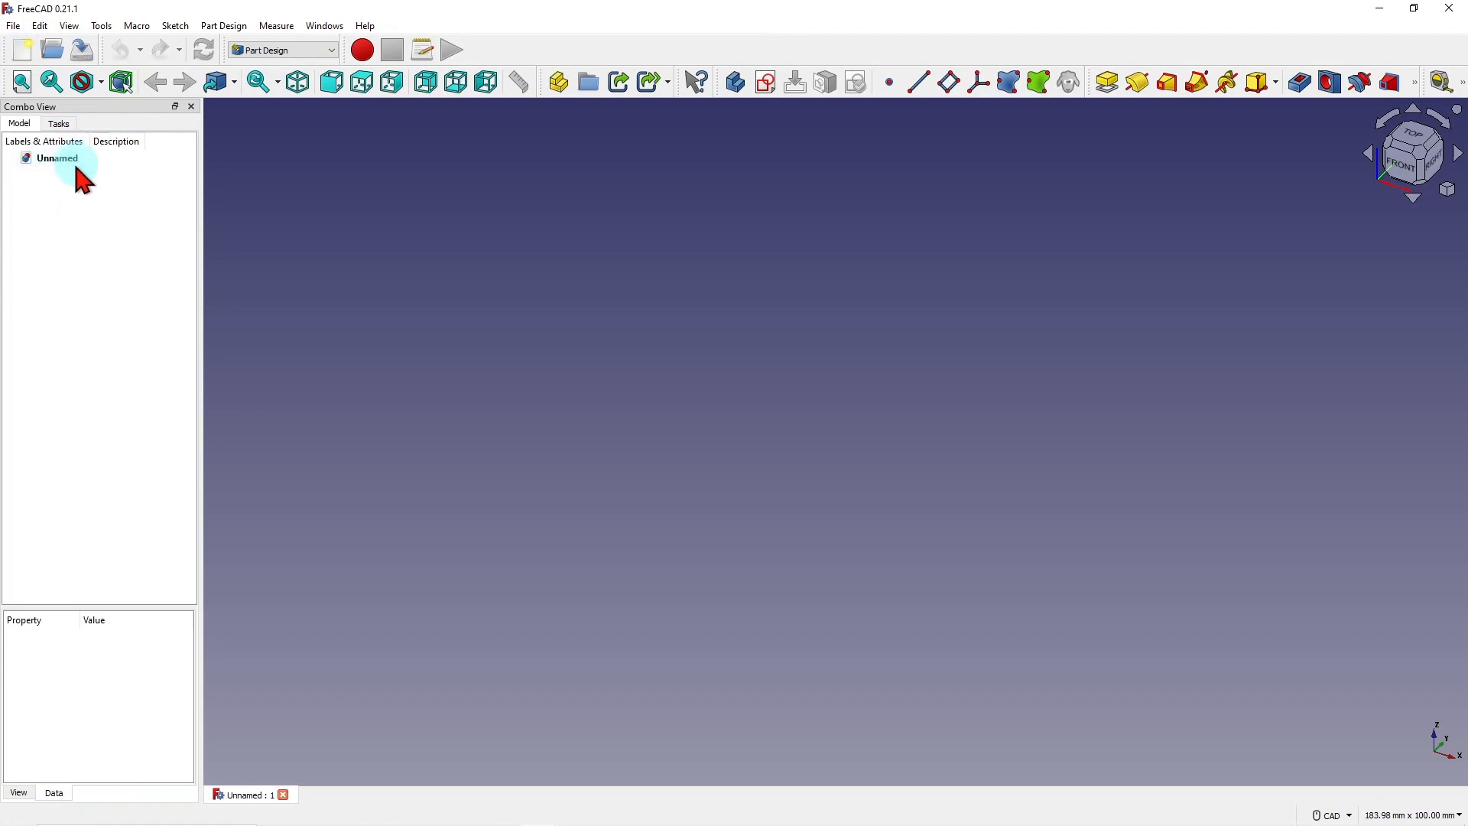
{"action": "left_click", "coordinate": [56, 158]}
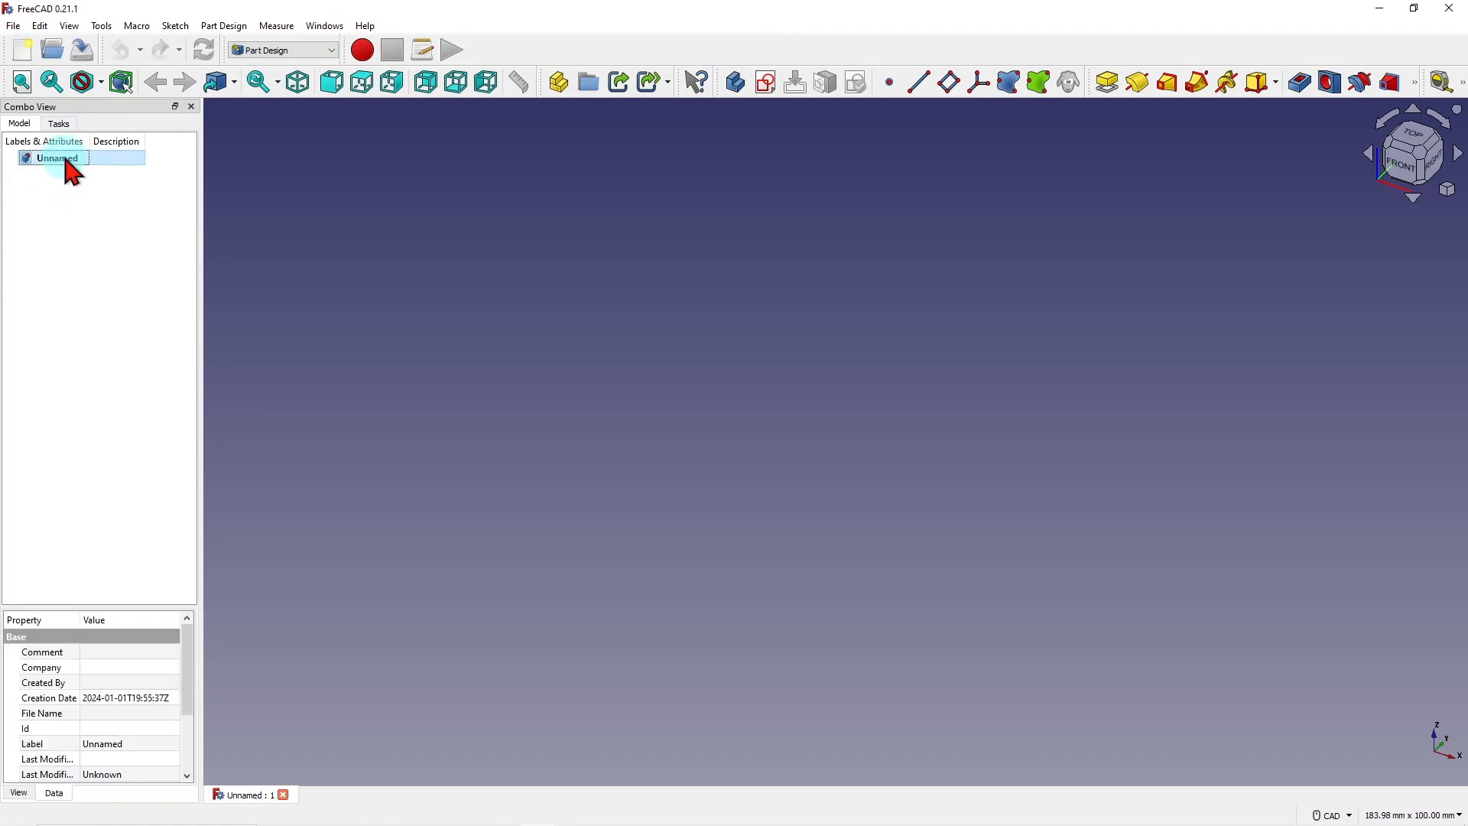
{"action": "double_click", "coordinate": [128, 743]}
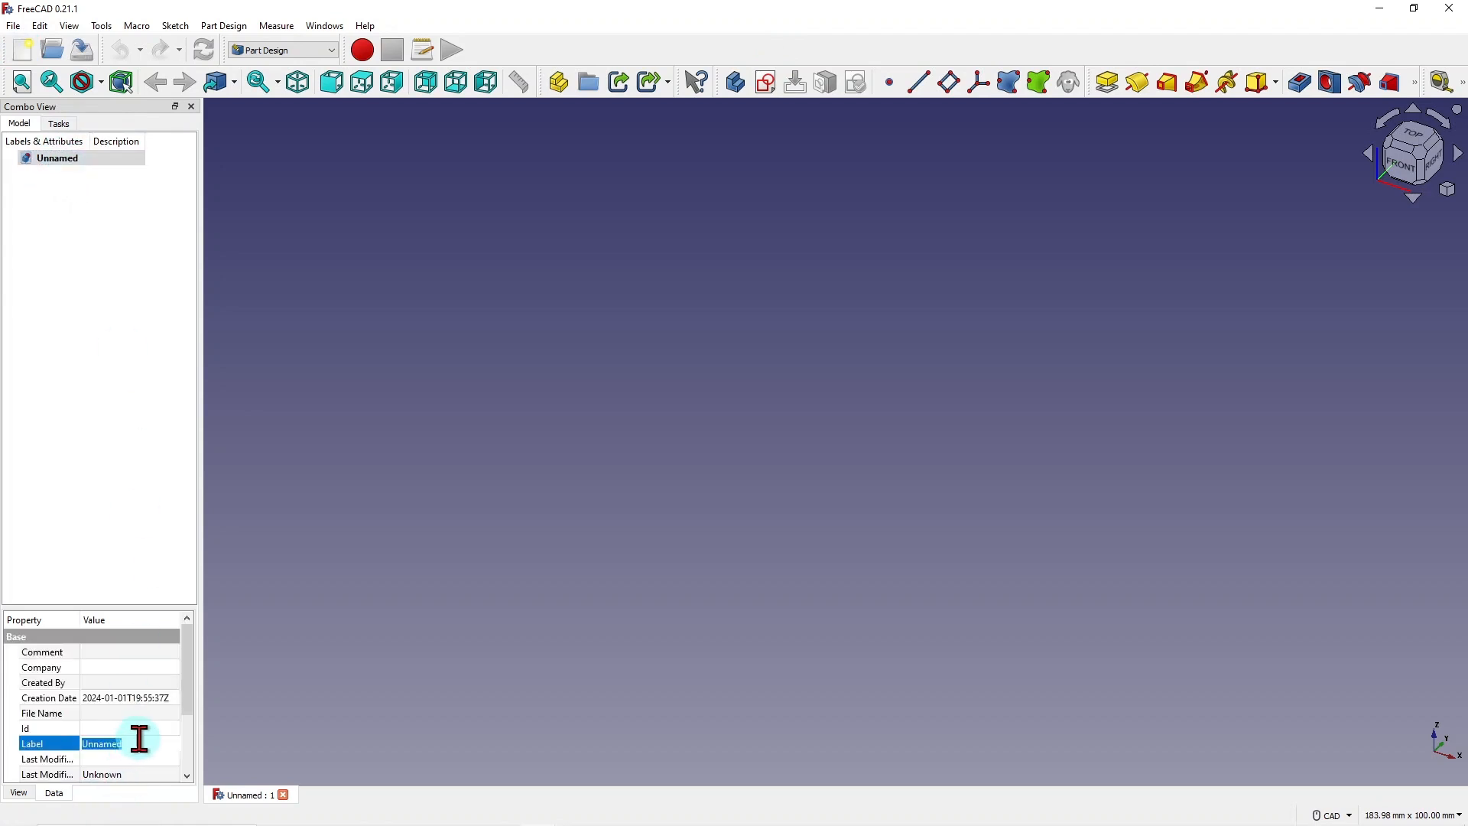
{"action": "type", "text": "Base Sket"}
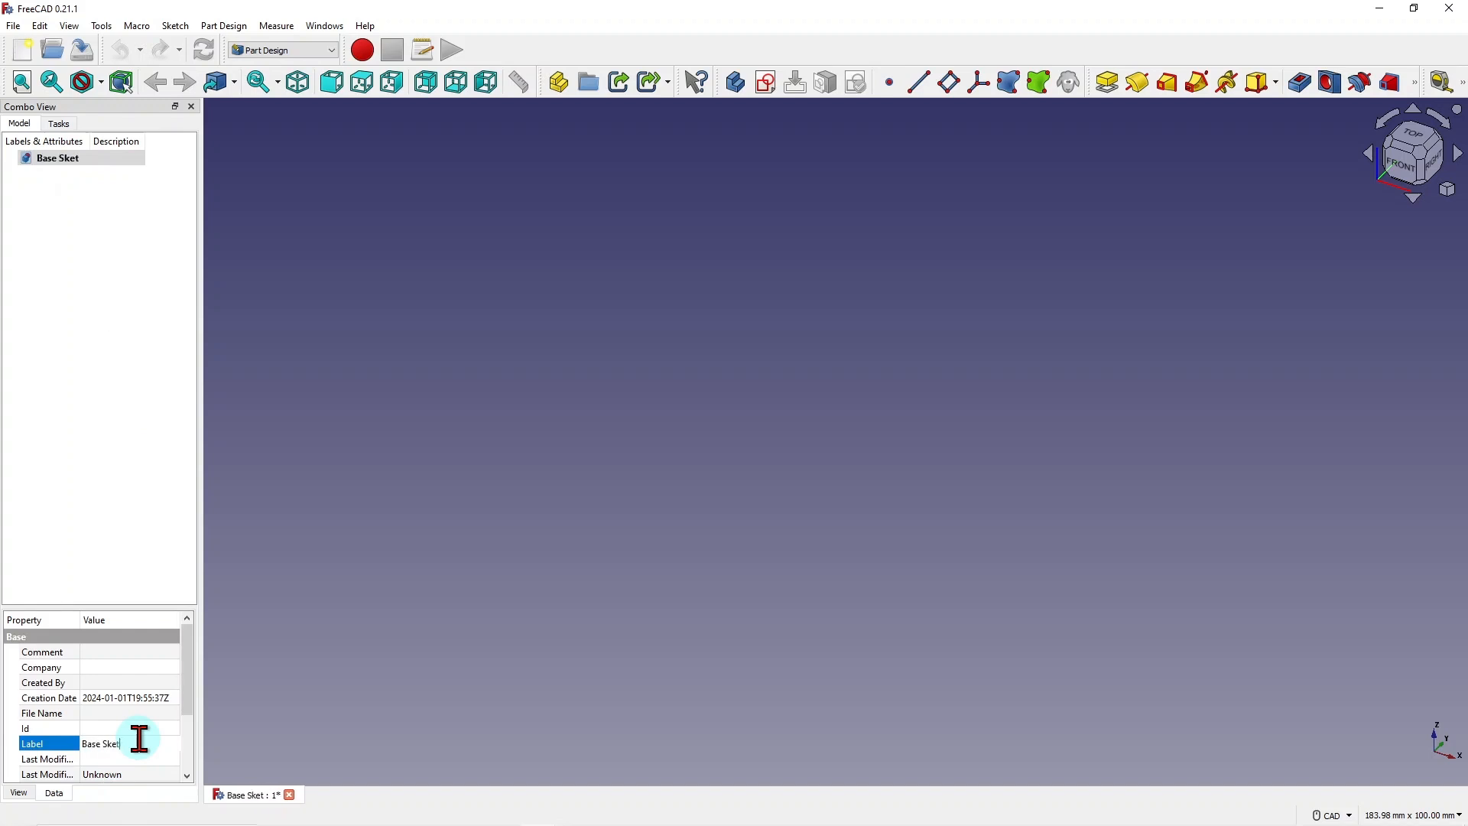
{"action": "type", "text": "ch"}
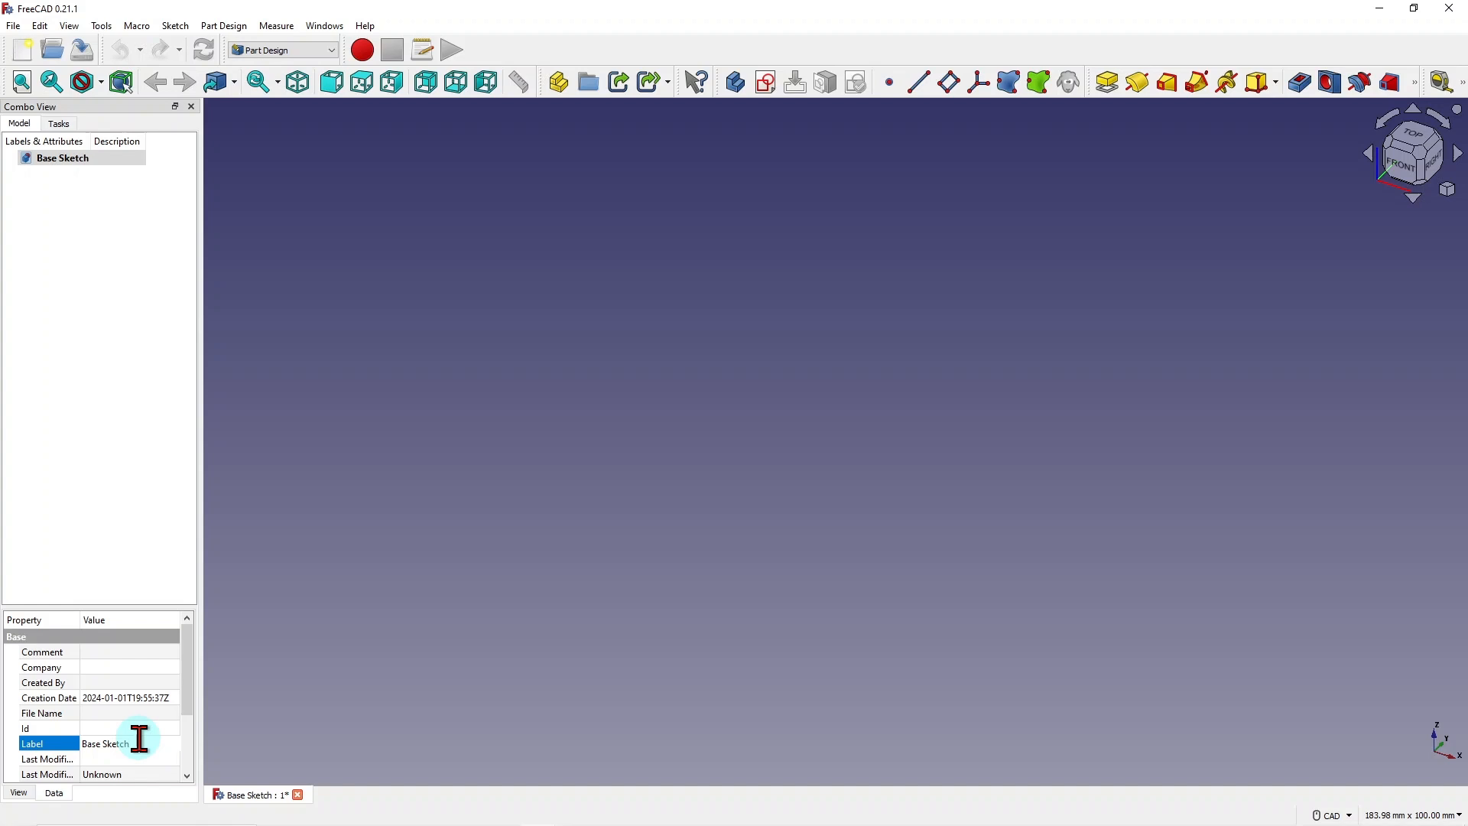
{"action": "type", "text": "er part"}
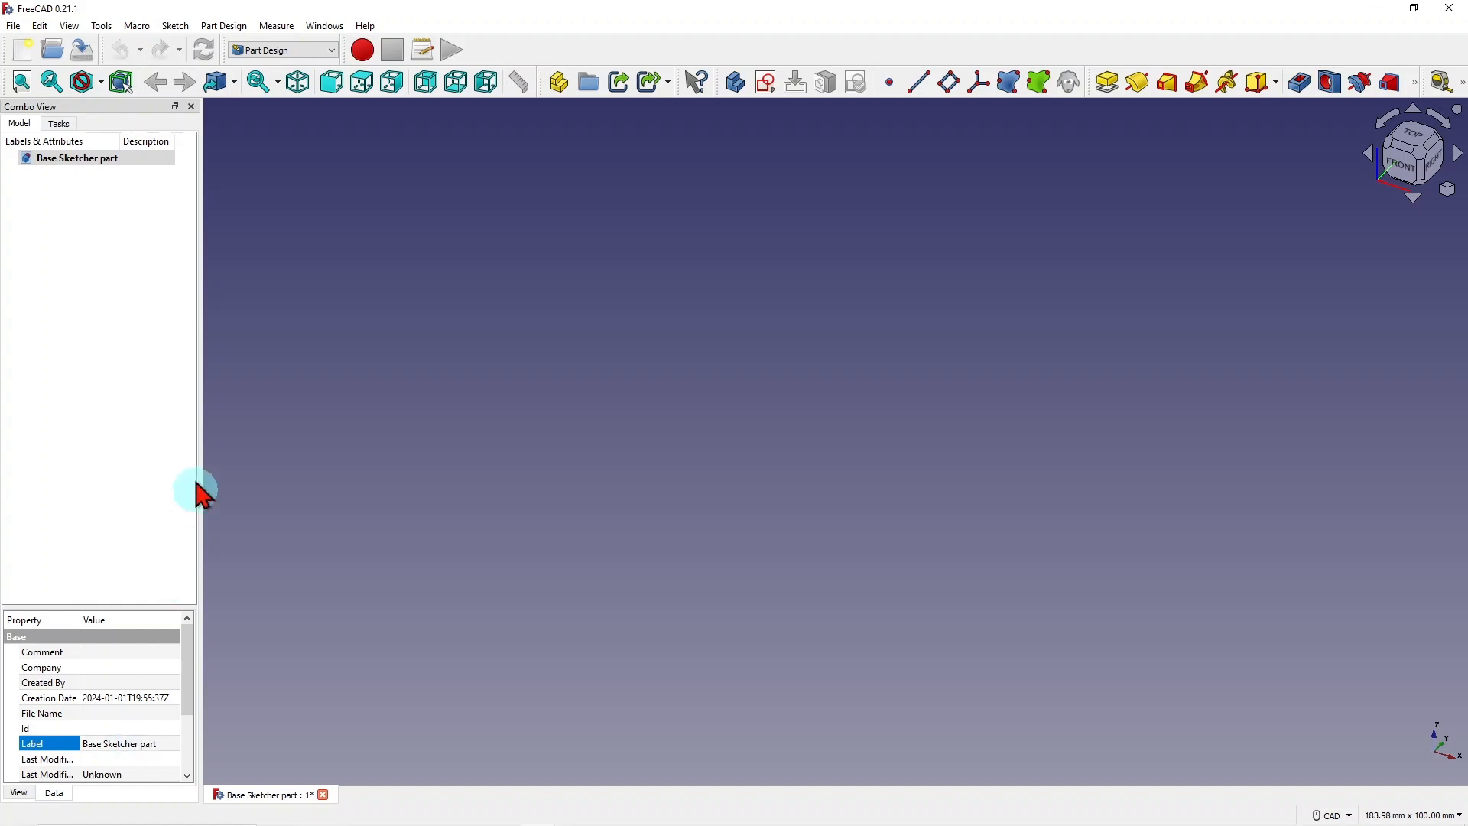
{"action": "mouse_move", "coordinate": [204, 178]}
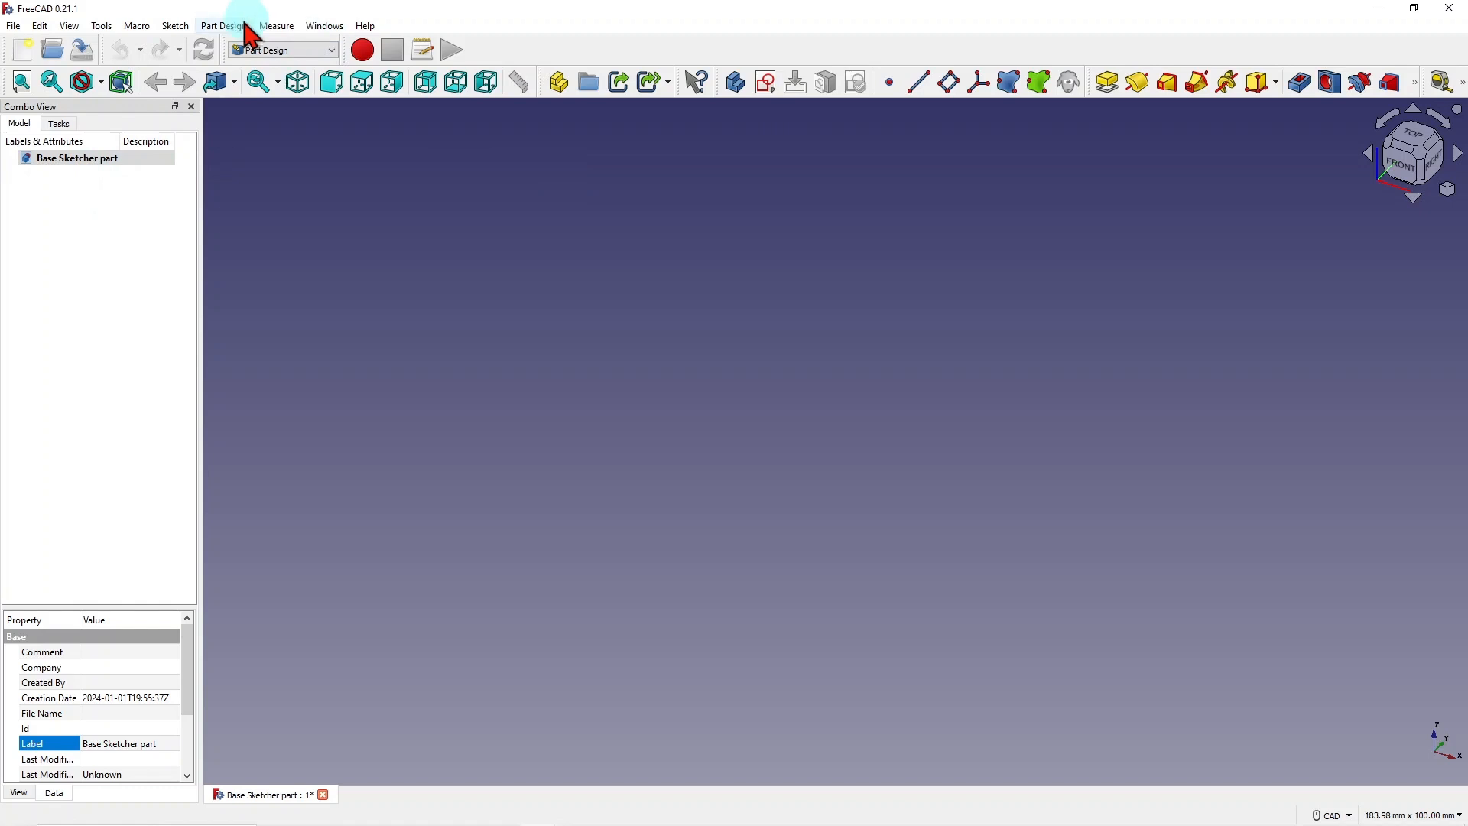
{"action": "mouse_move", "coordinate": [333, 64]}
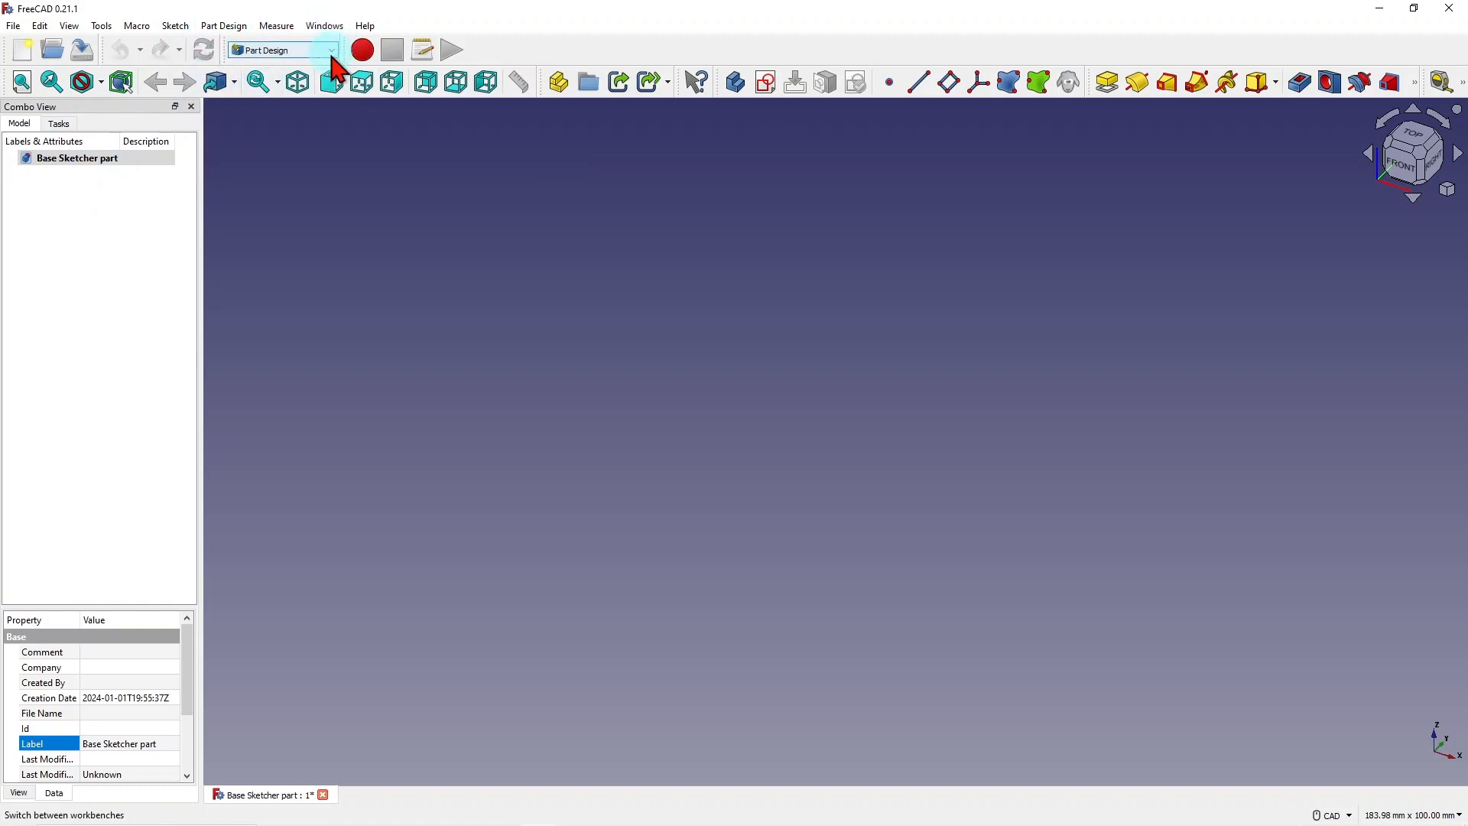
{"action": "mouse_move", "coordinate": [332, 66]}
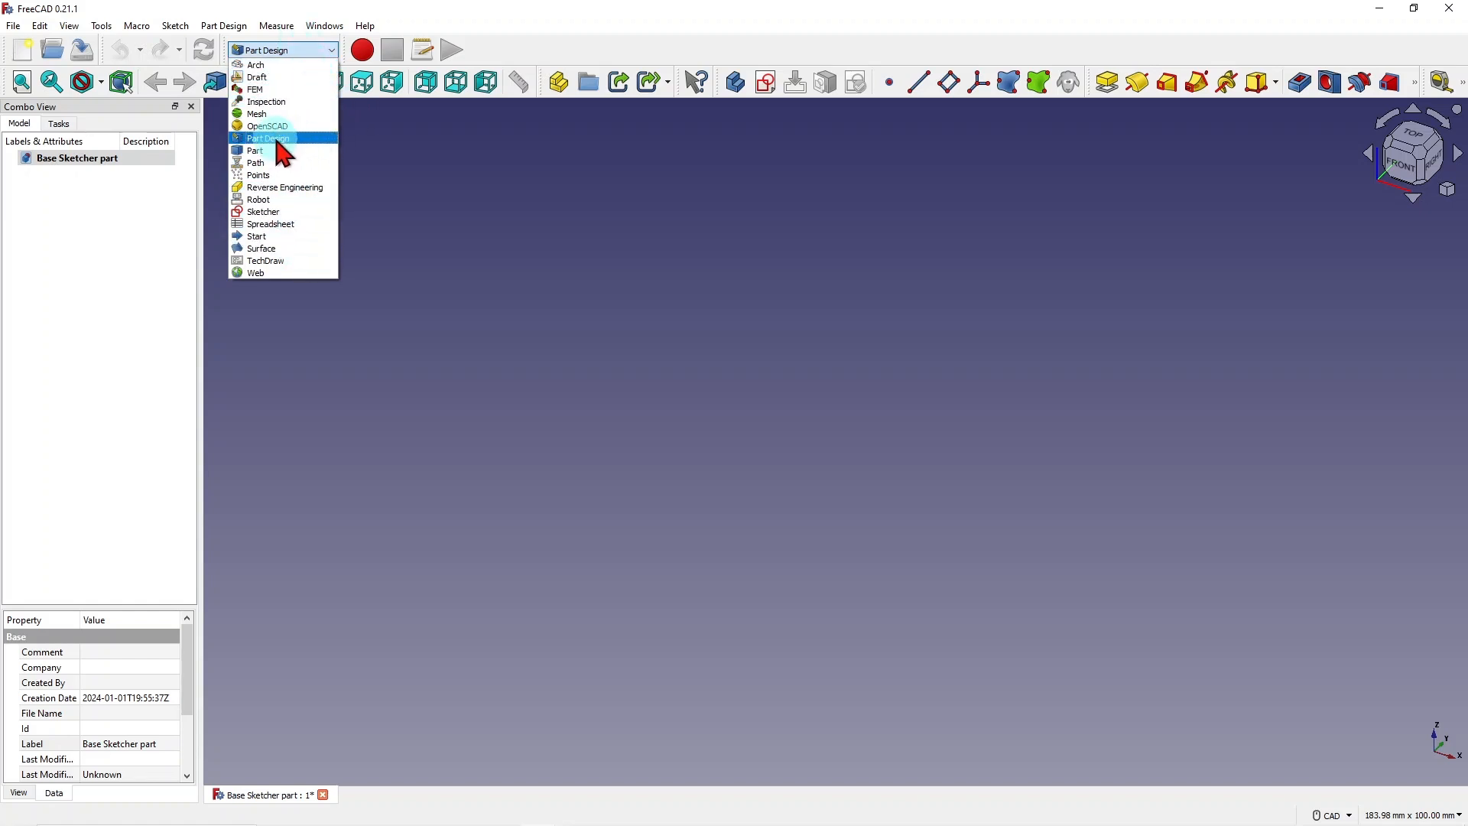
Reselect Part Design and launch Create sketch to show the placement planes.
{"action": "left_click", "coordinate": [268, 138]}
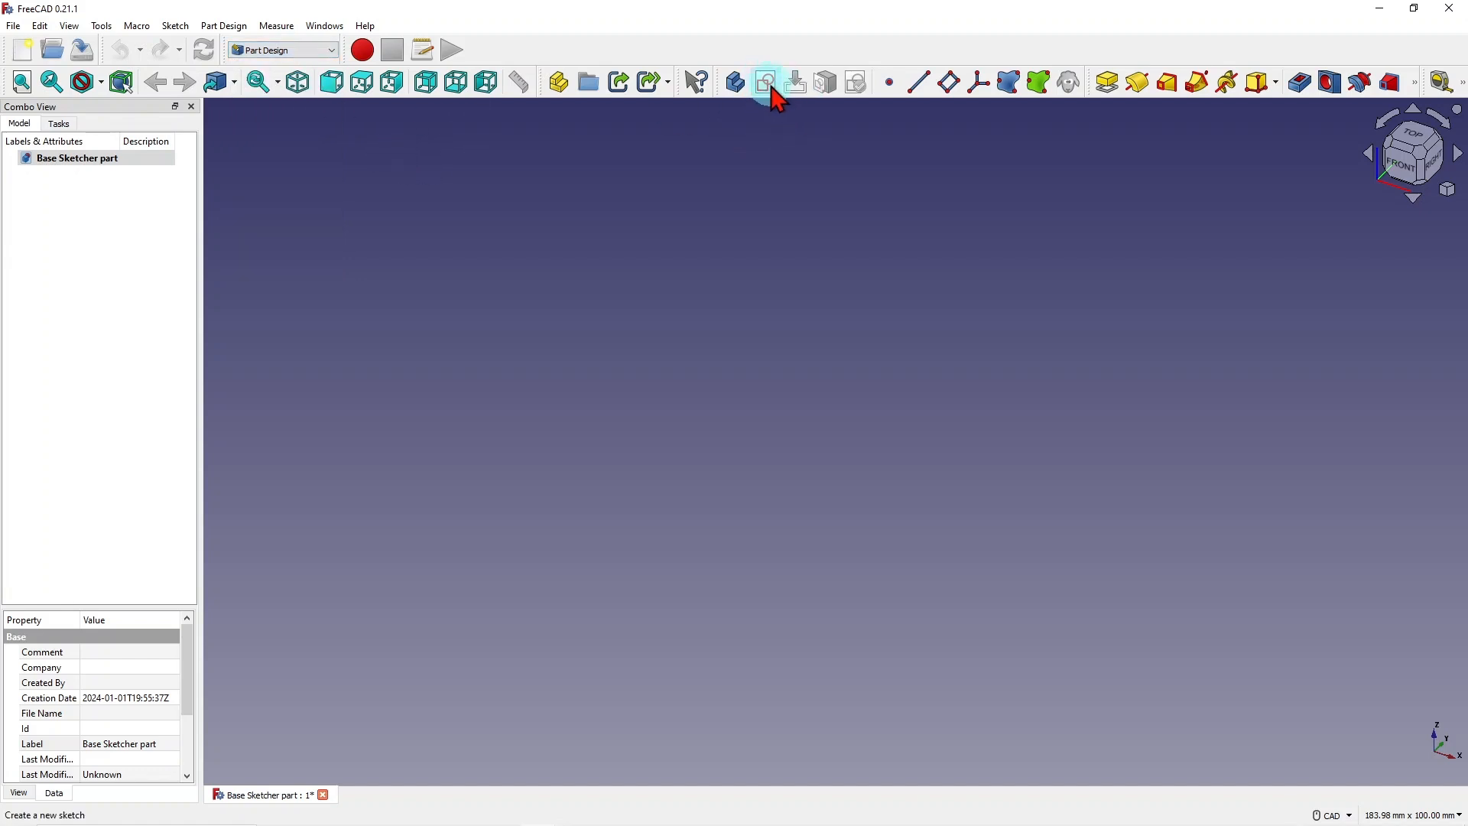
{"action": "mouse_move", "coordinate": [764, 82]}
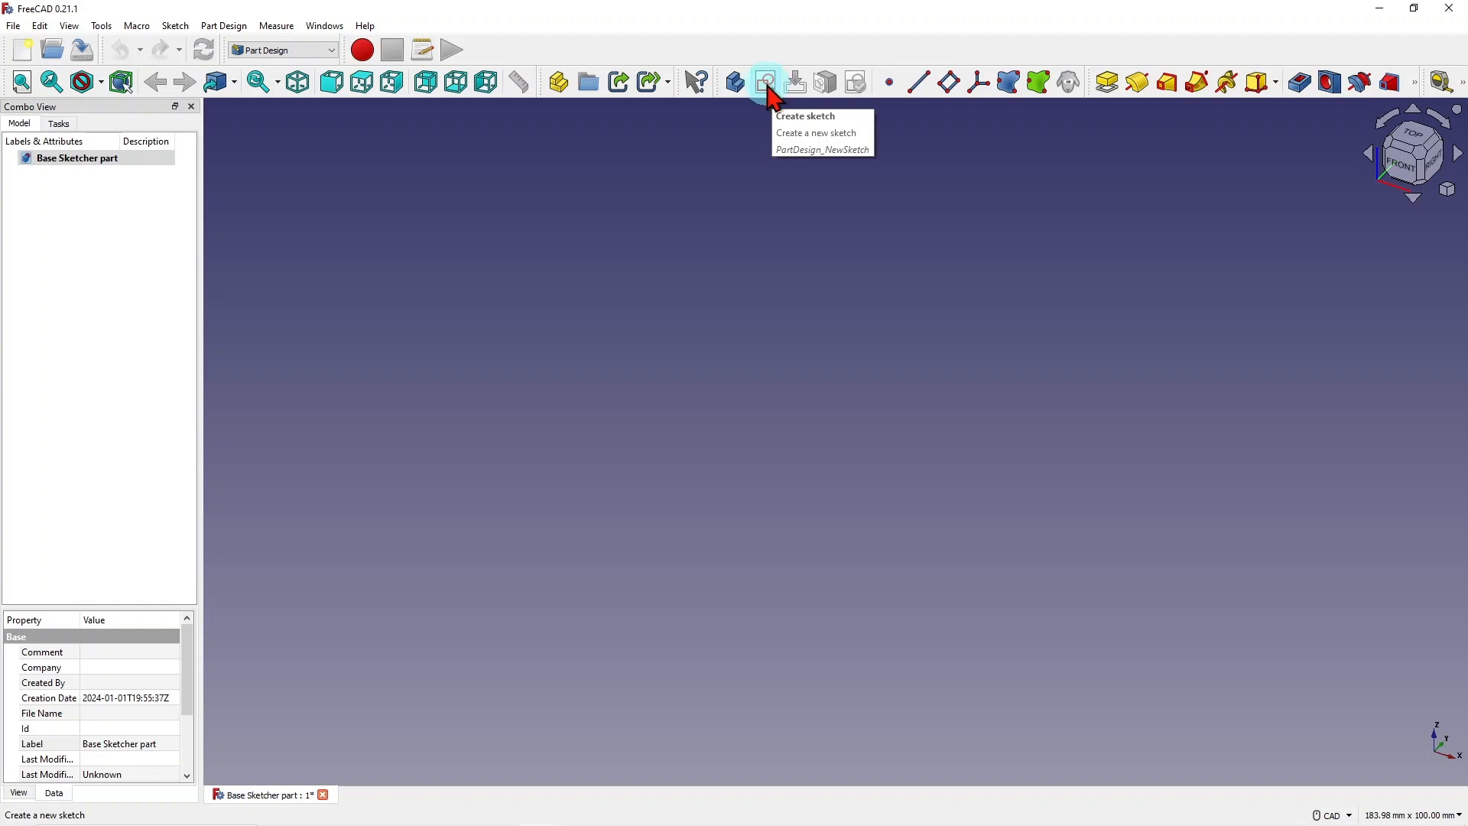
{"action": "left_click", "coordinate": [765, 82]}
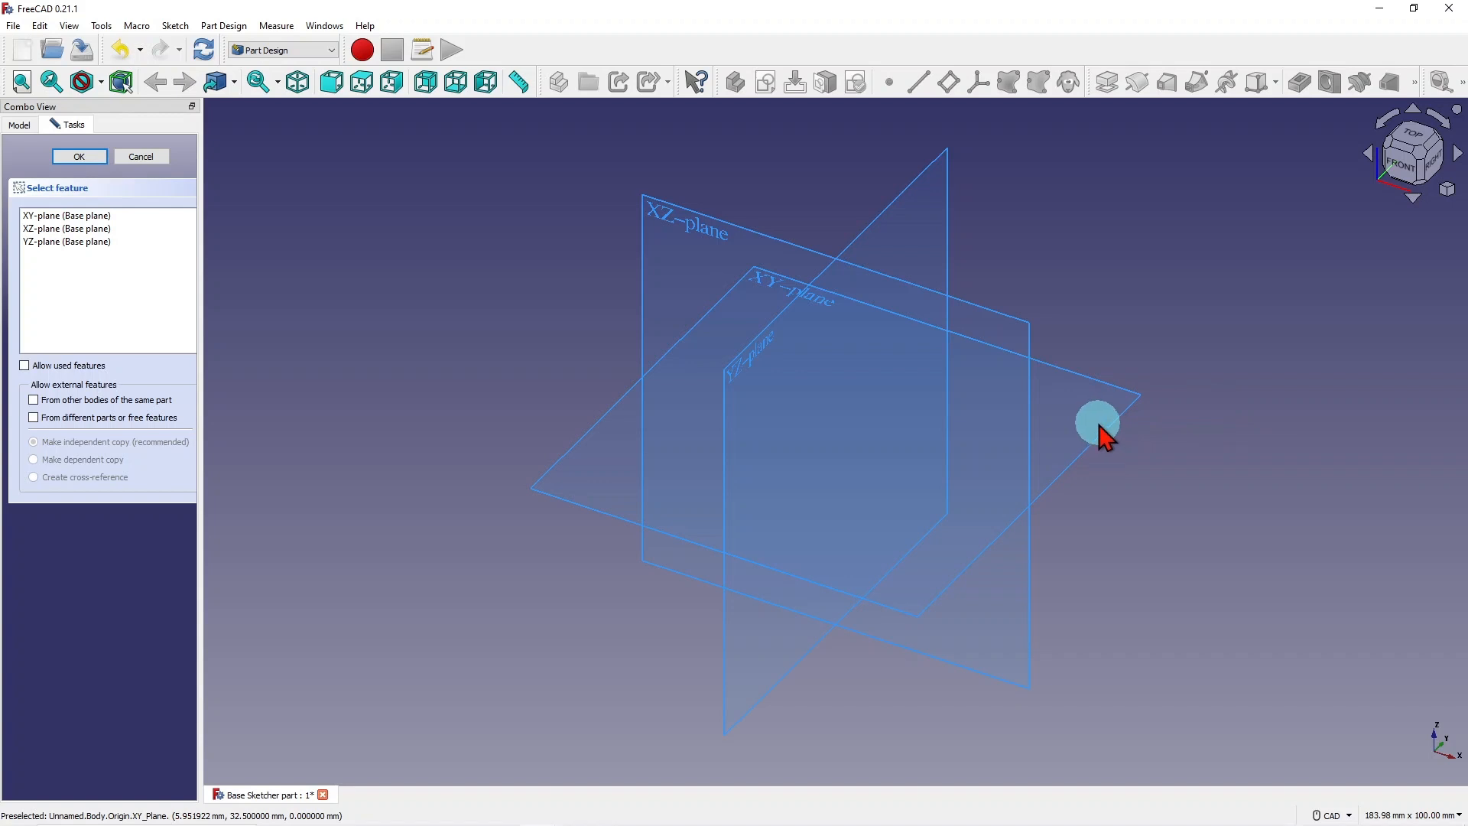
{"action": "mouse_move", "coordinate": [1105, 393]}
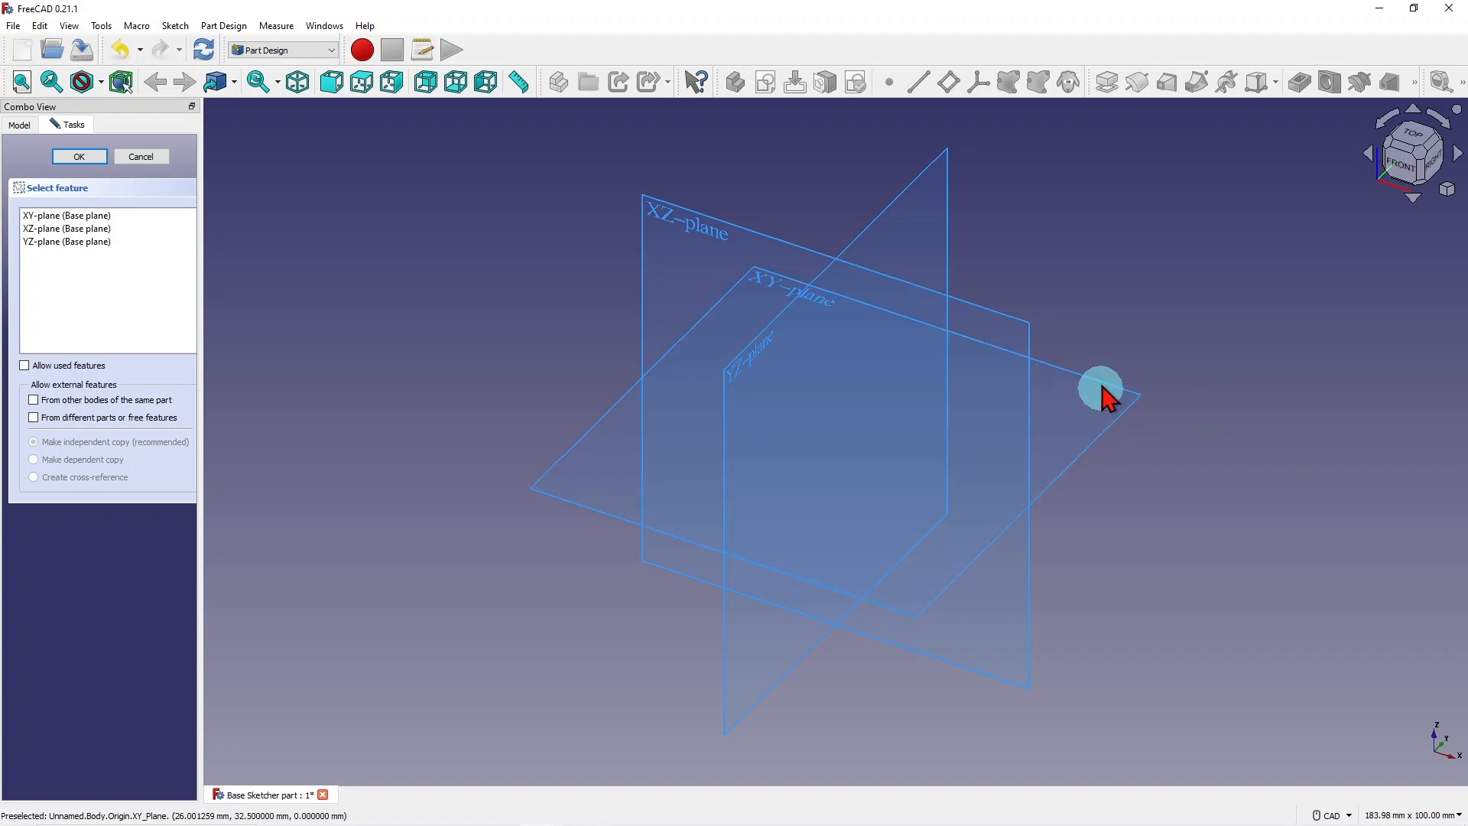
{"action": "mouse_move", "coordinate": [1130, 431]}
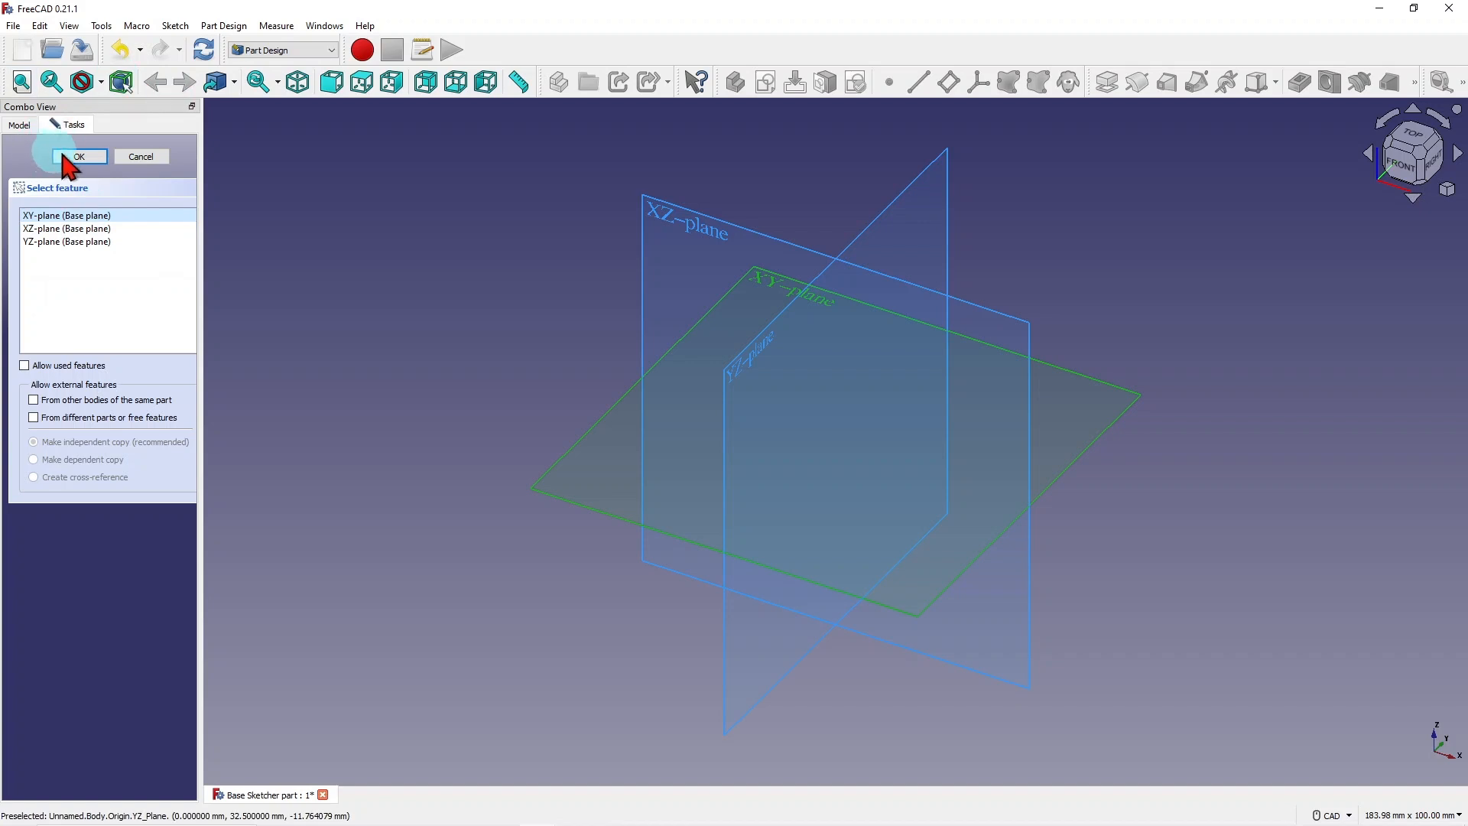
Place the sketch on the XY plane and draw a rectangle containing a circle.
{"action": "left_click", "coordinate": [79, 156]}
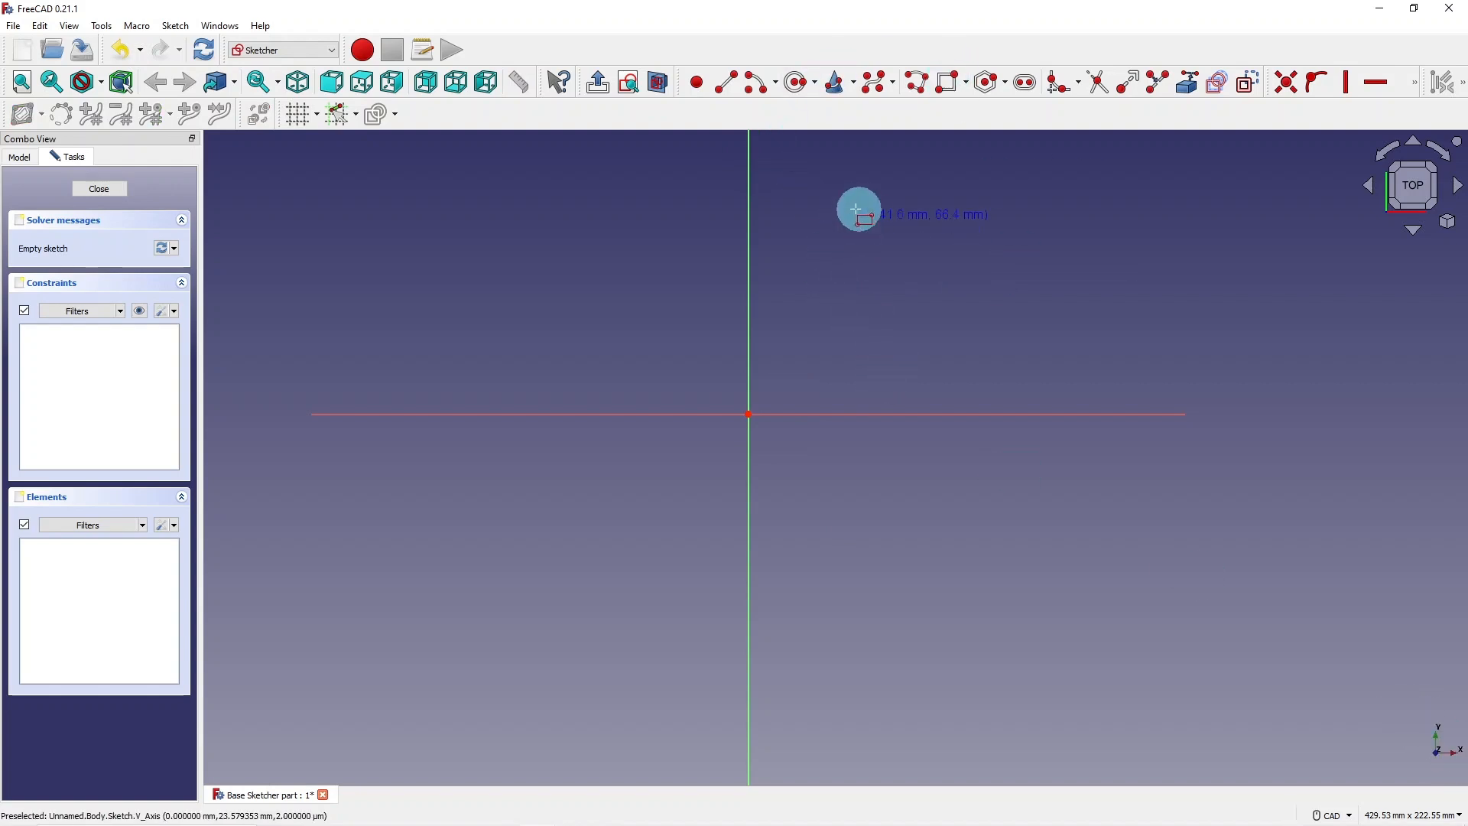
{"action": "left_click_drag", "start_coordinate": [858, 209], "coordinate": [1201, 349]}
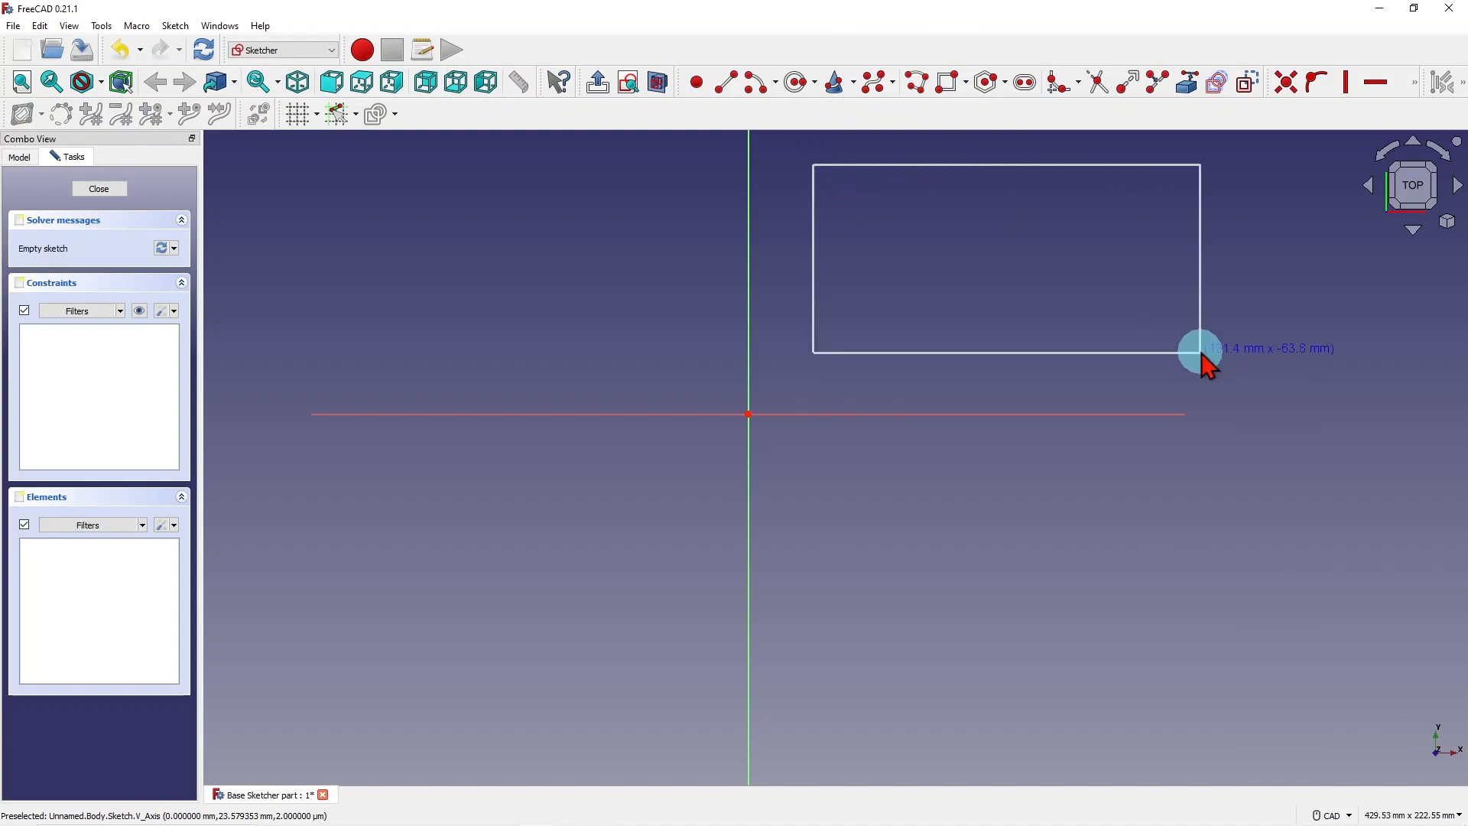
{"action": "left_click", "coordinate": [1203, 350]}
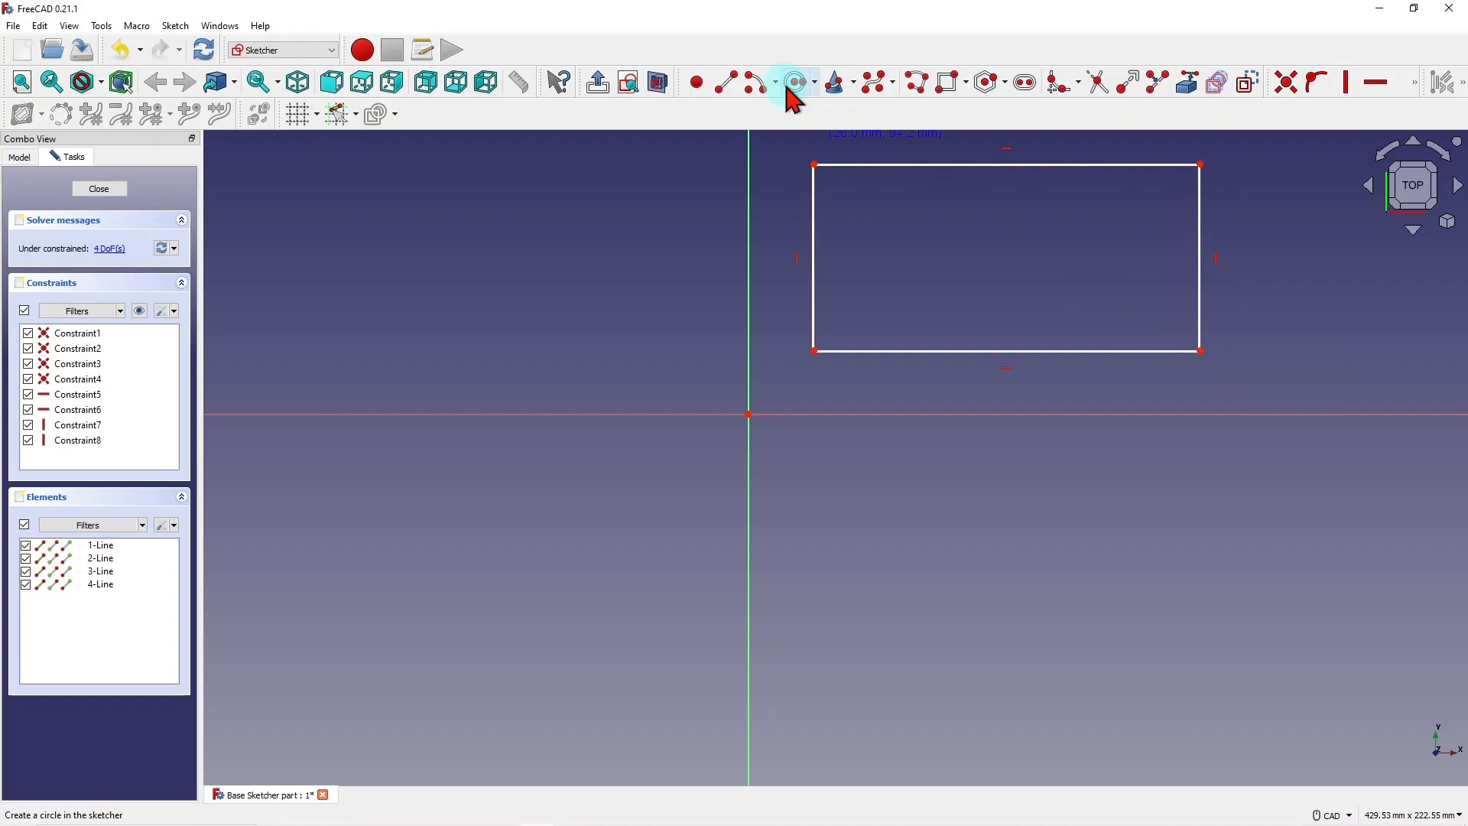
{"action": "left_click", "coordinate": [795, 83]}
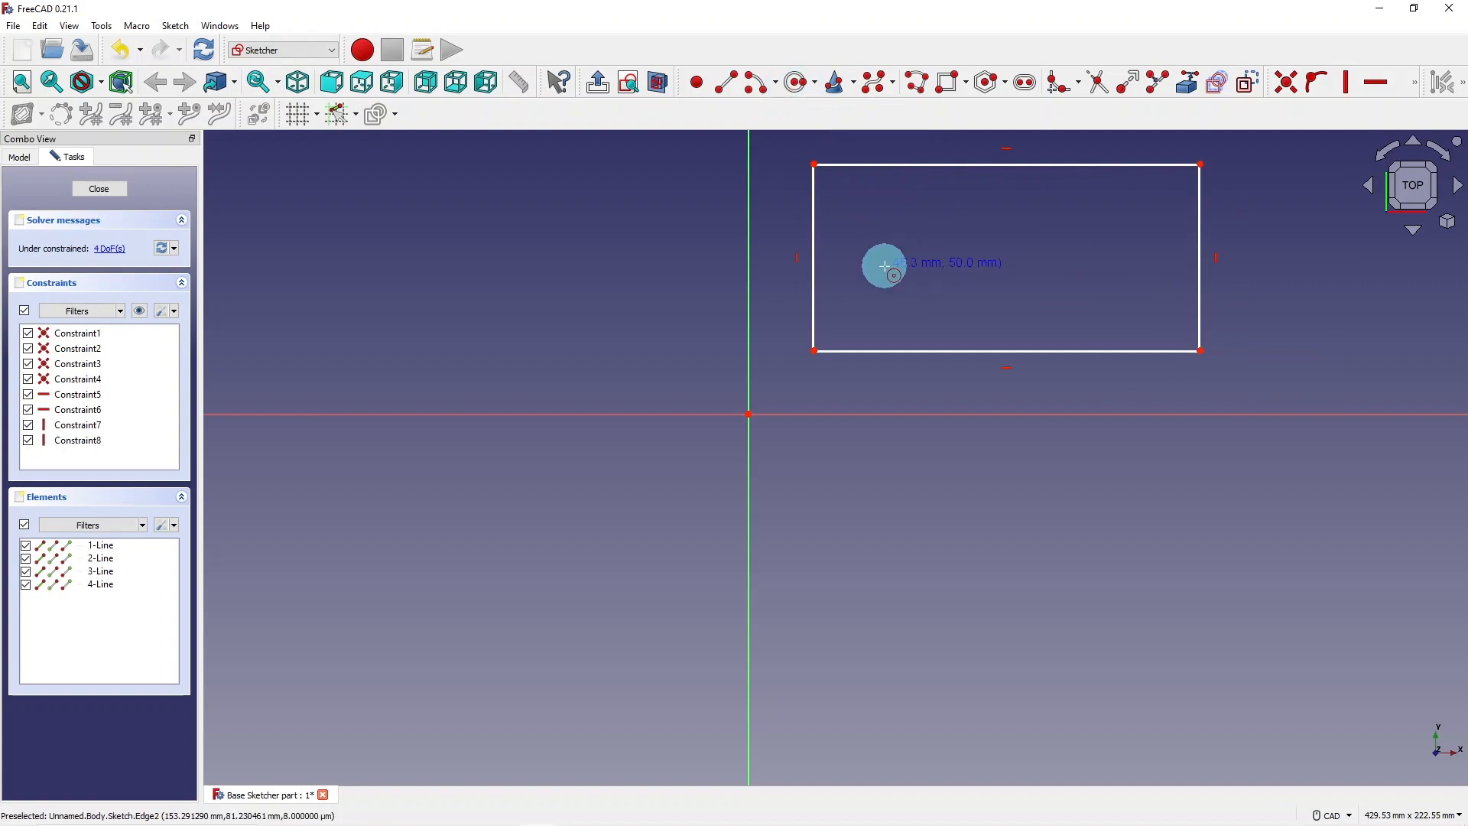
{"action": "left_click", "coordinate": [878, 266]}
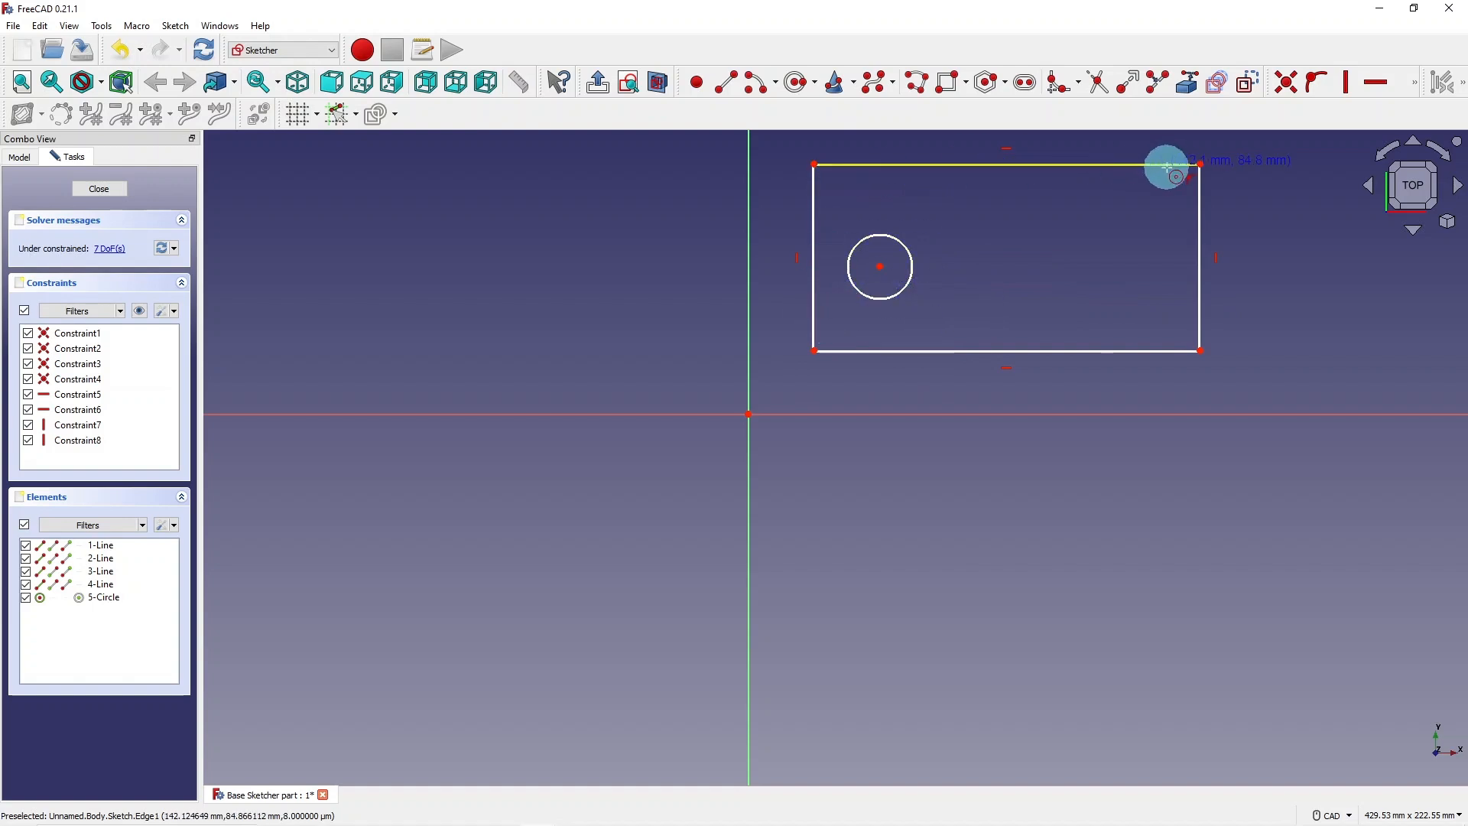
{"action": "mouse_move", "coordinate": [1329, 236]}
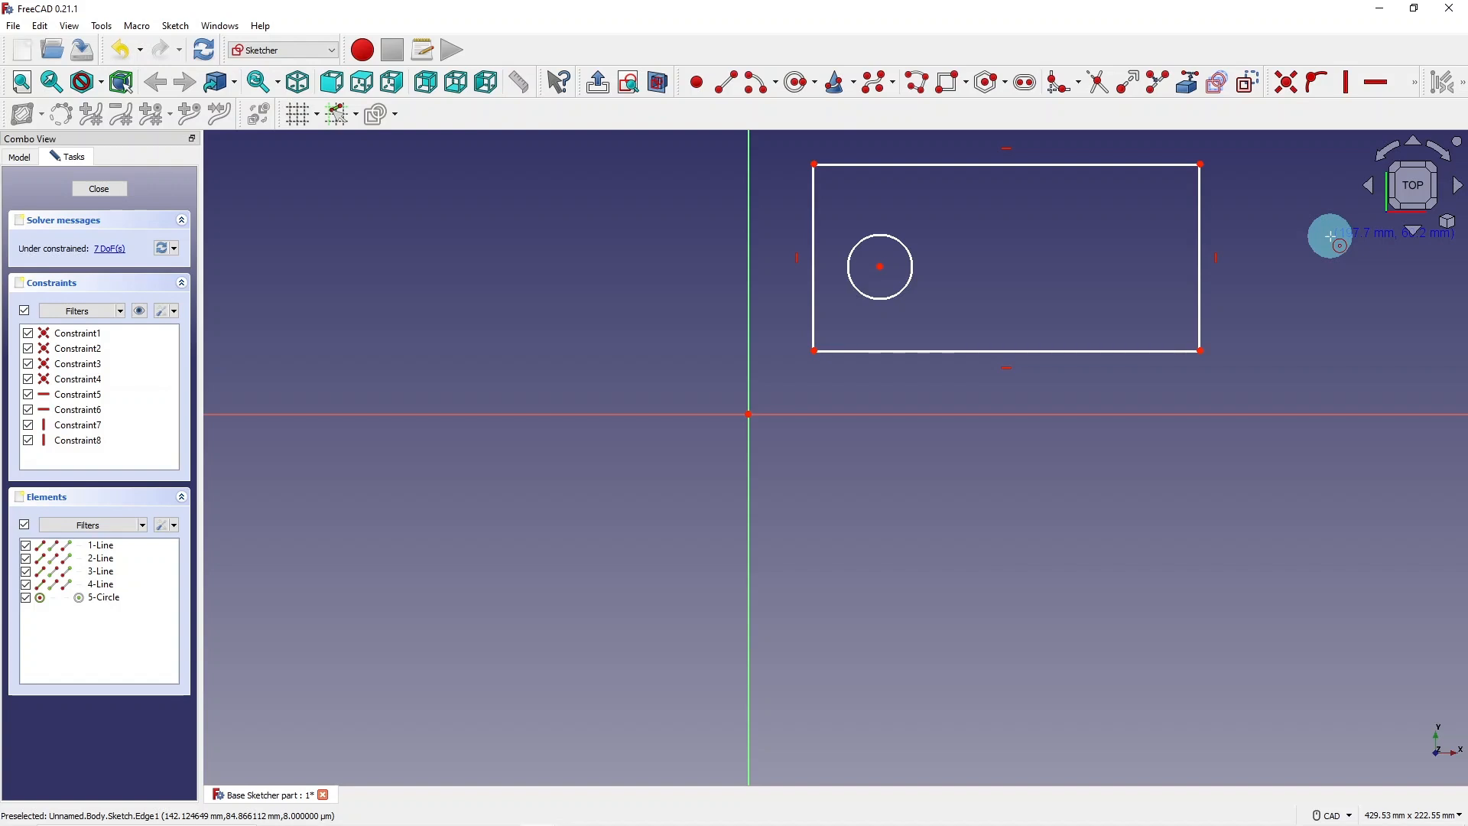
{"action": "mouse_move", "coordinate": [110, 191]}
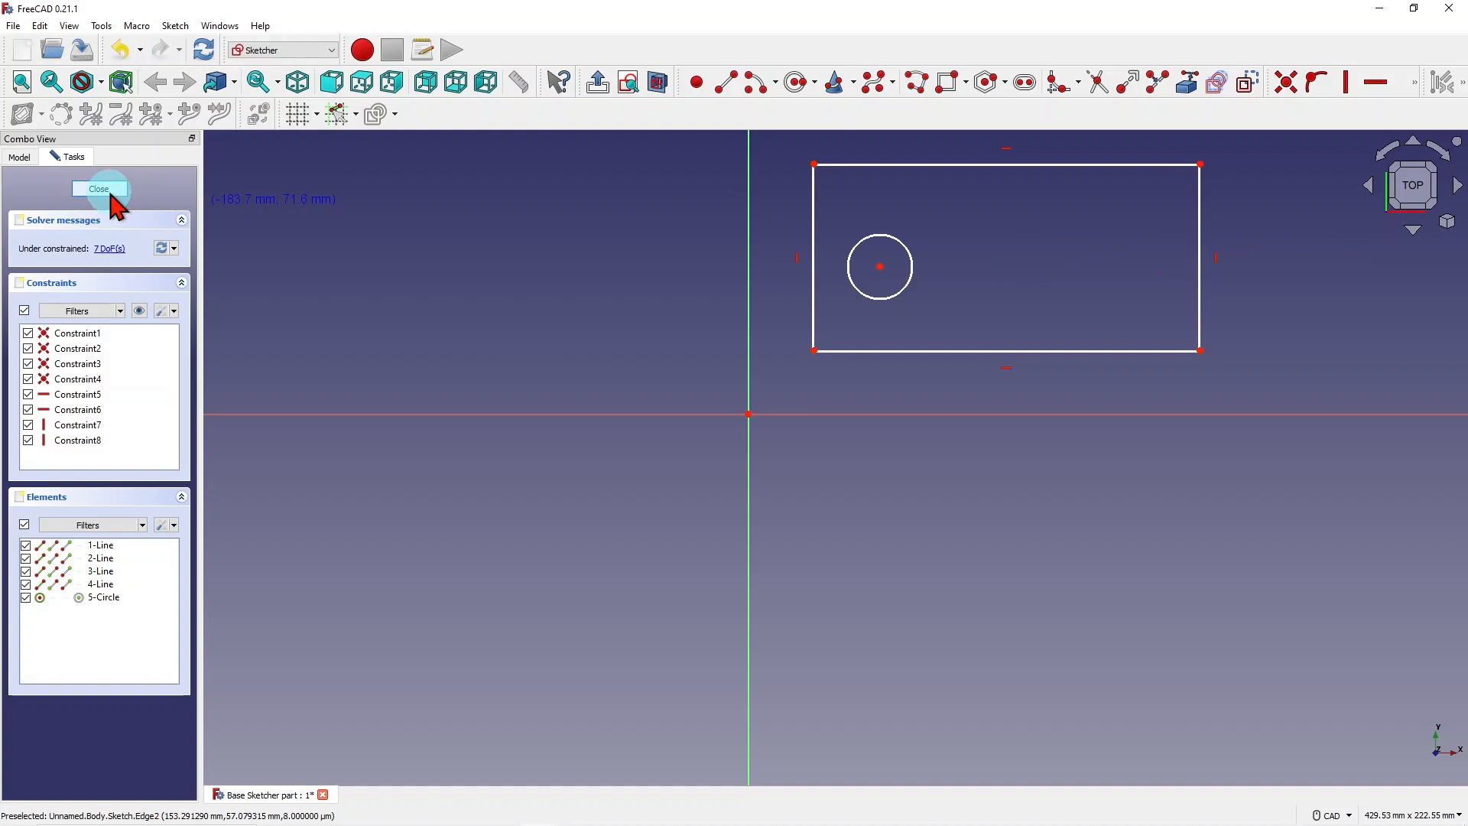
{"action": "left_click", "coordinate": [99, 188]}
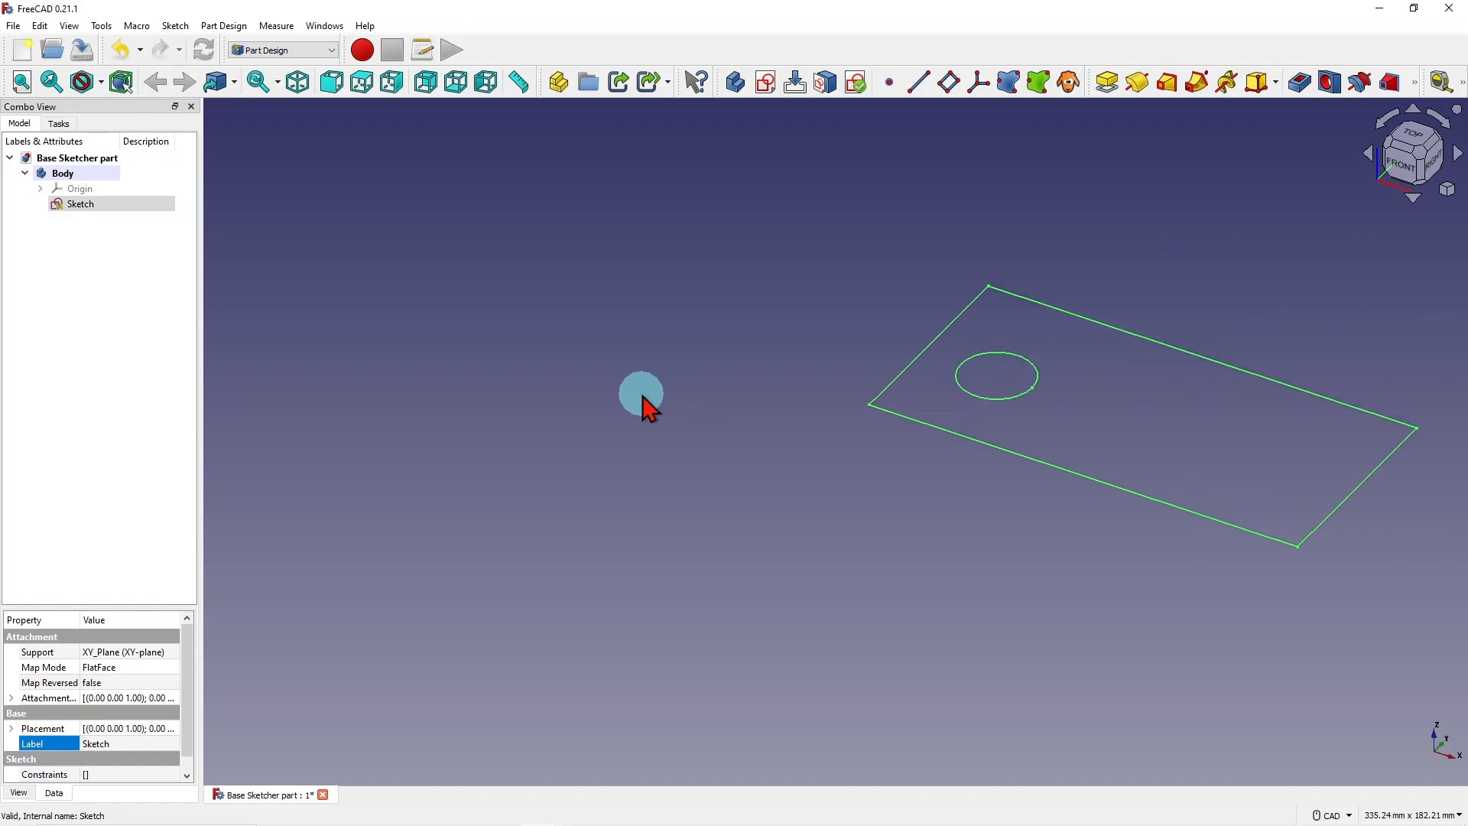
{"action": "left_click_drag", "start_coordinate": [641, 393], "coordinate": [1300, 466]}
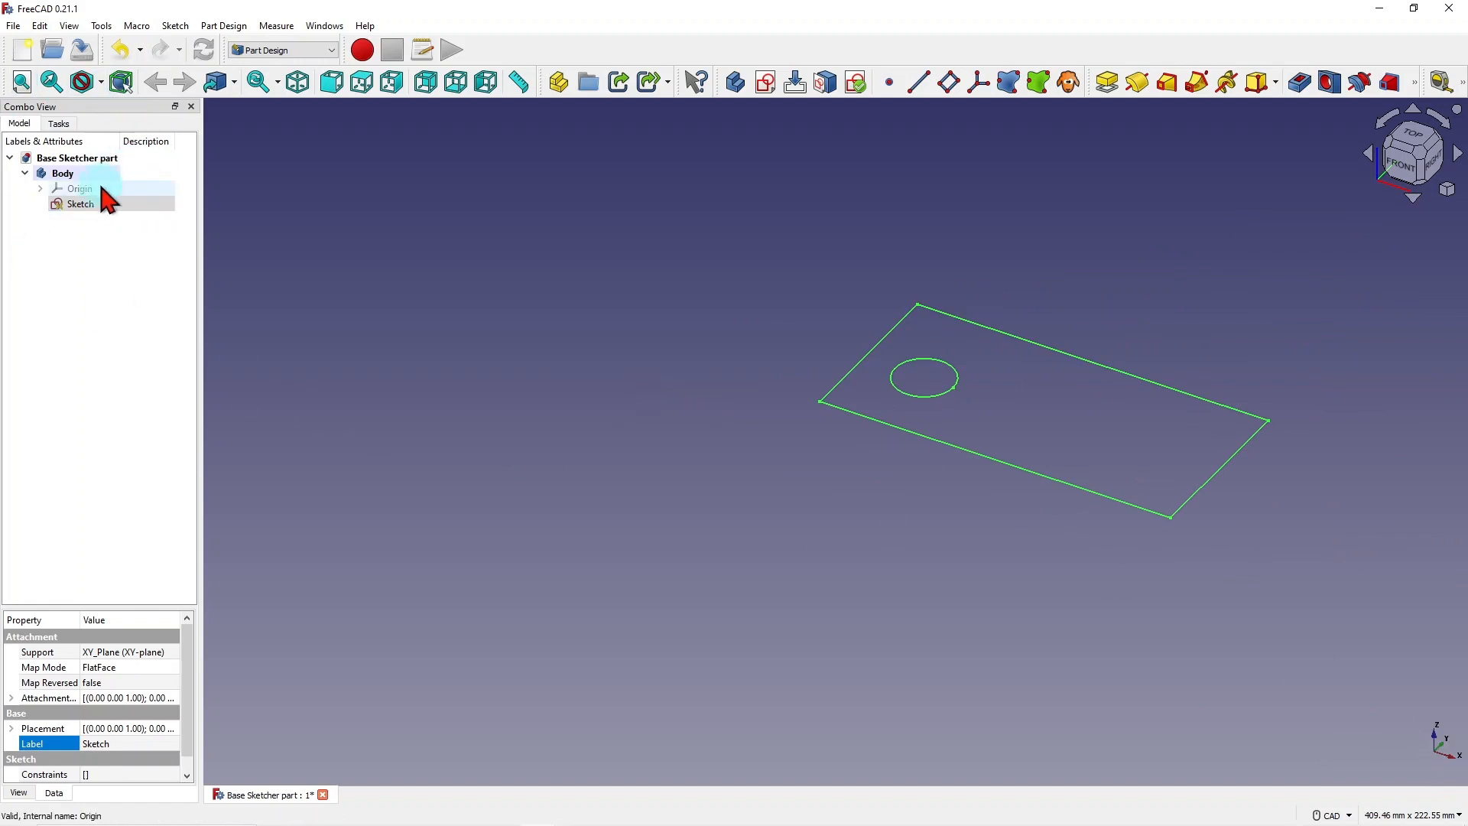
{"action": "left_click", "coordinate": [63, 173]}
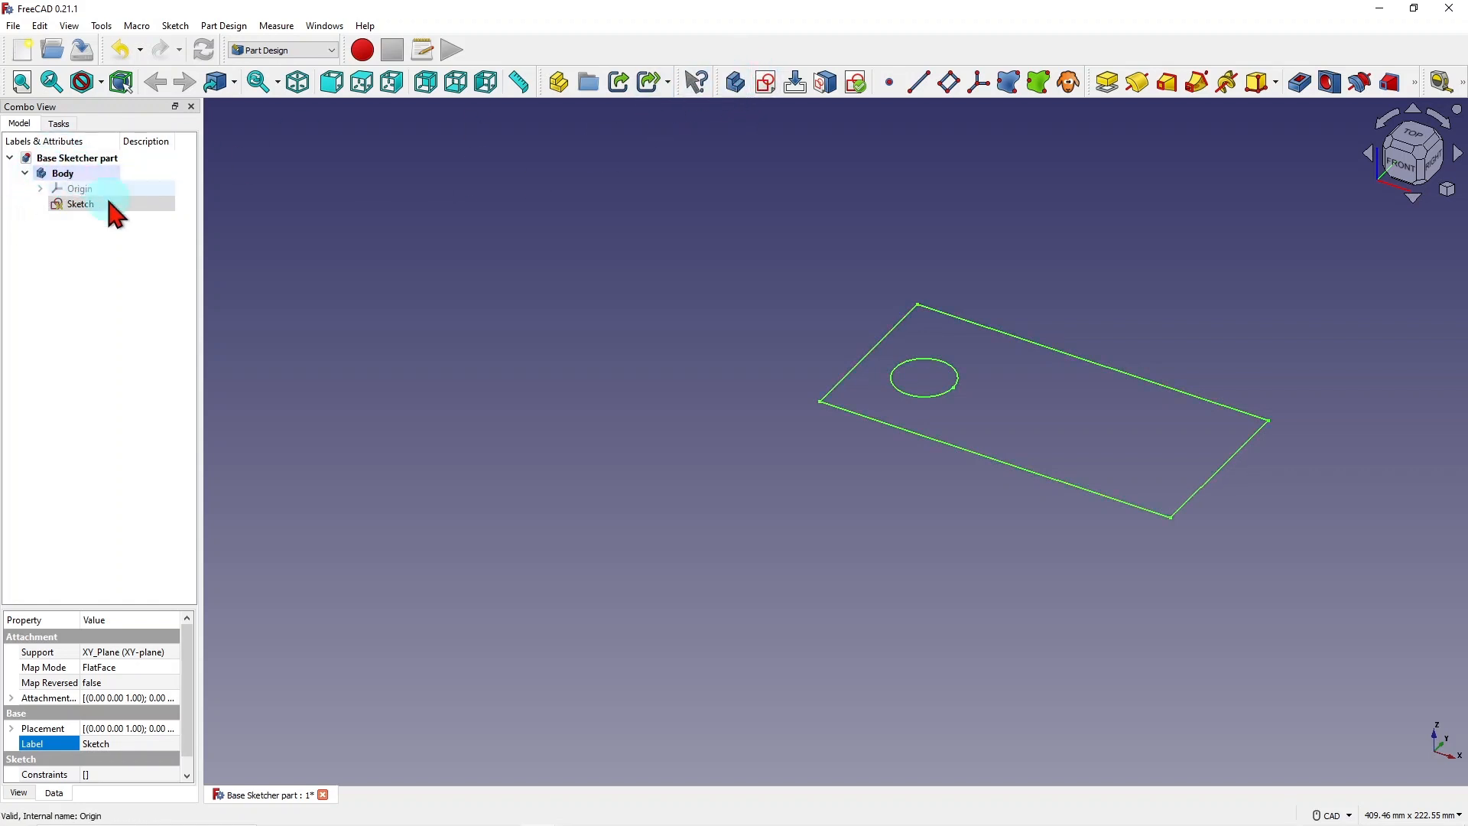
{"action": "left_click", "coordinate": [80, 204]}
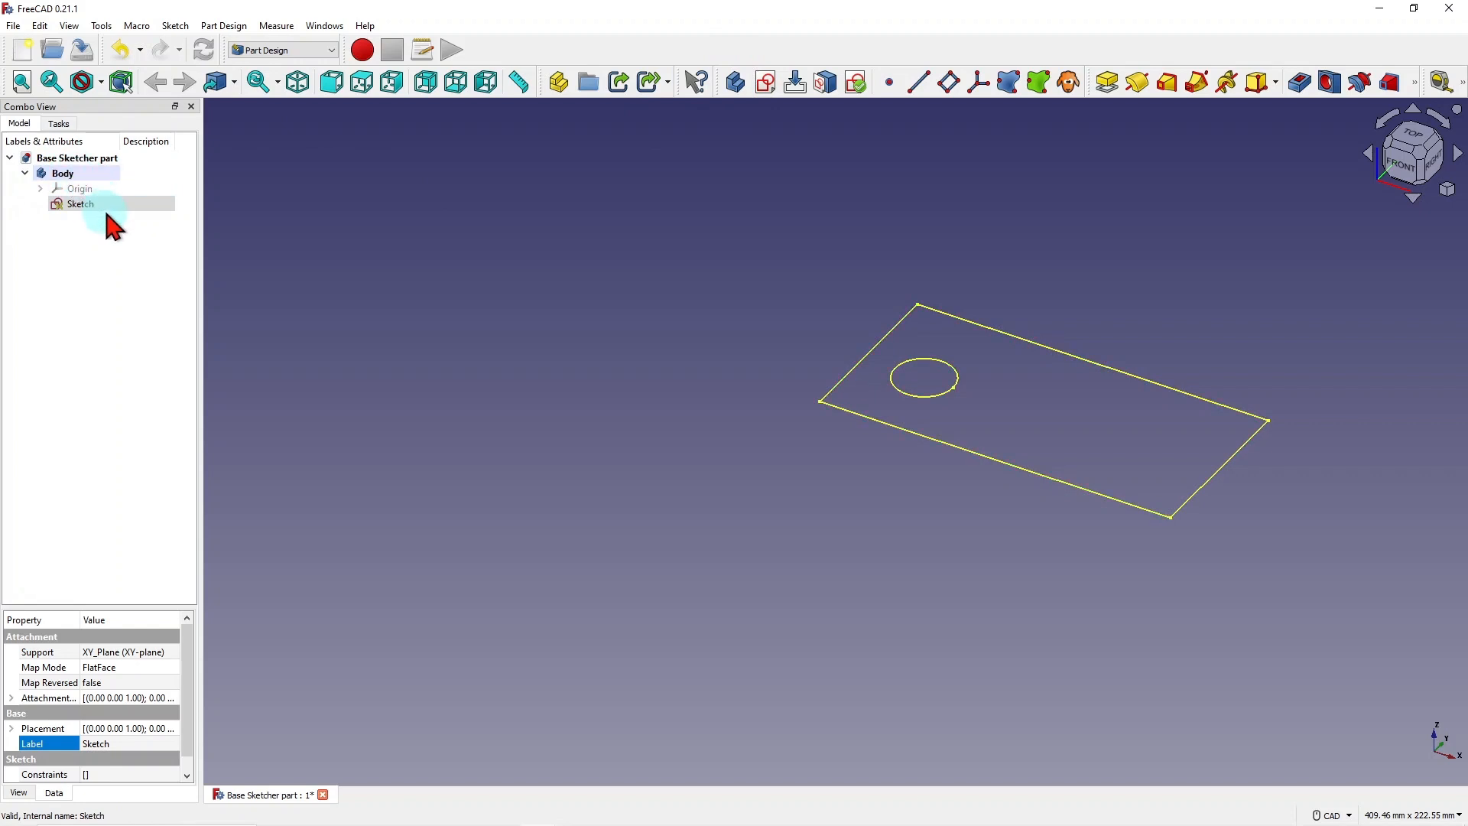
{"action": "left_click", "coordinate": [80, 188]}
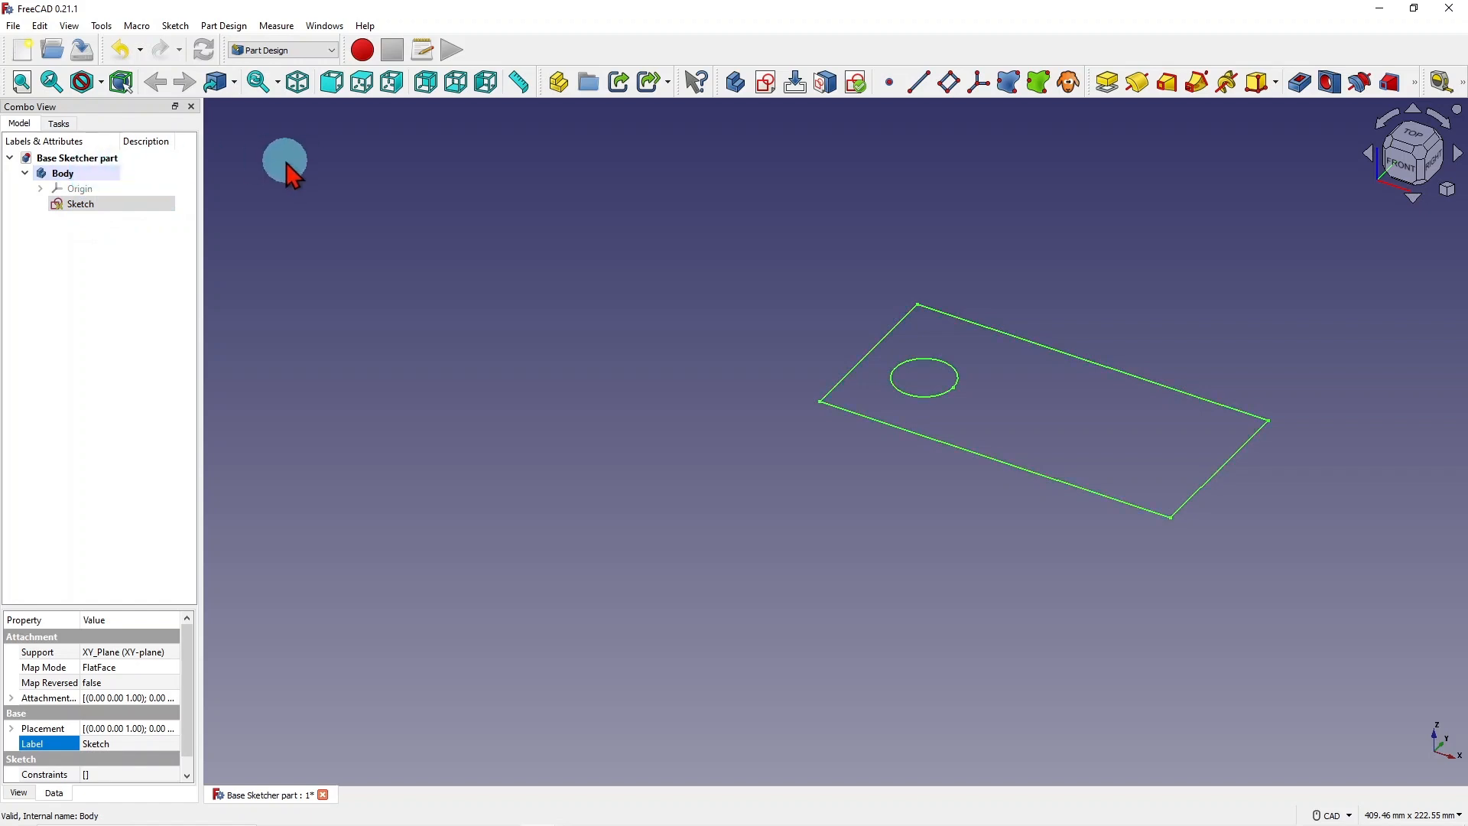
{"action": "left_click", "coordinate": [81, 204]}
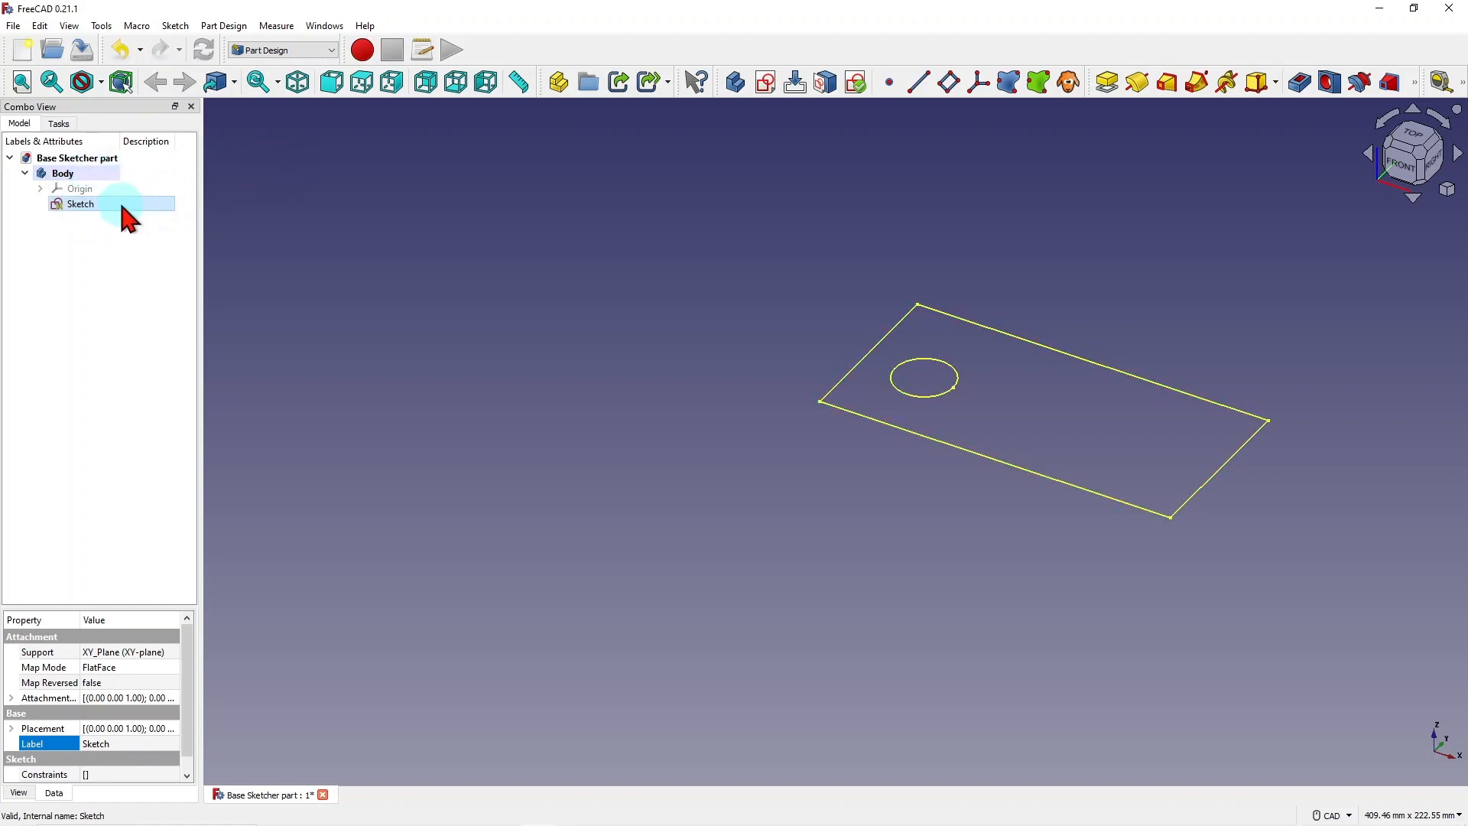
{"action": "left_click", "coordinate": [63, 174]}
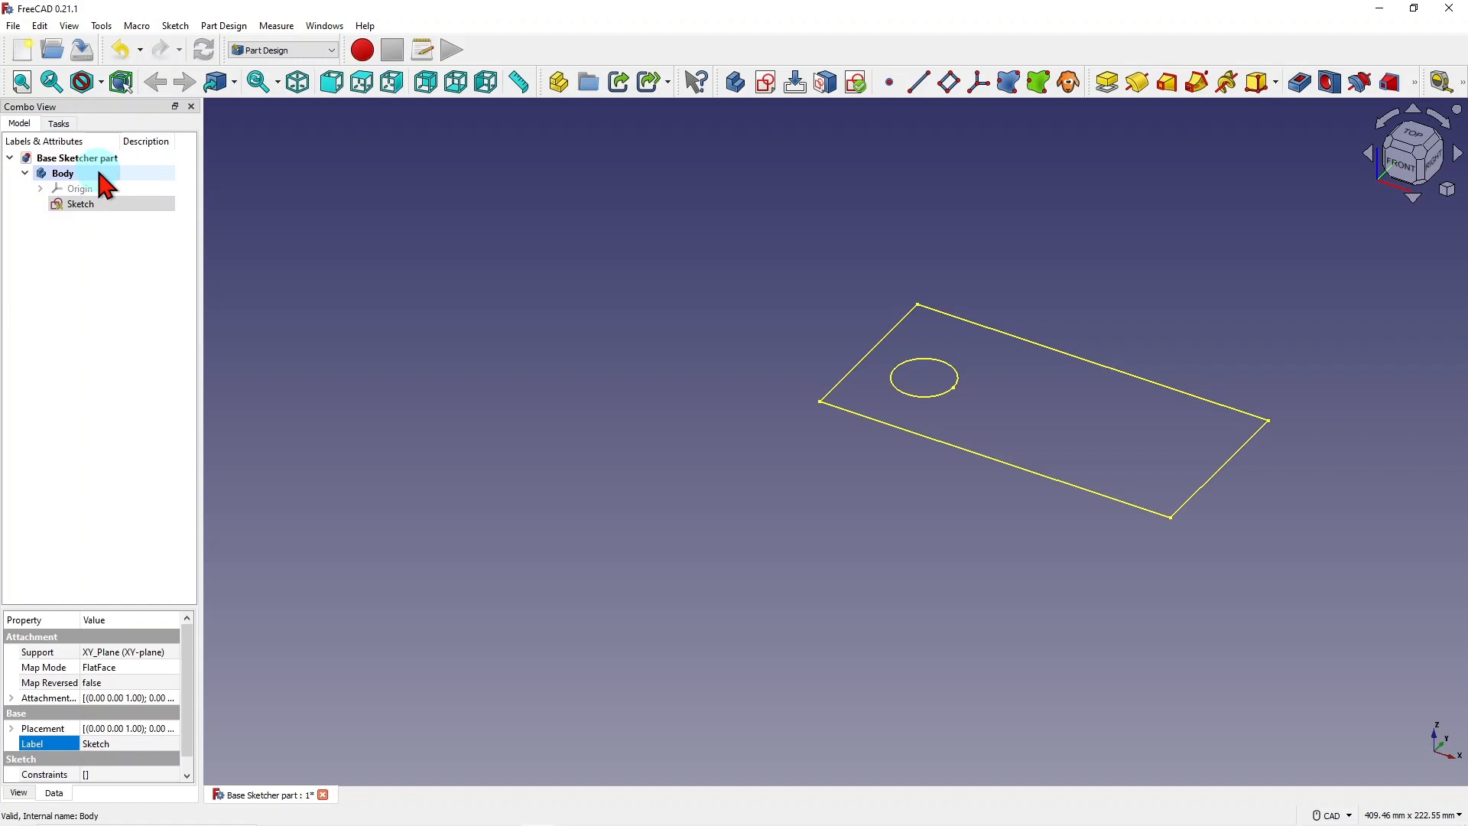
{"action": "left_click", "coordinate": [80, 204]}
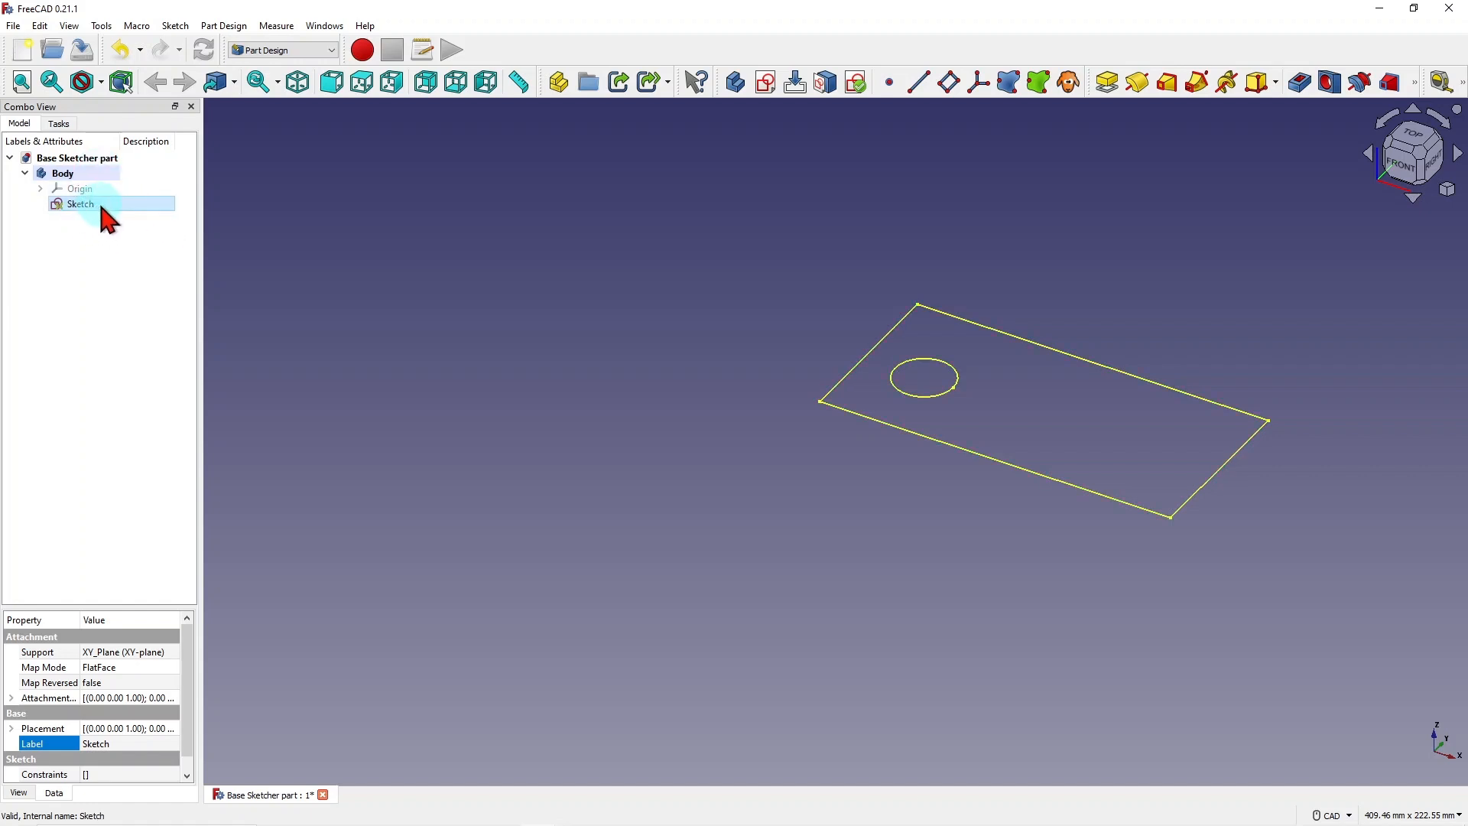
{"action": "left_click", "coordinate": [79, 188]}
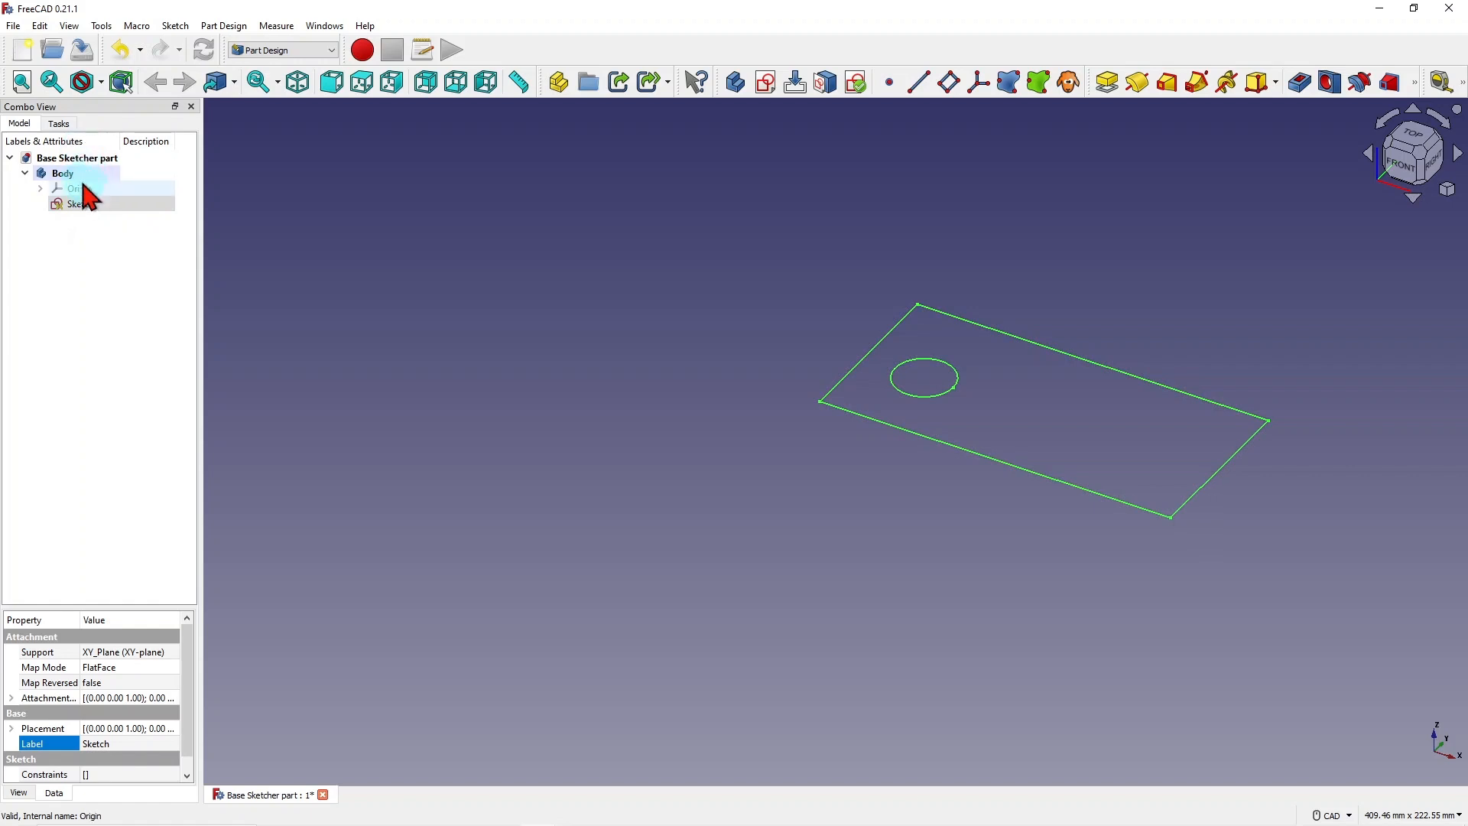
{"action": "left_click", "coordinate": [80, 204]}
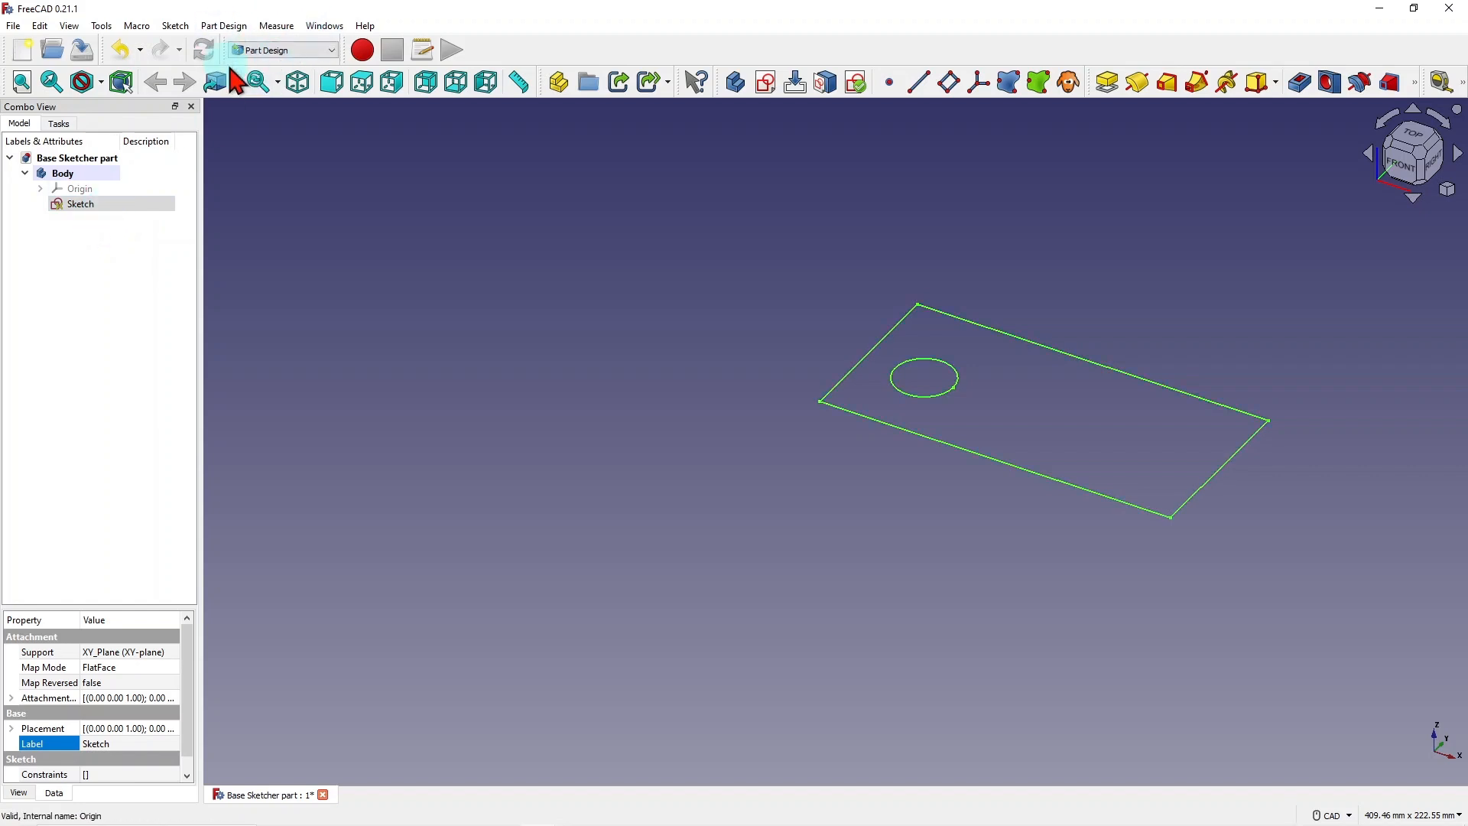
{"action": "left_click", "coordinate": [63, 173]}
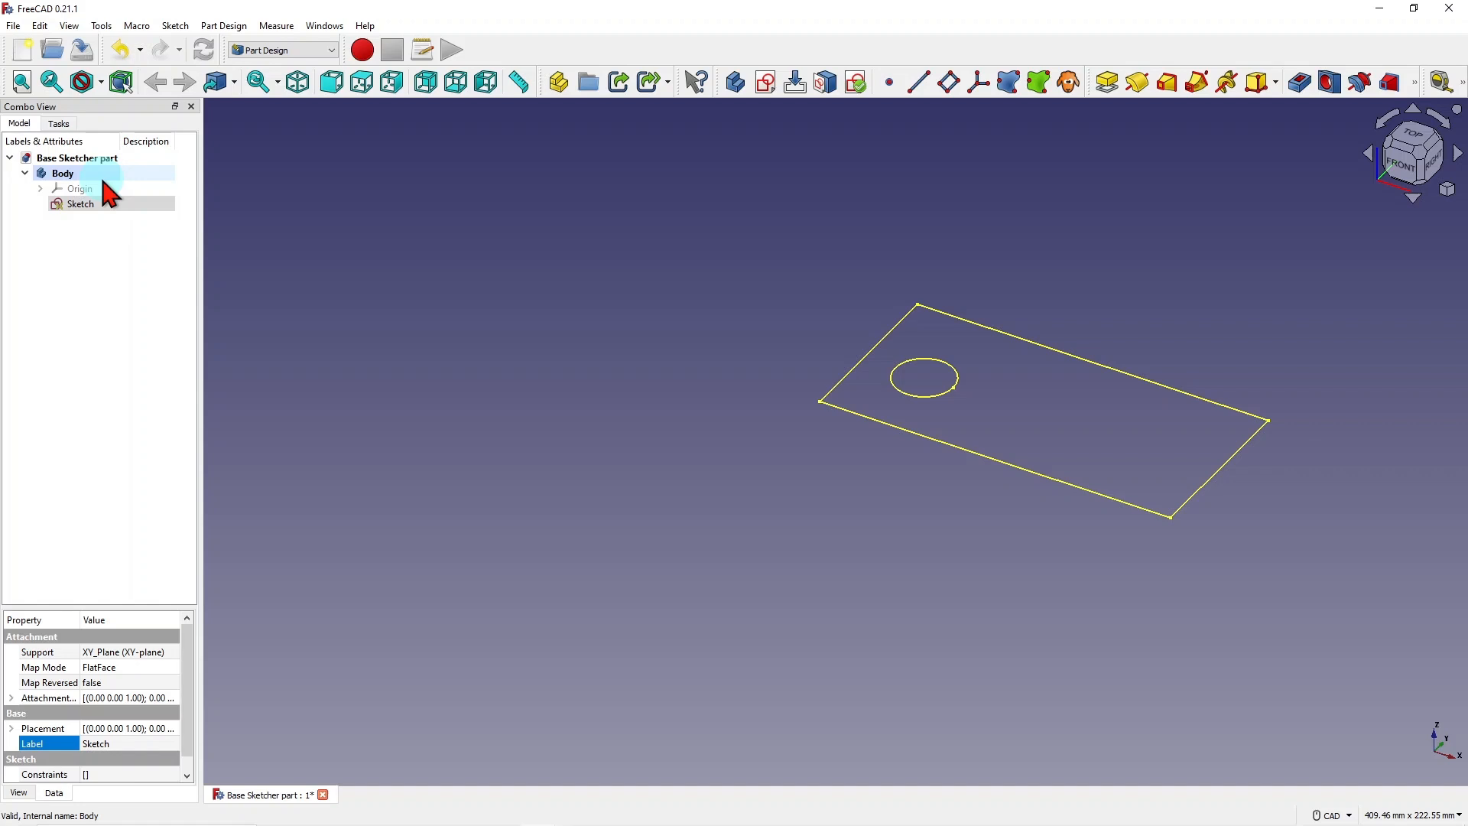
Rename the Body in the model tree to 'body1 sketch'.
{"action": "left_click", "coordinate": [79, 188]}
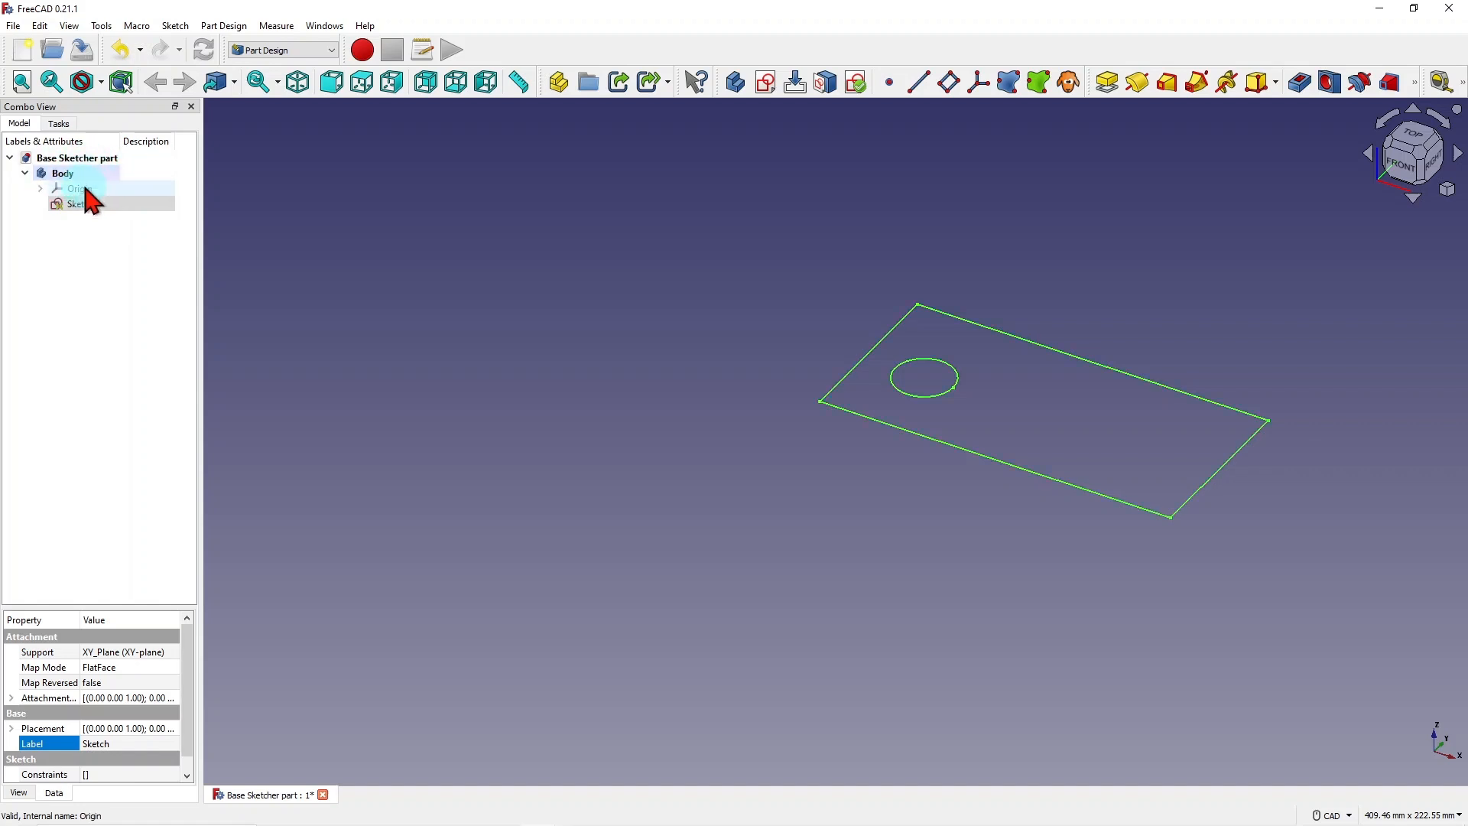
{"action": "left_click", "coordinate": [80, 204]}
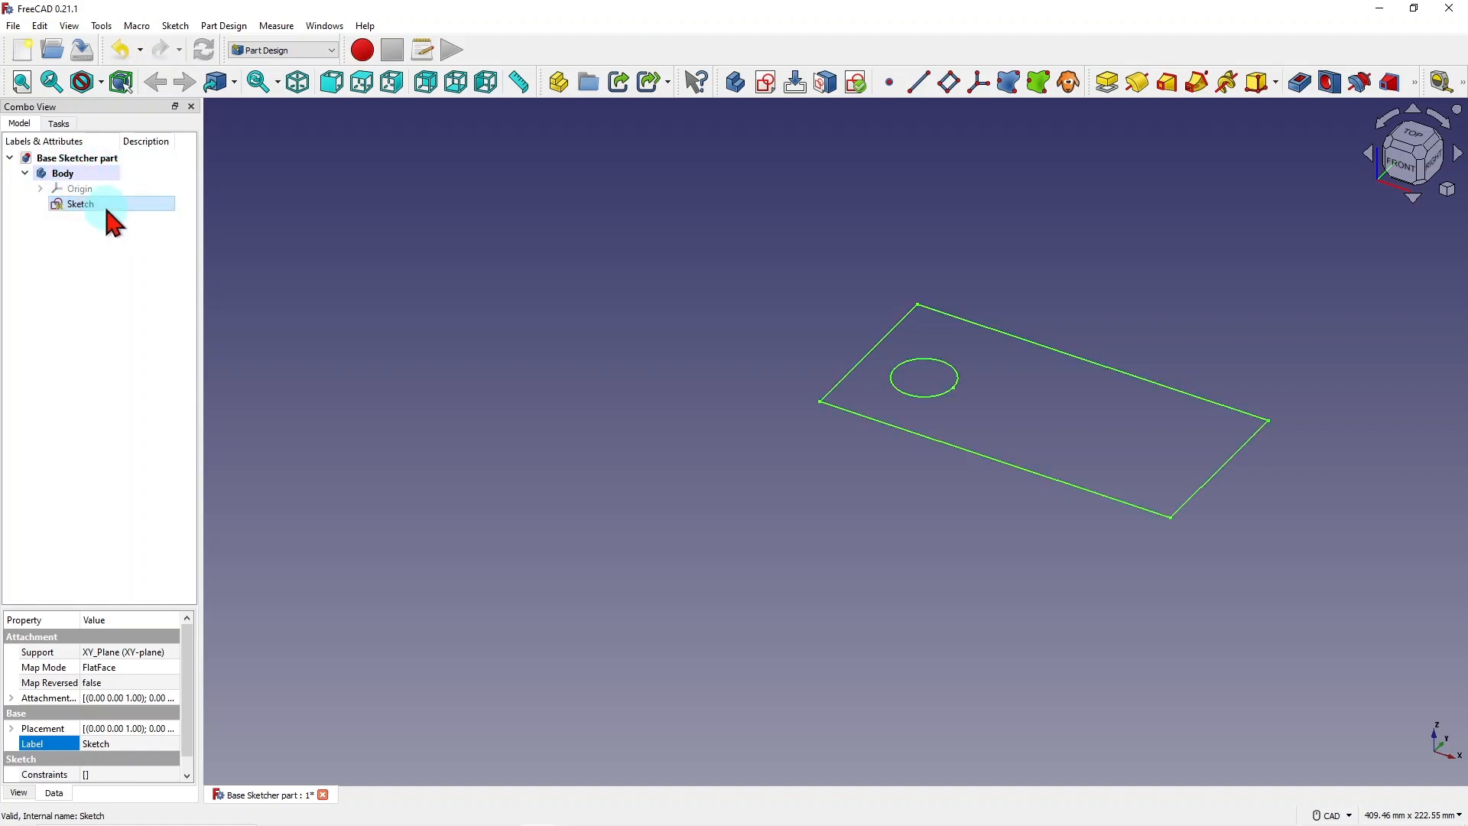
{"action": "left_click", "coordinate": [80, 204]}
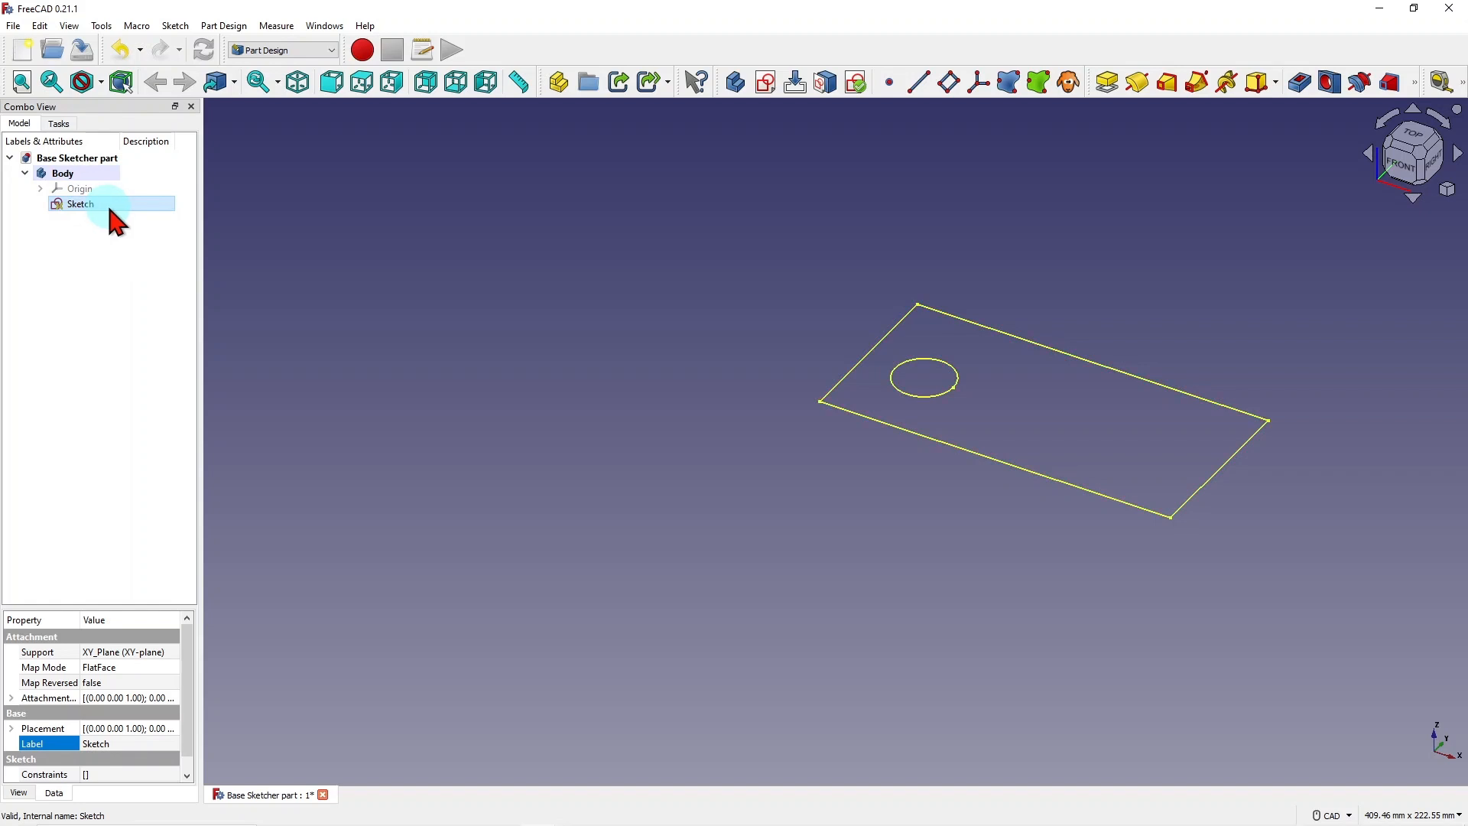
{"action": "right_click", "coordinate": [62, 174]}
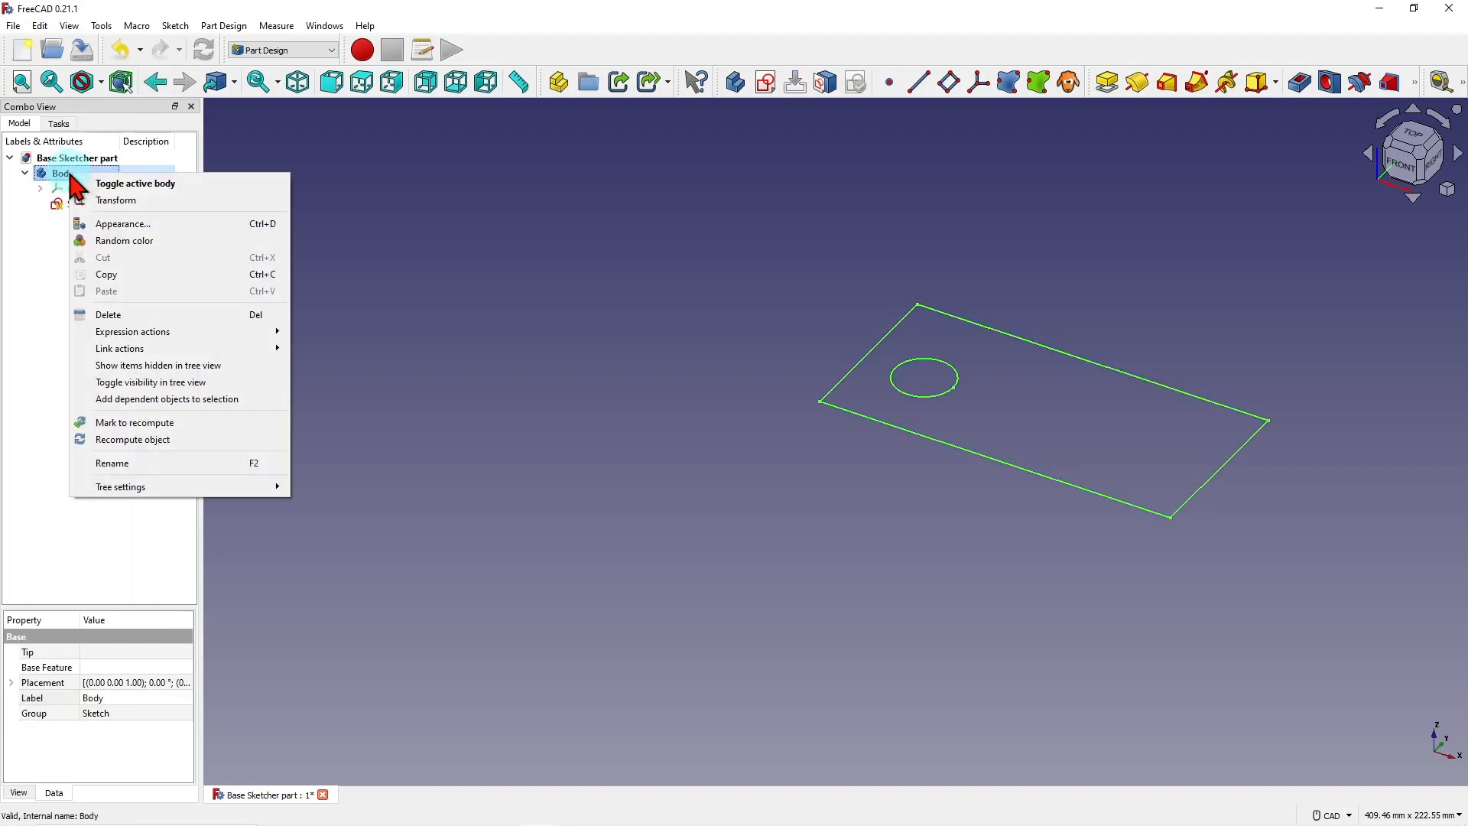
{"action": "left_click", "coordinate": [61, 174]}
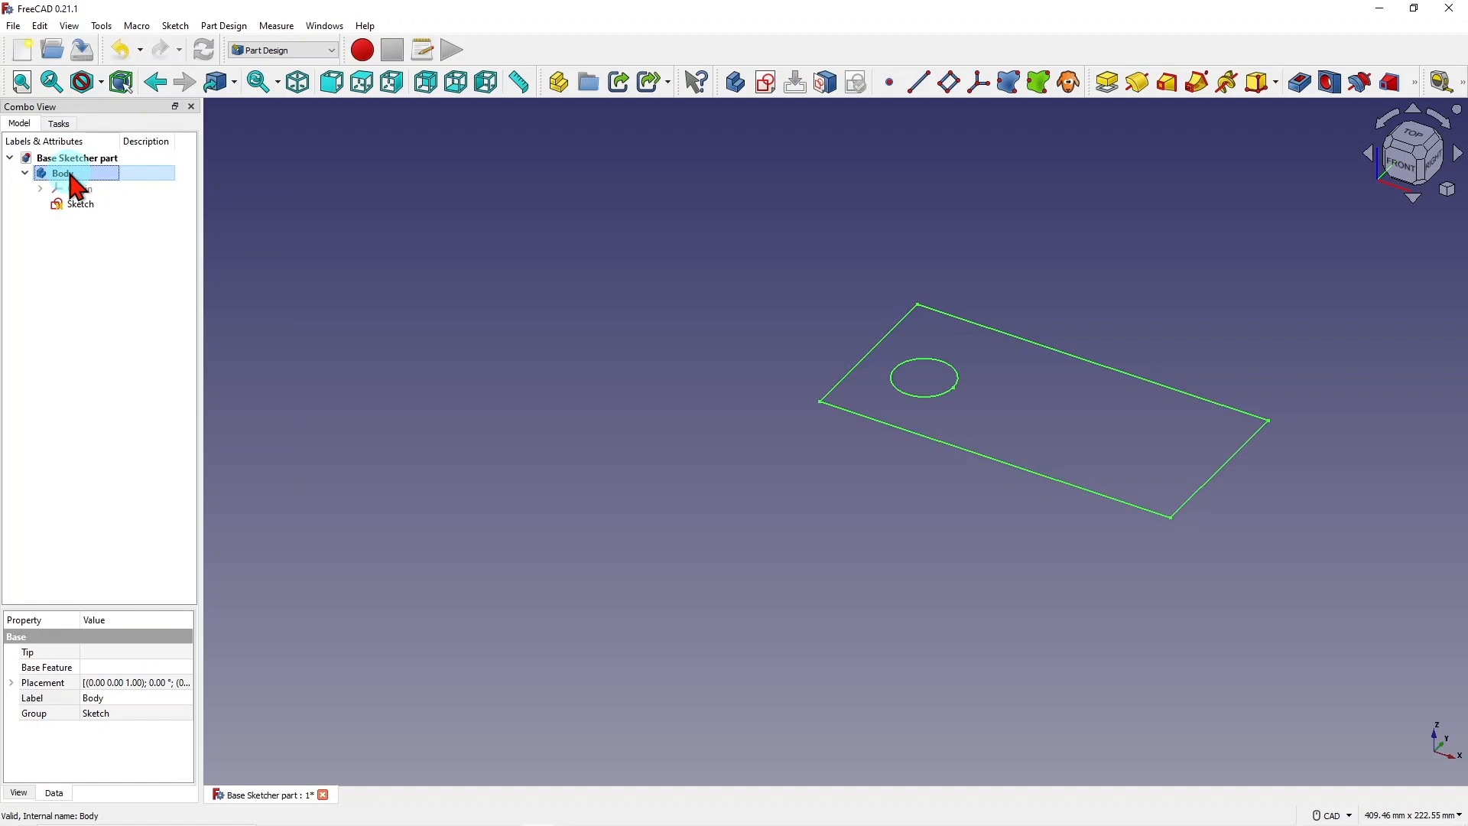
{"action": "key", "text": "F2"}
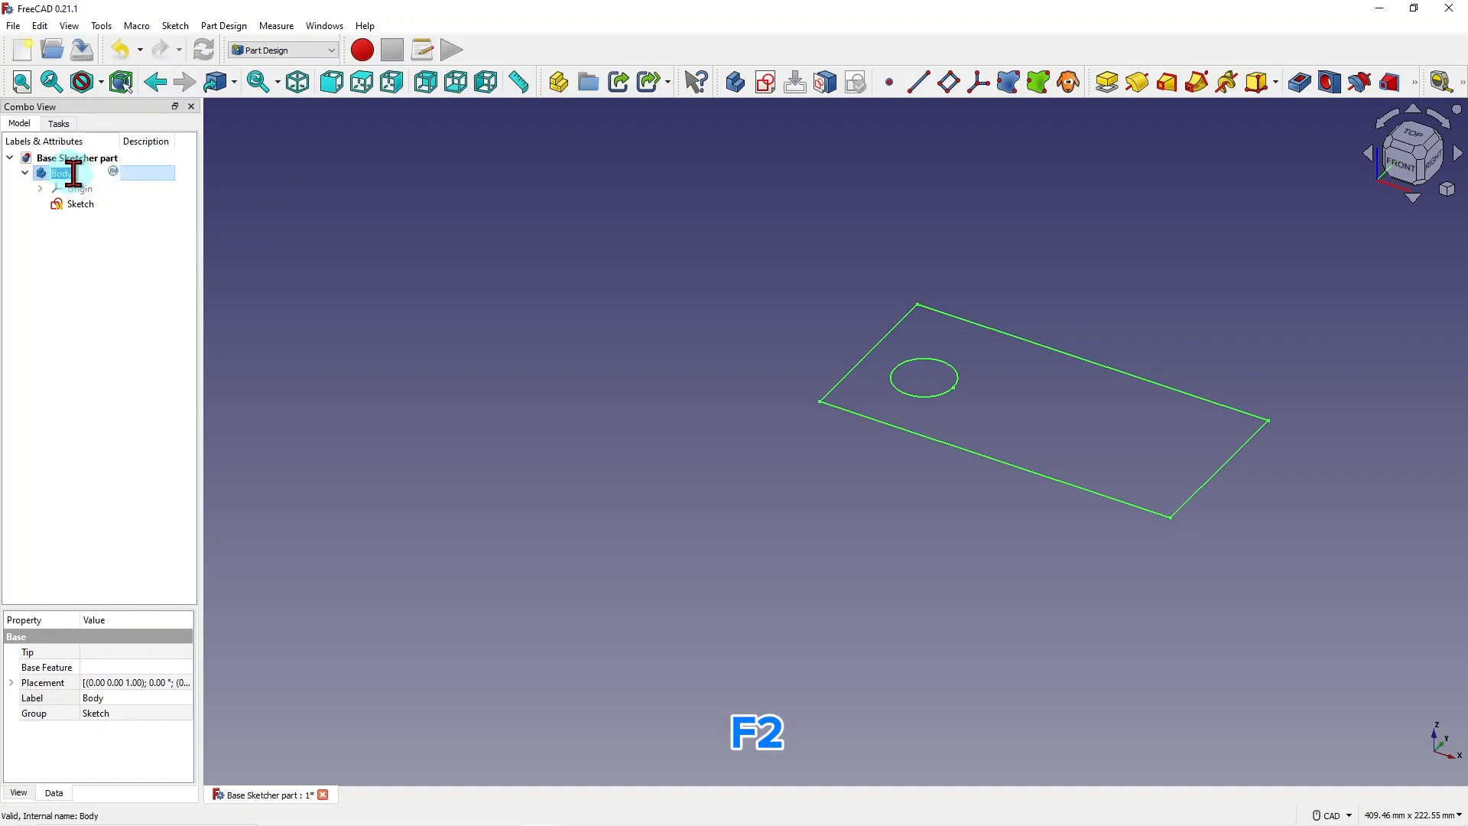
{"action": "key", "text": "F2"}
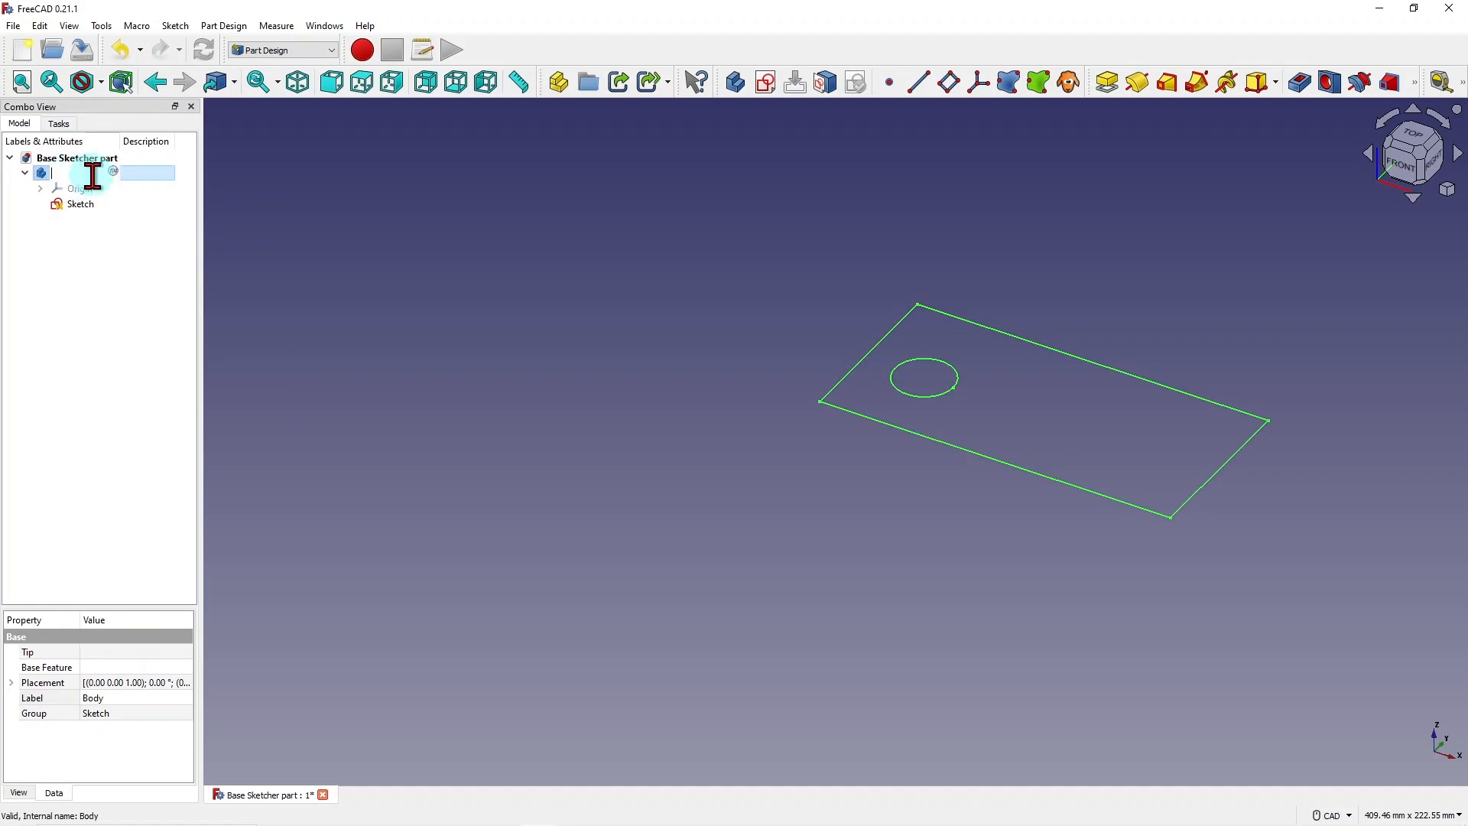
{"action": "type", "text": "body1"}
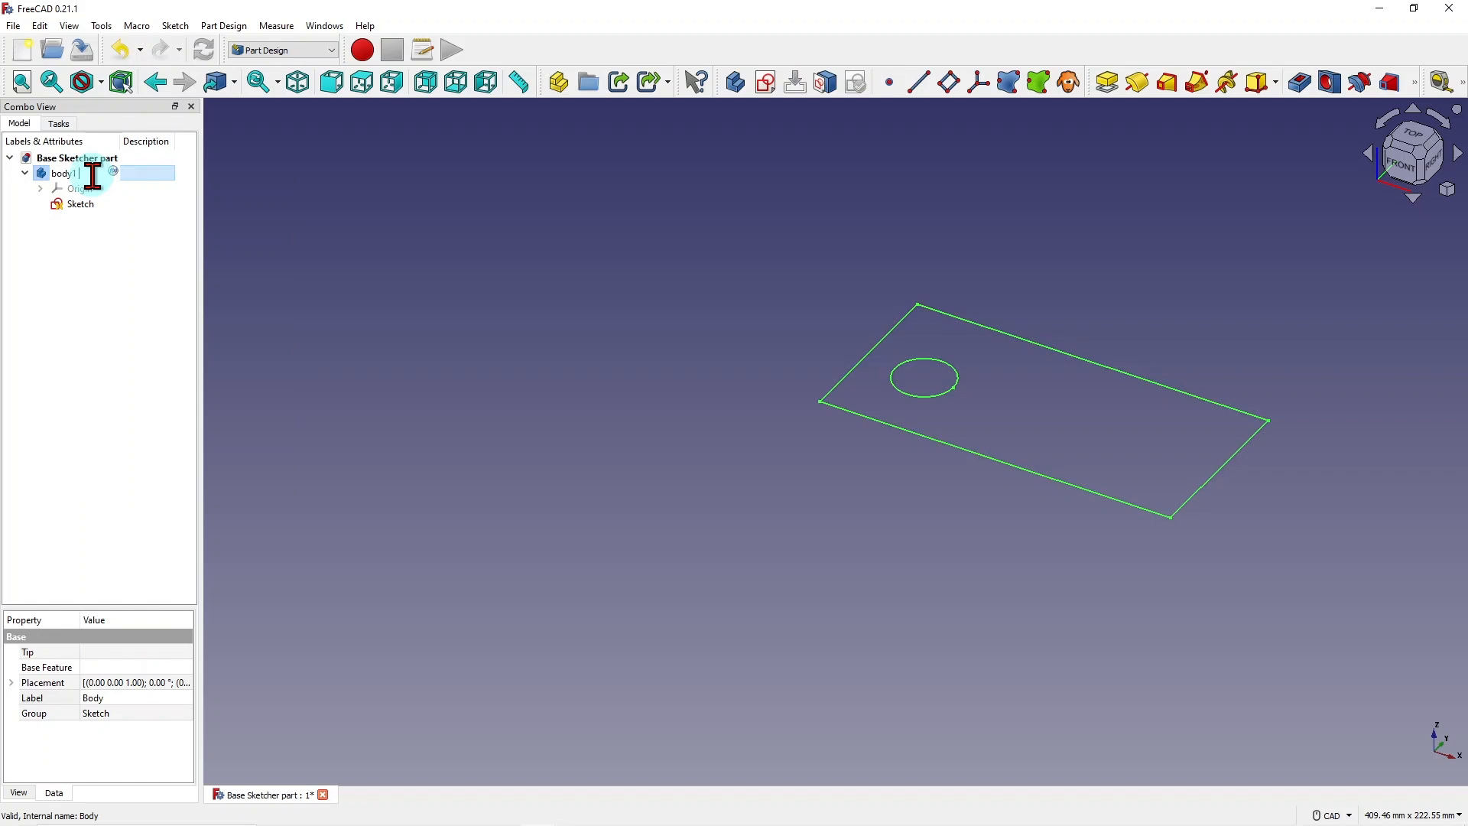
{"action": "type", "text": "sketch"}
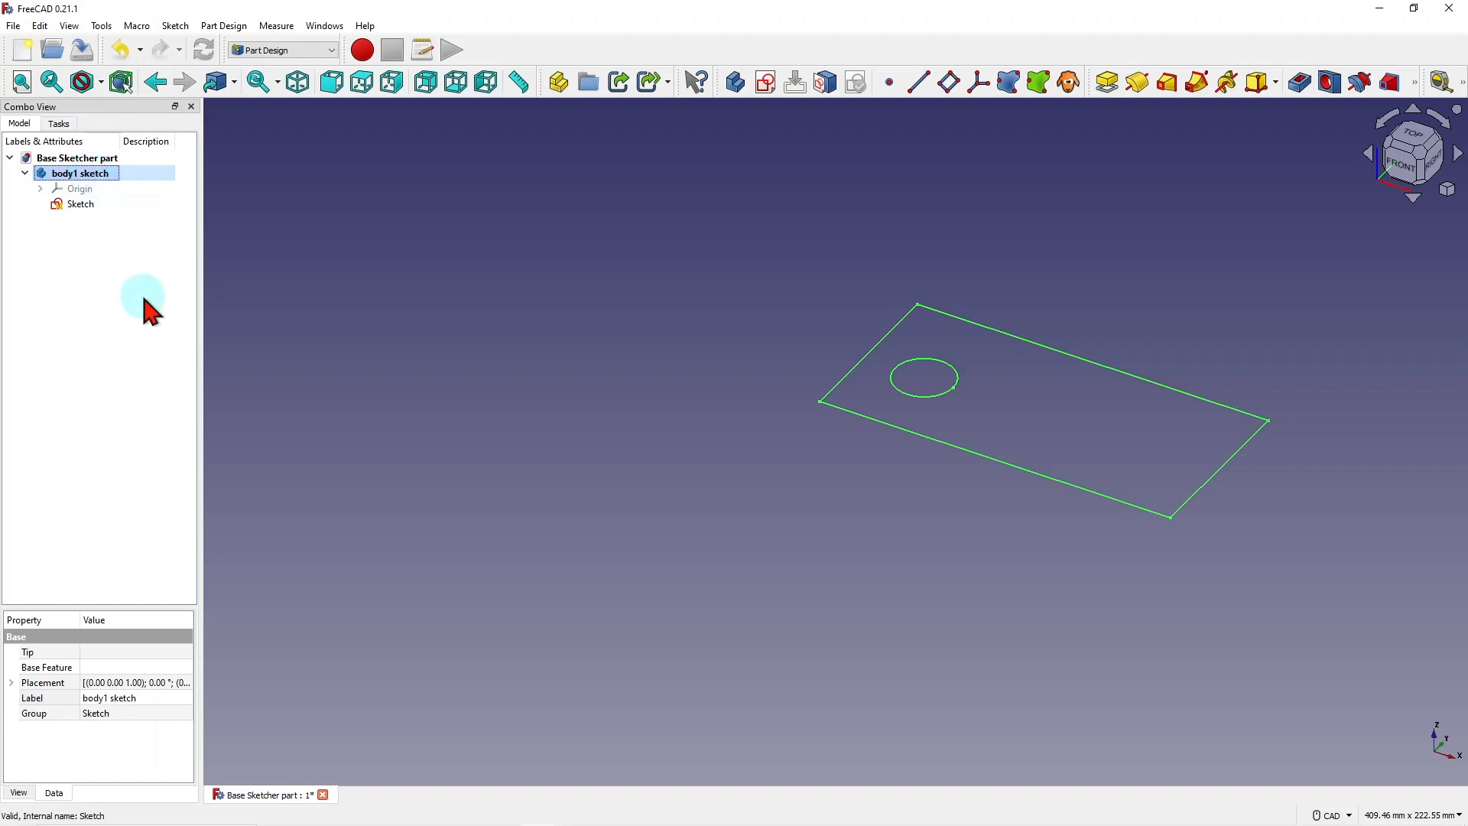
Rename the Sketch under body1 sketch to 'sketch 10' with F2.
{"action": "left_click", "coordinate": [79, 173]}
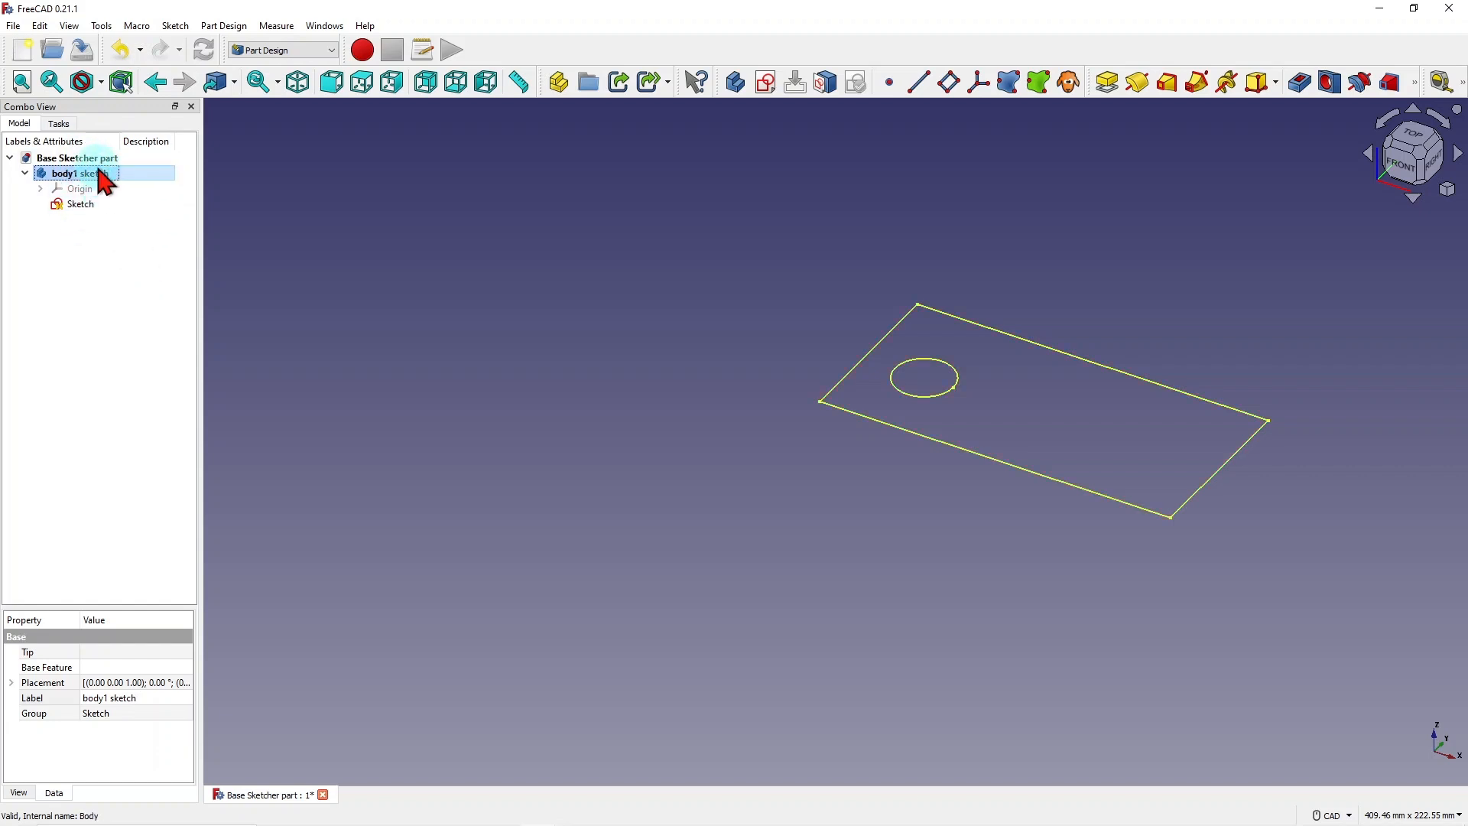
{"action": "left_click", "coordinate": [81, 204]}
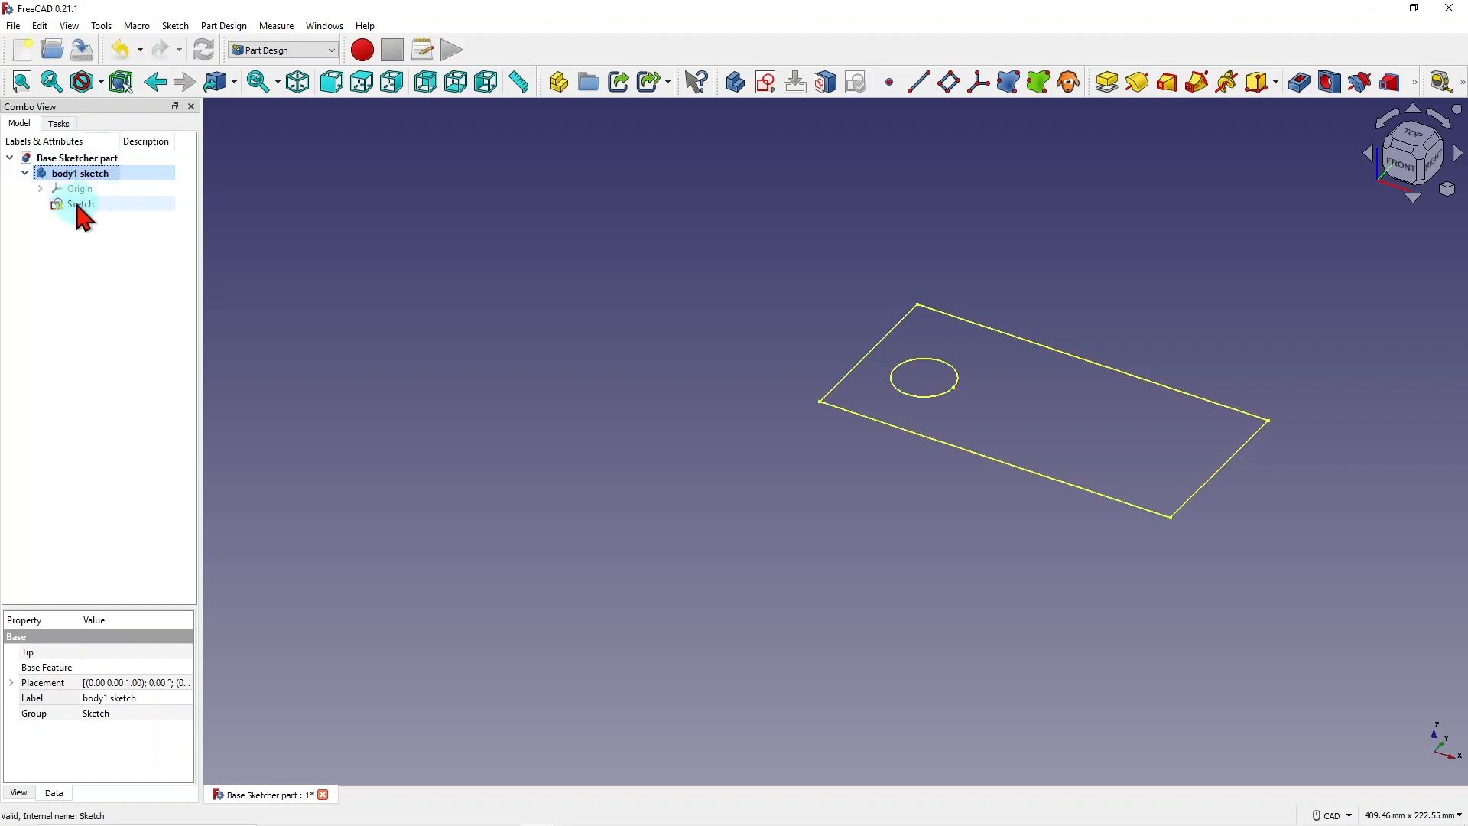
{"action": "left_click", "coordinate": [81, 204]}
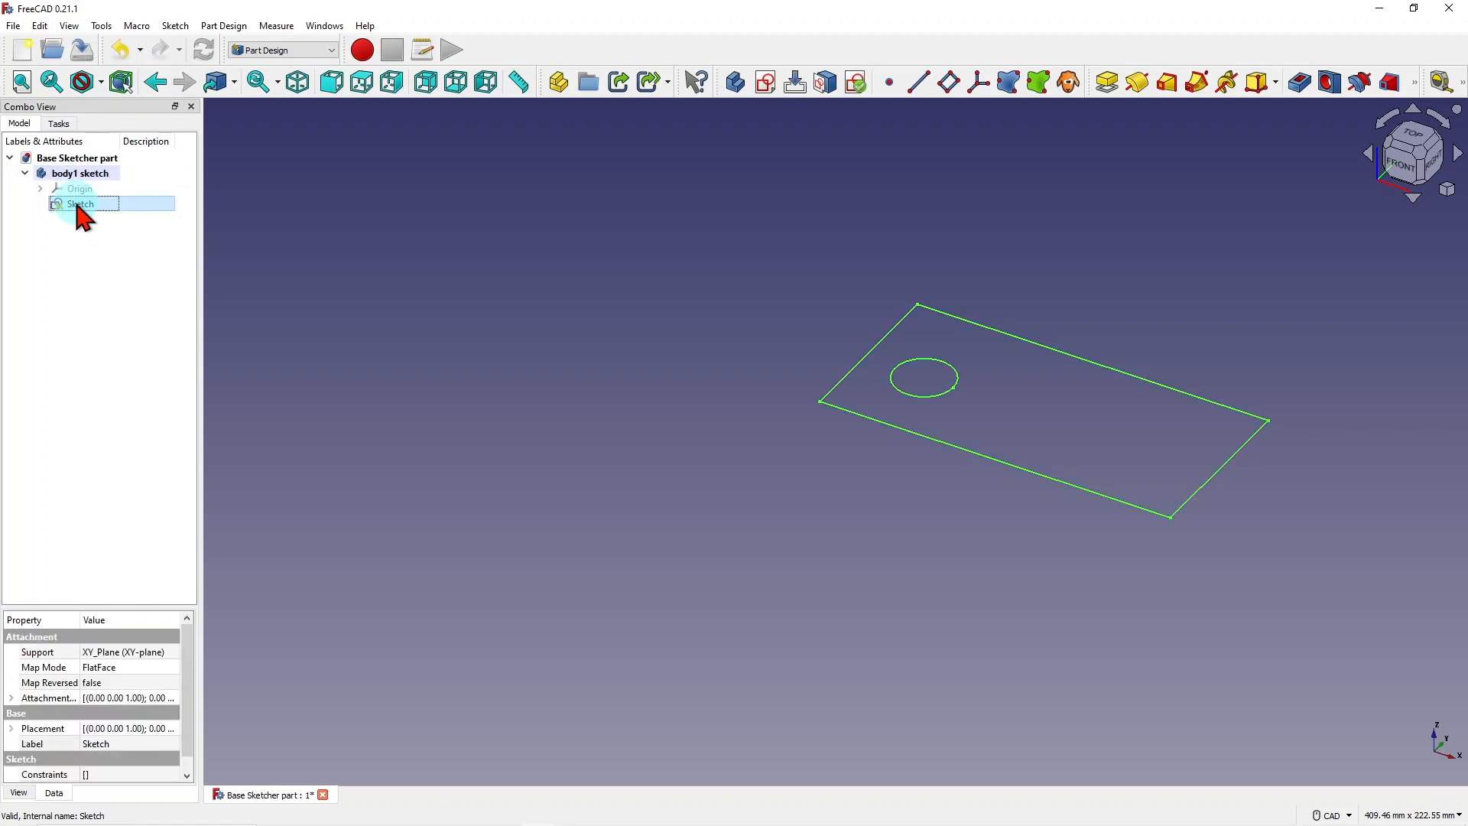
{"action": "double_click", "coordinate": [81, 204]}
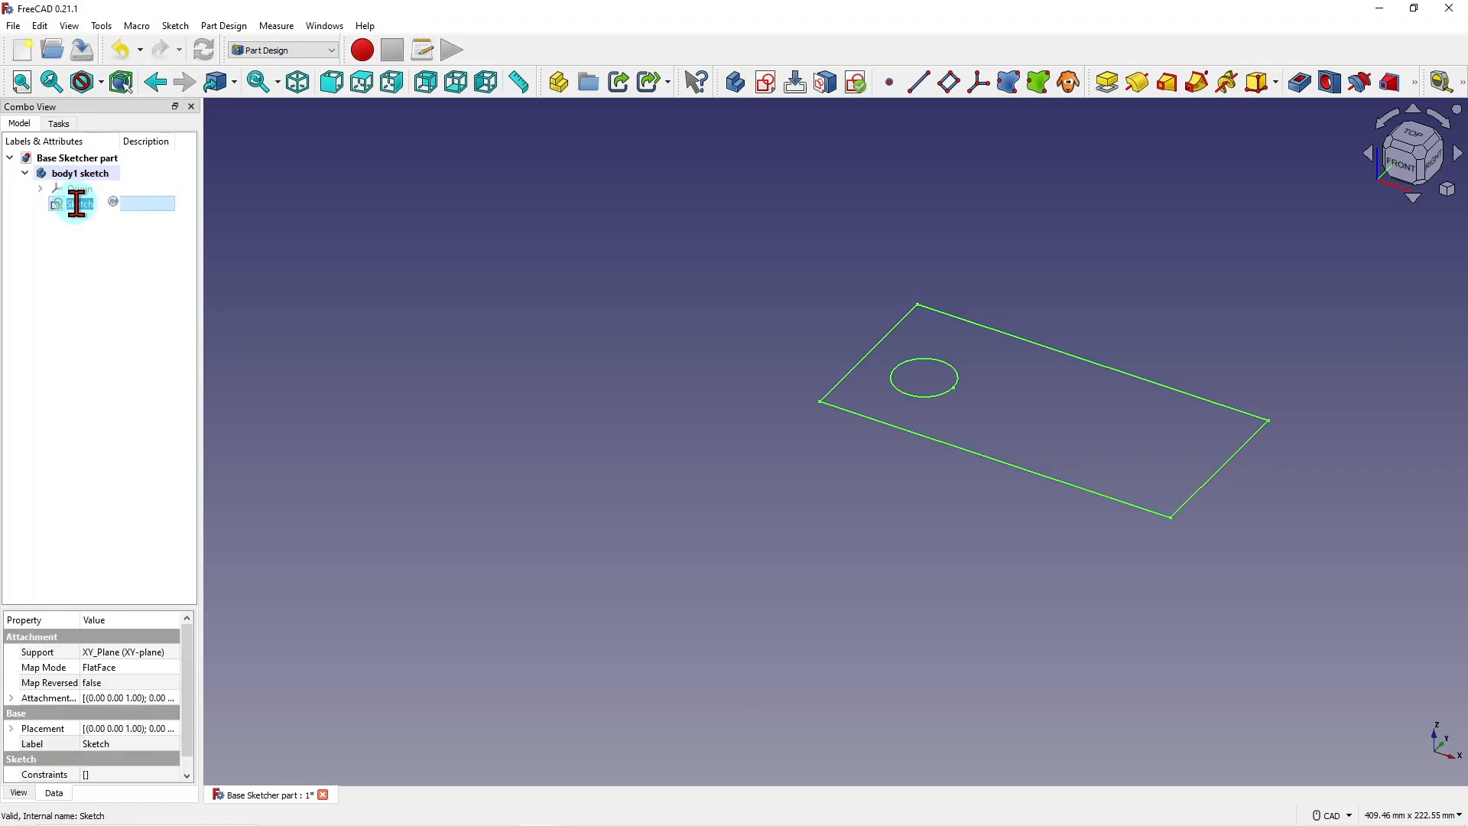
{"action": "key", "text": "F2"}
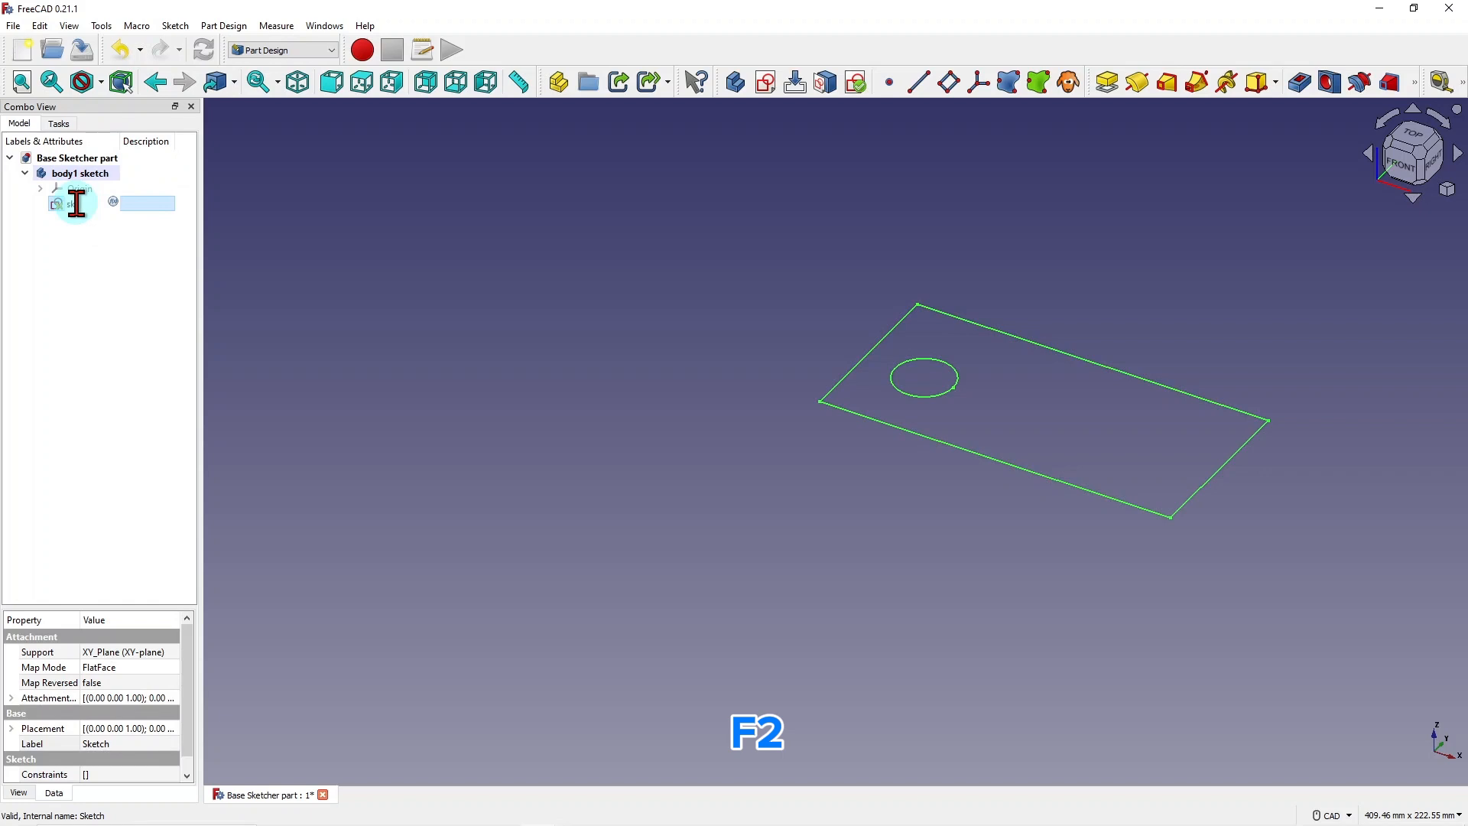
{"action": "key", "text": "F2"}
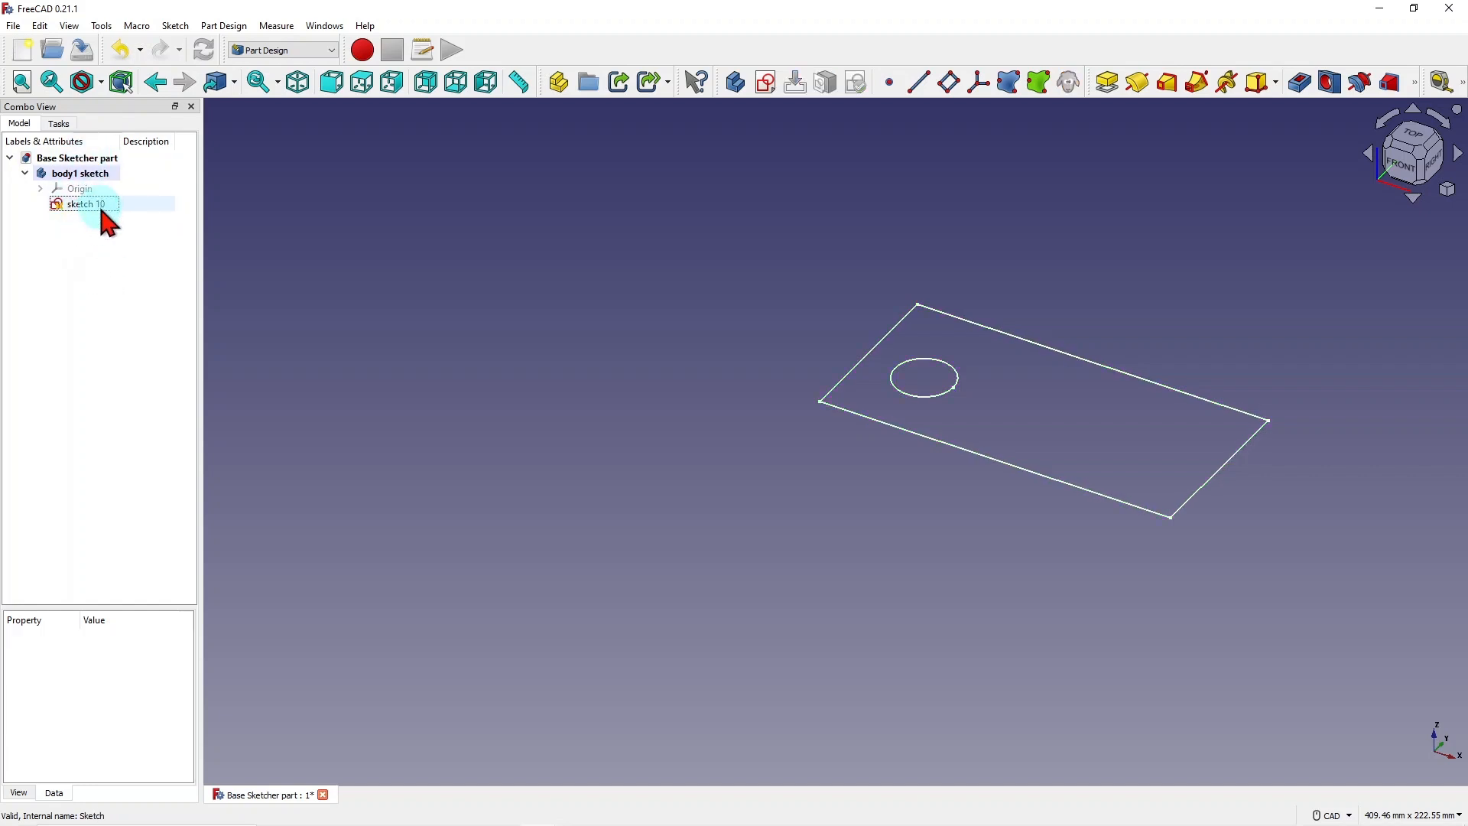
{"action": "left_click", "coordinate": [79, 157]}
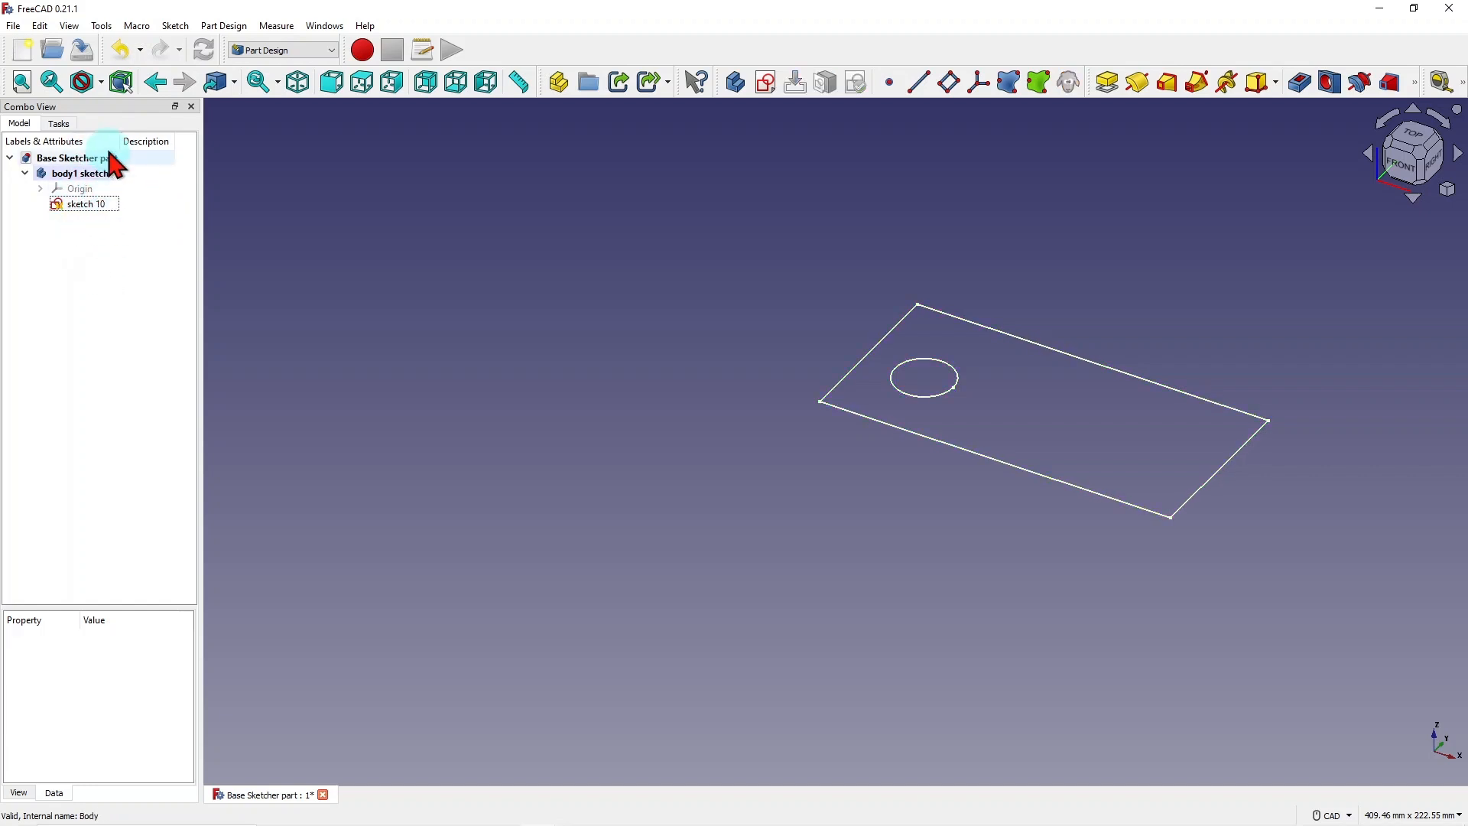
{"action": "left_click", "coordinate": [83, 173]}
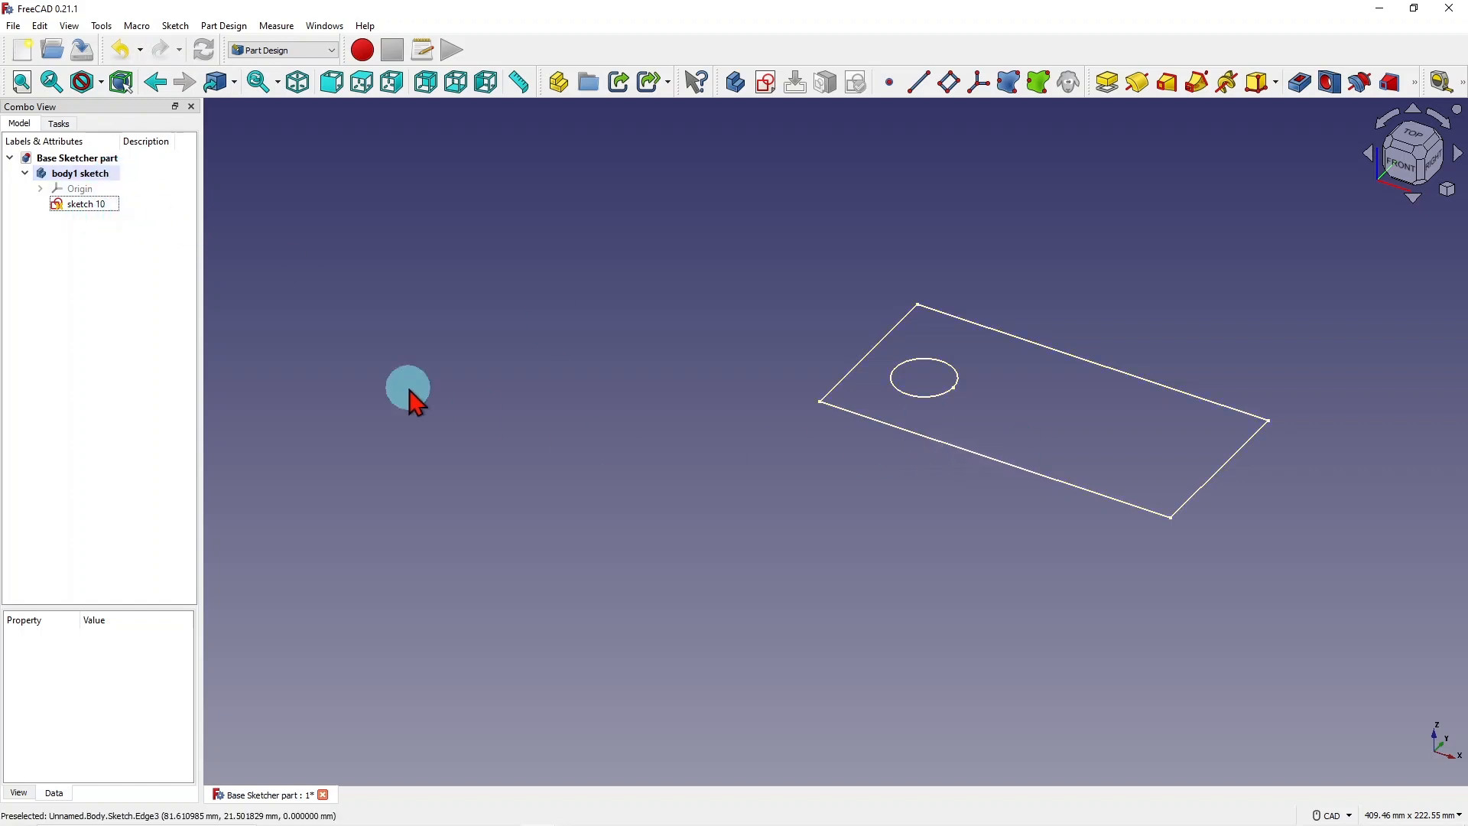
Show body1 sketch's Origin planes and axes with Space, then pan the view.
{"action": "left_click", "coordinate": [80, 188]}
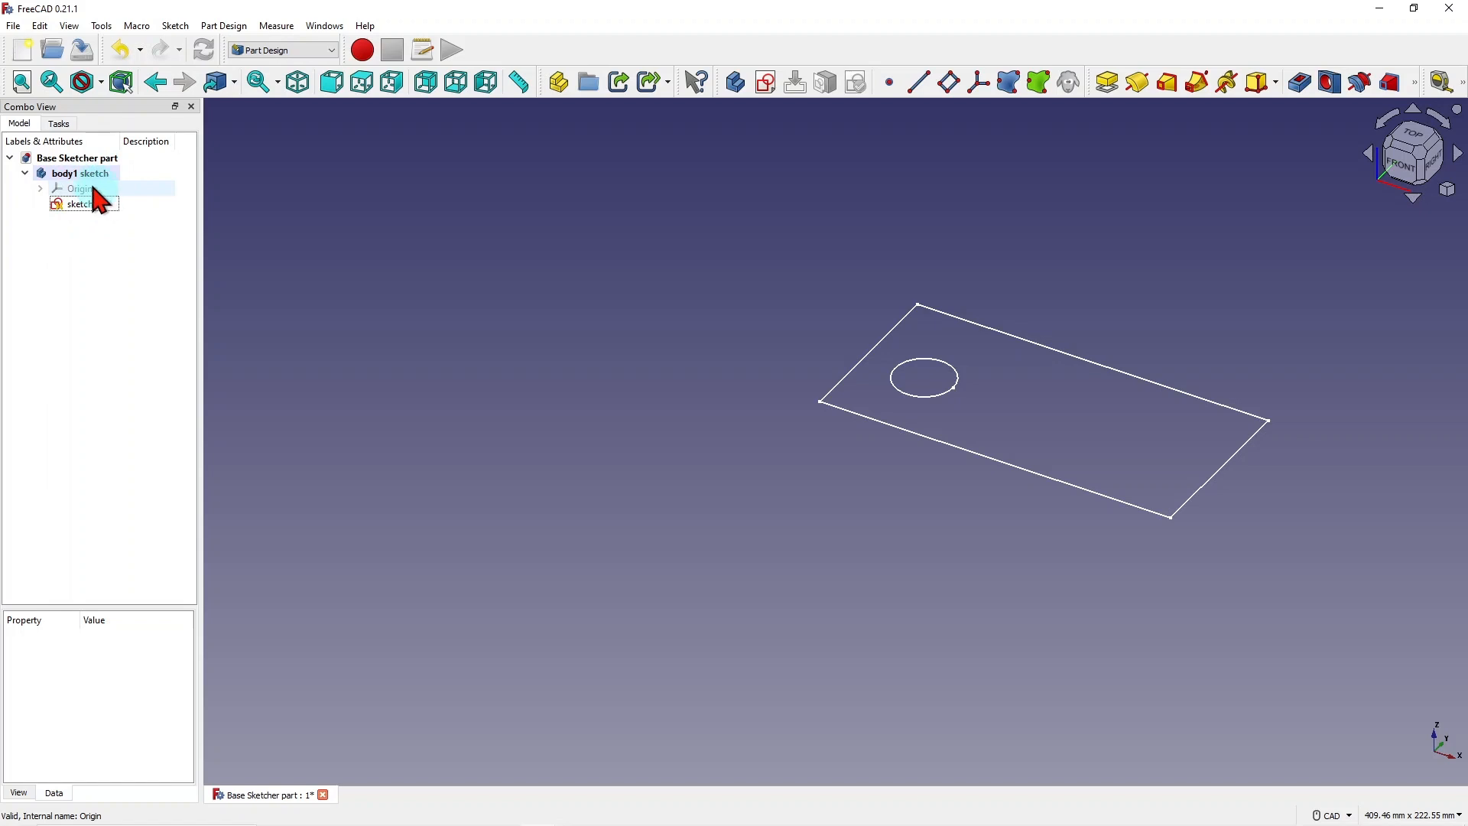
{"action": "left_click", "coordinate": [80, 188]}
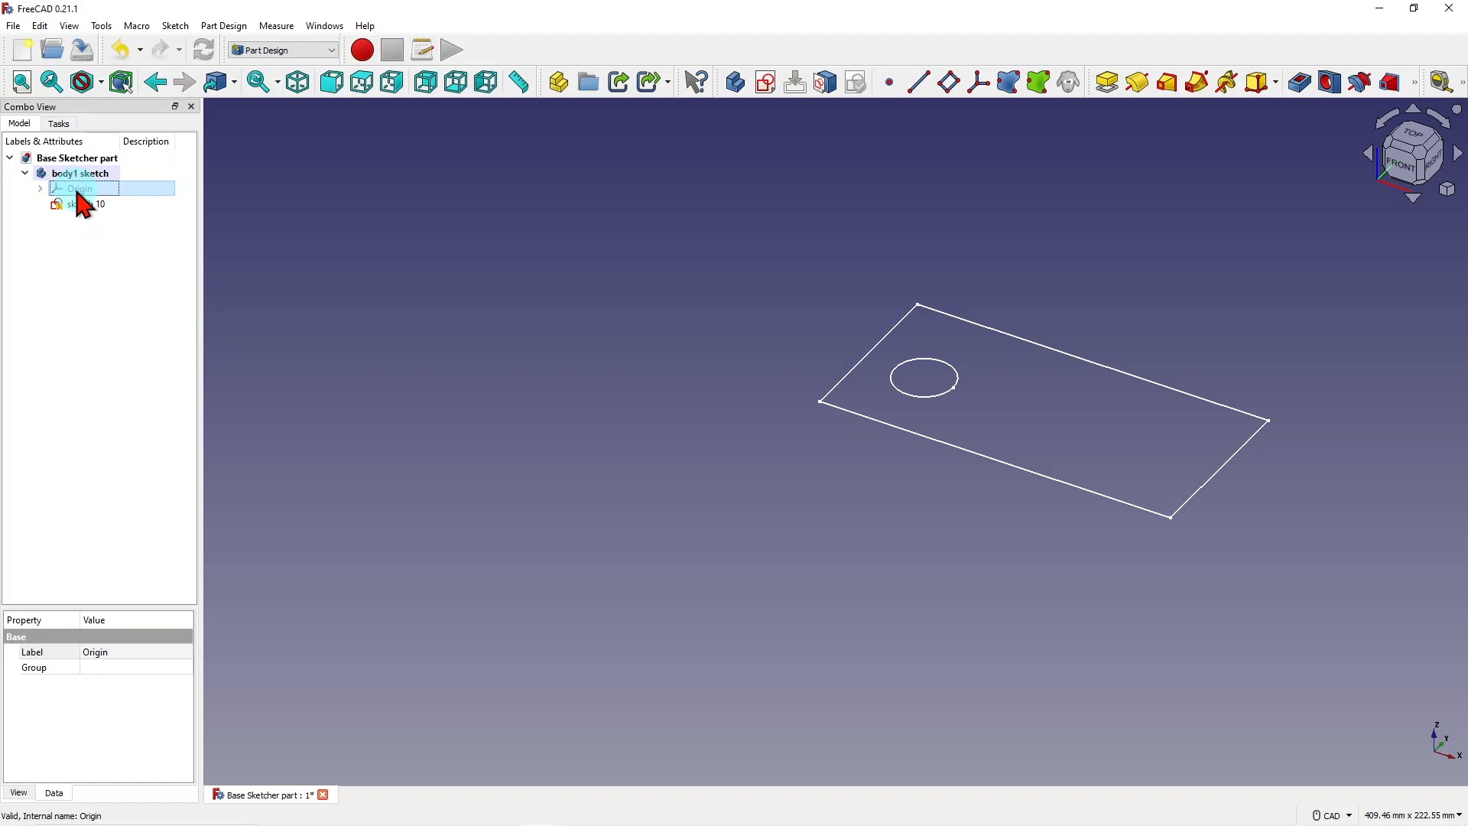
{"action": "key", "text": "space"}
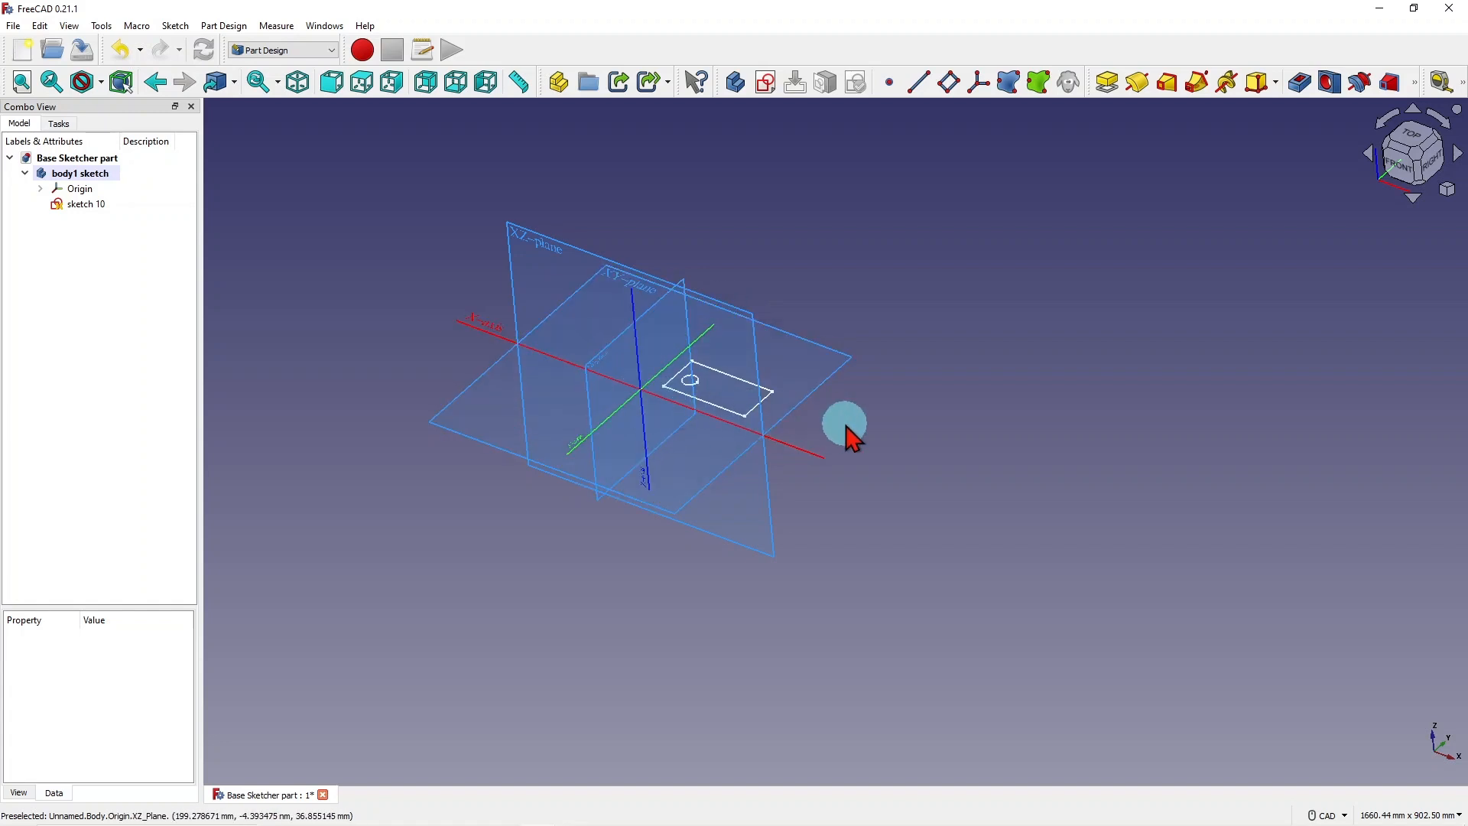
{"action": "left_click_drag", "start_coordinate": [842, 421], "coordinate": [814, 440]}
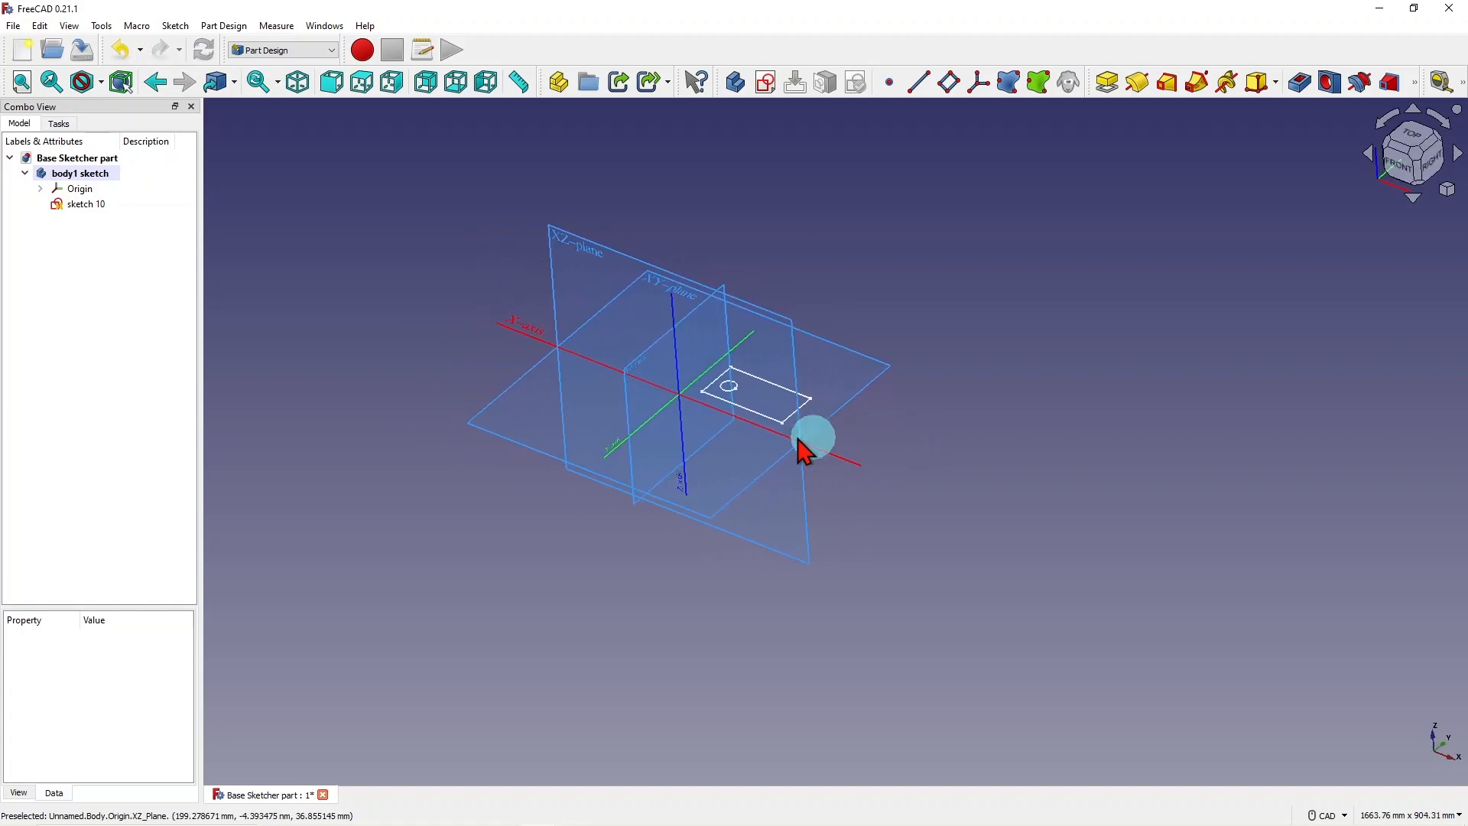
{"action": "left_click", "coordinate": [83, 174]}
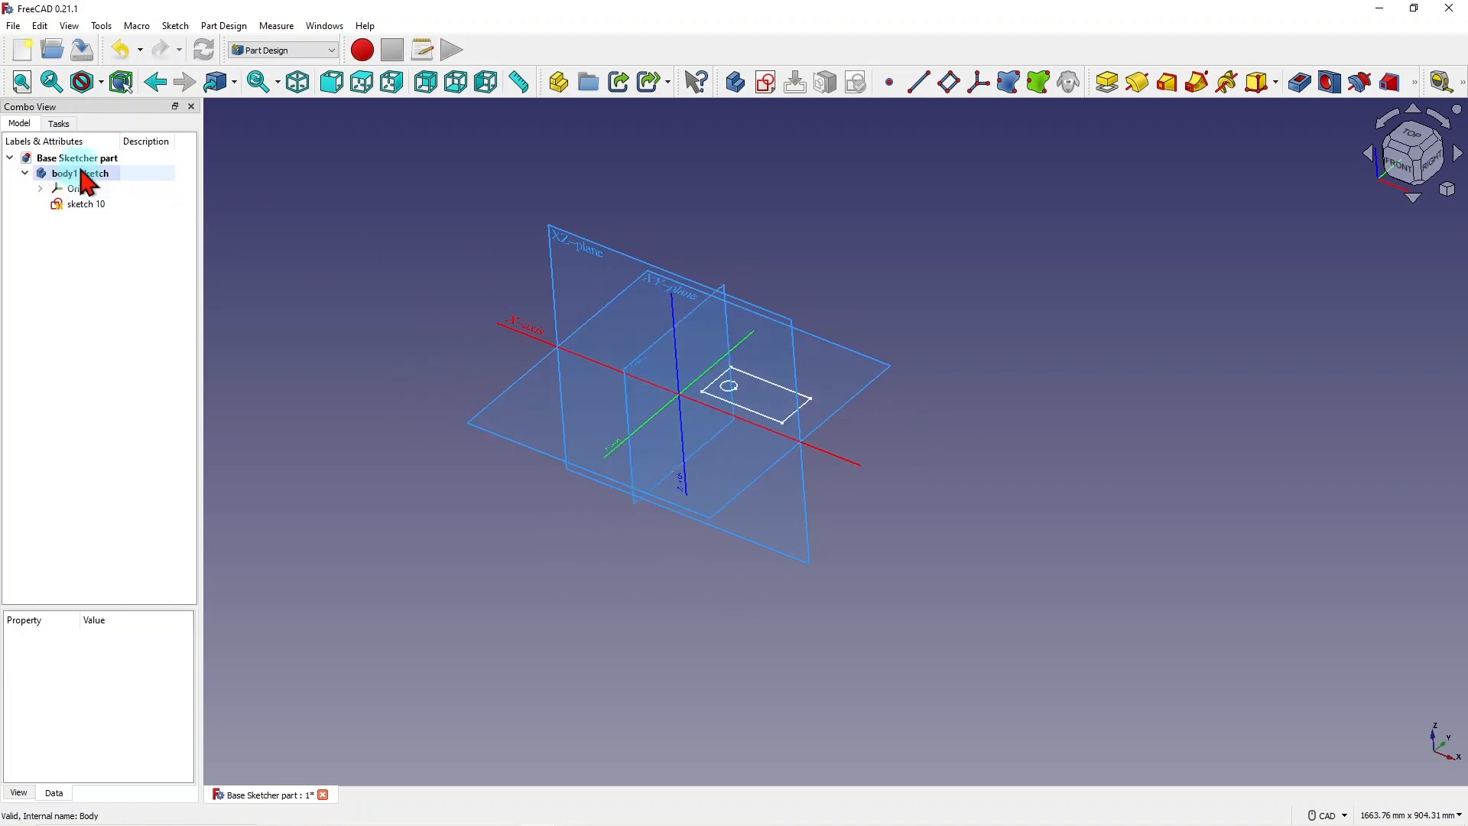
Rename the second Body to 'body 2 point' from its context menu.
{"action": "left_click", "coordinate": [77, 158]}
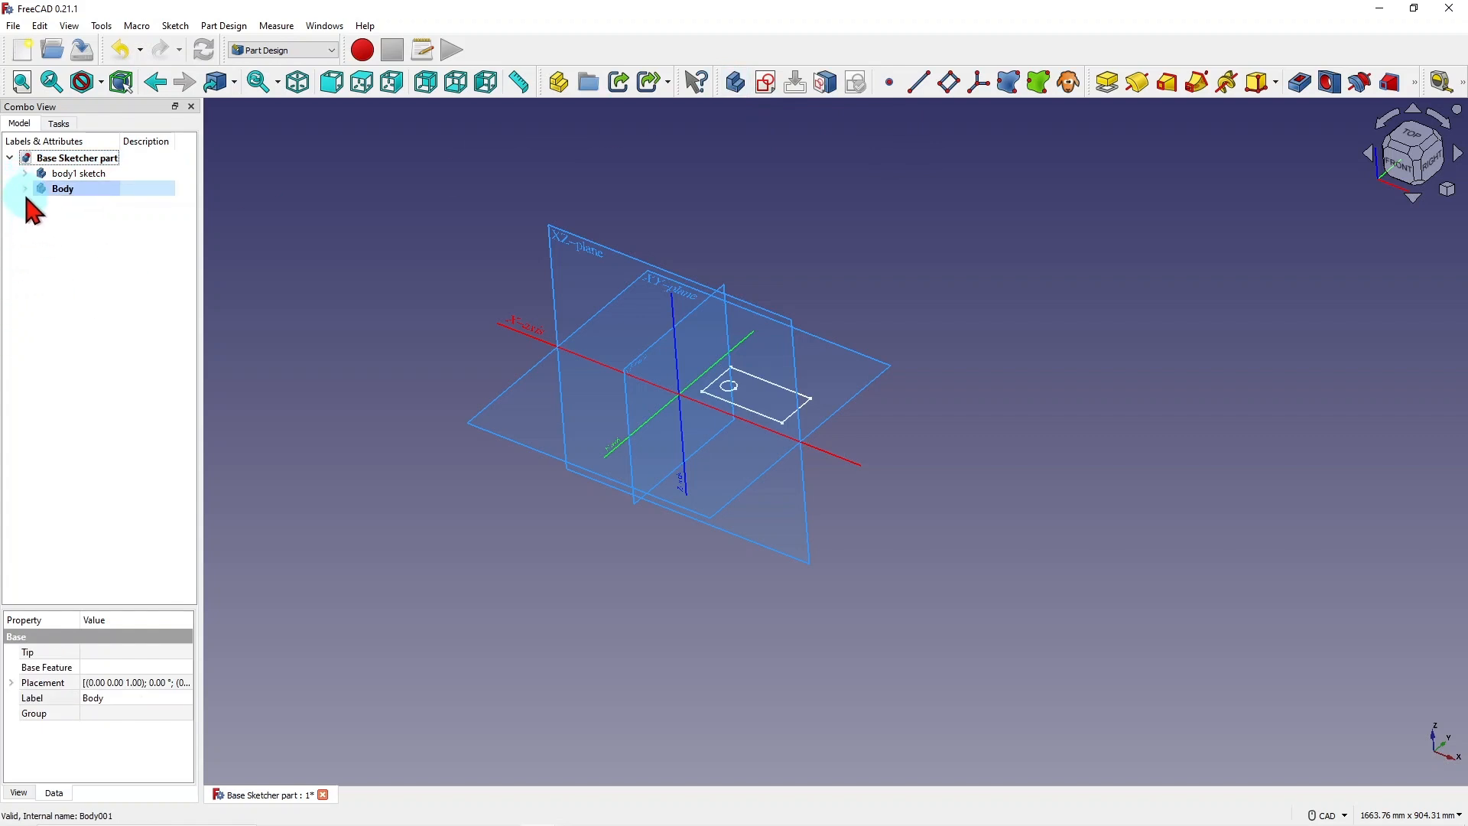
{"action": "left_click", "coordinate": [25, 174]}
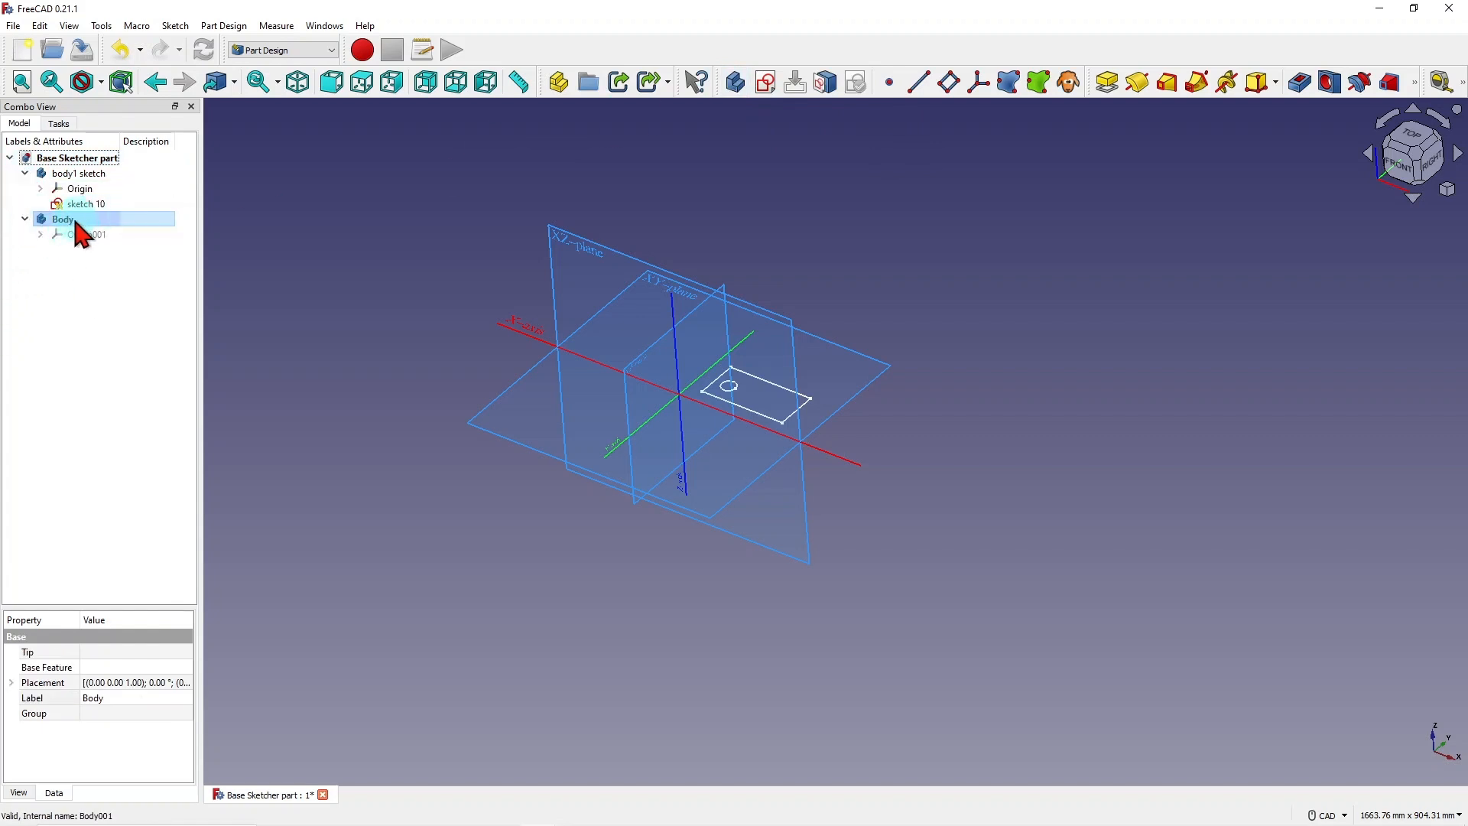
{"action": "right_click", "coordinate": [62, 218]}
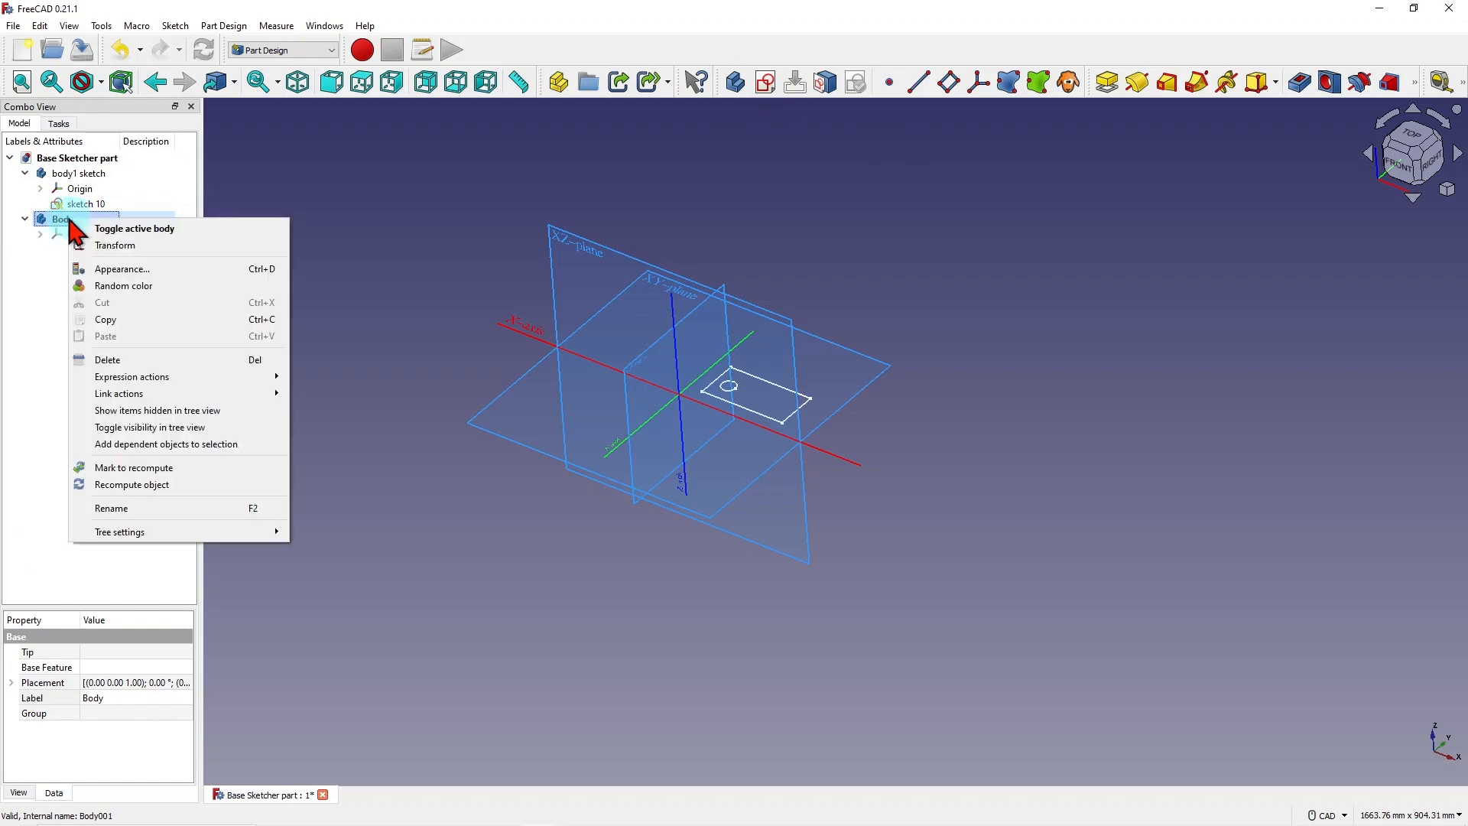
{"action": "mouse_move", "coordinate": [110, 508]}
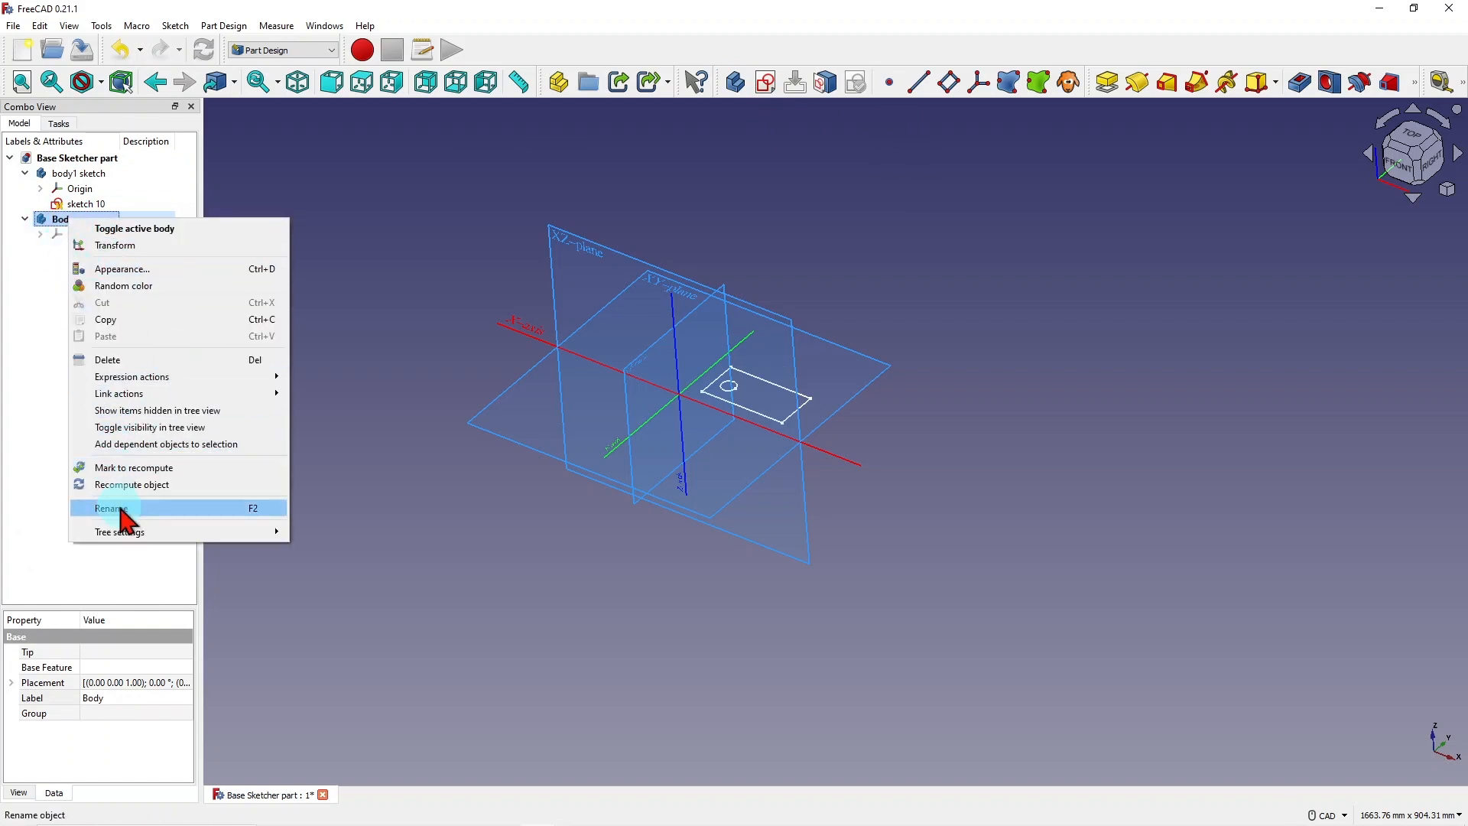
{"action": "left_click", "coordinate": [110, 507]}
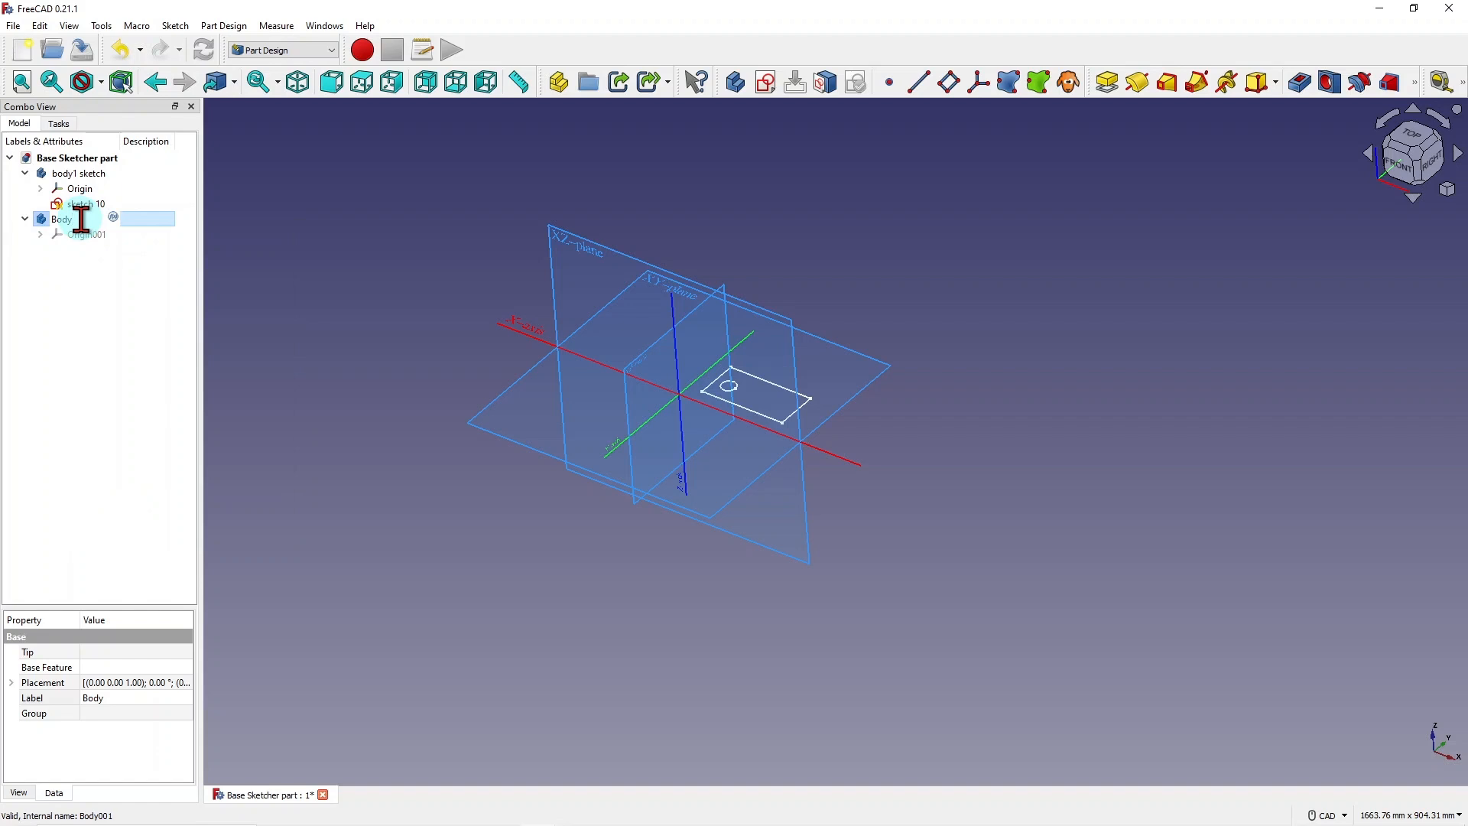
{"action": "type", "text": "body"}
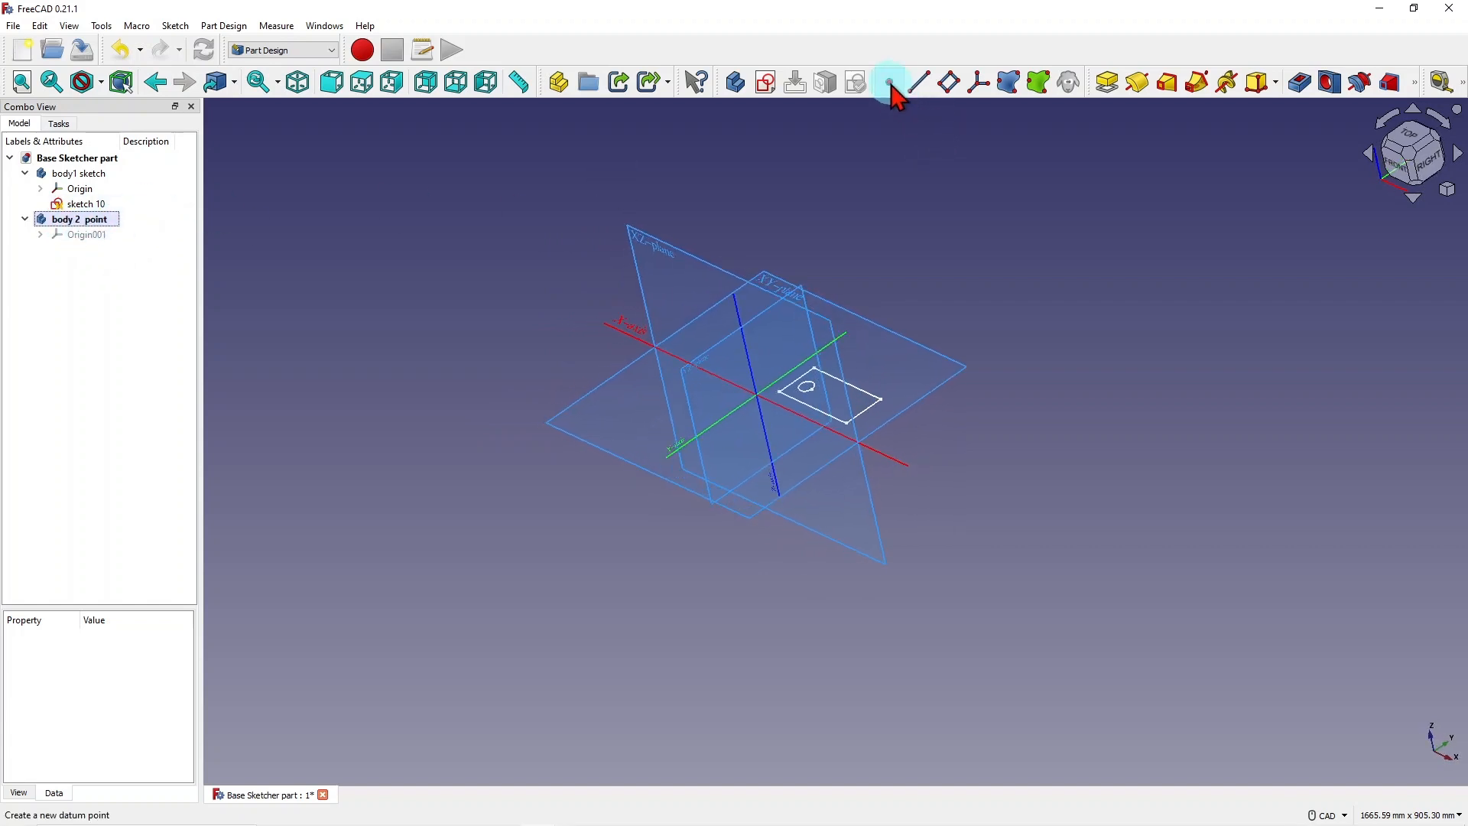
{"action": "mouse_move", "coordinate": [888, 82]}
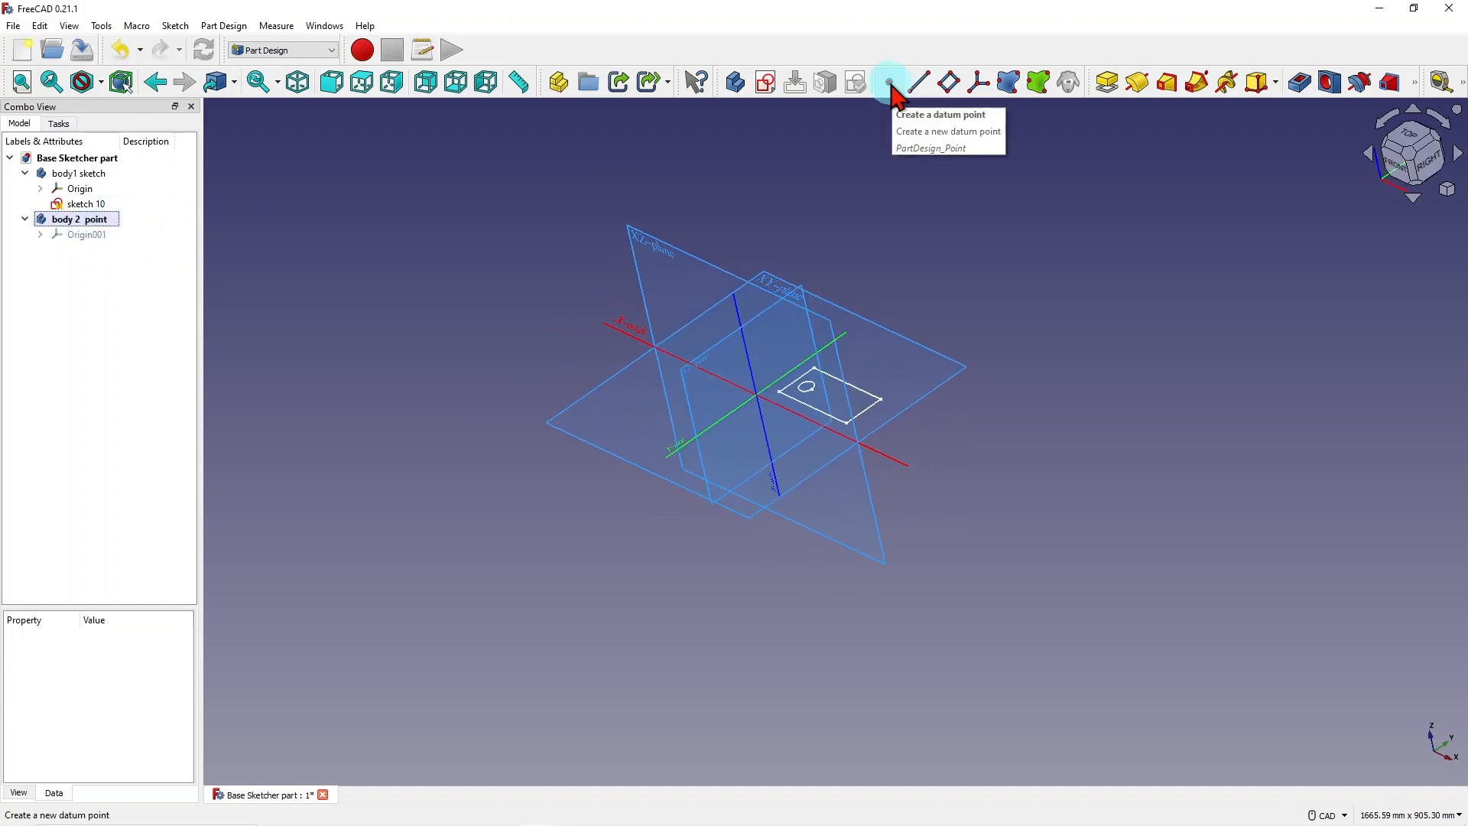
{"action": "mouse_move", "coordinate": [365, 232]}
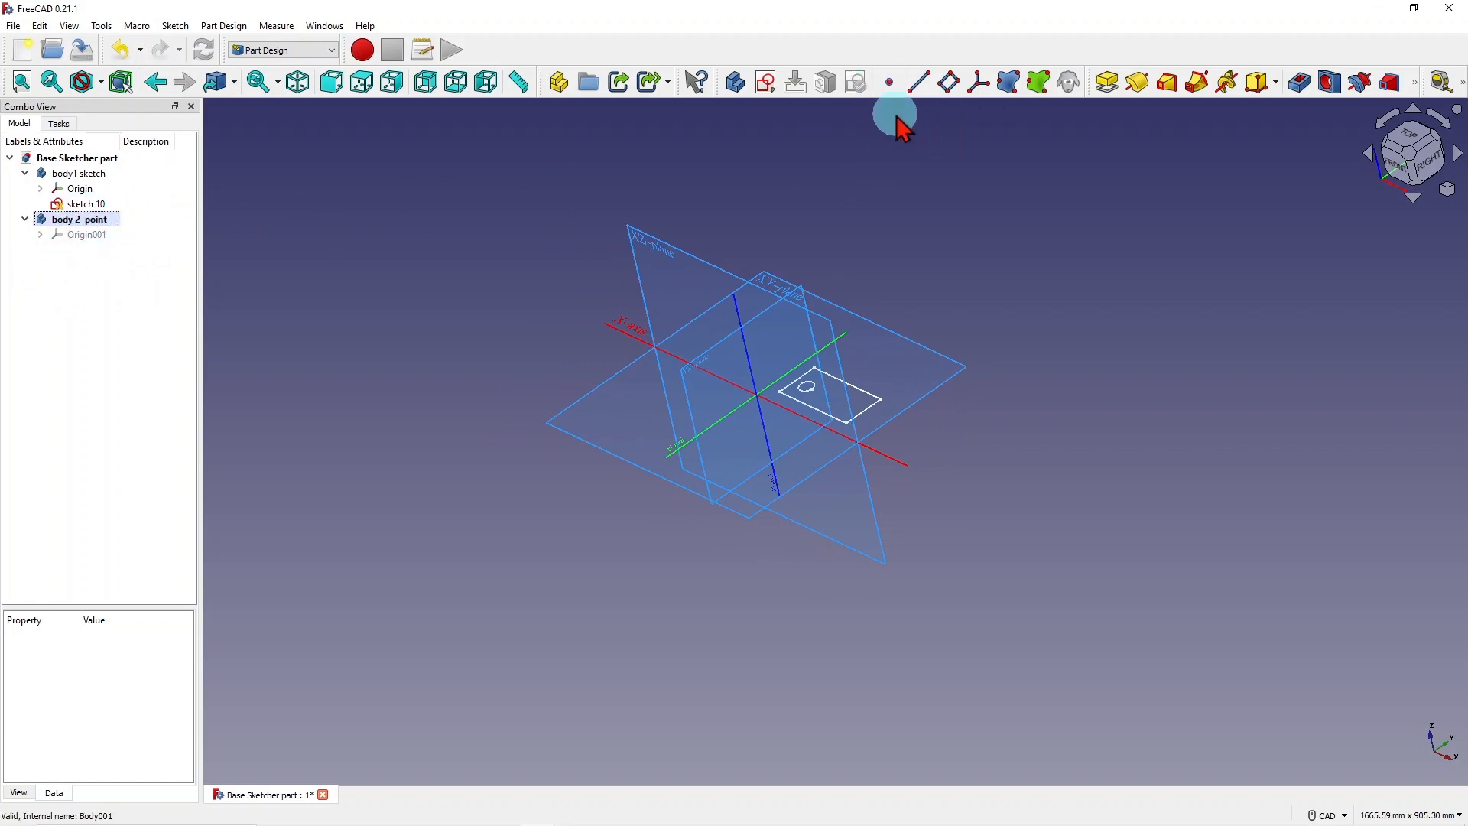
Add an unattached datum point to body 2 point and display its properties.
{"action": "left_click", "coordinate": [888, 82]}
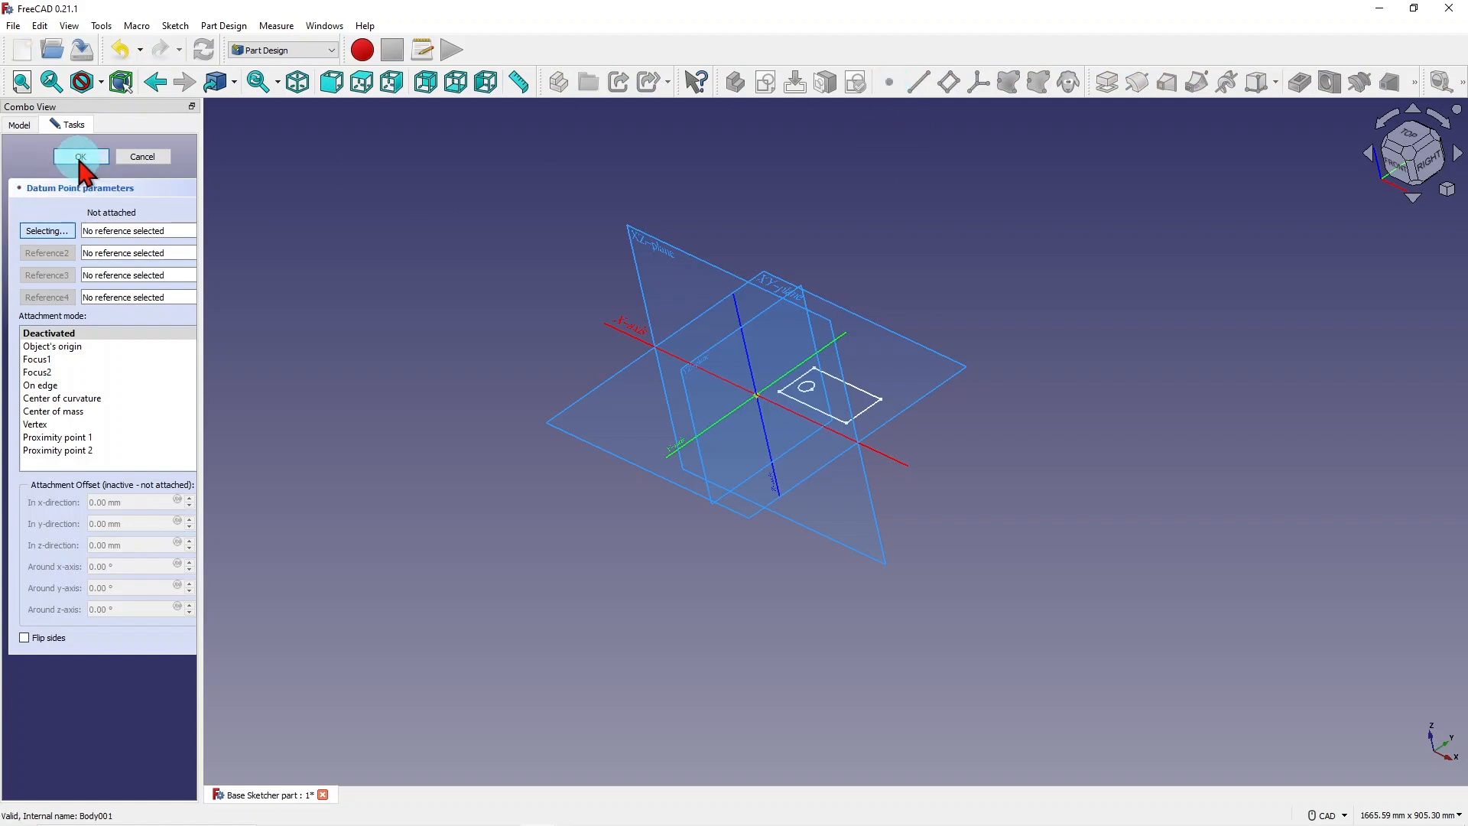
{"action": "left_click", "coordinate": [79, 156]}
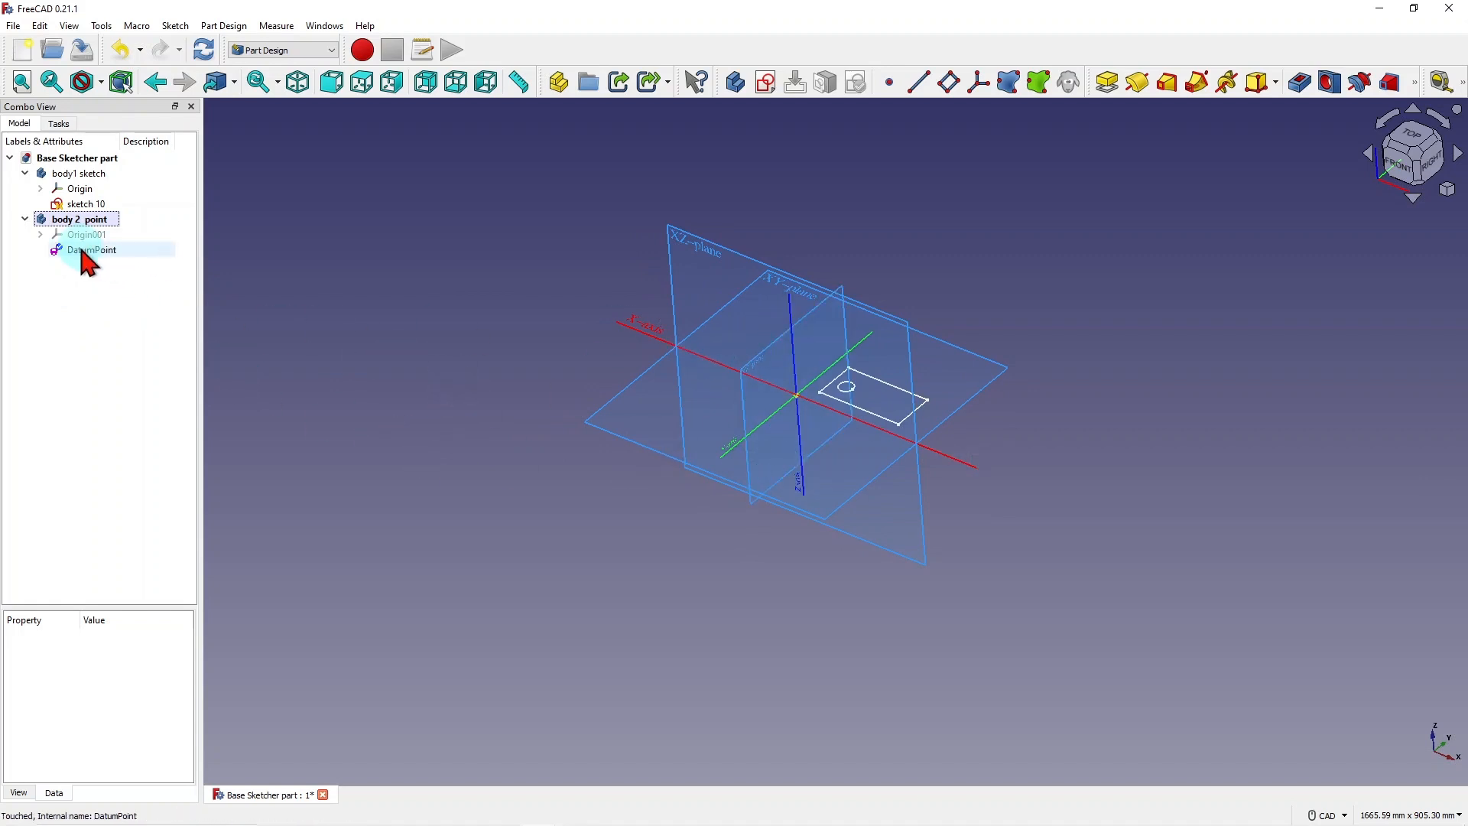
{"action": "left_click", "coordinate": [91, 249]}
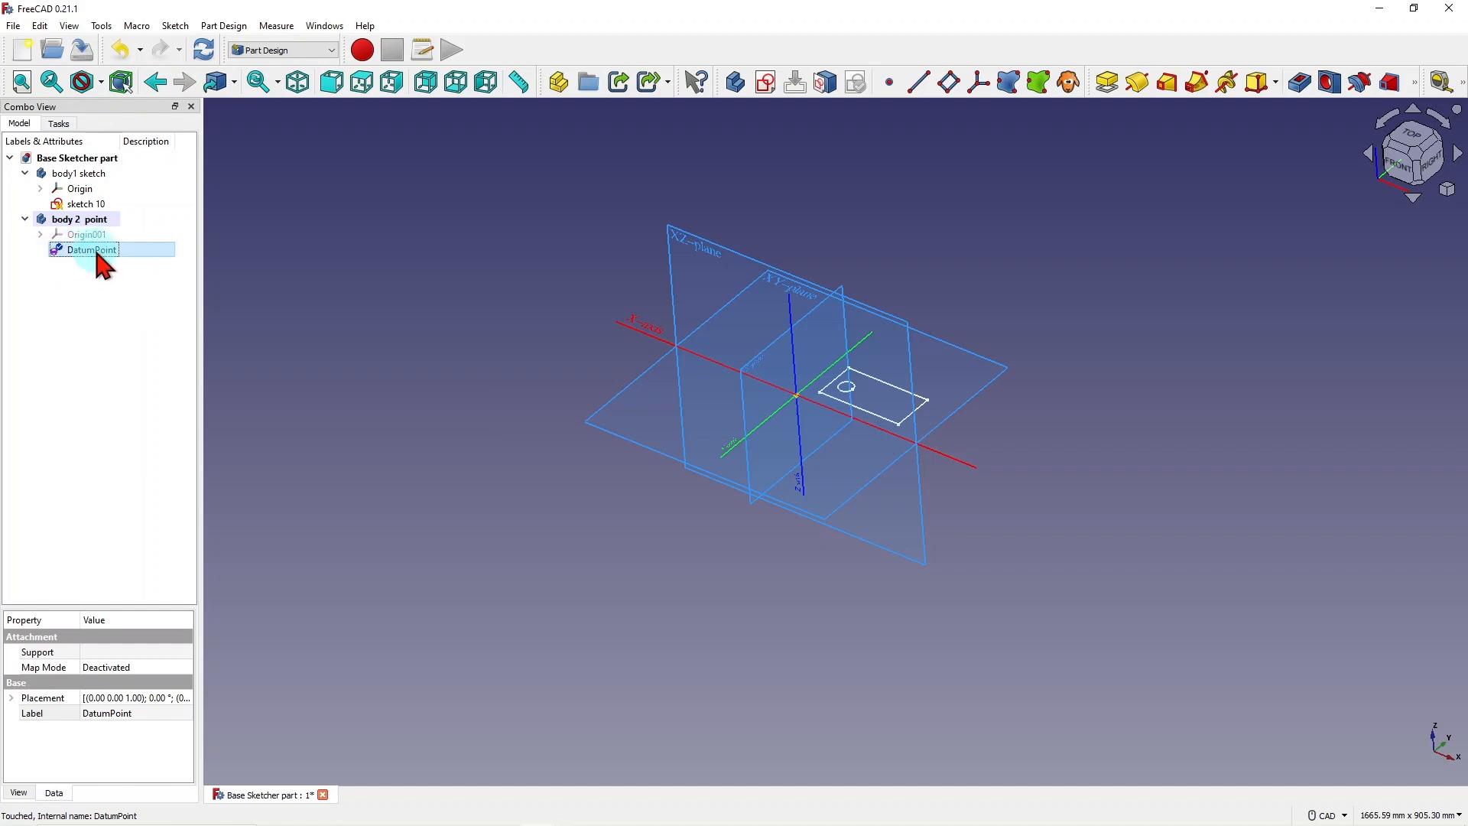
{"action": "left_click", "coordinate": [202, 49]}
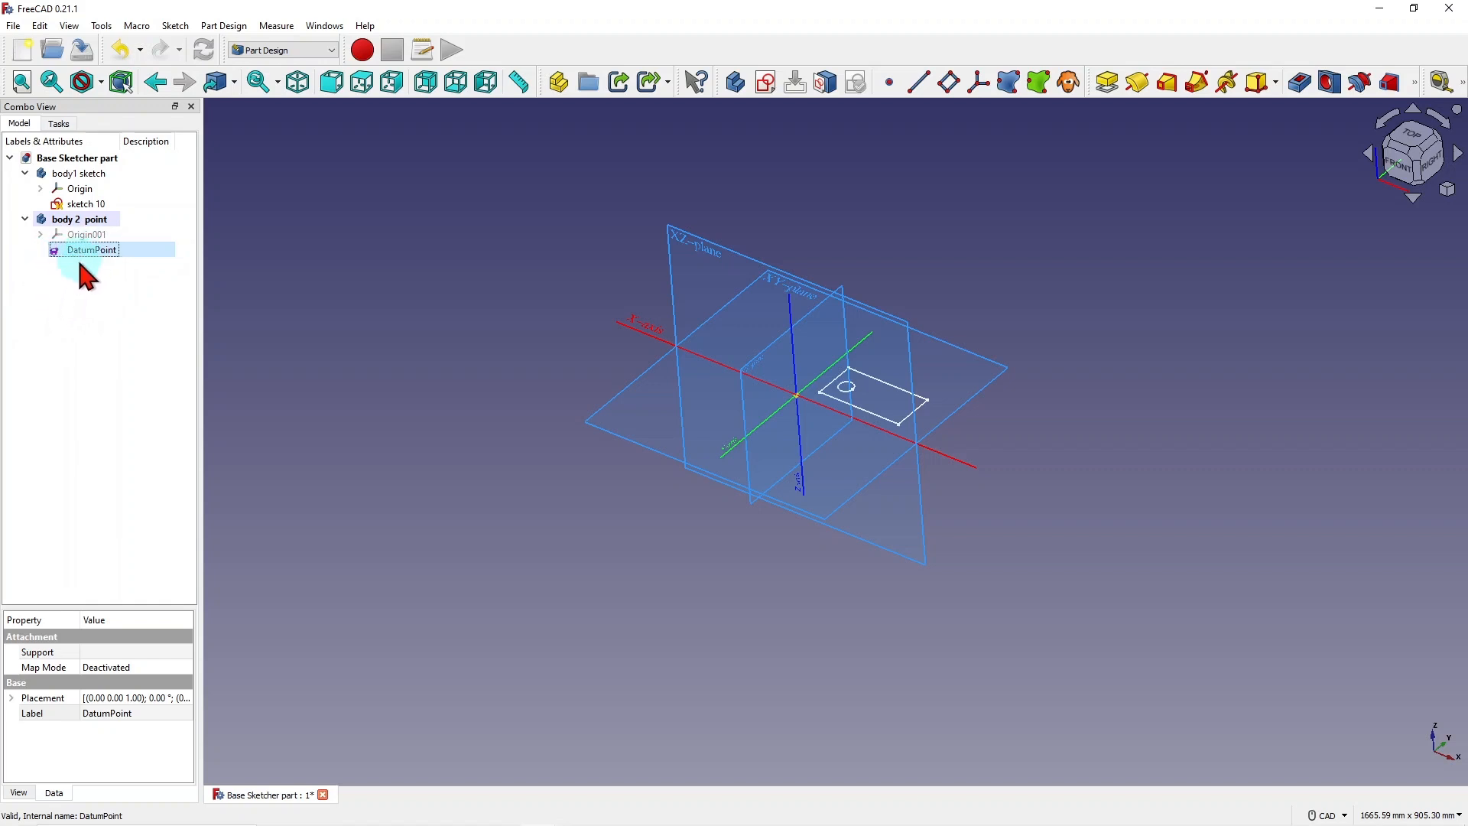
{"action": "left_click", "coordinate": [84, 174]}
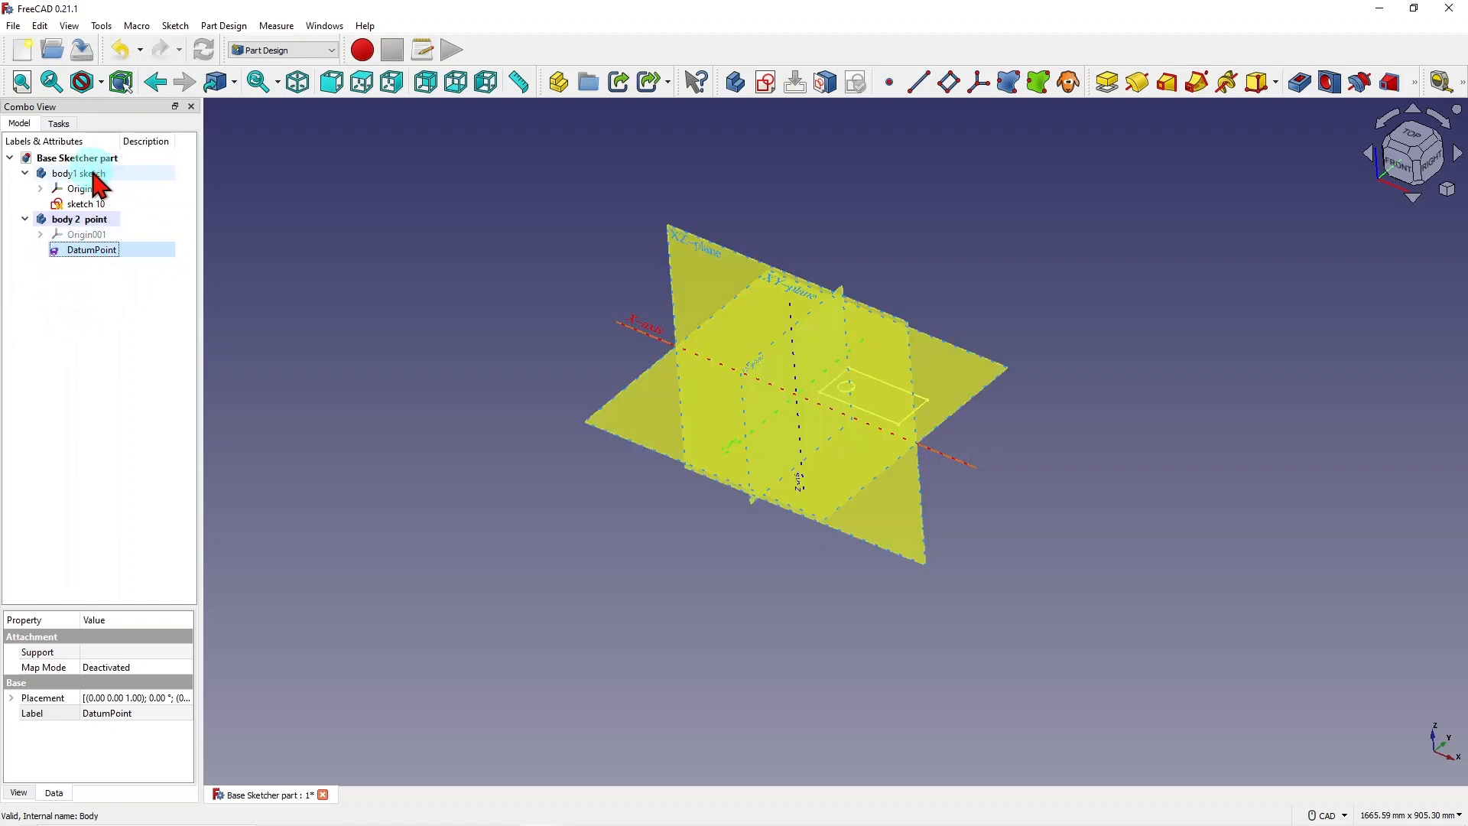
{"action": "left_click", "coordinate": [78, 173]}
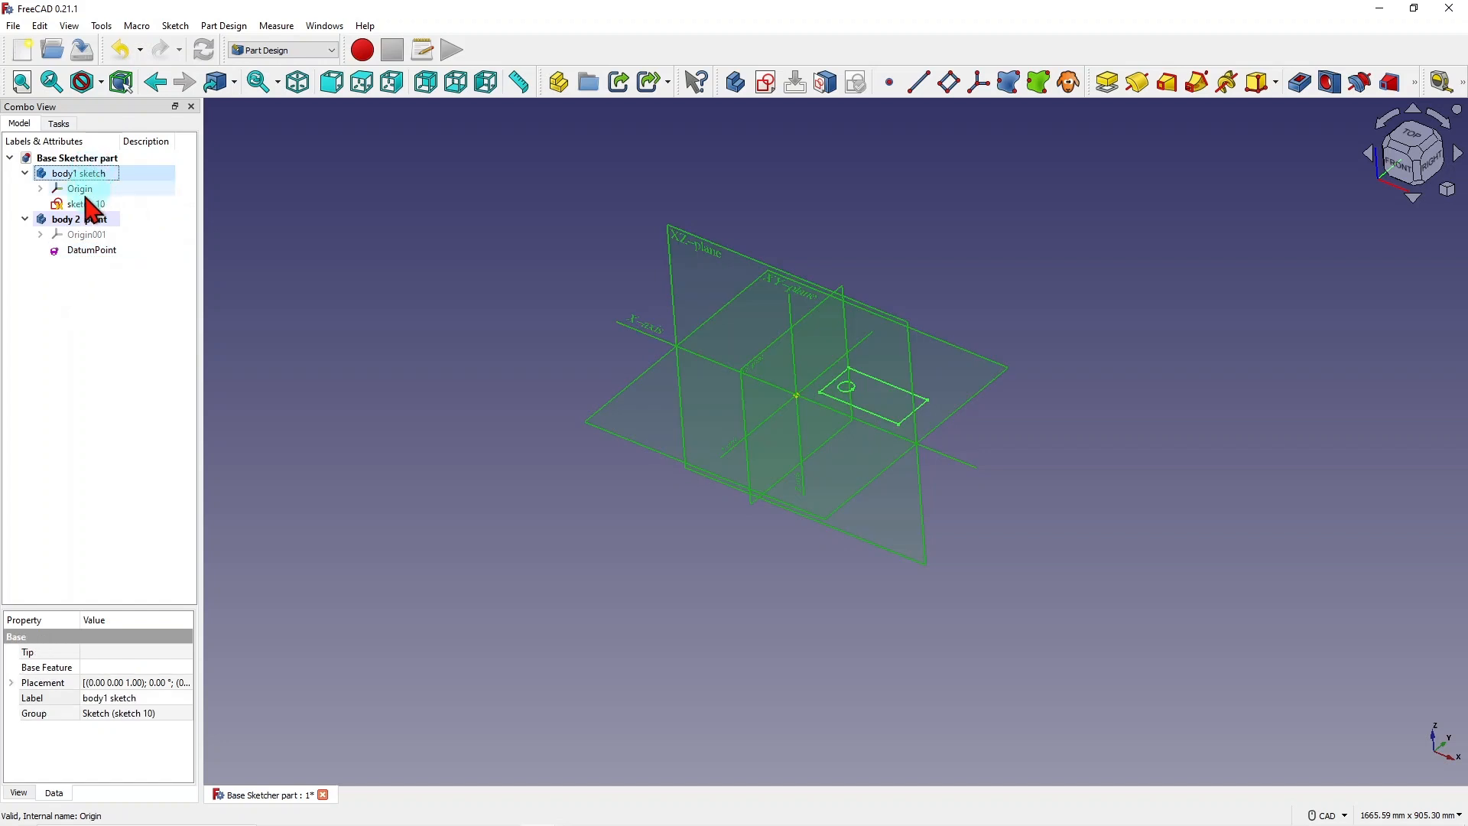
{"action": "left_click", "coordinate": [80, 188]}
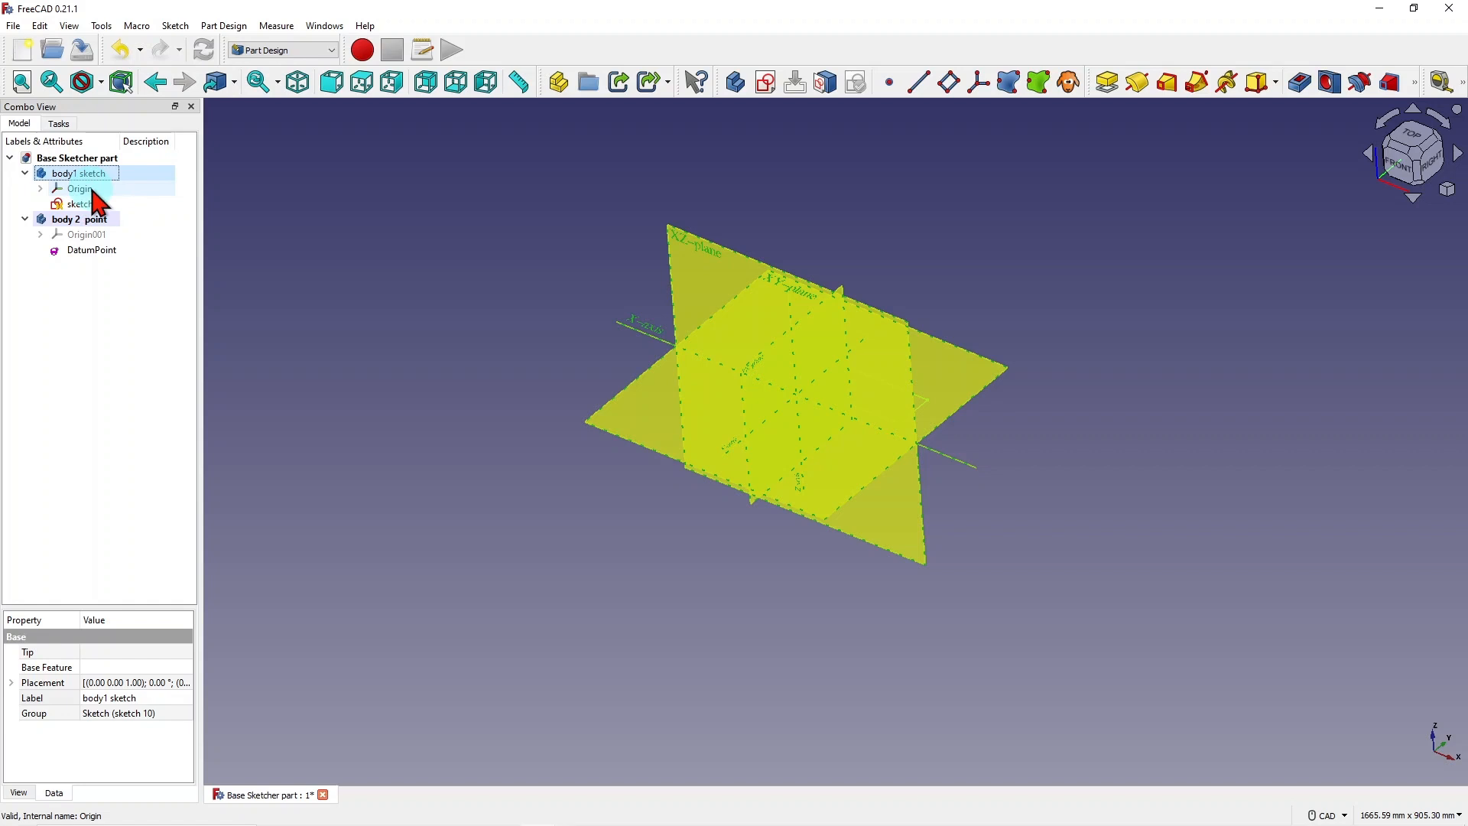
Apply Transform to body1 sketch from its context menu and confirm with OK.
{"action": "left_click", "coordinate": [80, 174]}
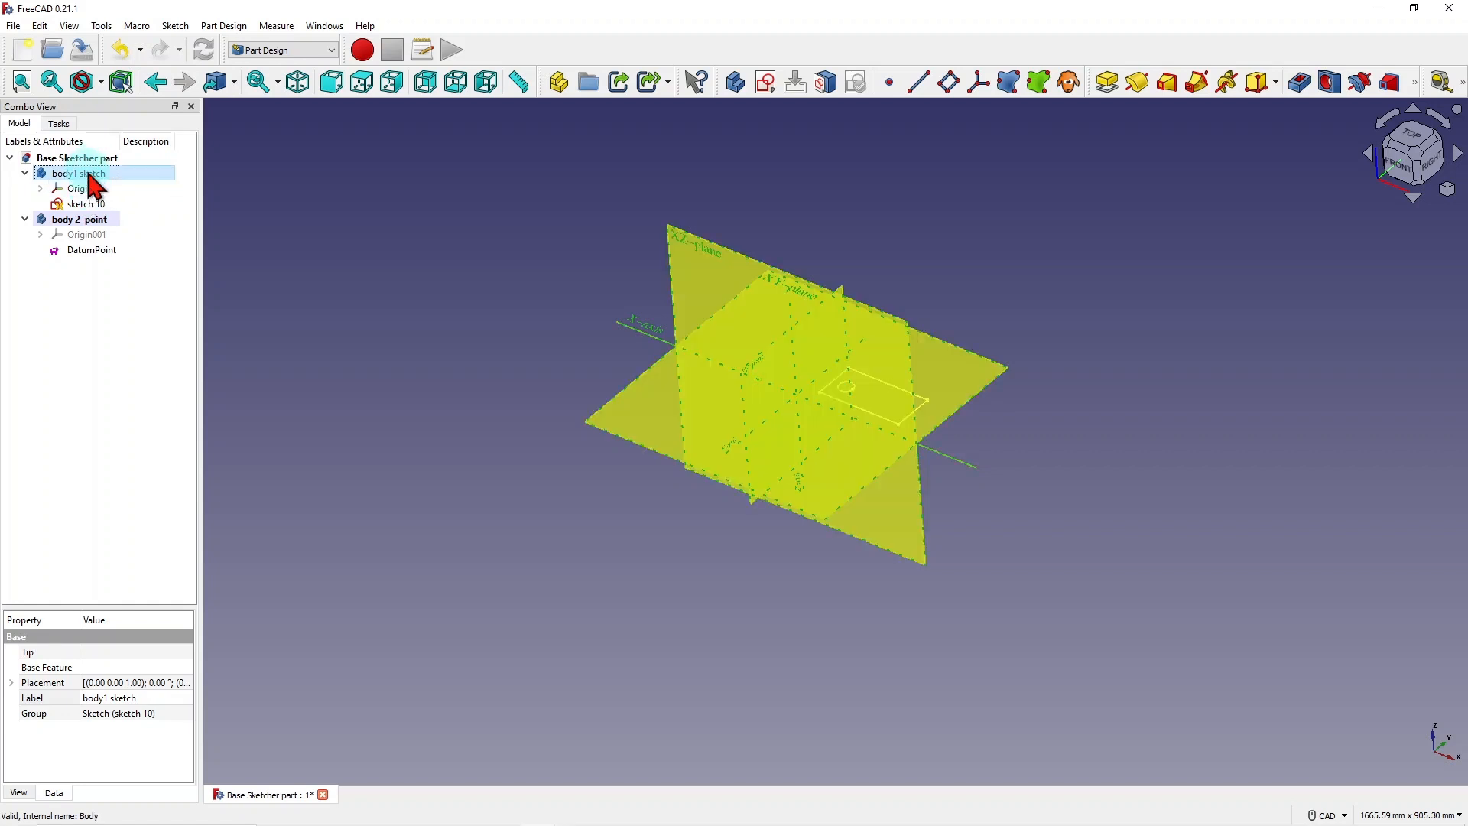
{"action": "right_click", "coordinate": [80, 174]}
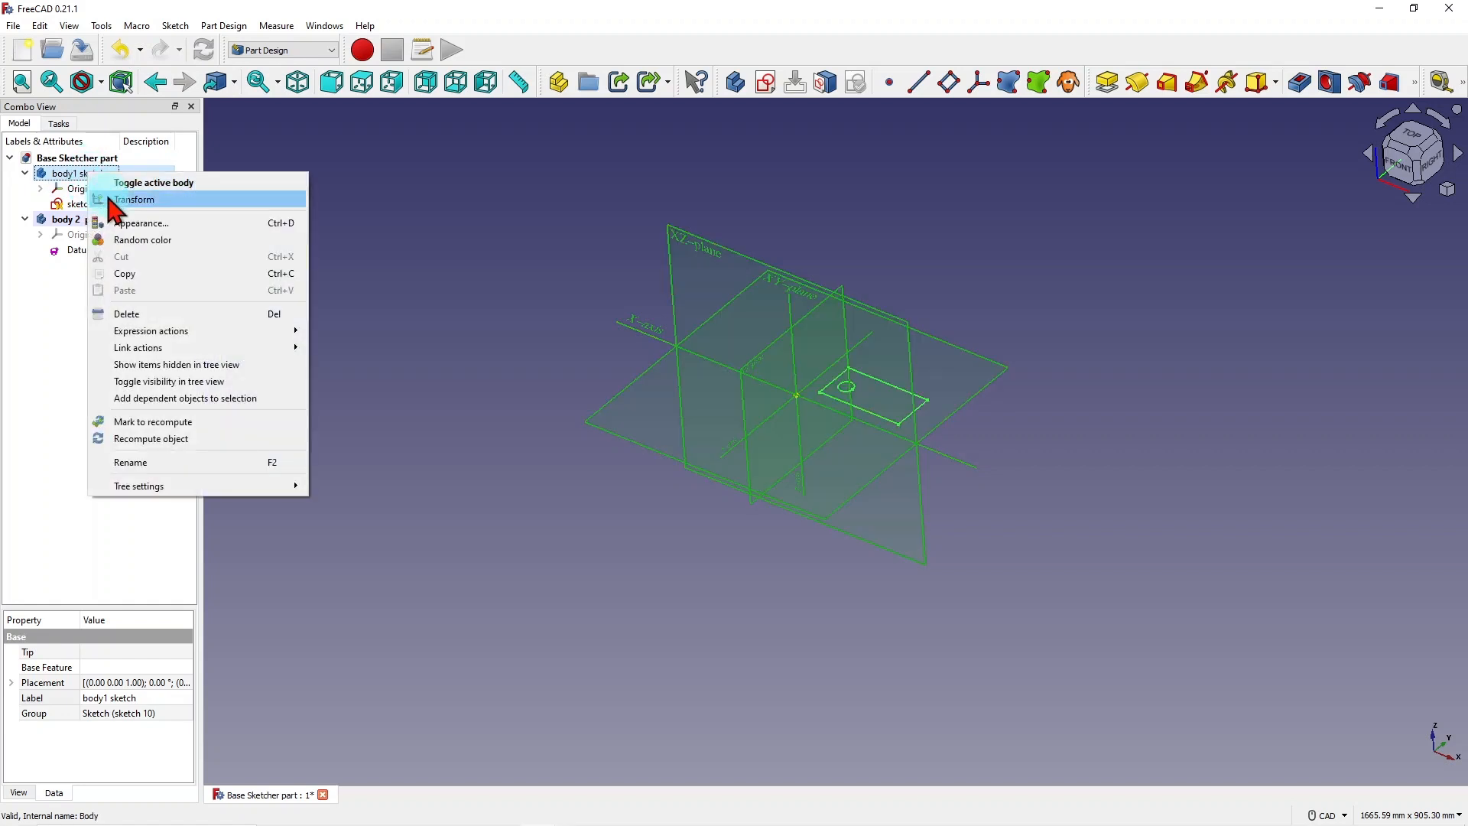
{"action": "left_click", "coordinate": [134, 199]}
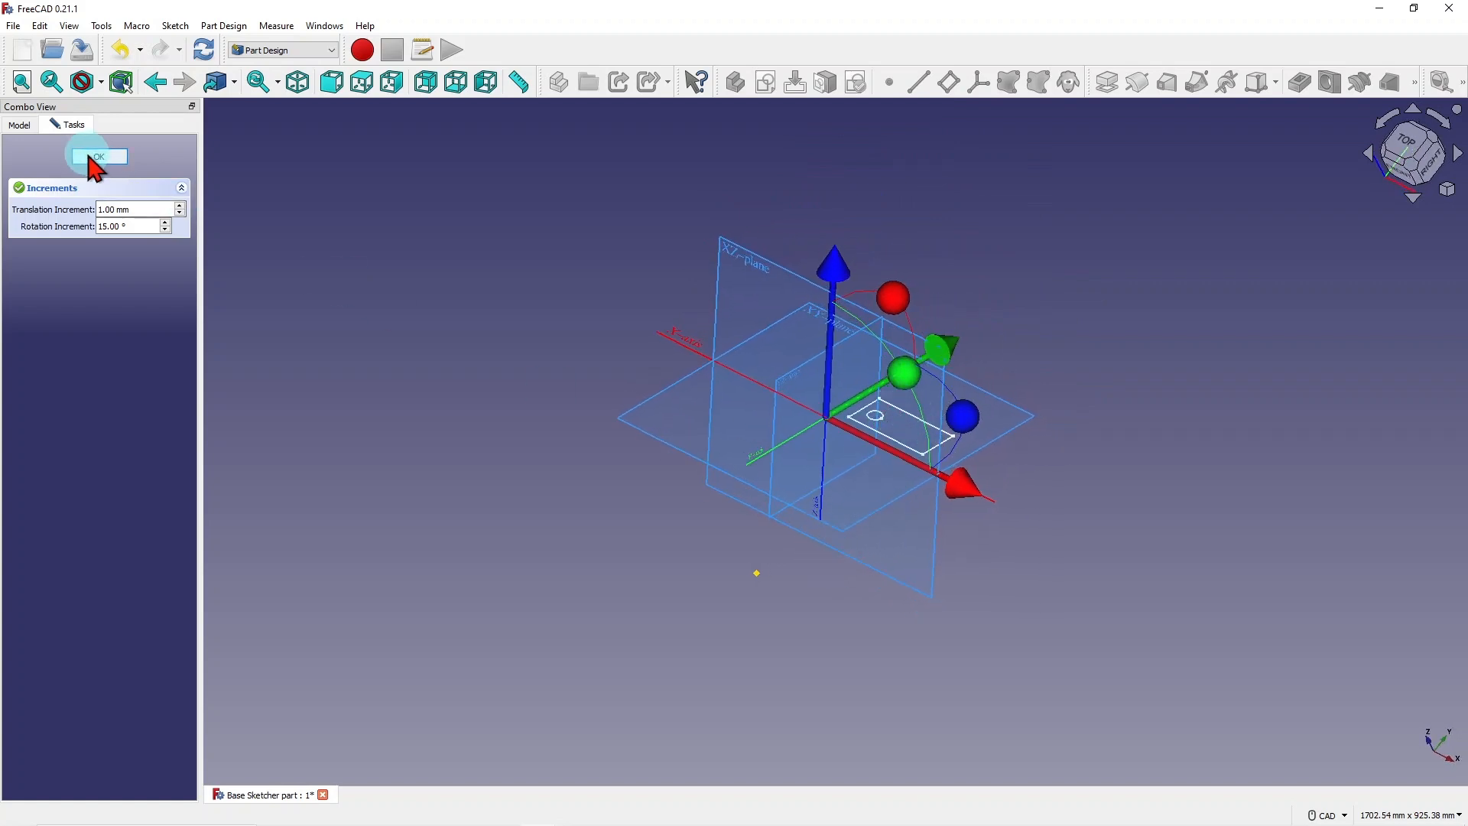
{"action": "left_click", "coordinate": [98, 156]}
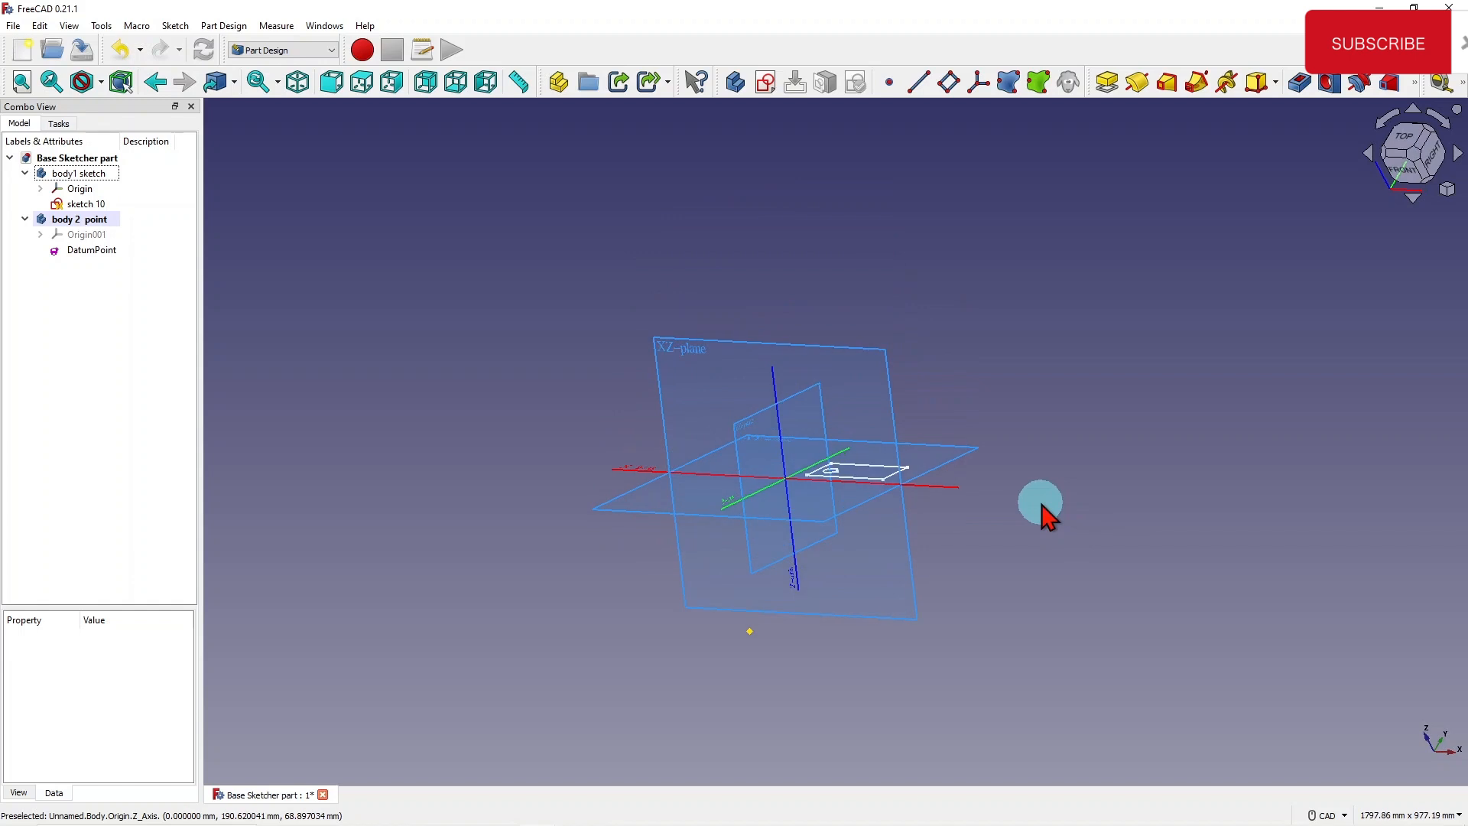
{"action": "mouse_move", "coordinate": [1046, 522]}
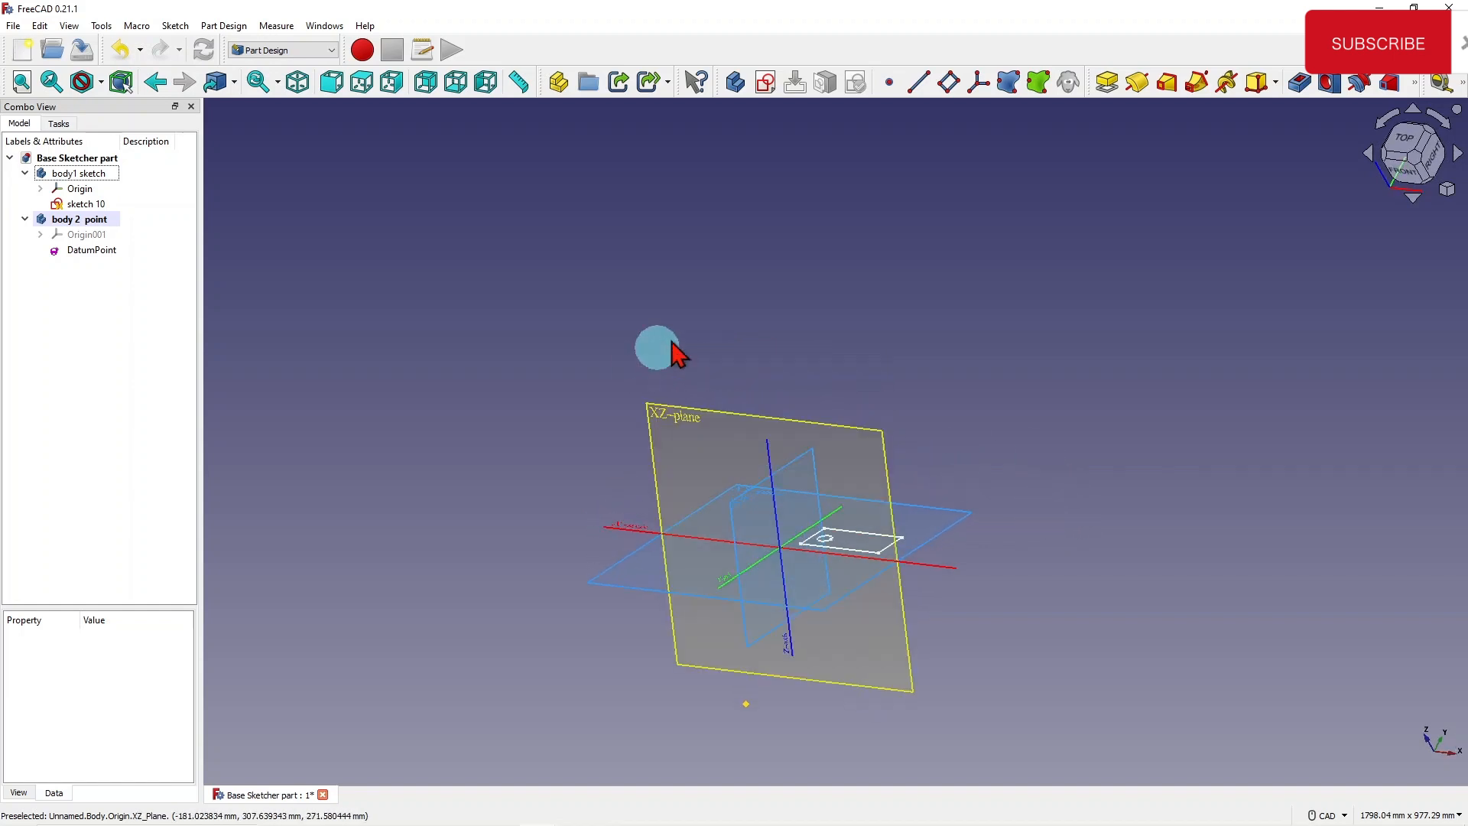
{"action": "left_click", "coordinate": [85, 203]}
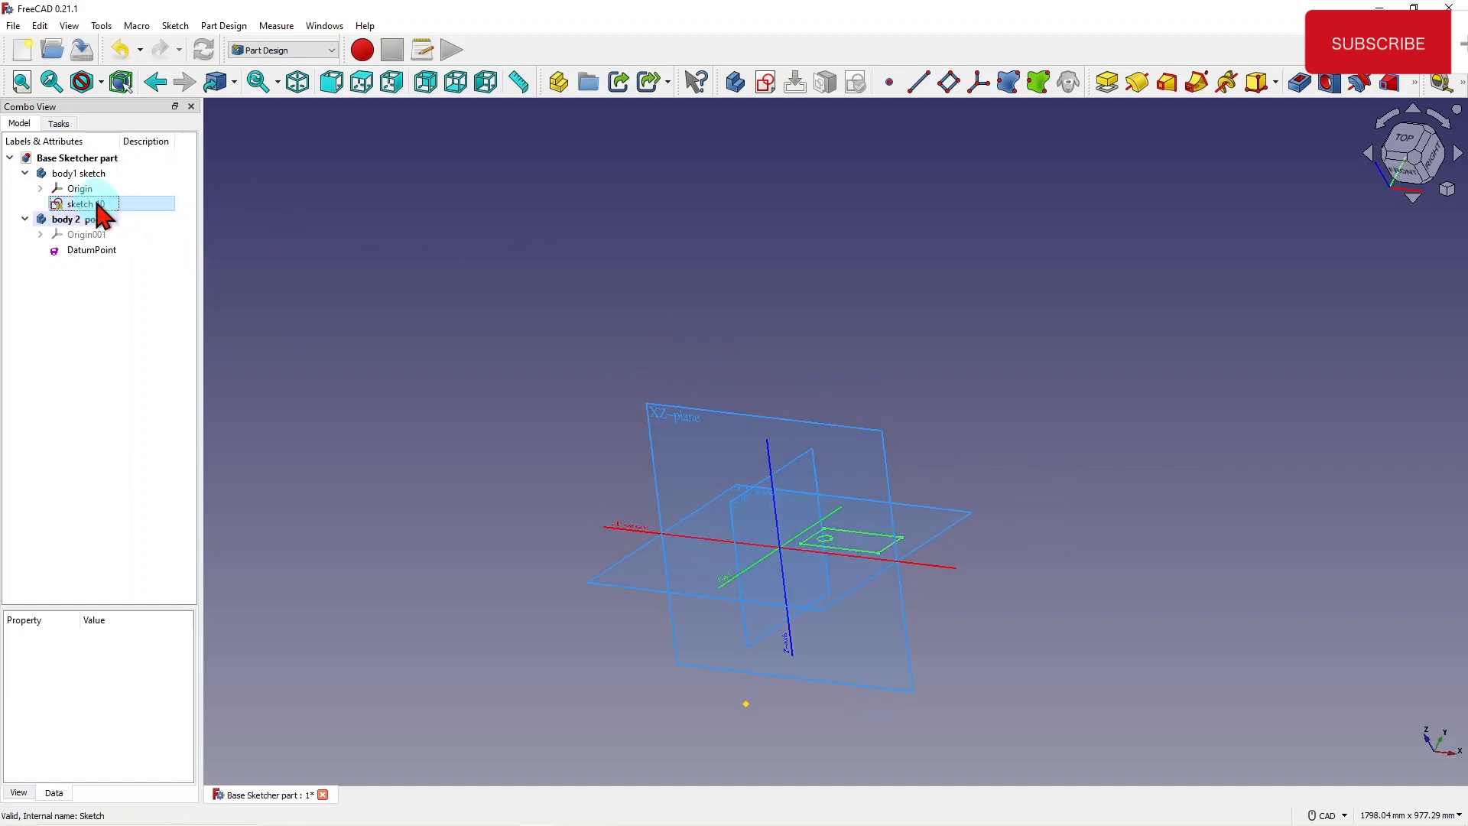
{"action": "double_click", "coordinate": [83, 203]}
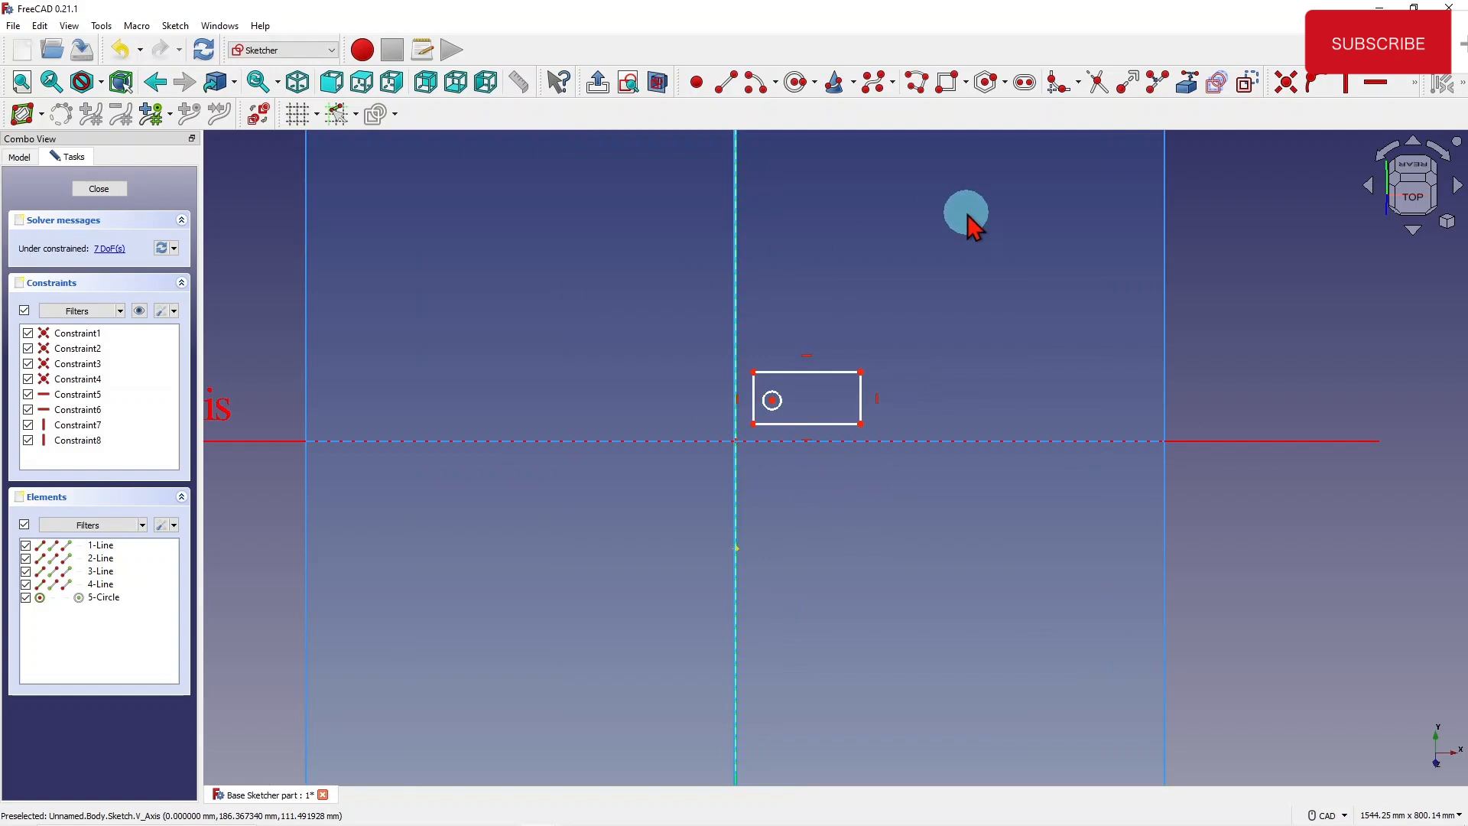
{"action": "mouse_move", "coordinate": [801, 447]}
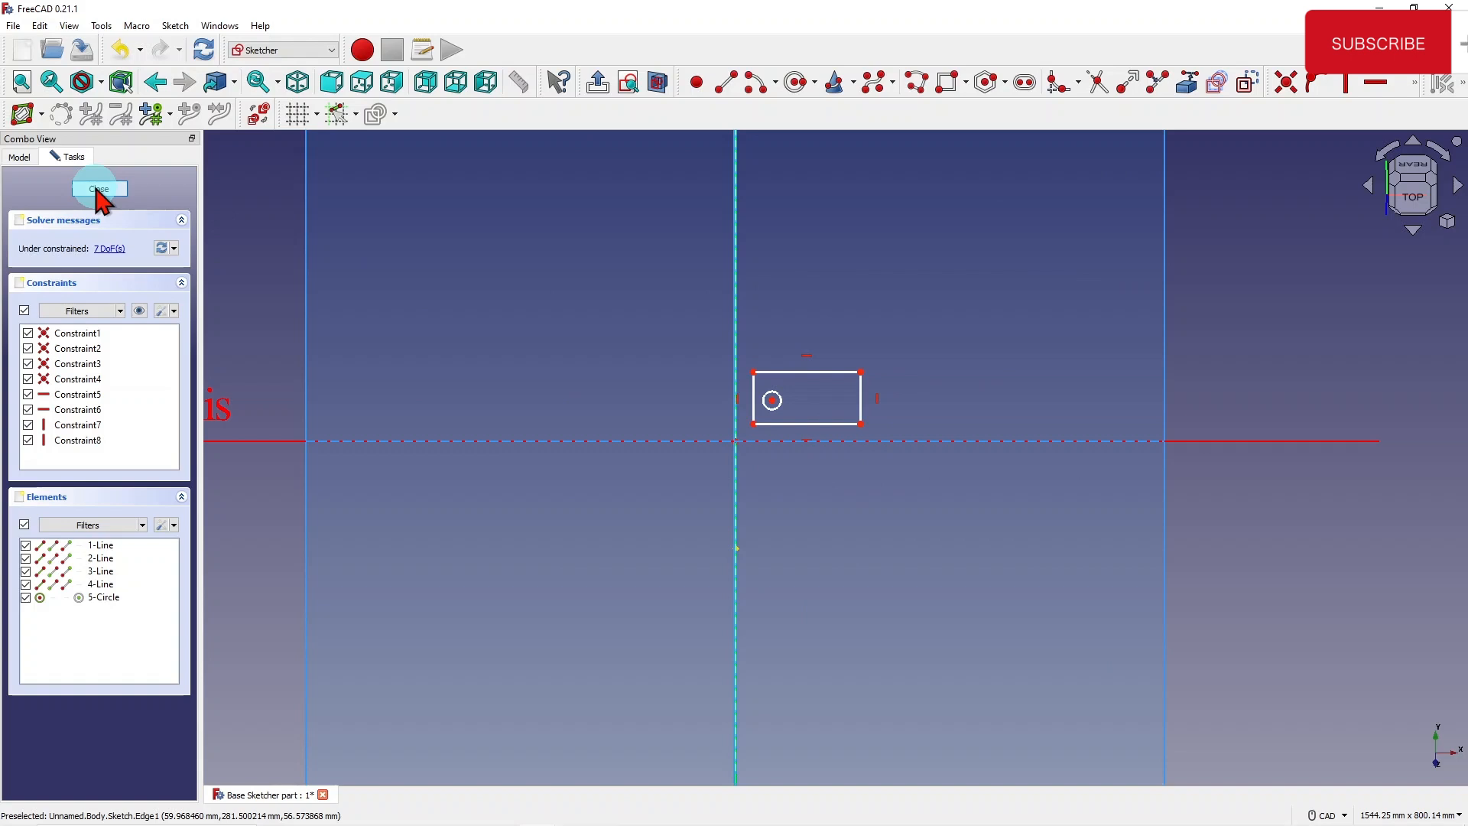
{"action": "left_click", "coordinate": [96, 188]}
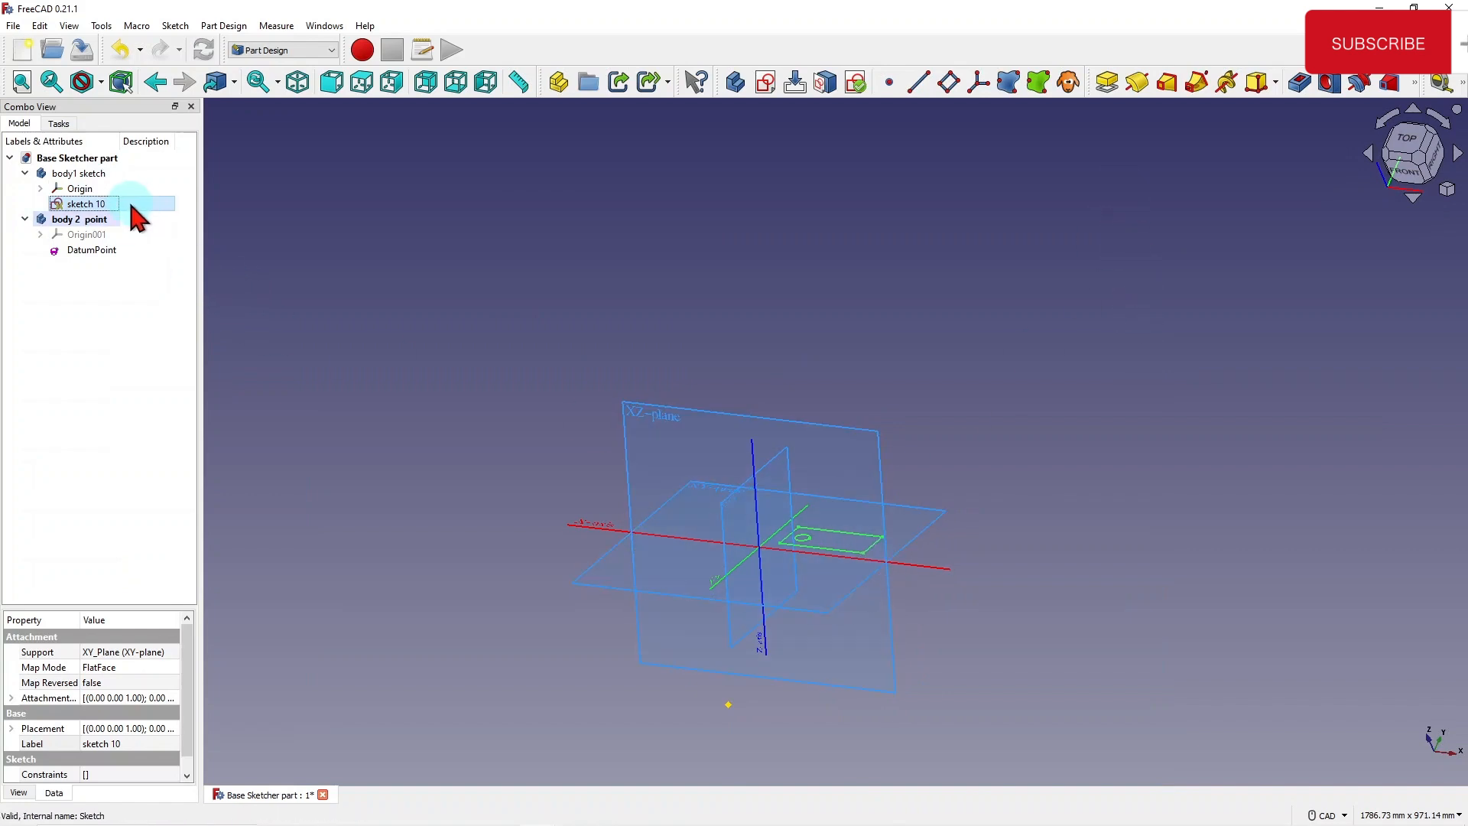
Dismiss the failed-extrude error and select Sketch 10 under body1 sketch.
{"action": "left_click", "coordinate": [1107, 82]}
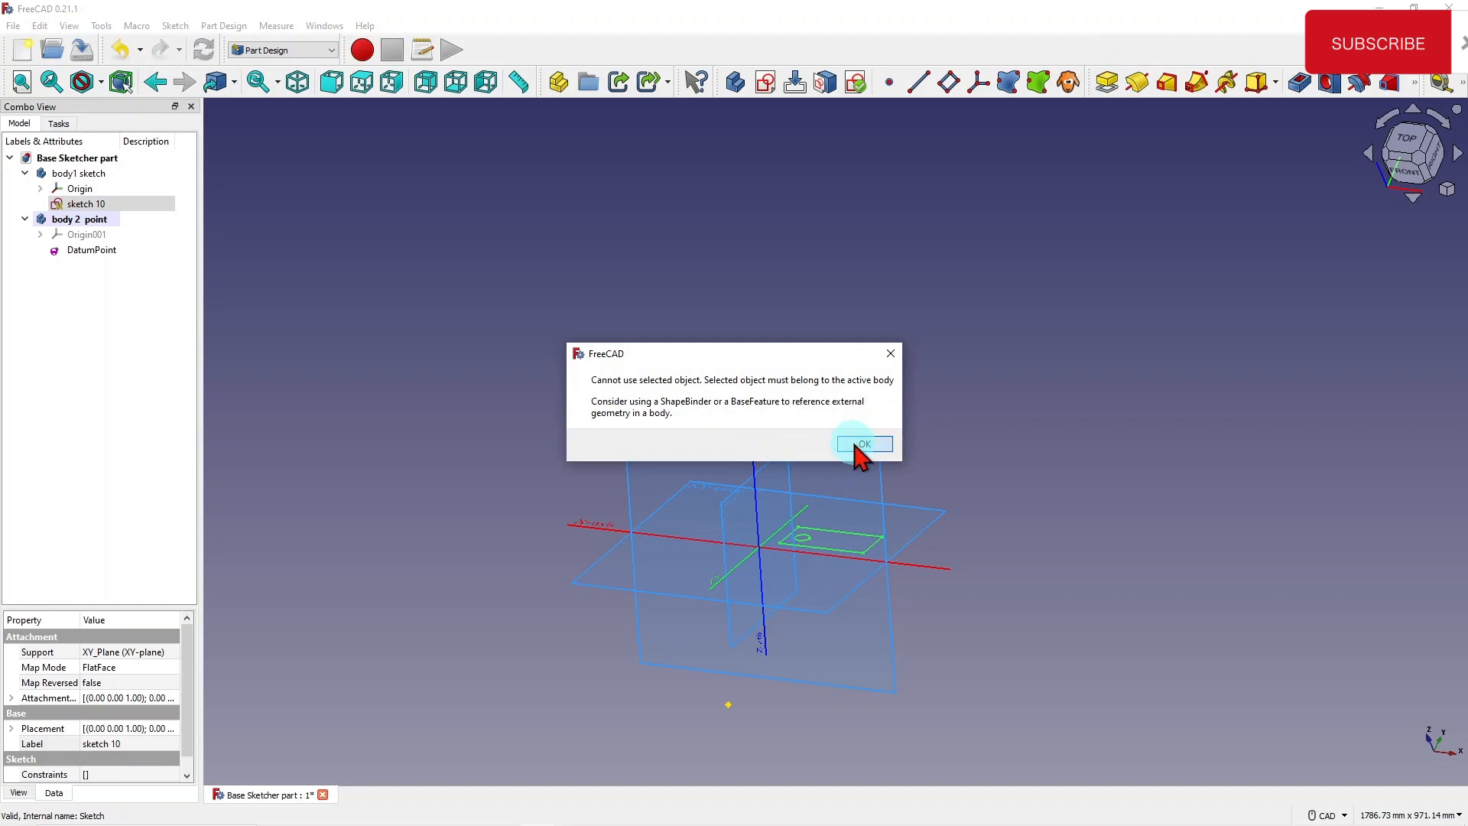
{"action": "left_click", "coordinate": [862, 442]}
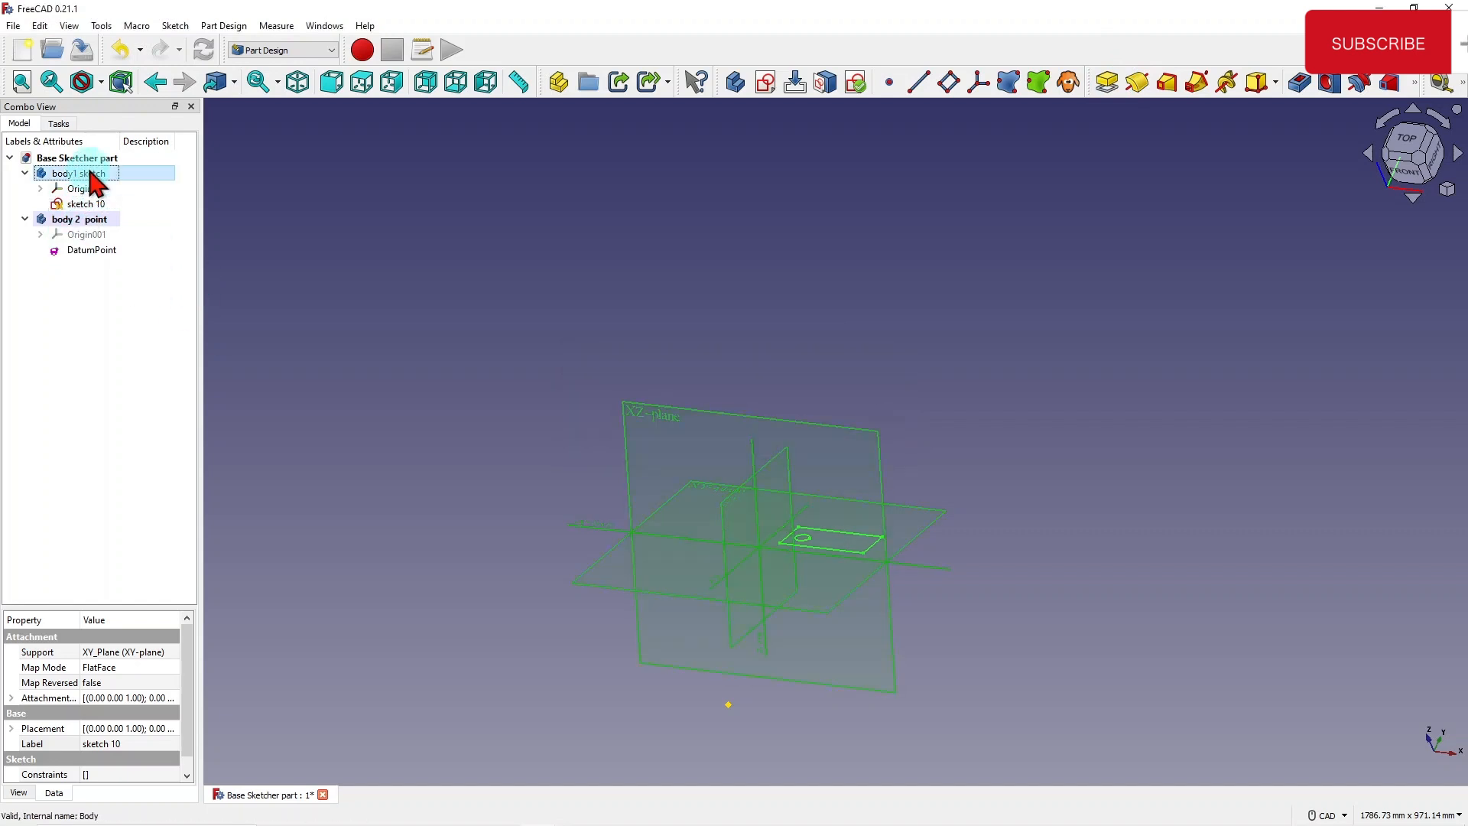
{"action": "right_click", "coordinate": [75, 173]}
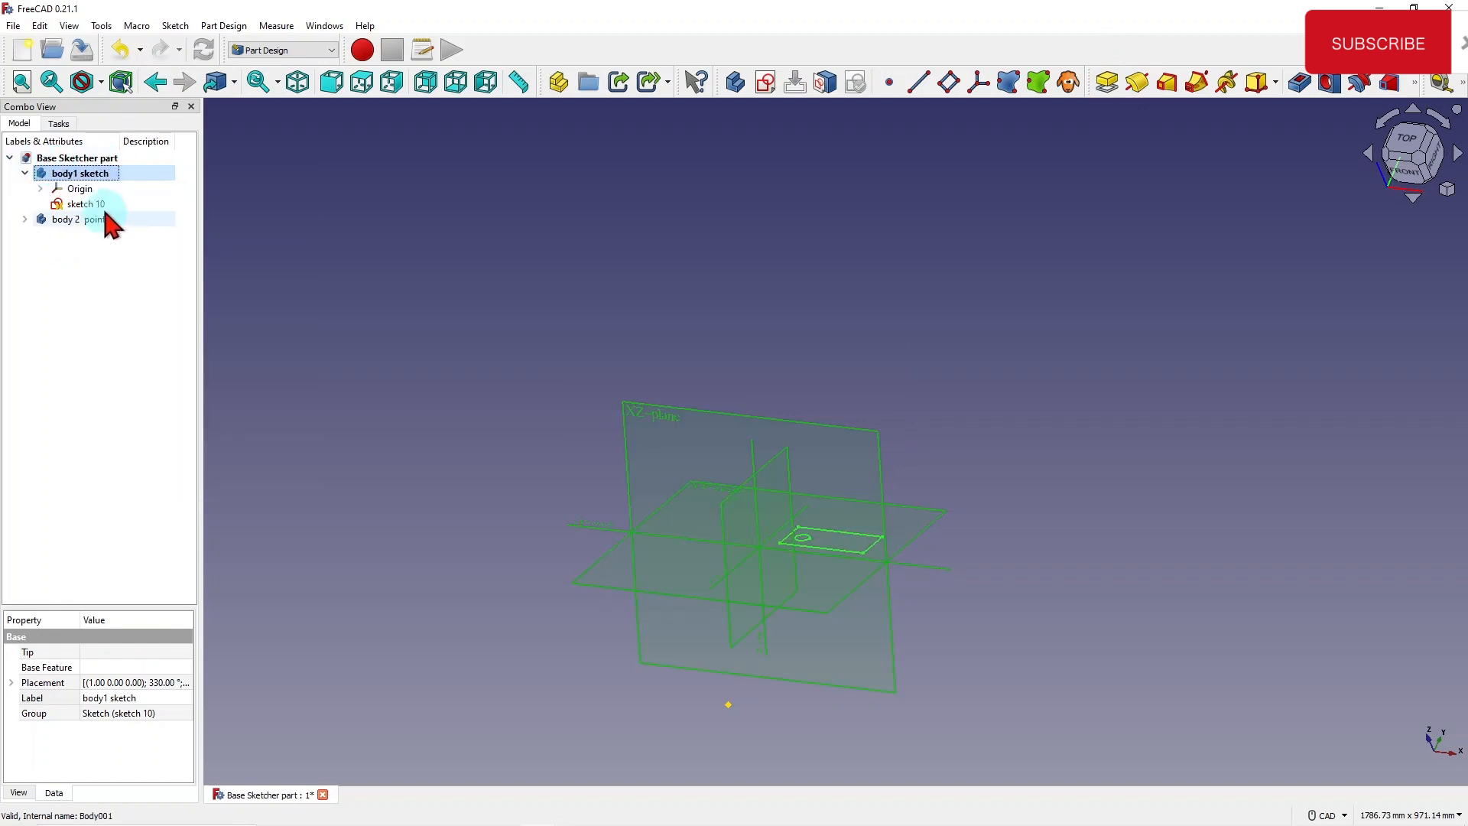
{"action": "left_click", "coordinate": [85, 204]}
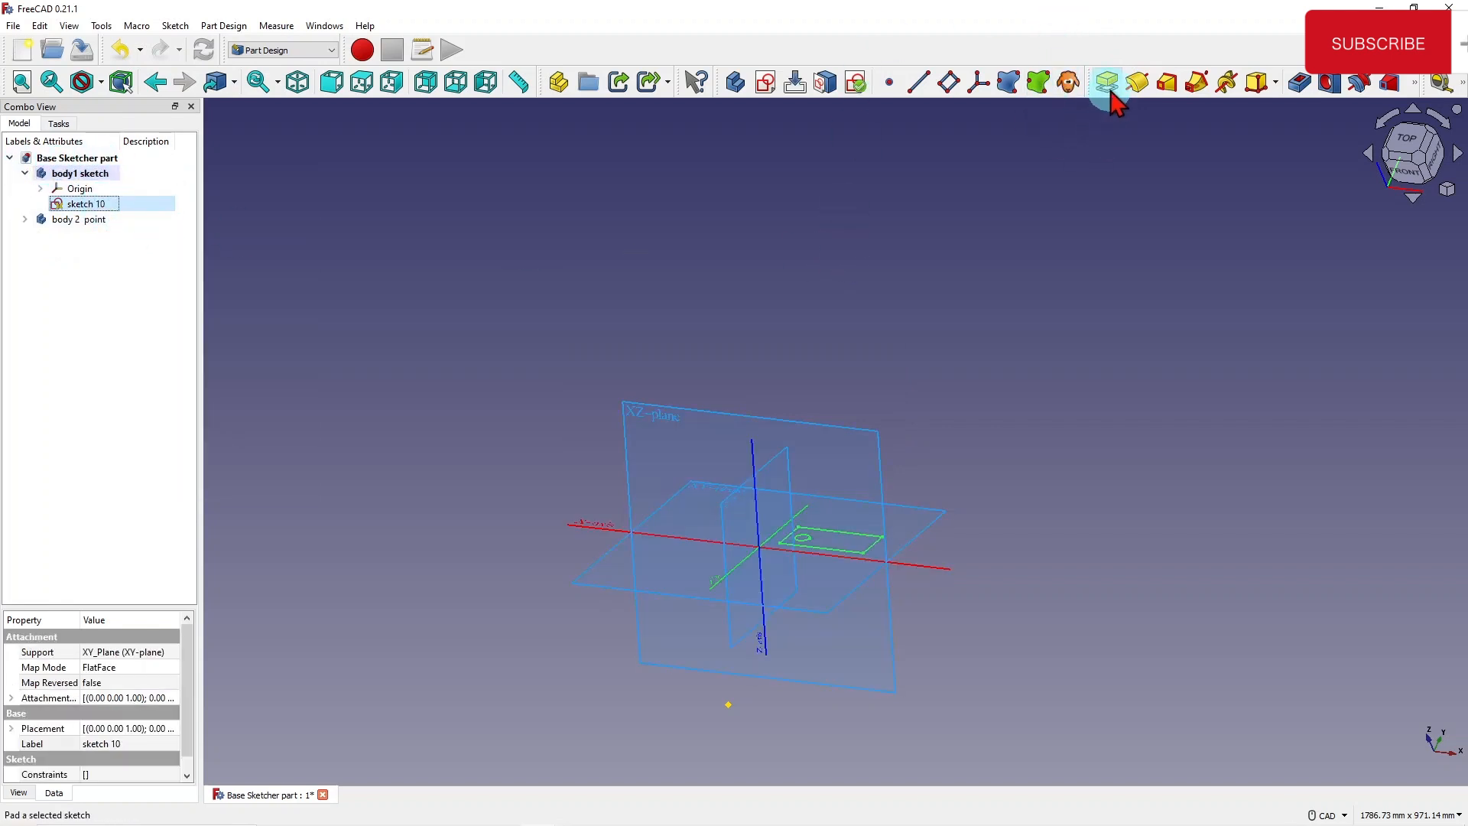
Pad Sketch 10 to a length of 25 mm.
{"action": "left_click", "coordinate": [1108, 82]}
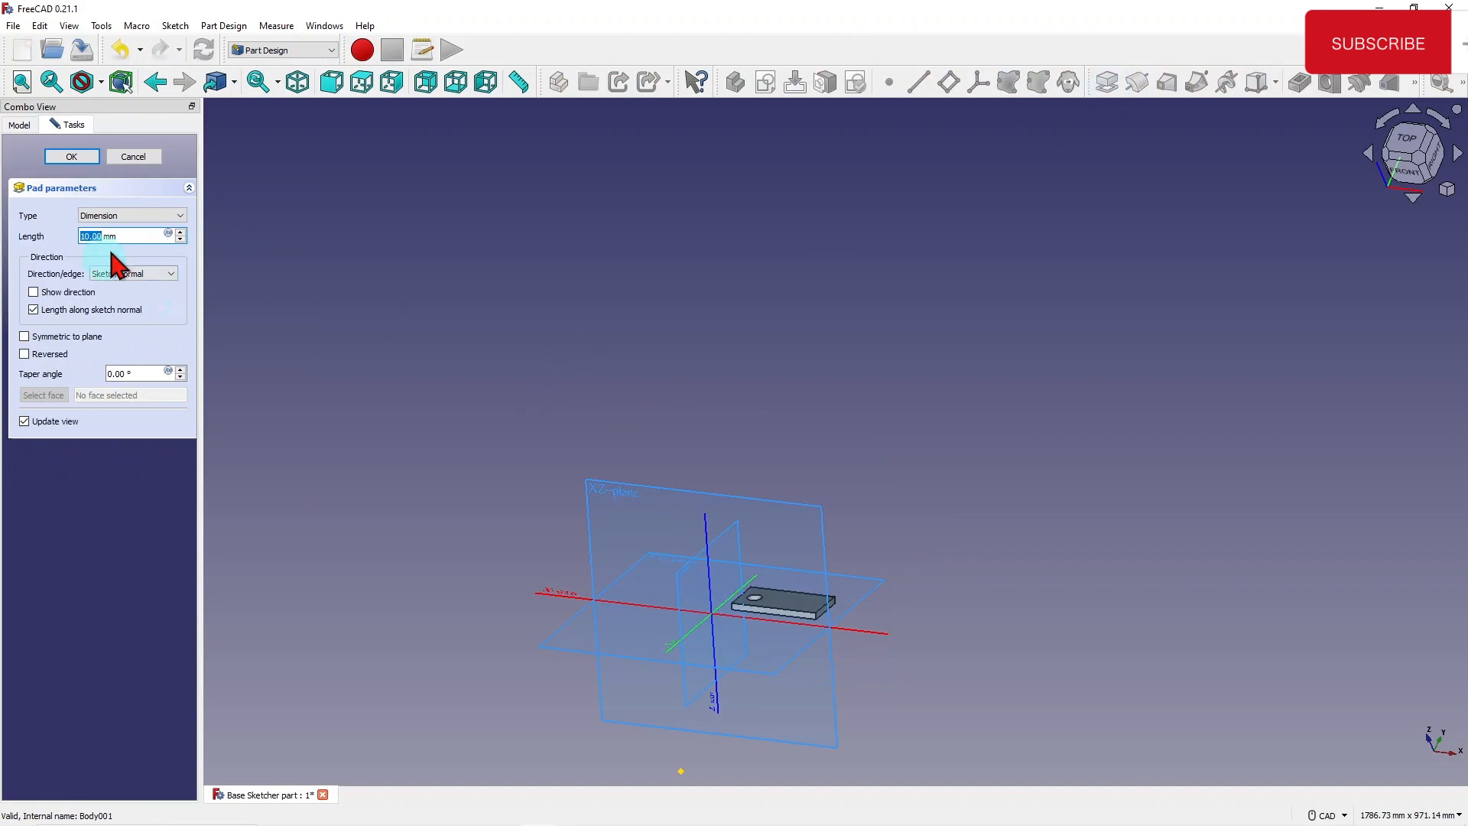
{"action": "left_click", "coordinate": [179, 231]}
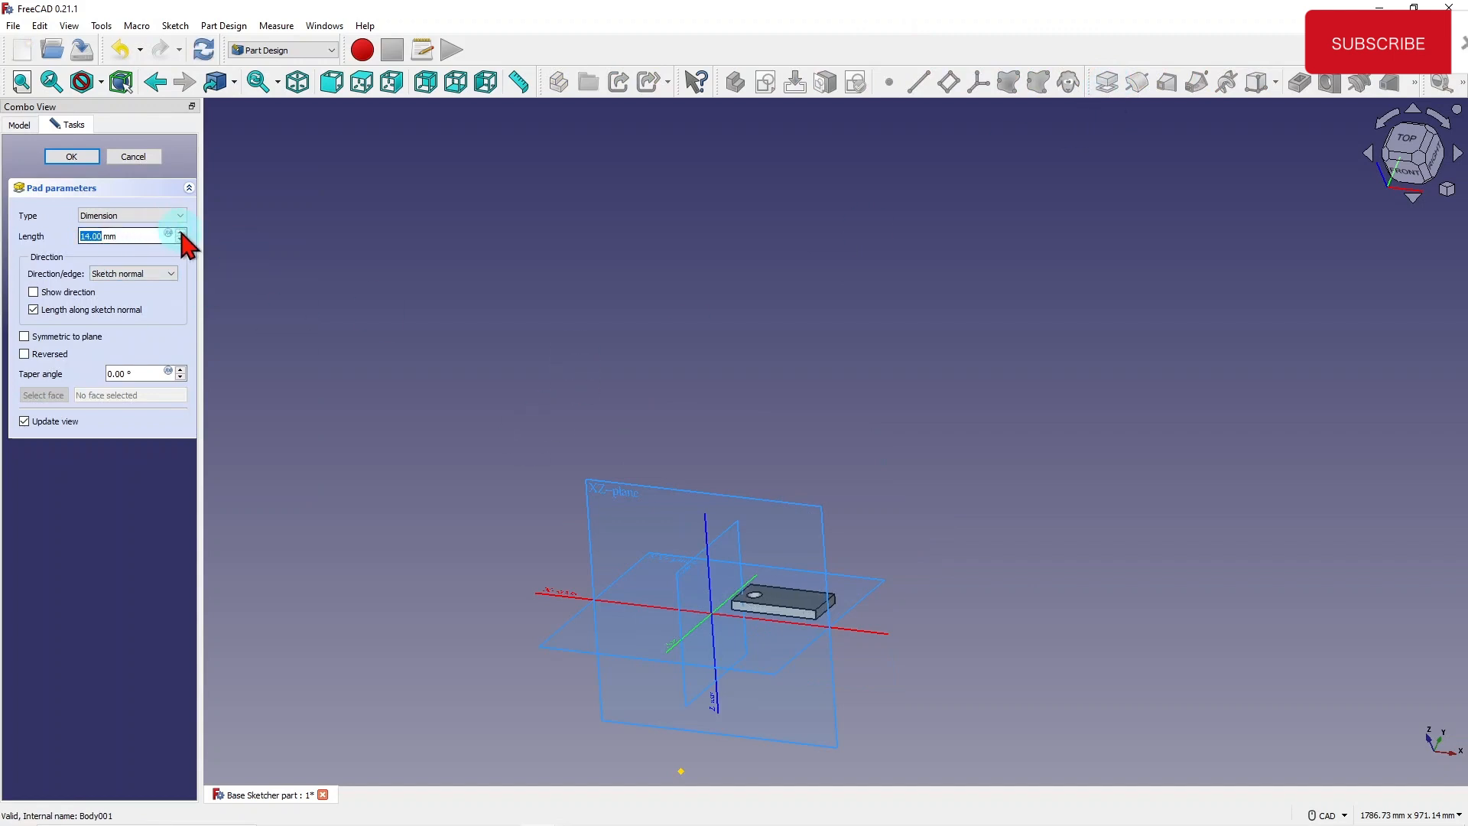
{"action": "left_click", "coordinate": [180, 230]}
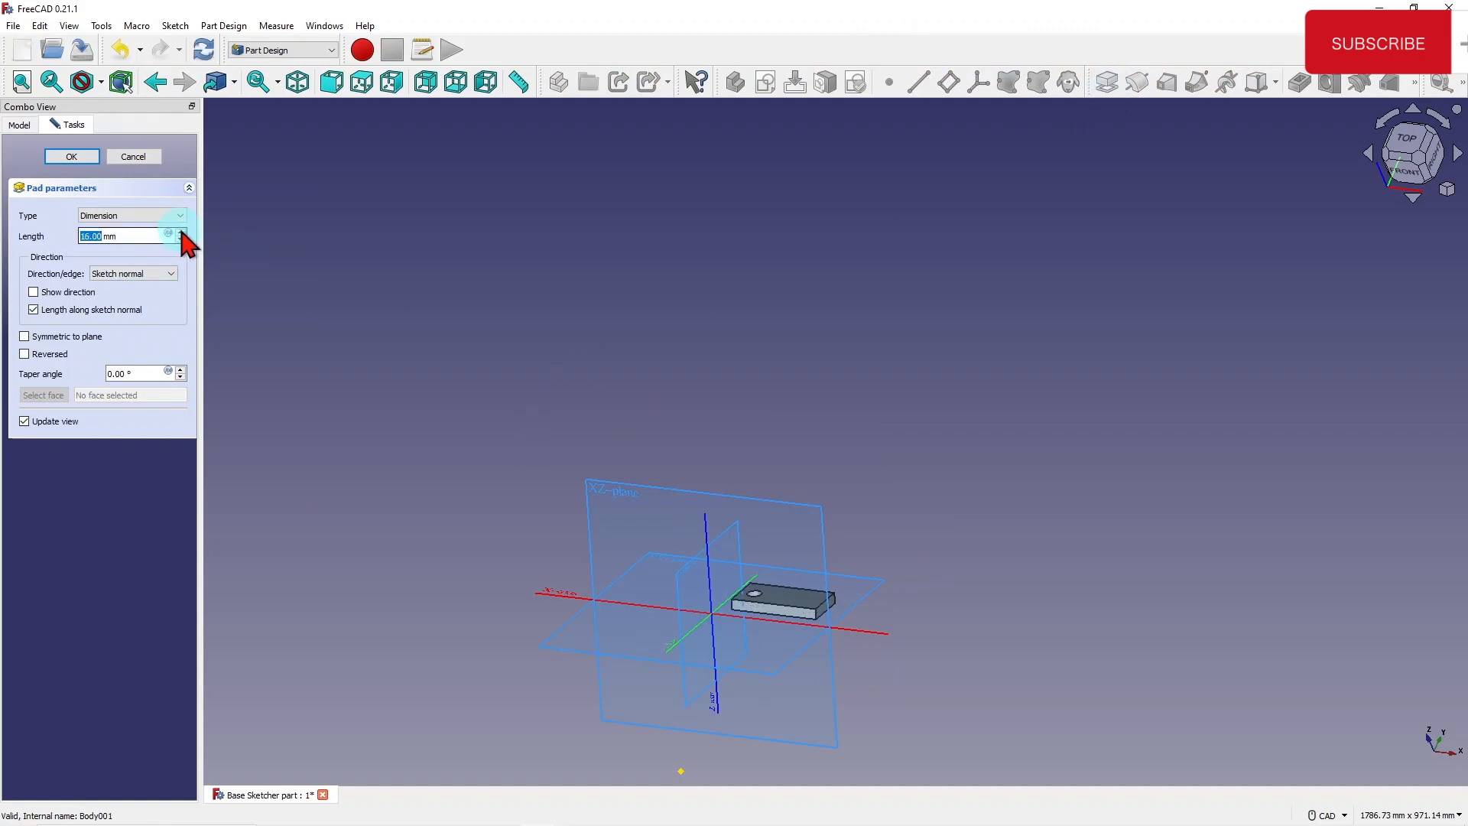
{"action": "left_click", "coordinate": [182, 231]}
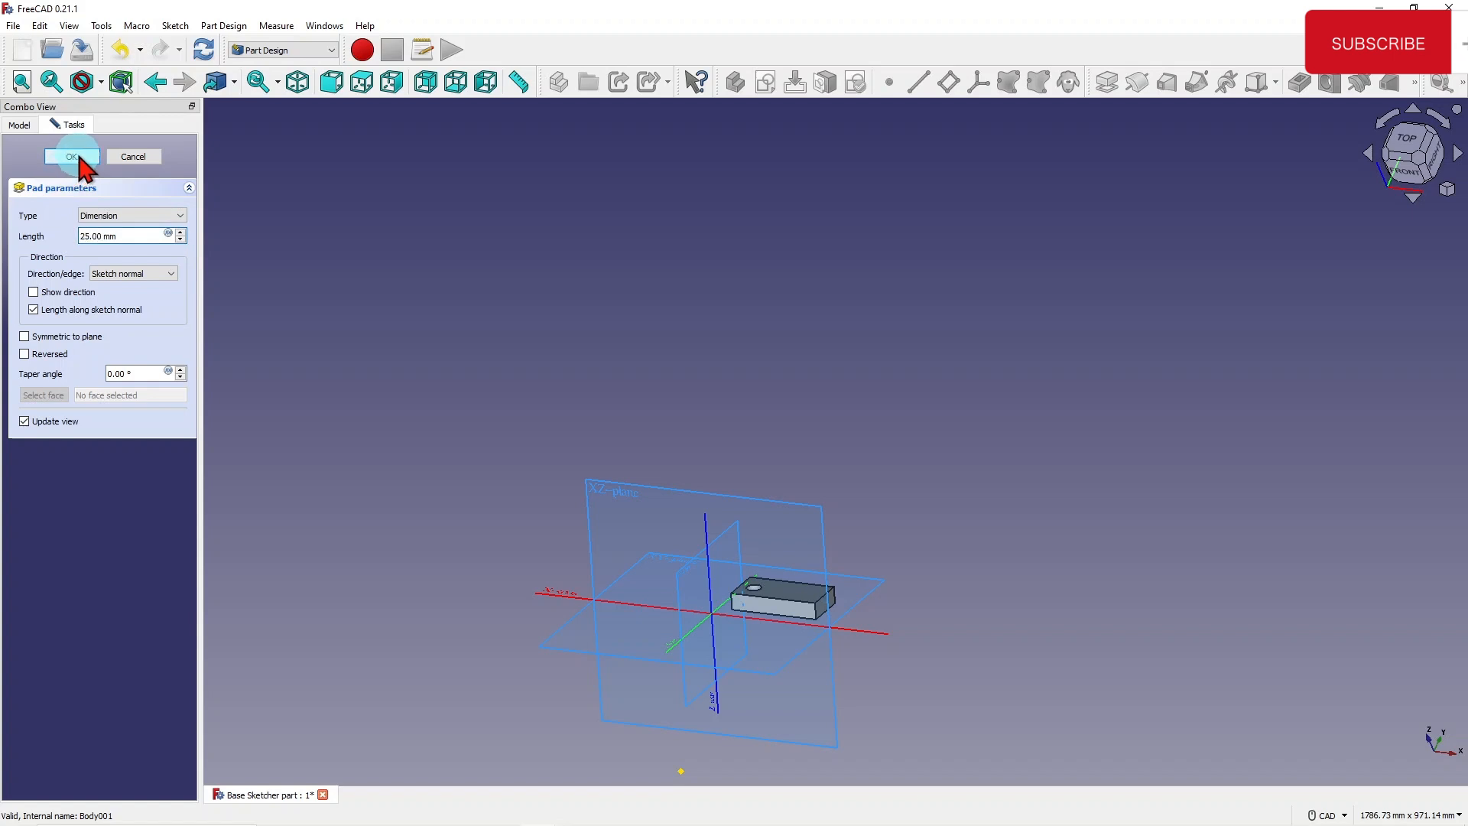
{"action": "left_click", "coordinate": [73, 156]}
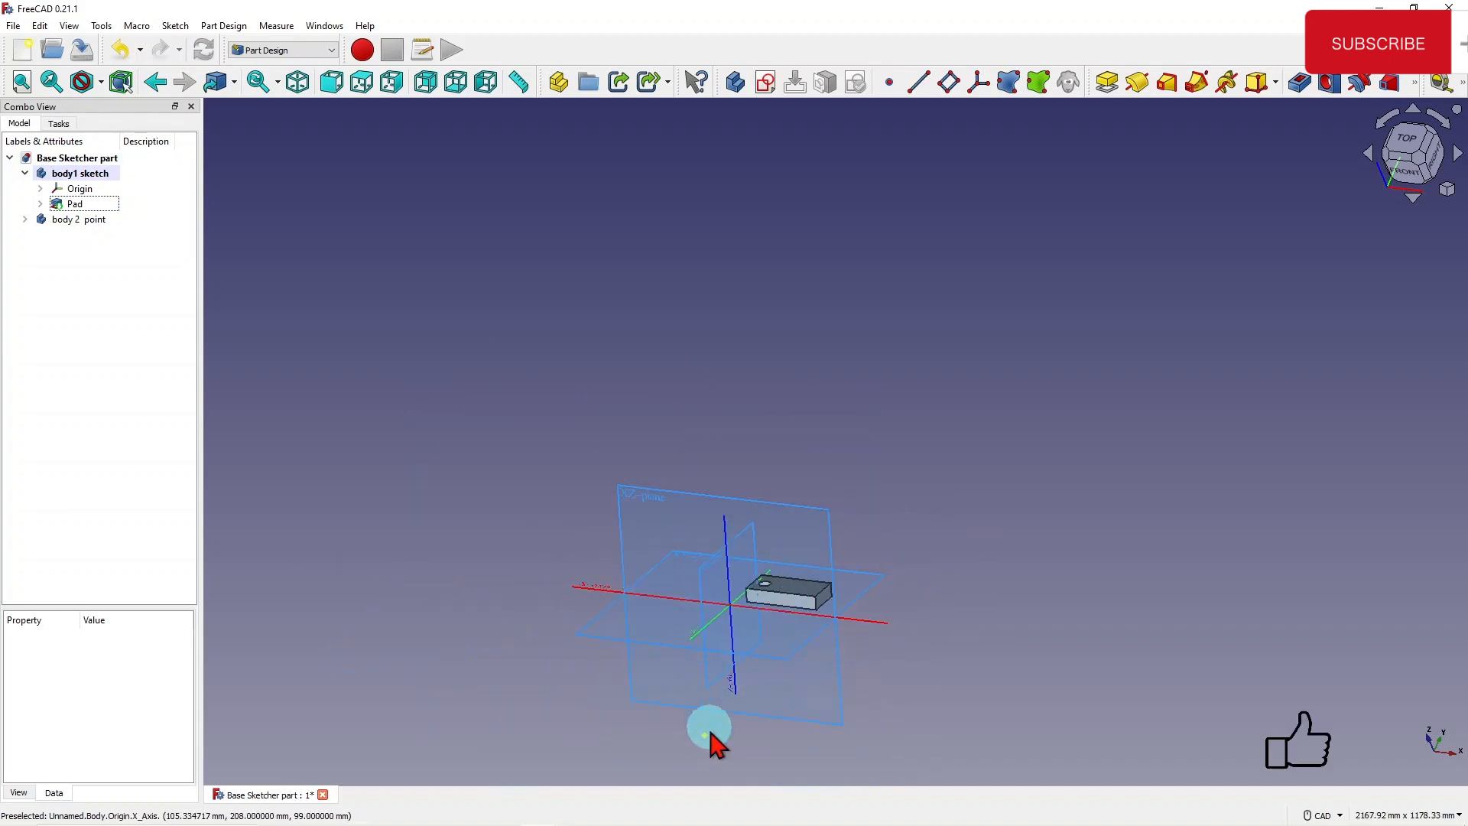
Close the 'Base Sketcher part' document and discard its unsaved changes.
{"action": "left_click_drag", "start_coordinate": [708, 730], "coordinate": [983, 454]}
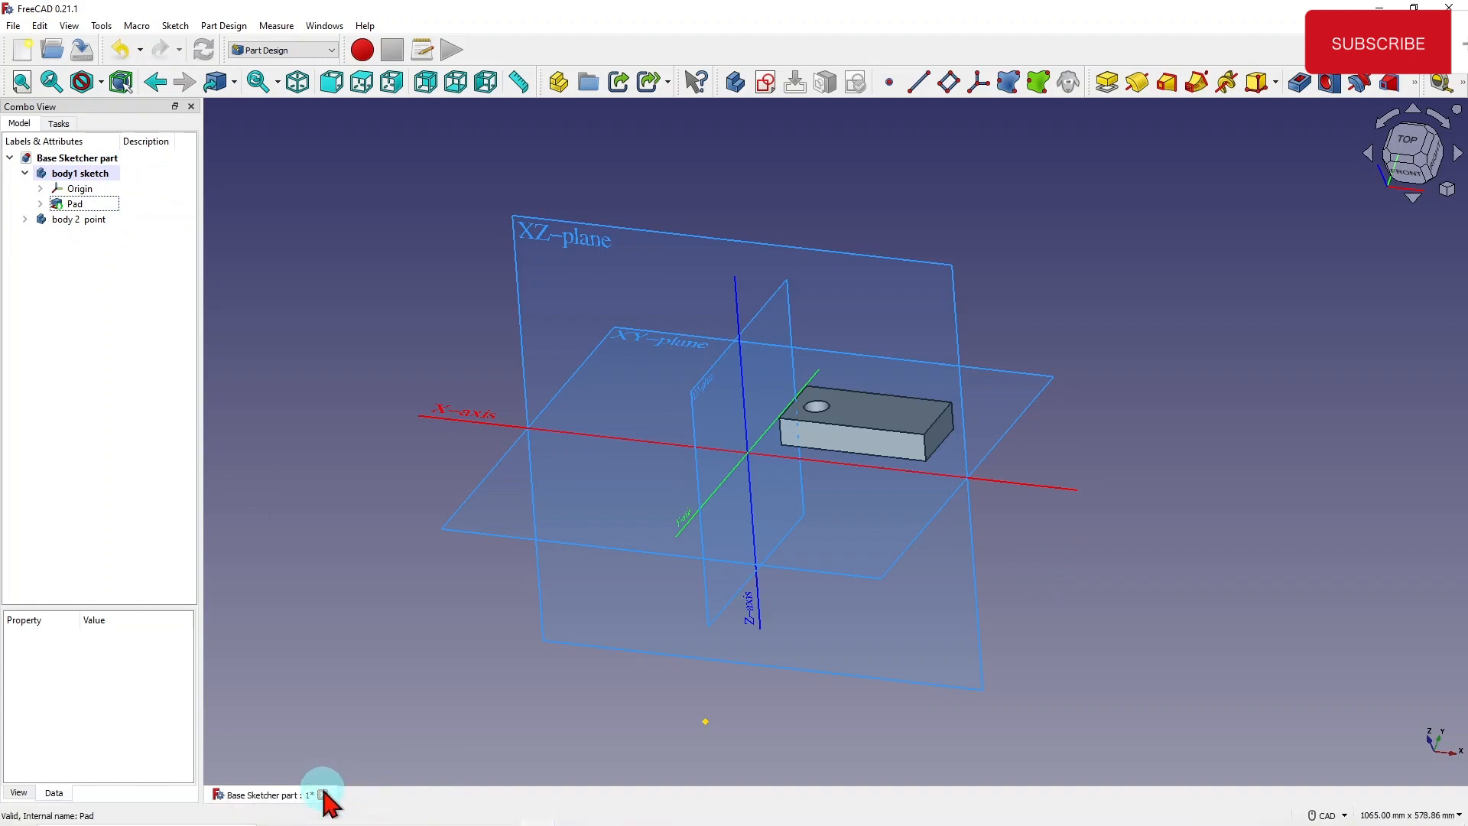
{"action": "left_click", "coordinate": [321, 794]}
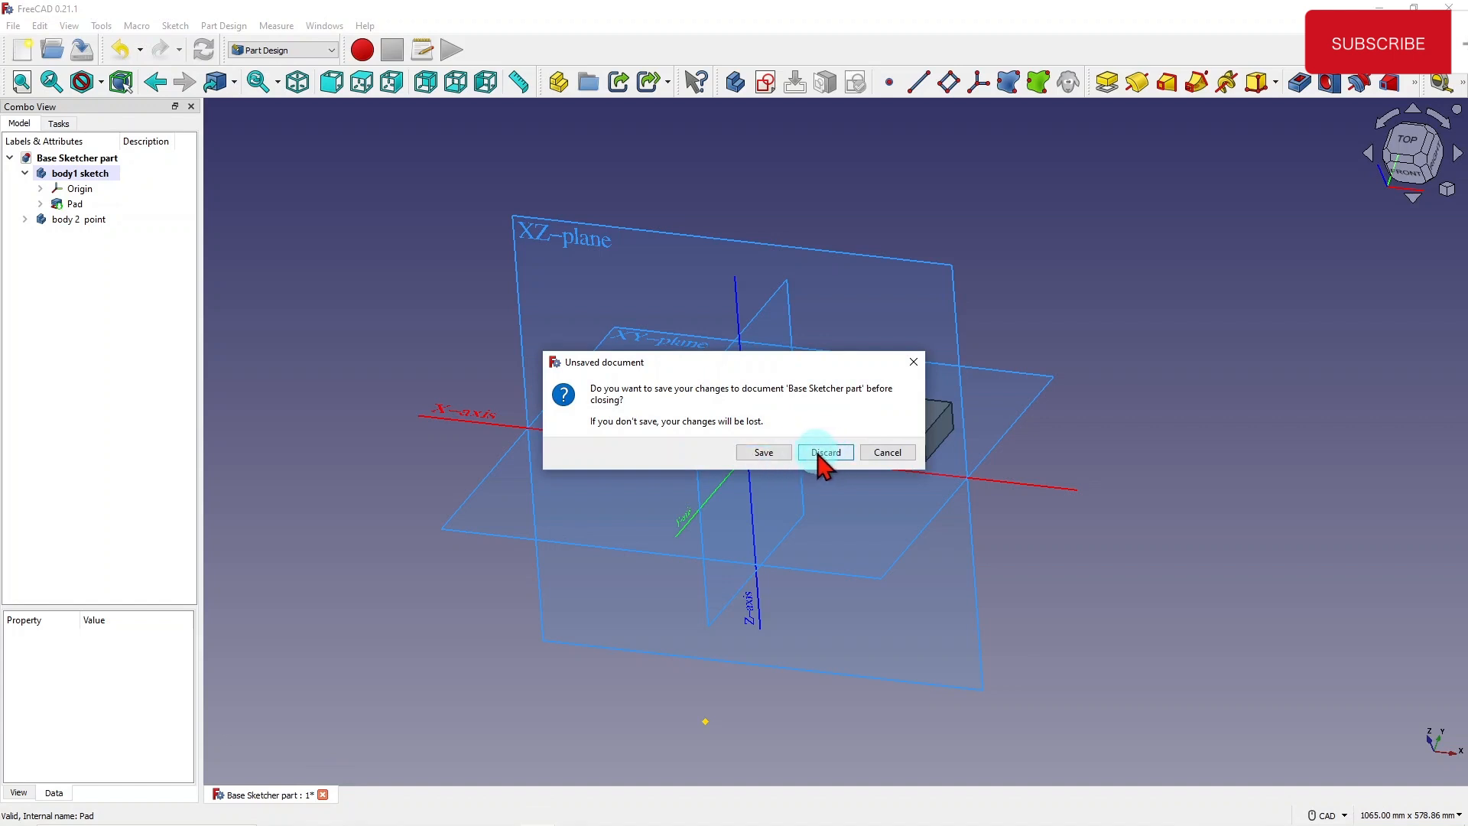
{"action": "left_click", "coordinate": [825, 452]}
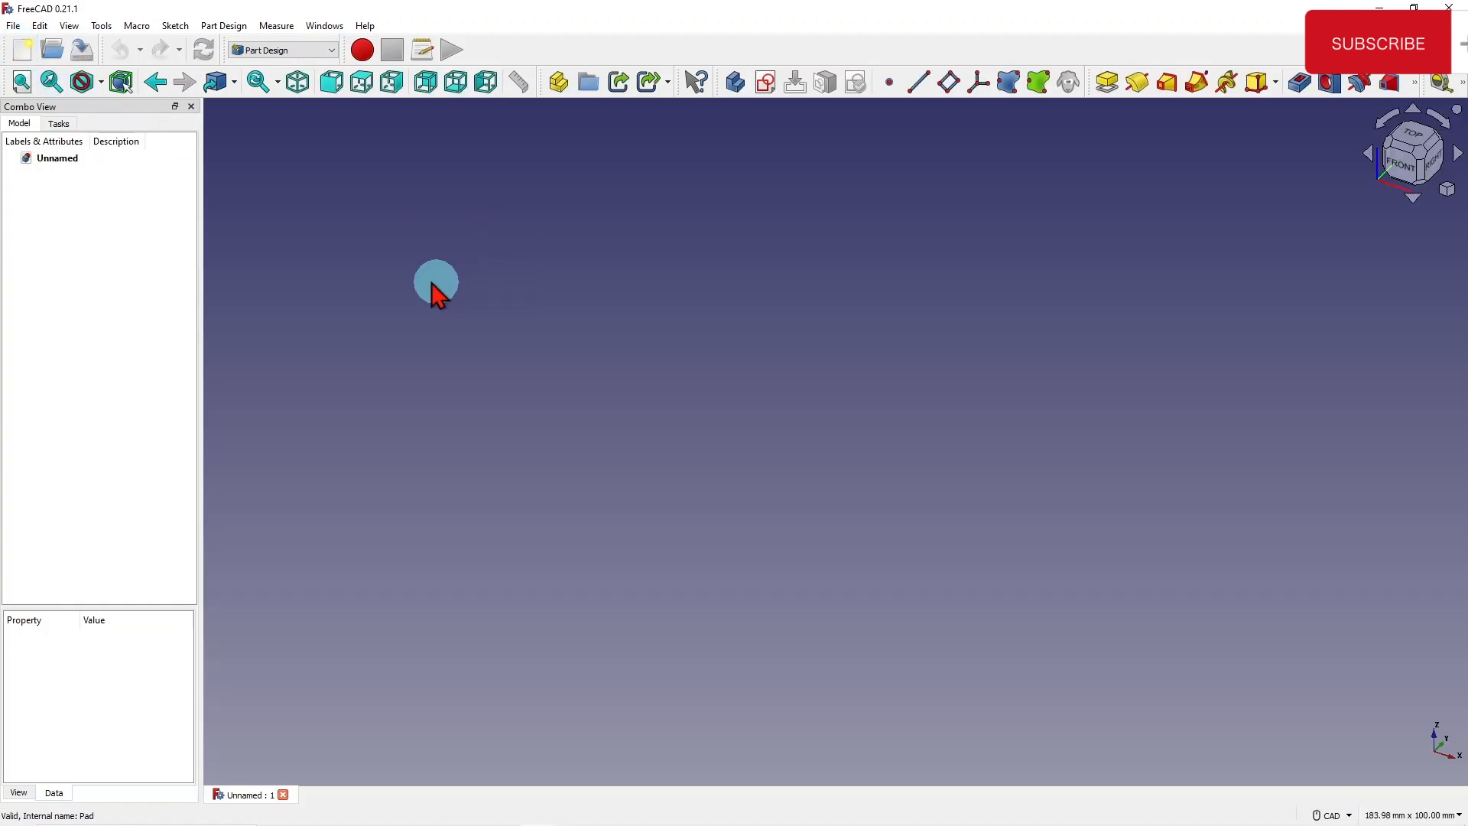
{"action": "mouse_move", "coordinate": [705, 546]}
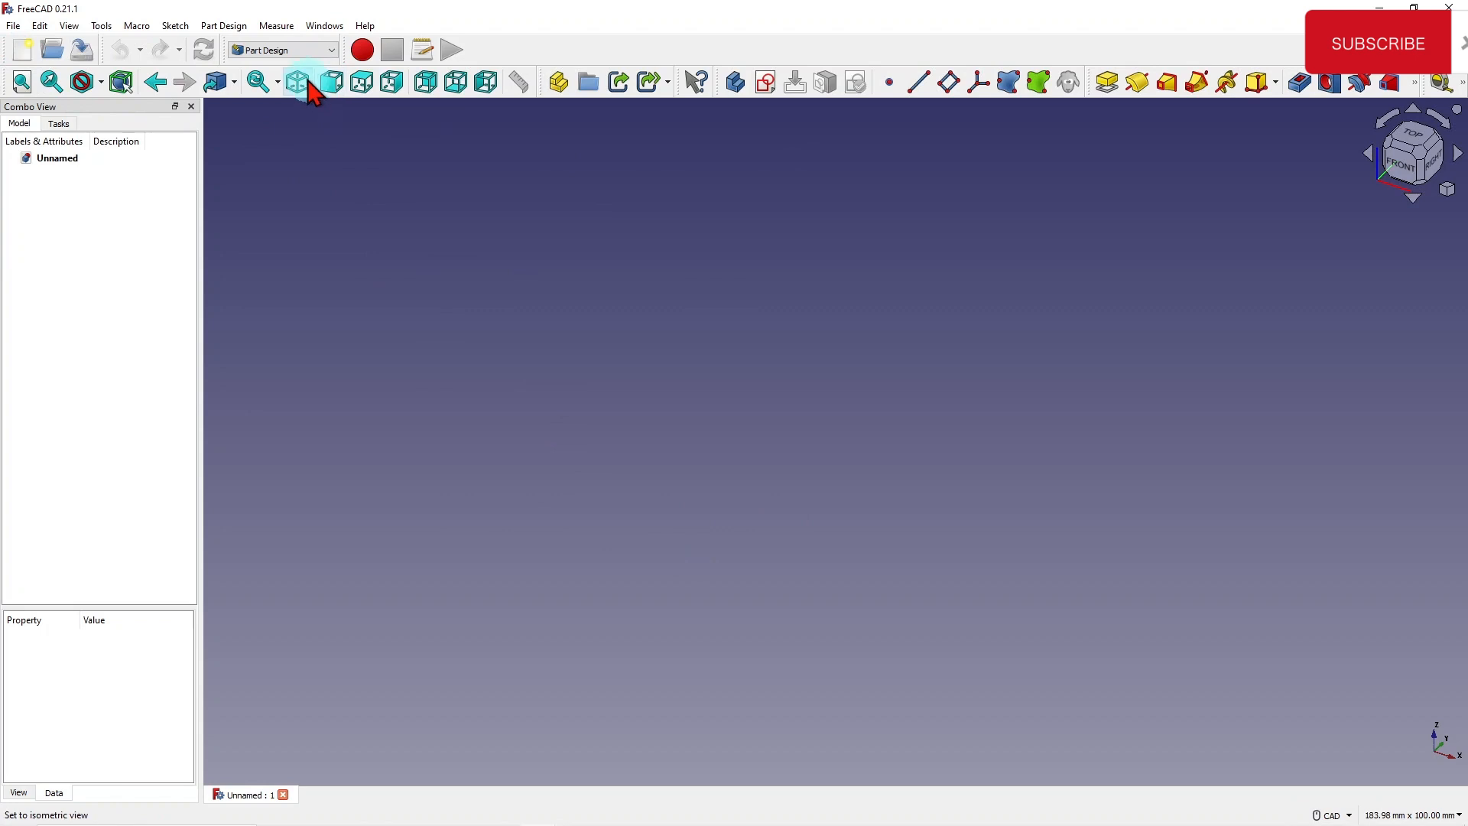
Switch to isometric view and activate the Sketcher workbench.
{"action": "left_click", "coordinate": [281, 49]}
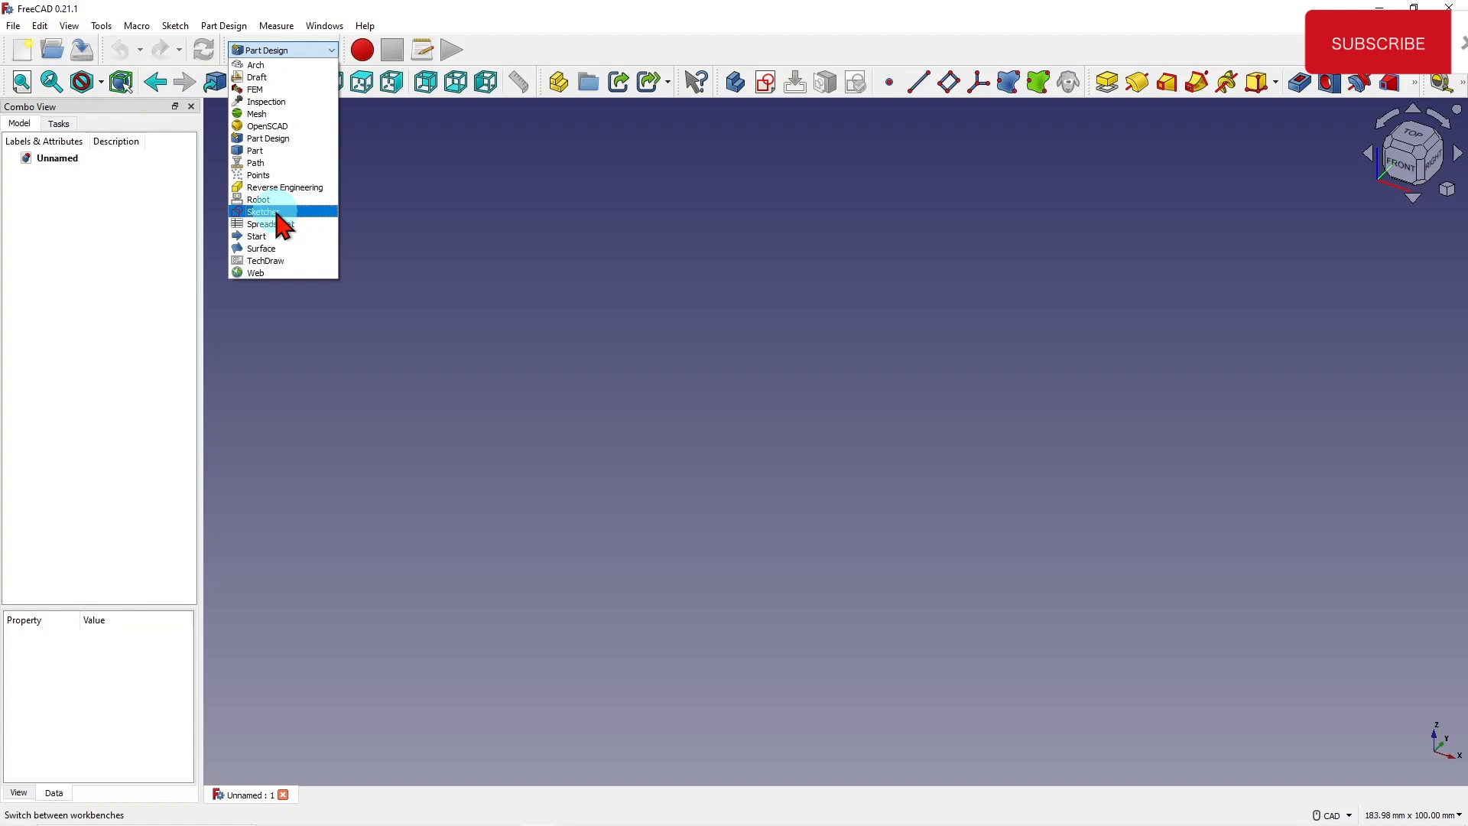
{"action": "left_click", "coordinate": [261, 211]}
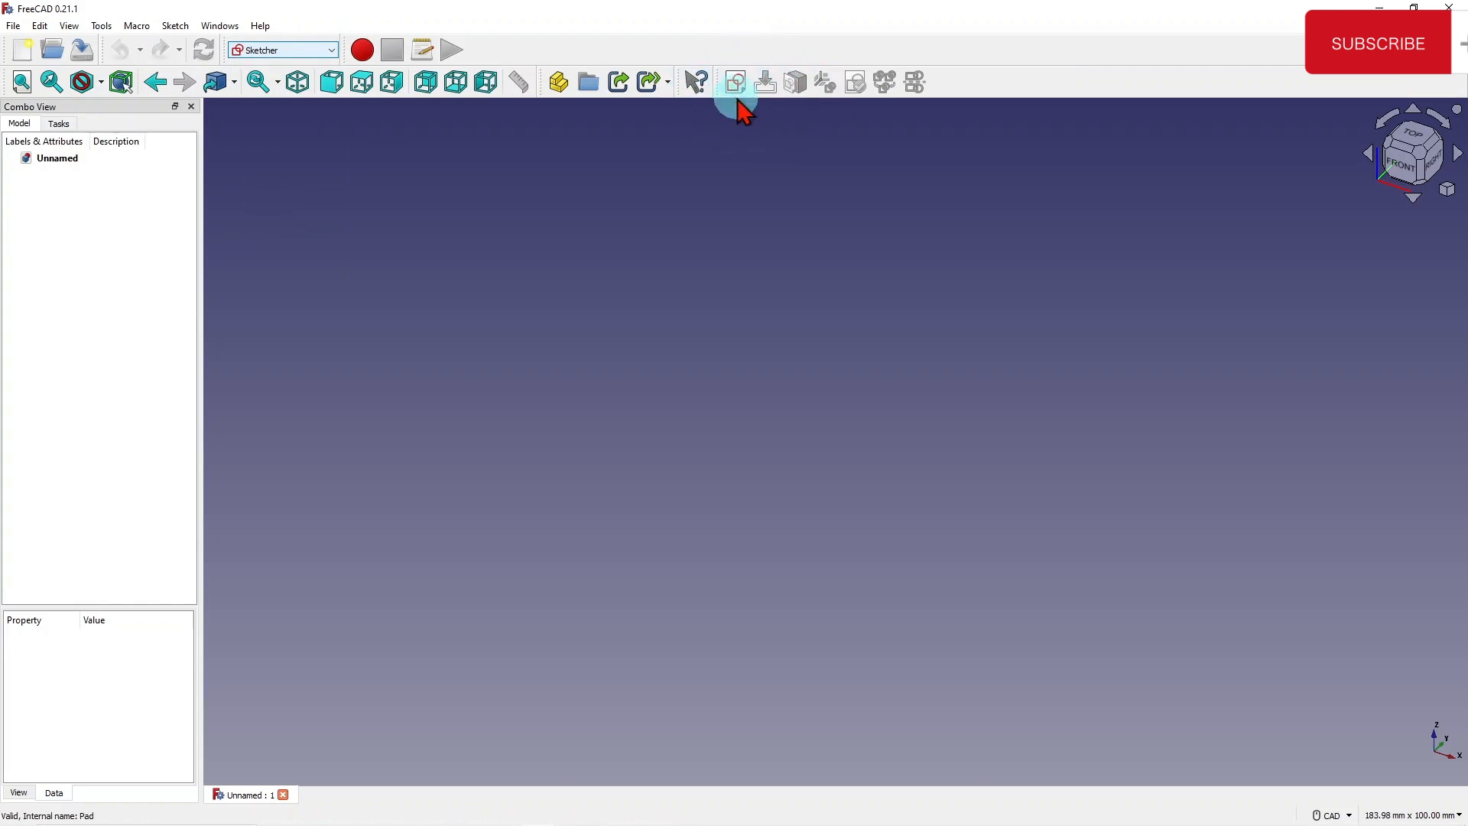
{"action": "mouse_move", "coordinate": [737, 83]}
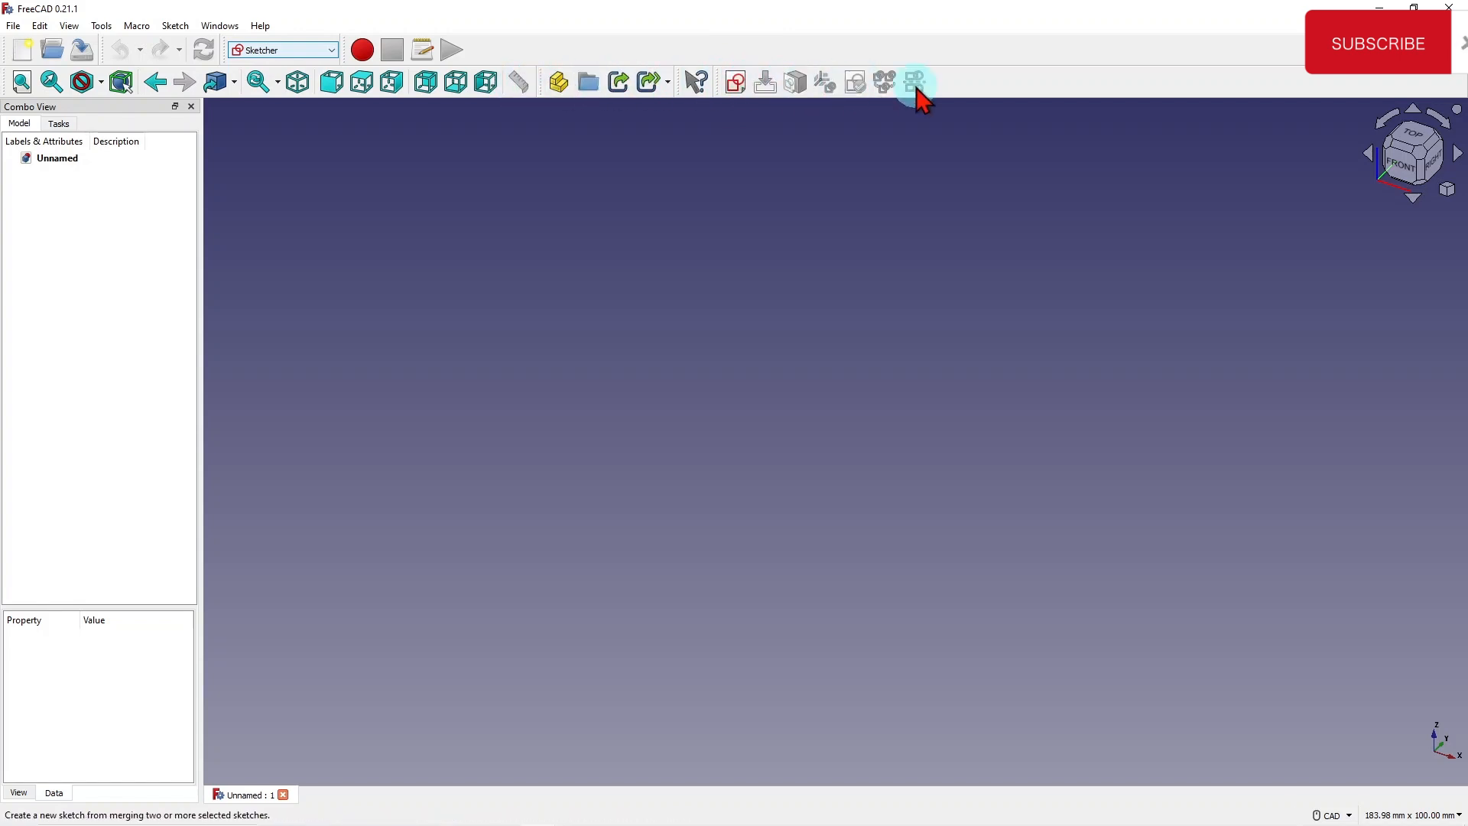
{"action": "mouse_move", "coordinate": [736, 82]}
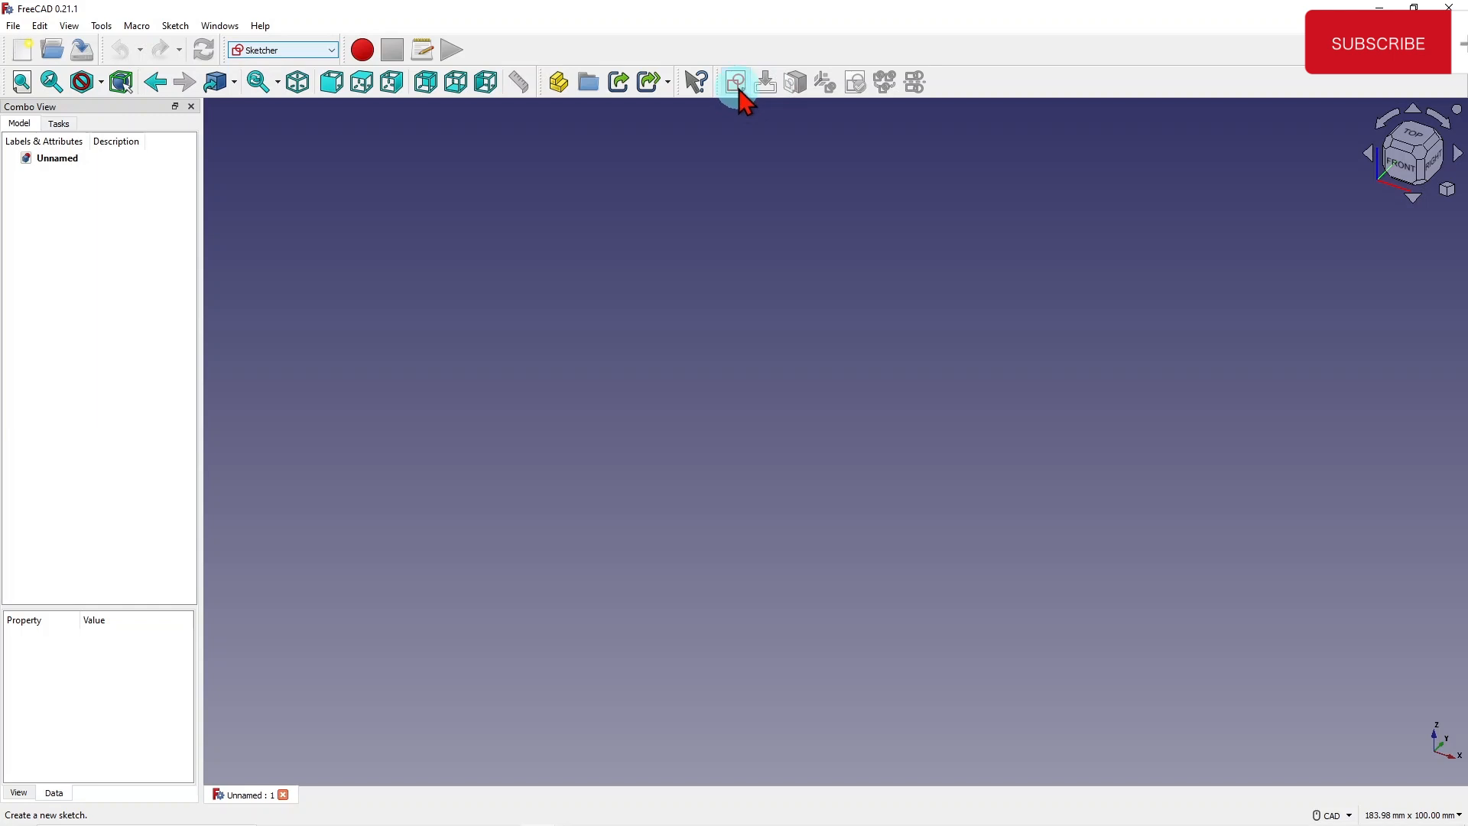
{"action": "mouse_move", "coordinate": [737, 83]}
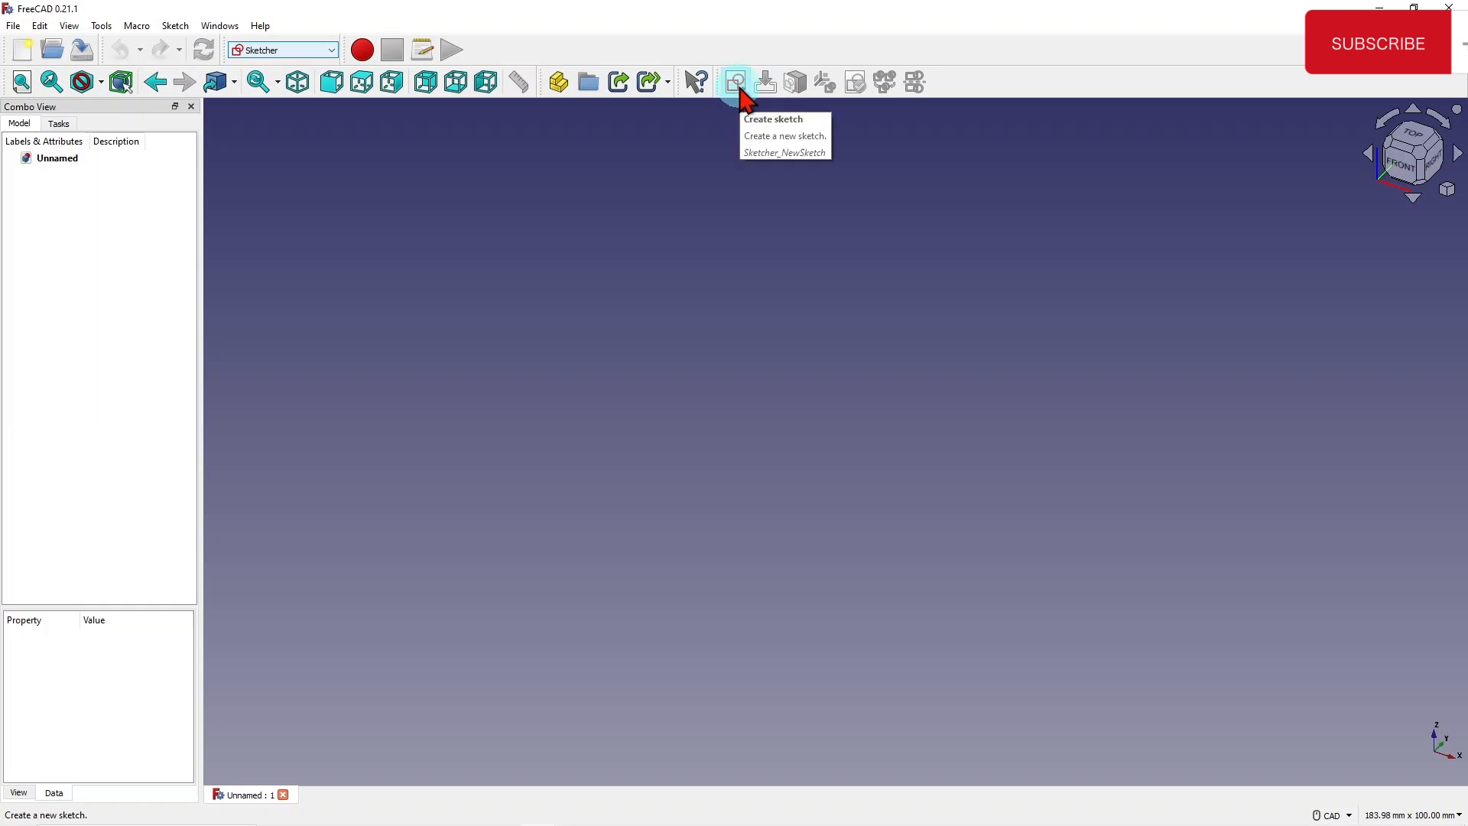
Sketch a rectangle with a small circle inside on the XY-Plane, then close the sketch.
{"action": "left_click", "coordinate": [736, 83]}
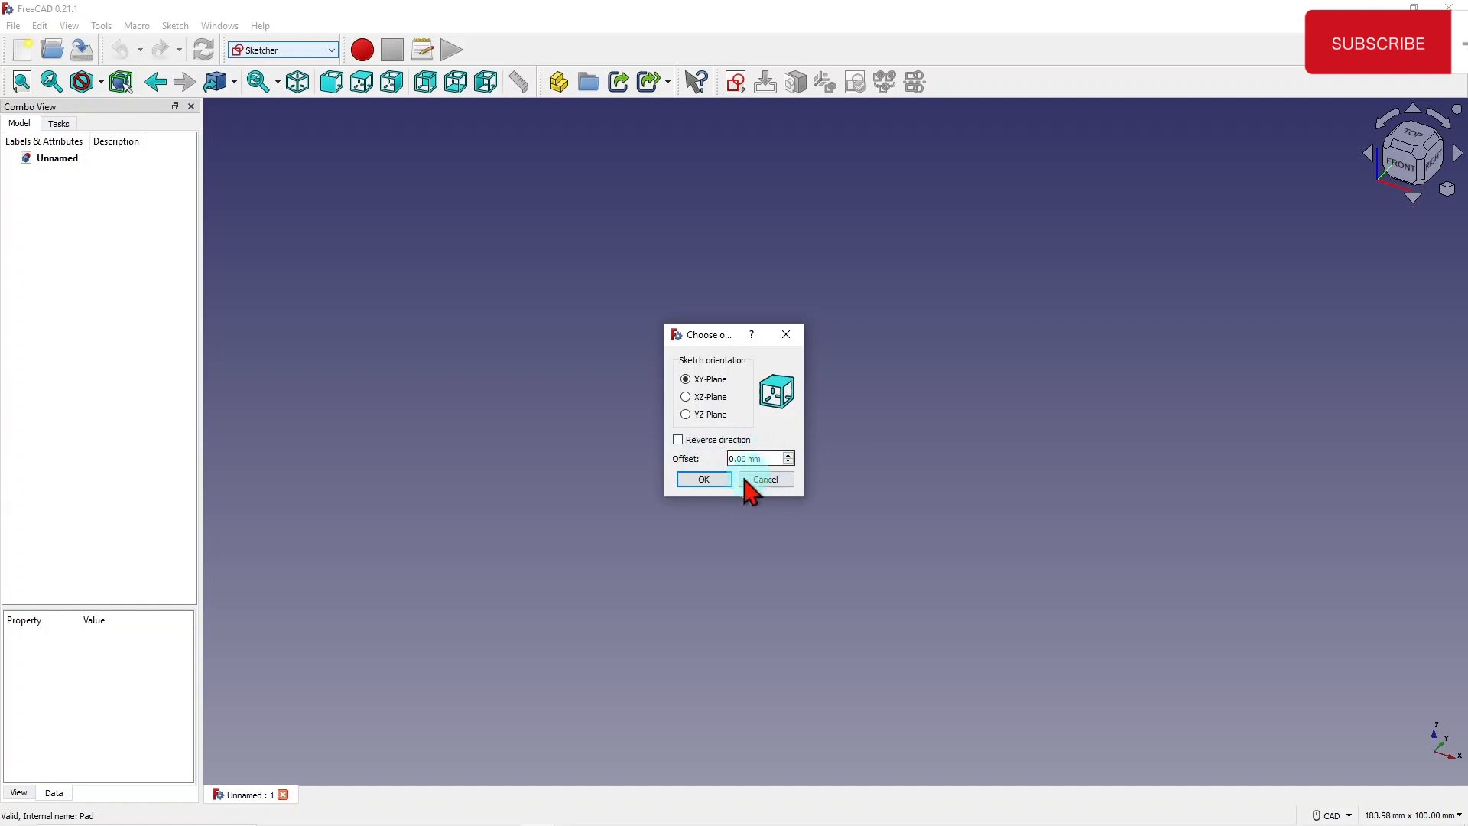
{"action": "left_click", "coordinate": [704, 478]}
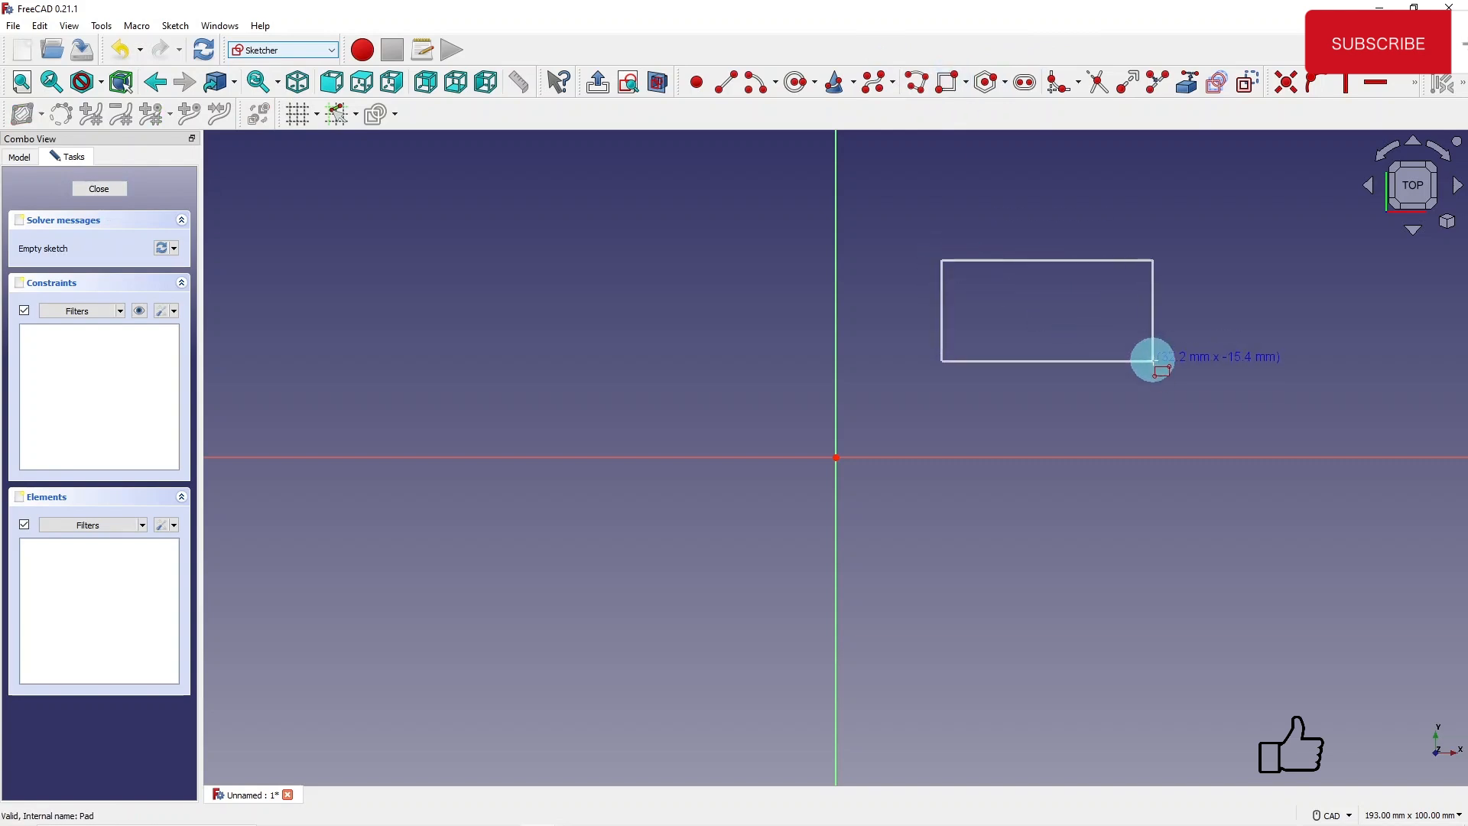
{"action": "left_click", "coordinate": [796, 83]}
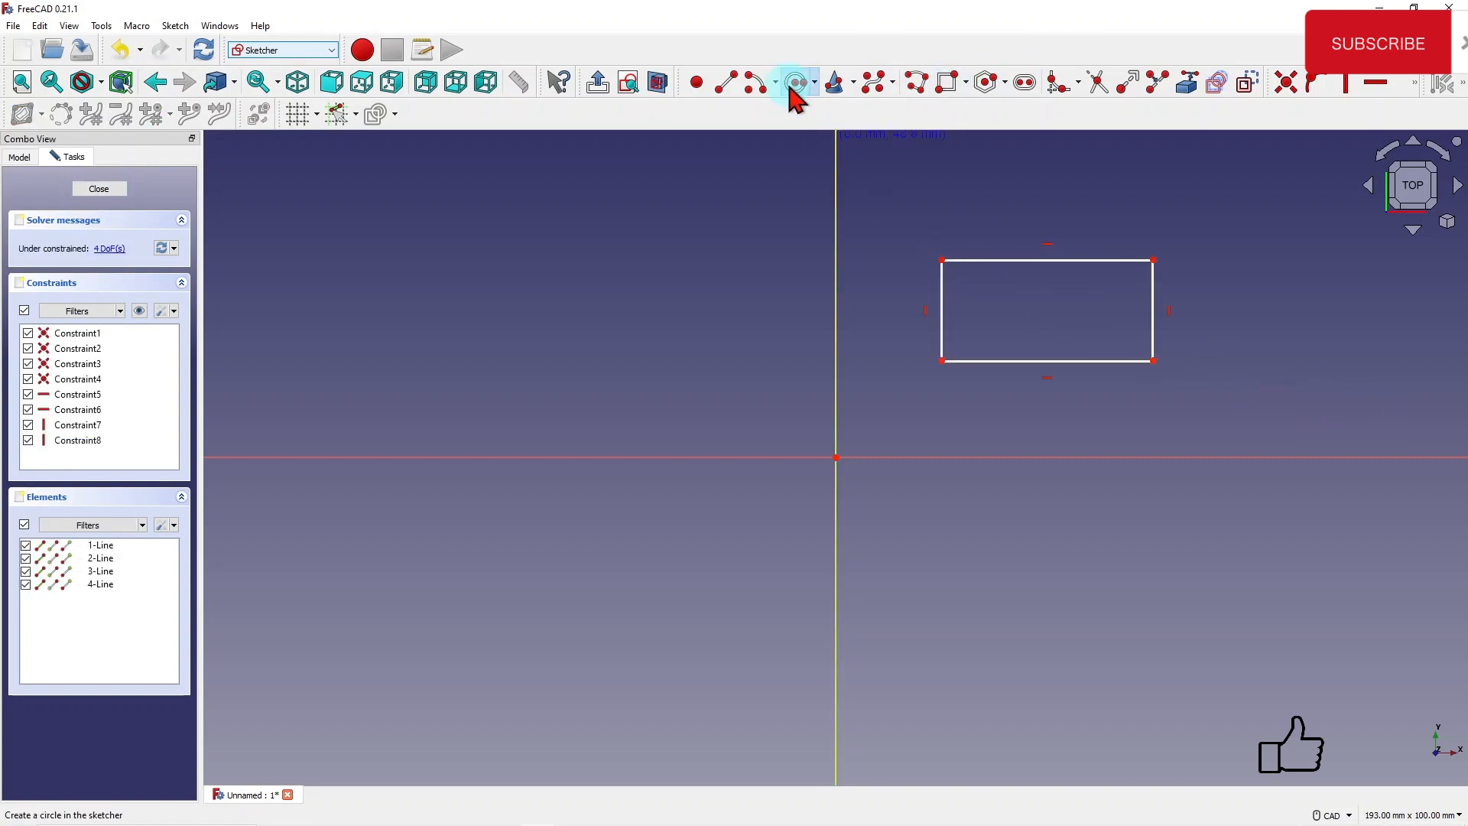
{"action": "left_click", "coordinate": [797, 82]}
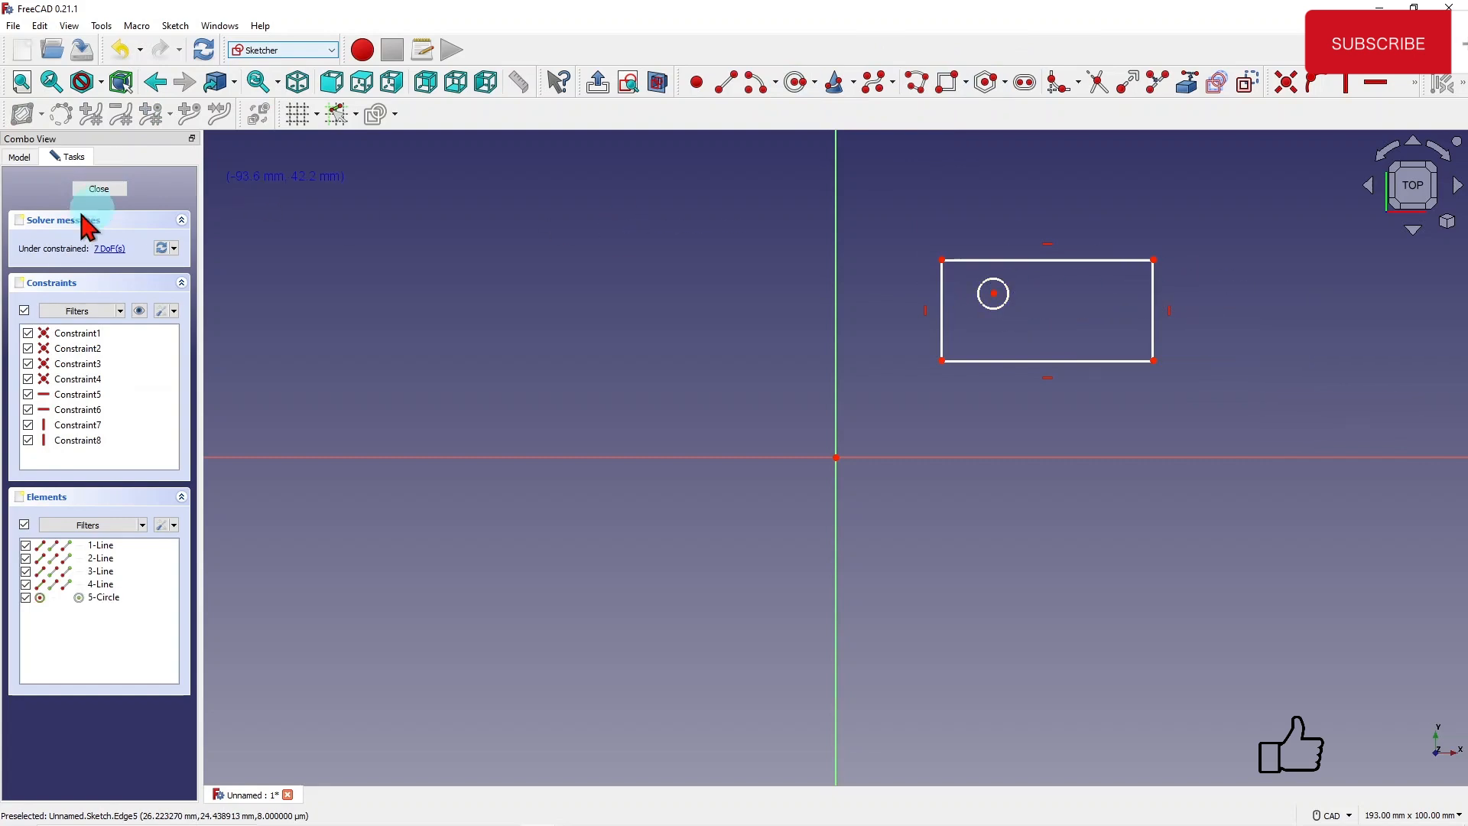
{"action": "left_click", "coordinate": [97, 189]}
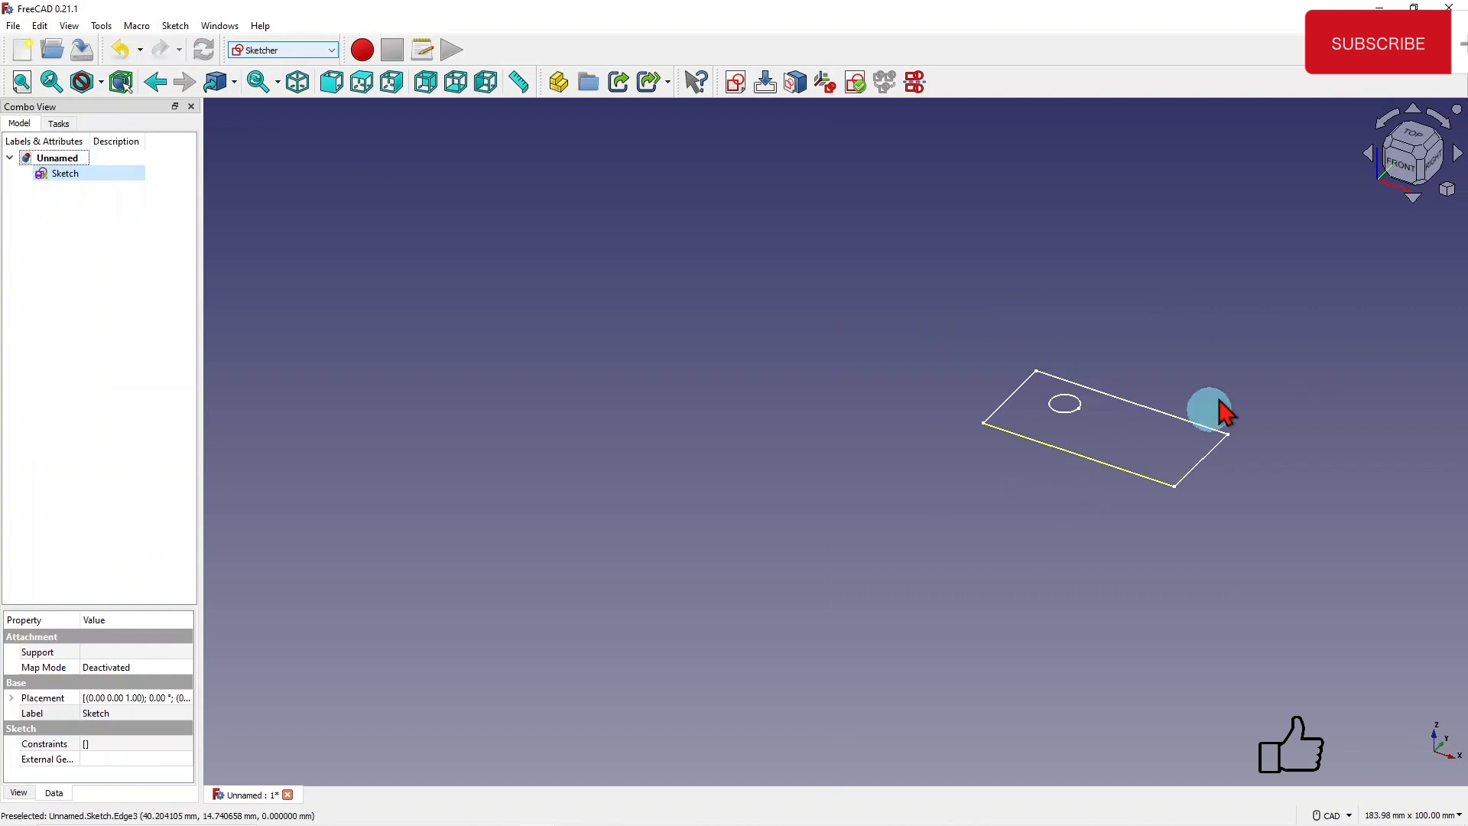
{"action": "left_click", "coordinate": [57, 157]}
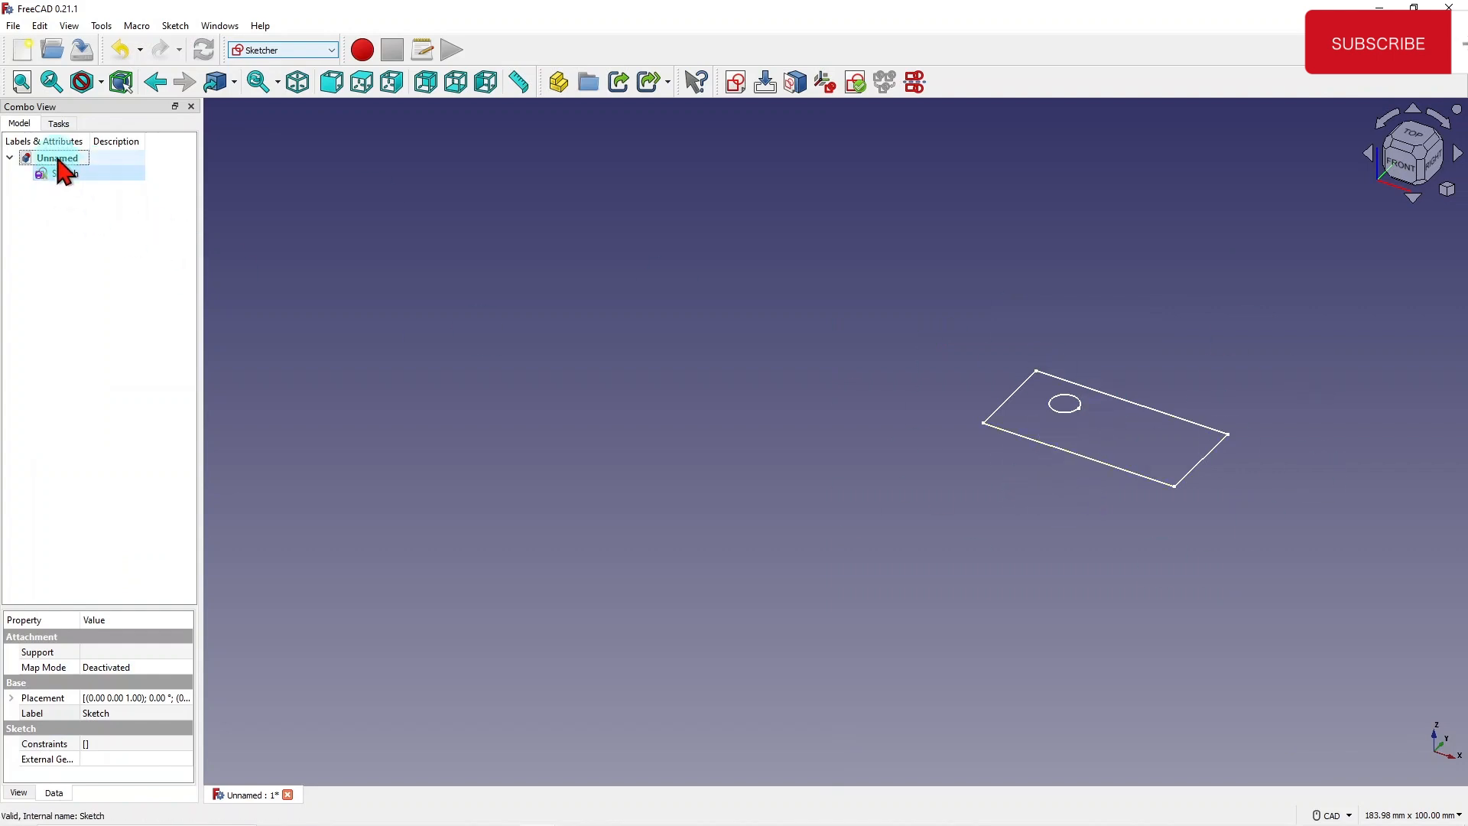
{"action": "left_click", "coordinate": [66, 174]}
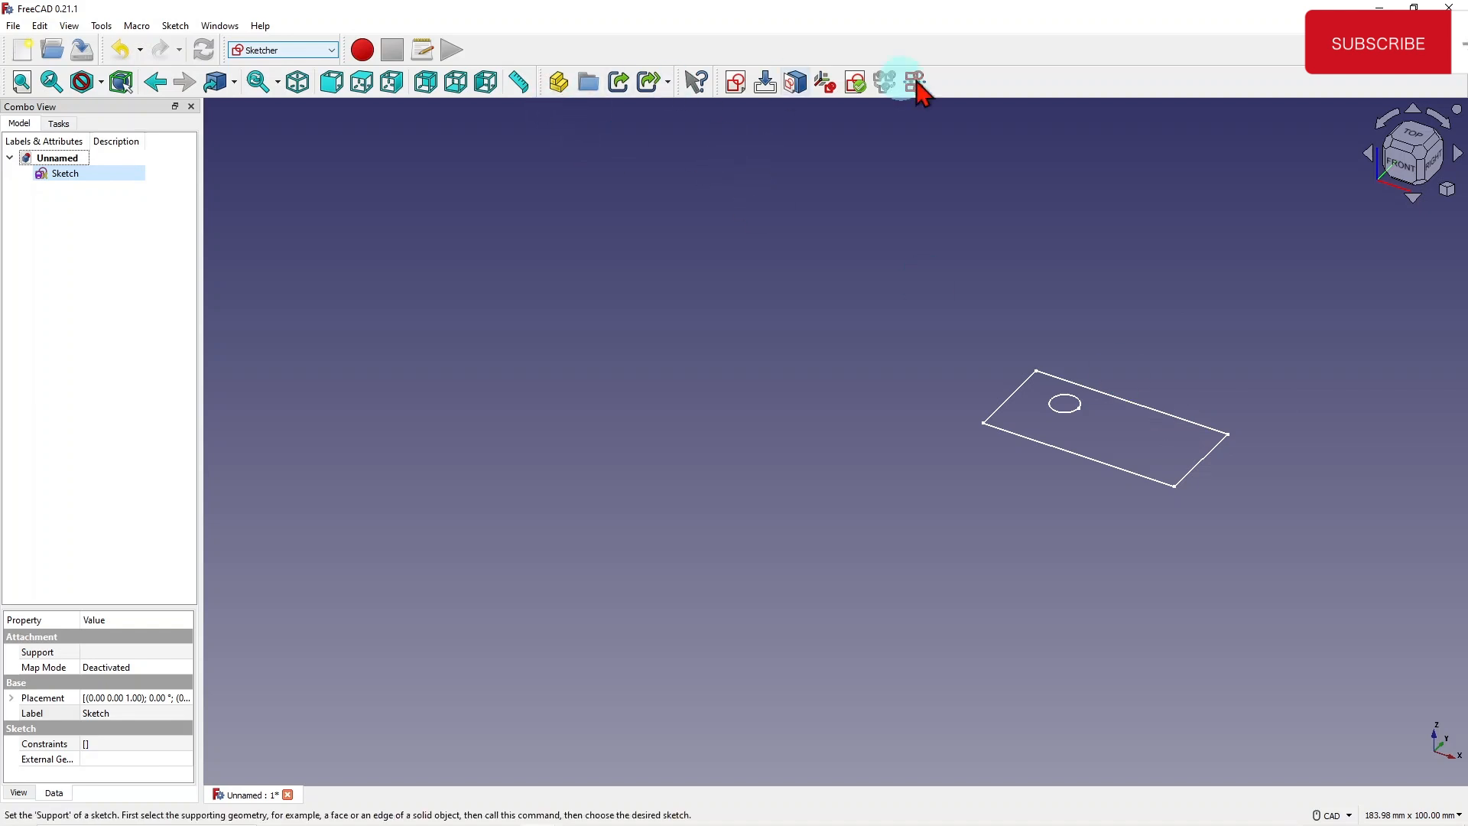
{"action": "mouse_move", "coordinate": [969, 88]}
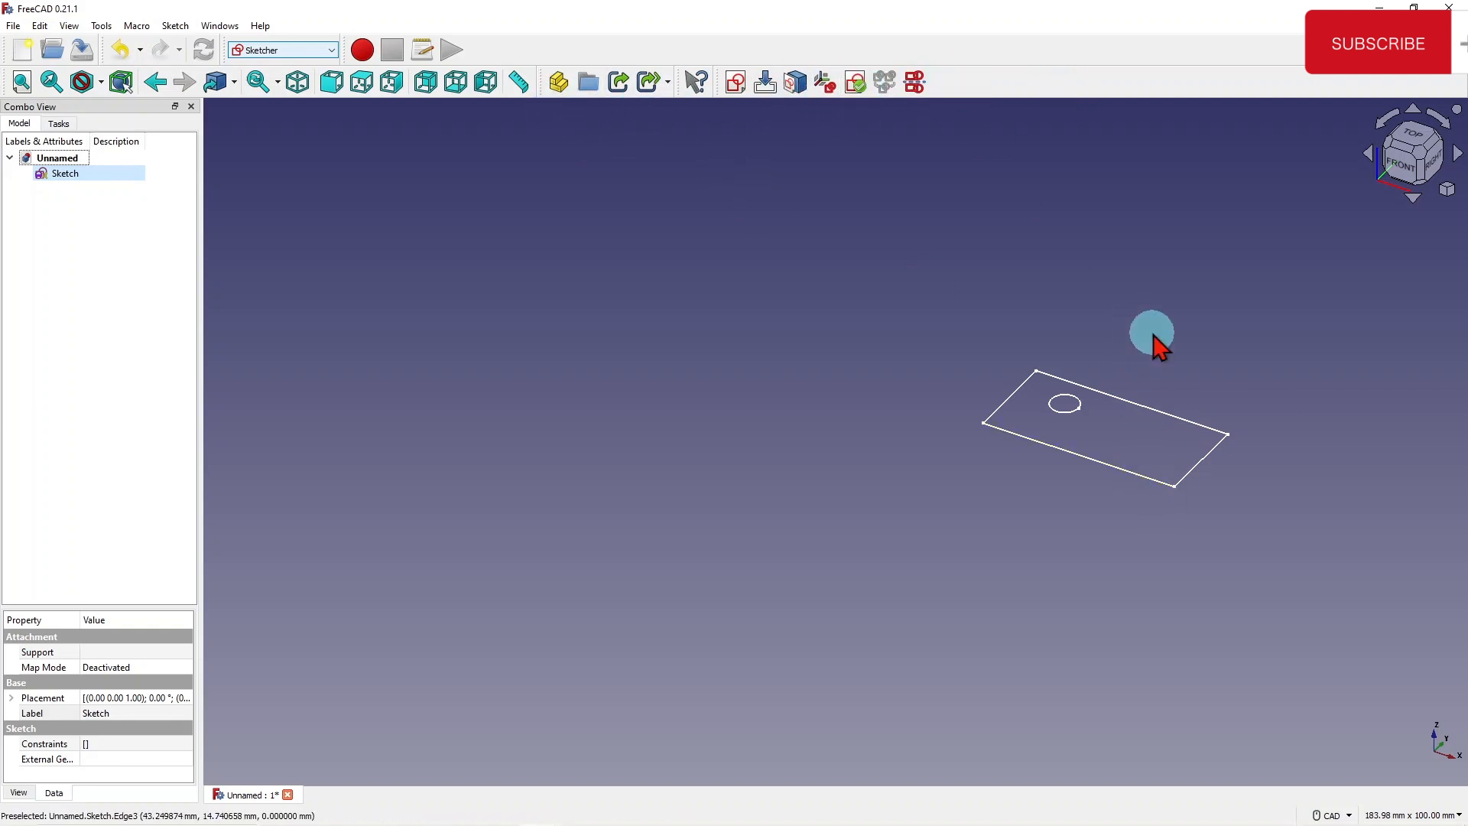
{"action": "mouse_move", "coordinate": [1165, 445]}
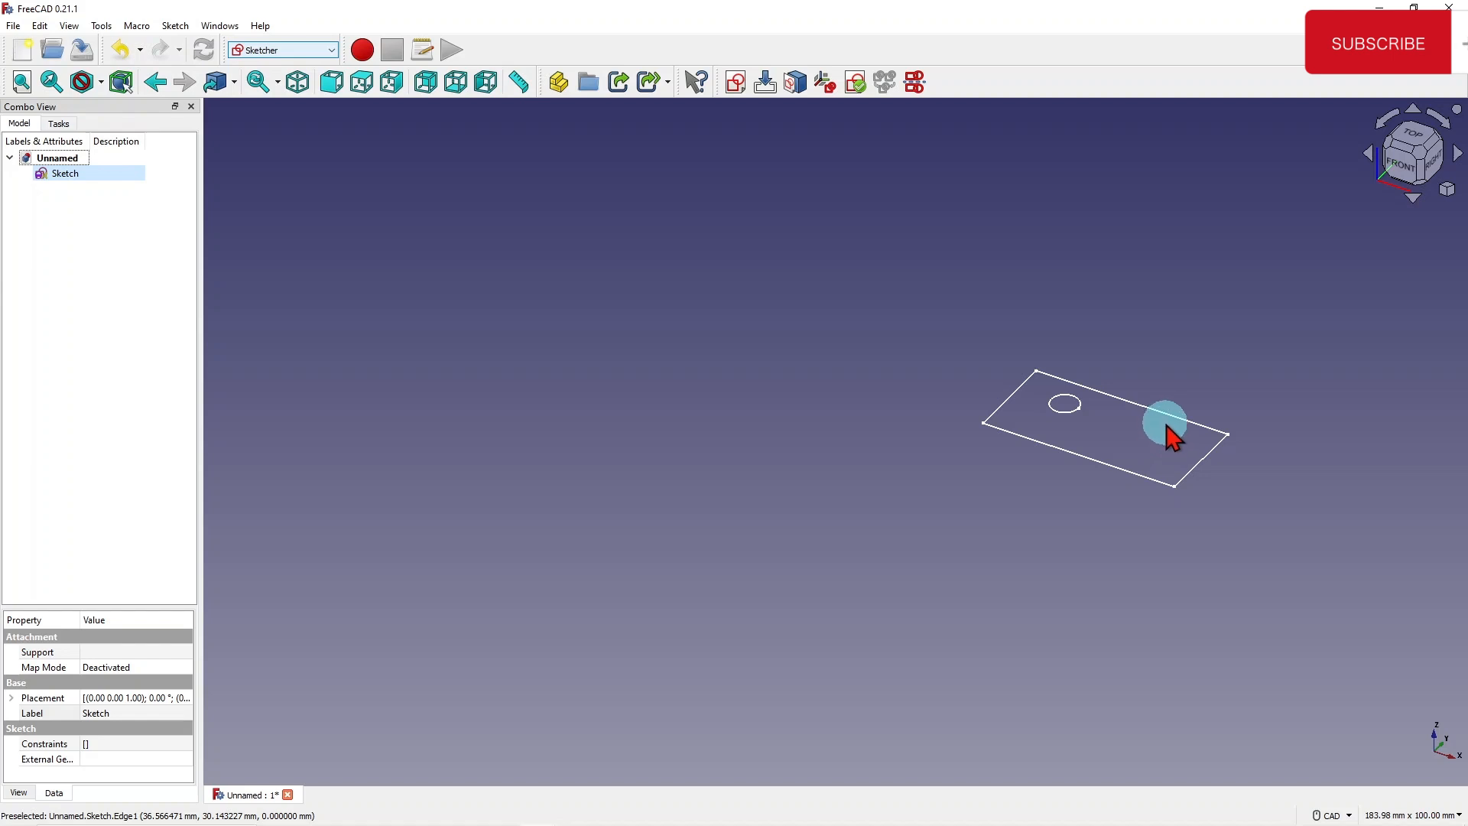
{"action": "mouse_move", "coordinate": [389, 131]}
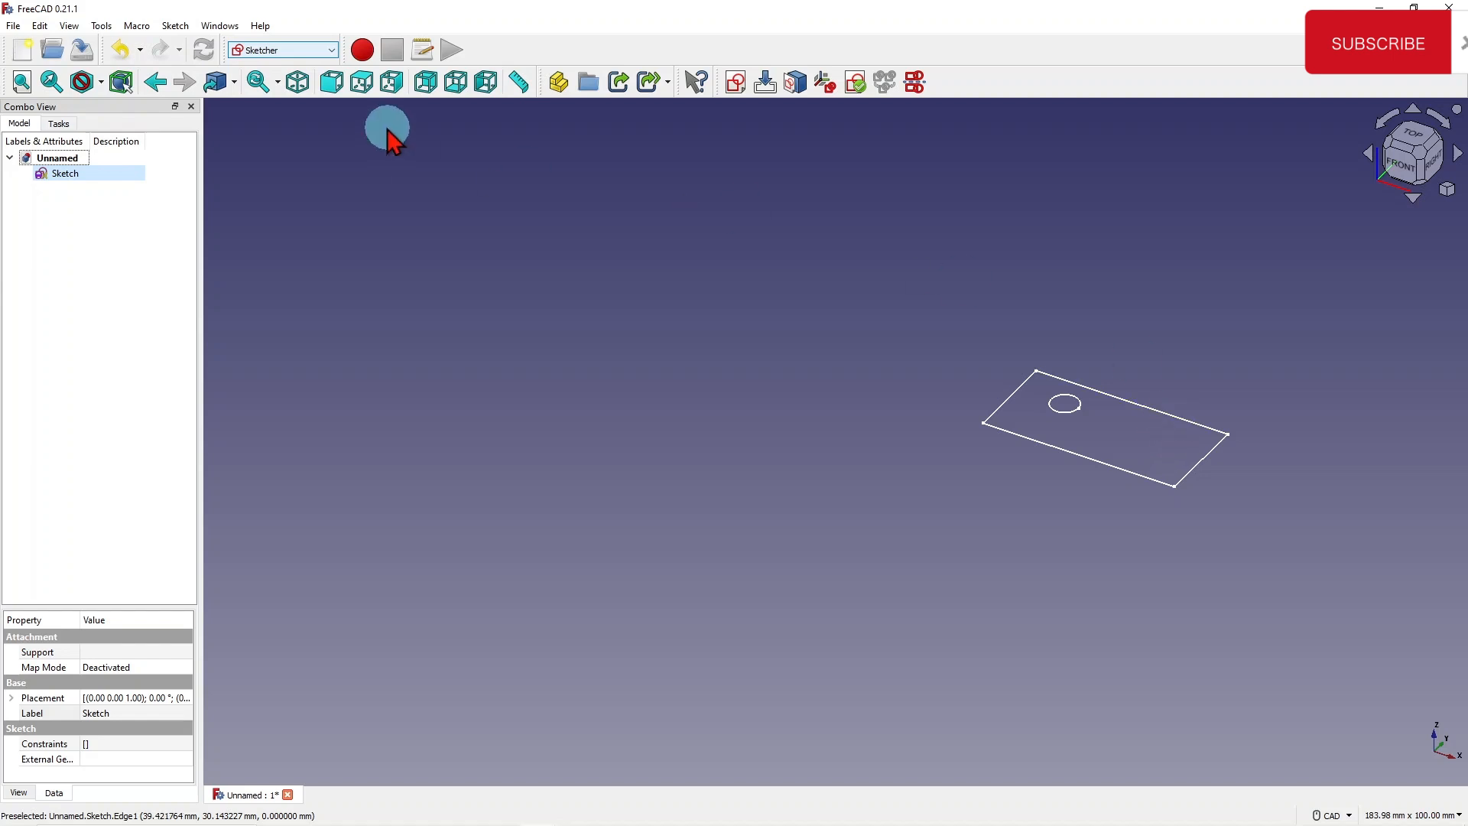
{"action": "mouse_move", "coordinate": [1208, 410]}
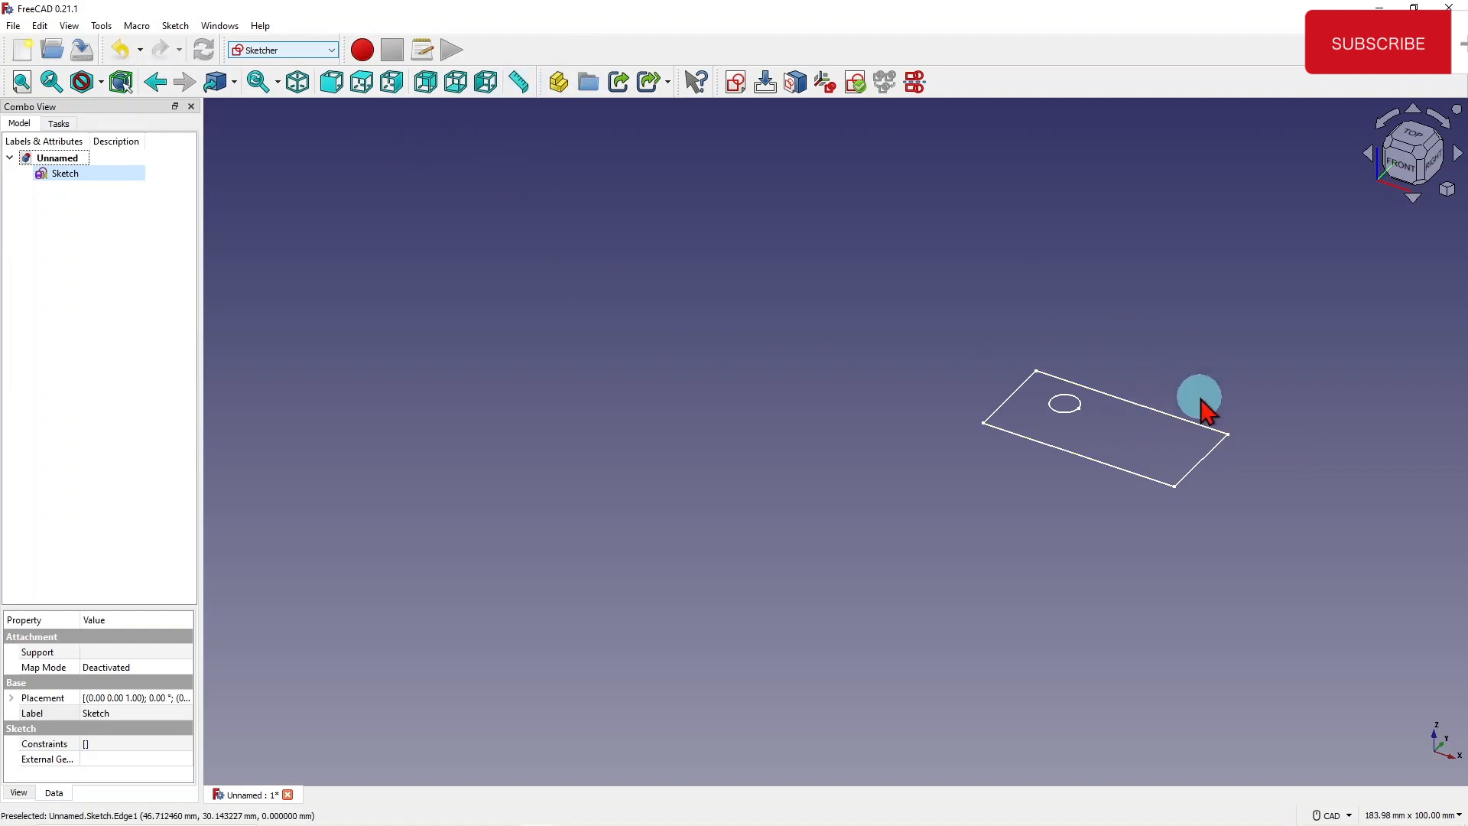
{"action": "mouse_move", "coordinate": [126, 211]}
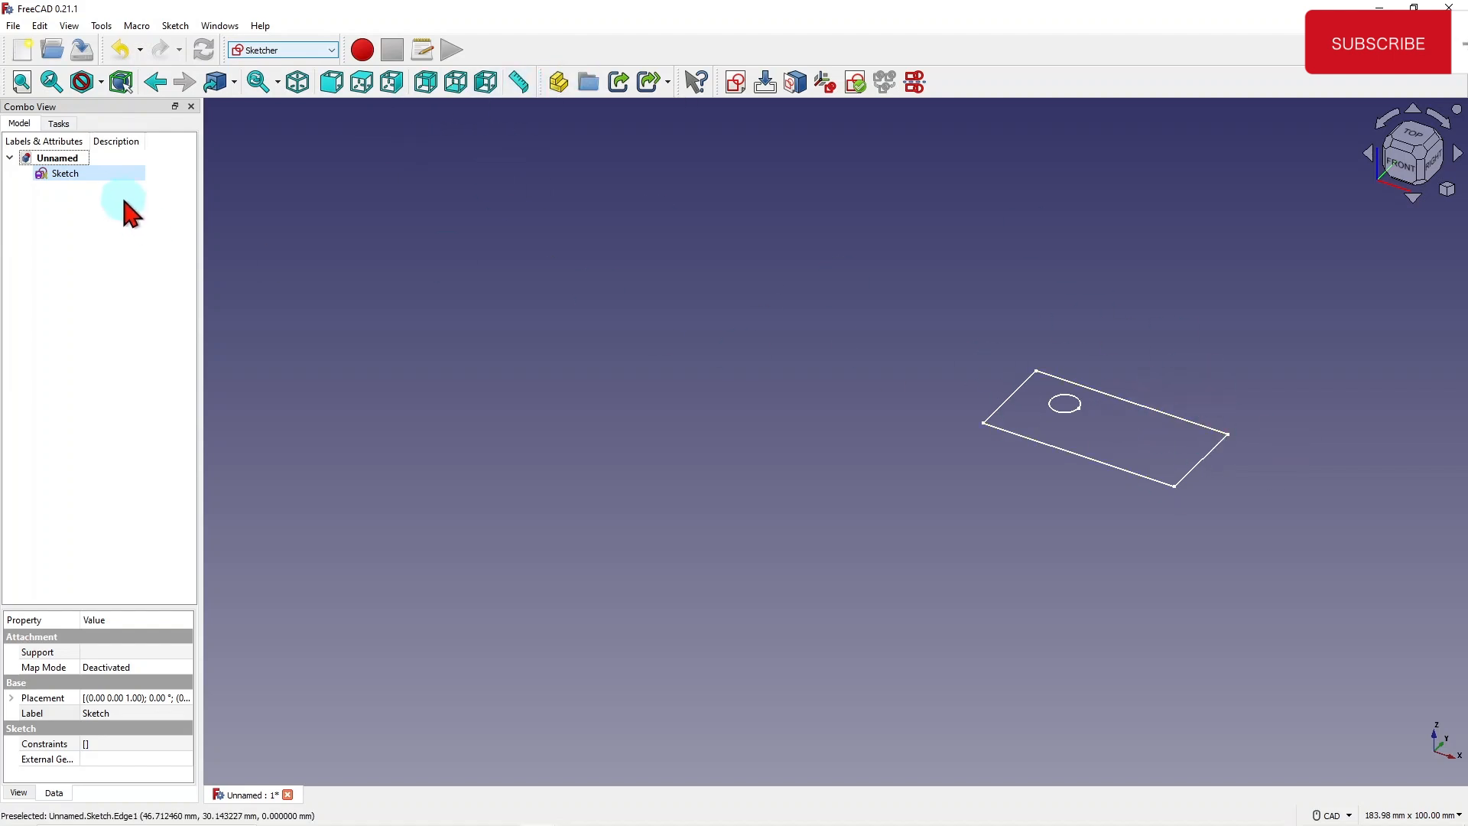
Select the rectangle-and-circle Sketch in the tree for deletion.
{"action": "left_click", "coordinate": [65, 174]}
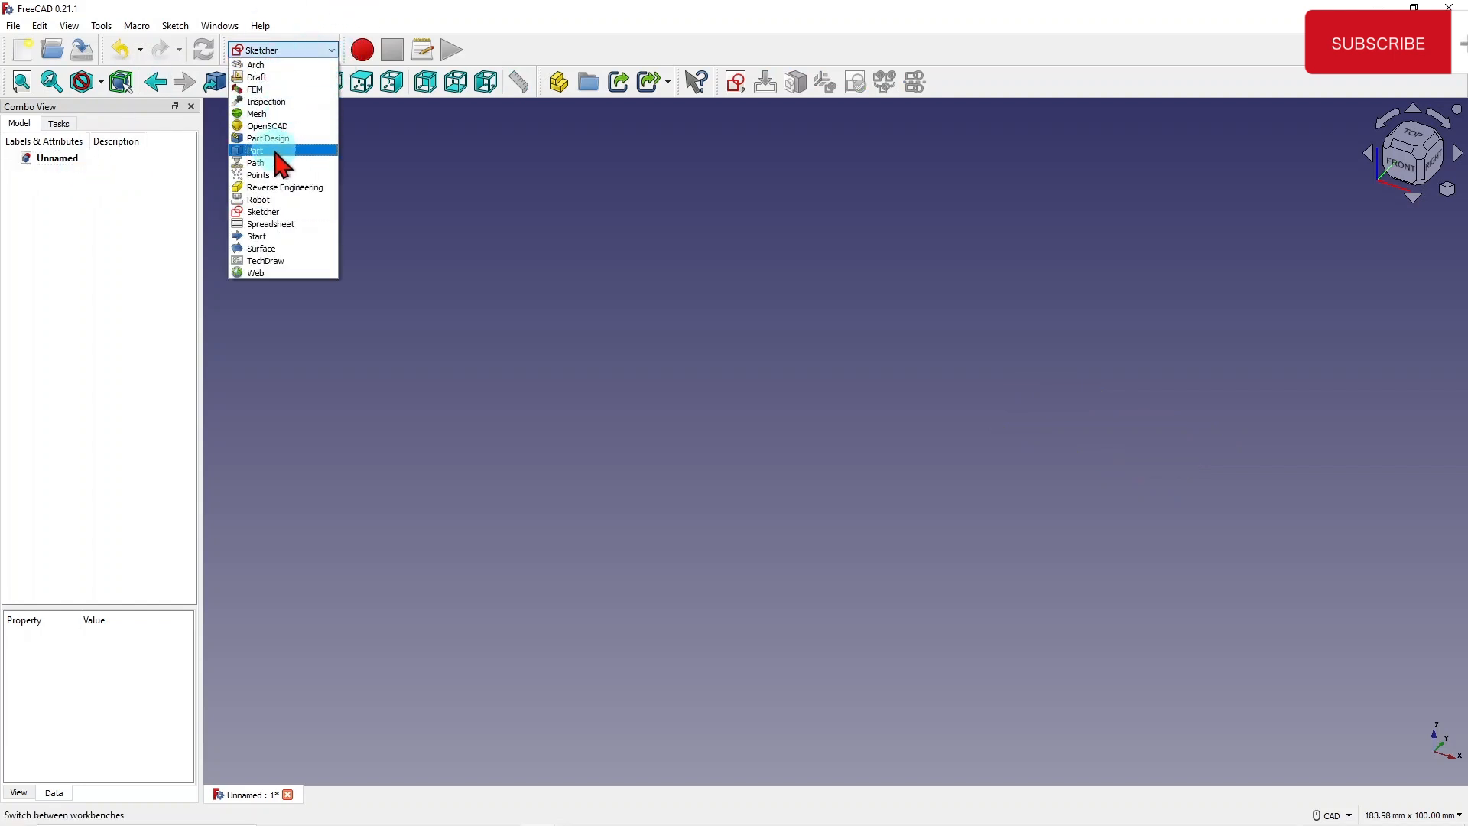
Switch to the Part workbench and add a Cylinder solid.
{"action": "left_click", "coordinate": [254, 151]}
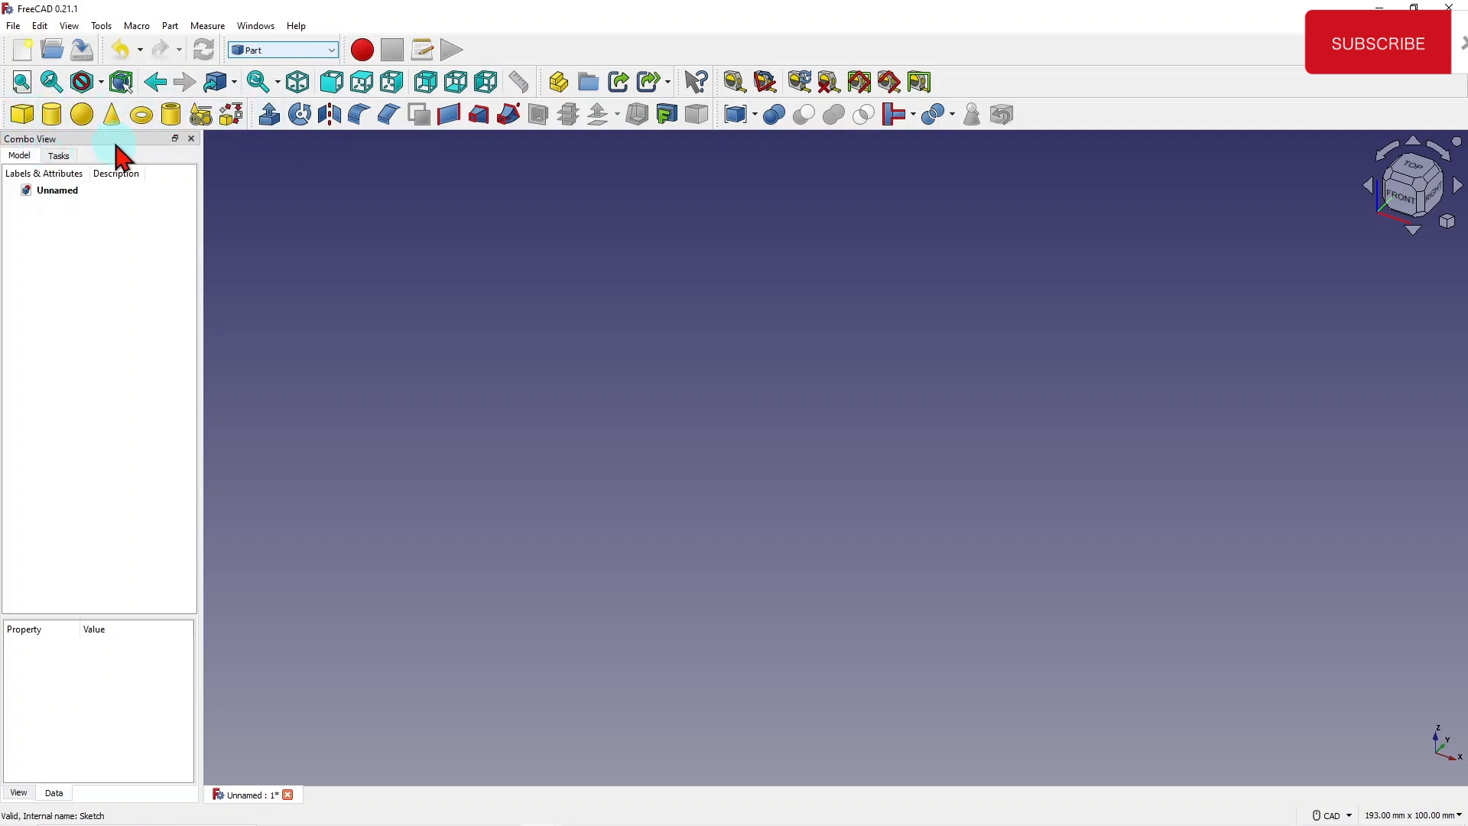
{"action": "mouse_move", "coordinate": [21, 113]}
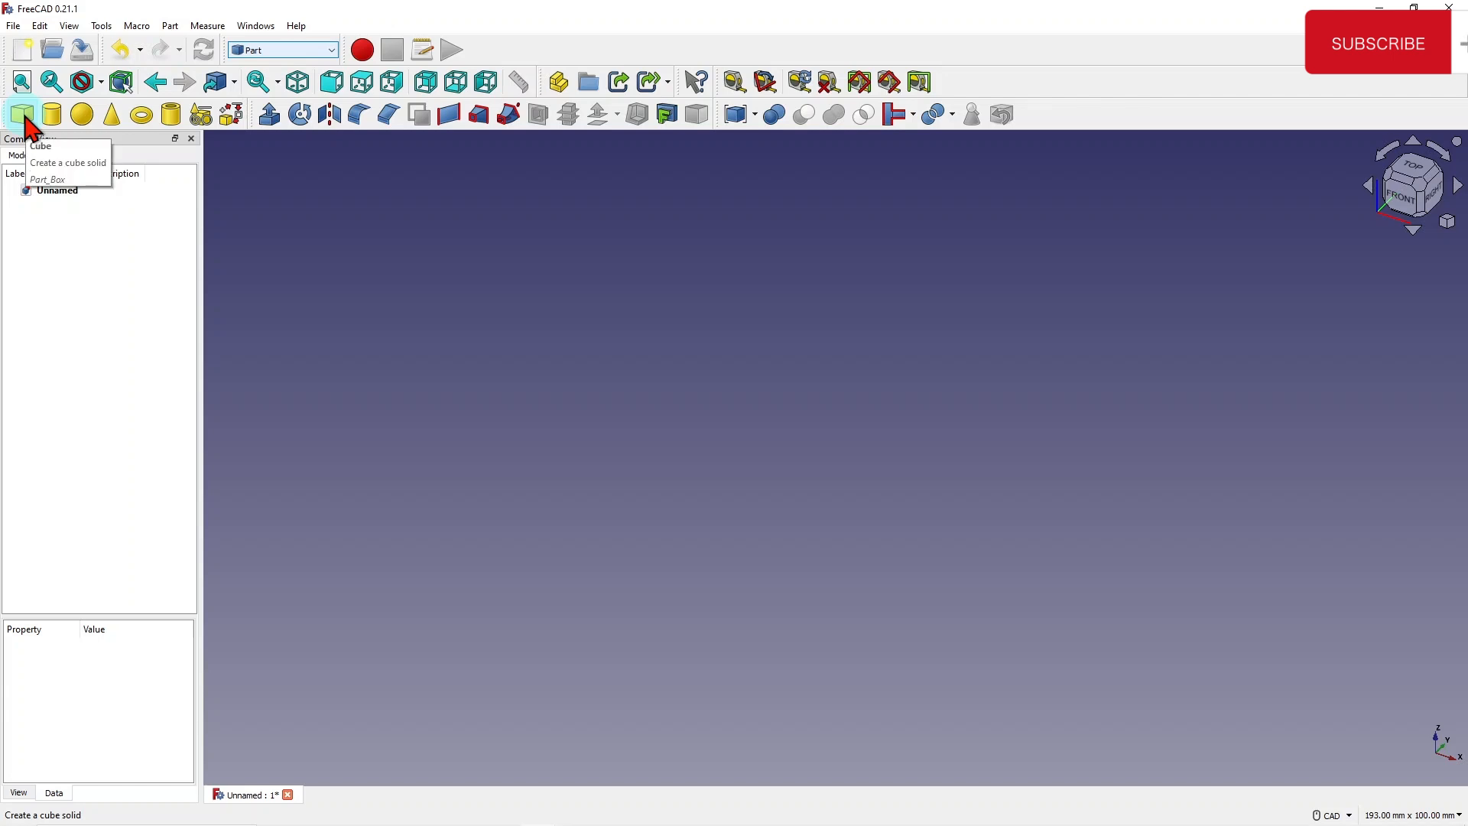
{"action": "left_click", "coordinate": [51, 113]}
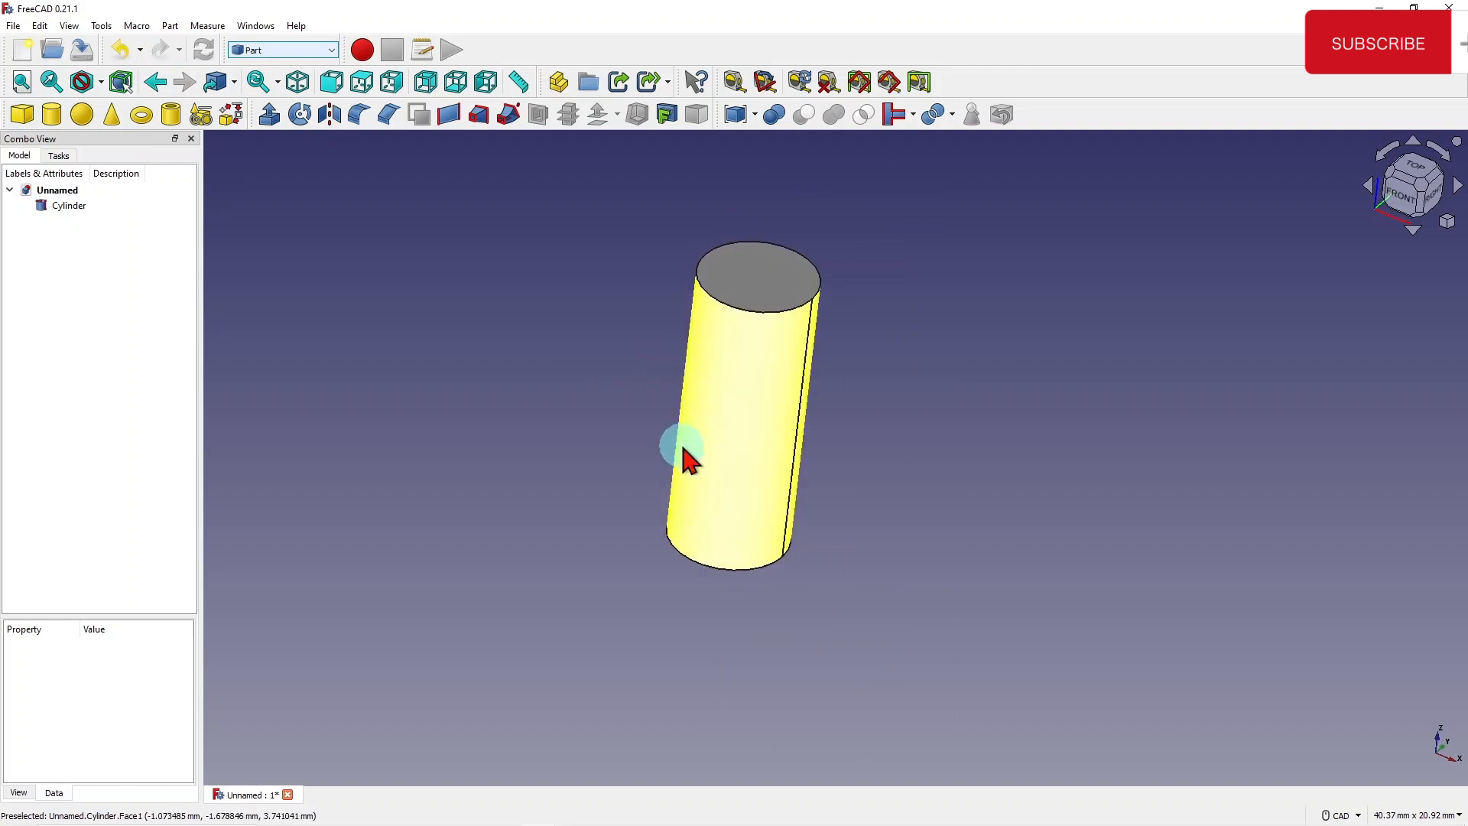
Select the 2 mm radius, 10 mm tall Cylinder and switch to Sketcher.
{"action": "left_click", "coordinate": [68, 205]}
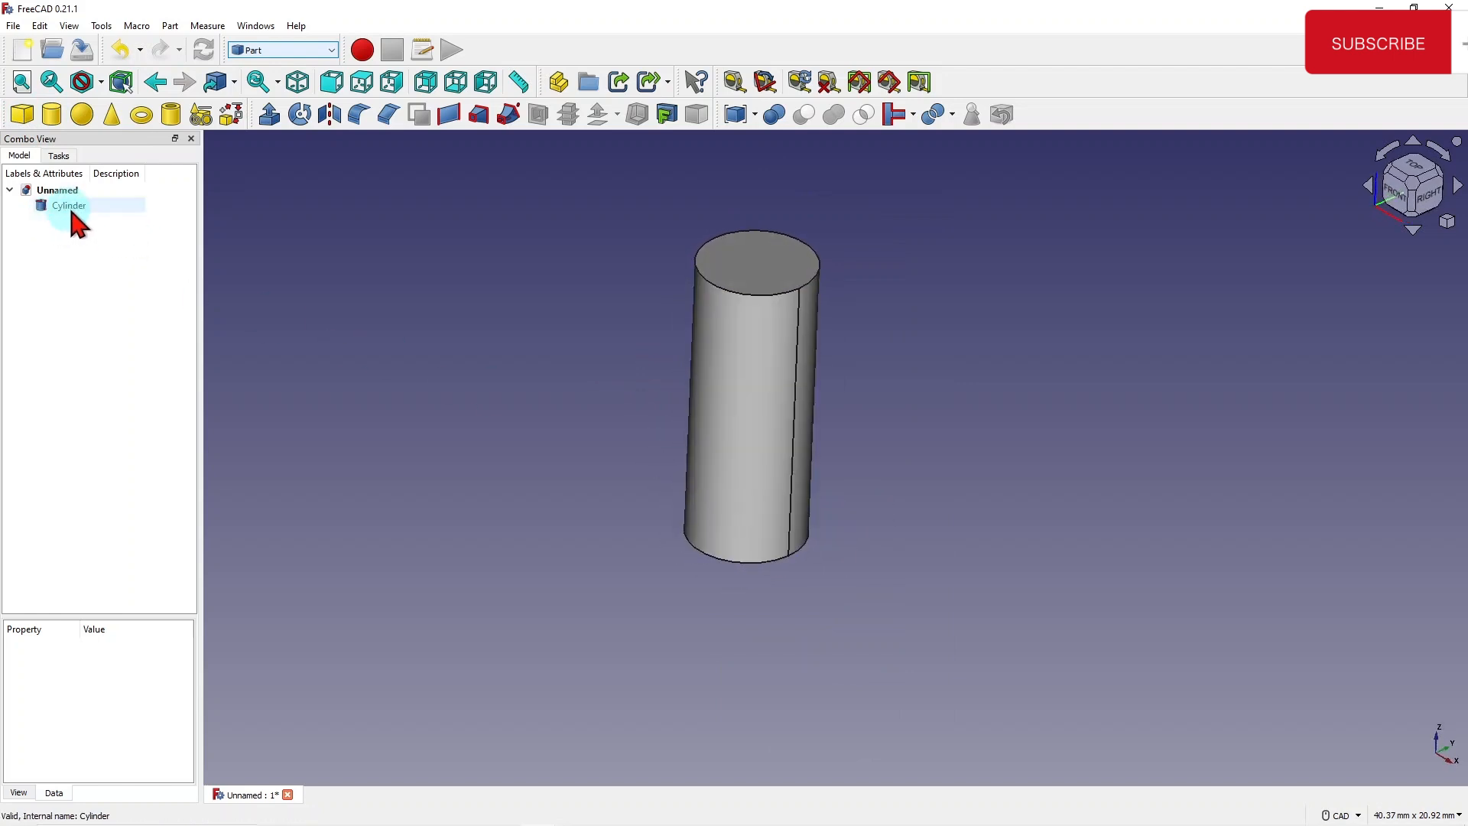
{"action": "left_click", "coordinate": [69, 204]}
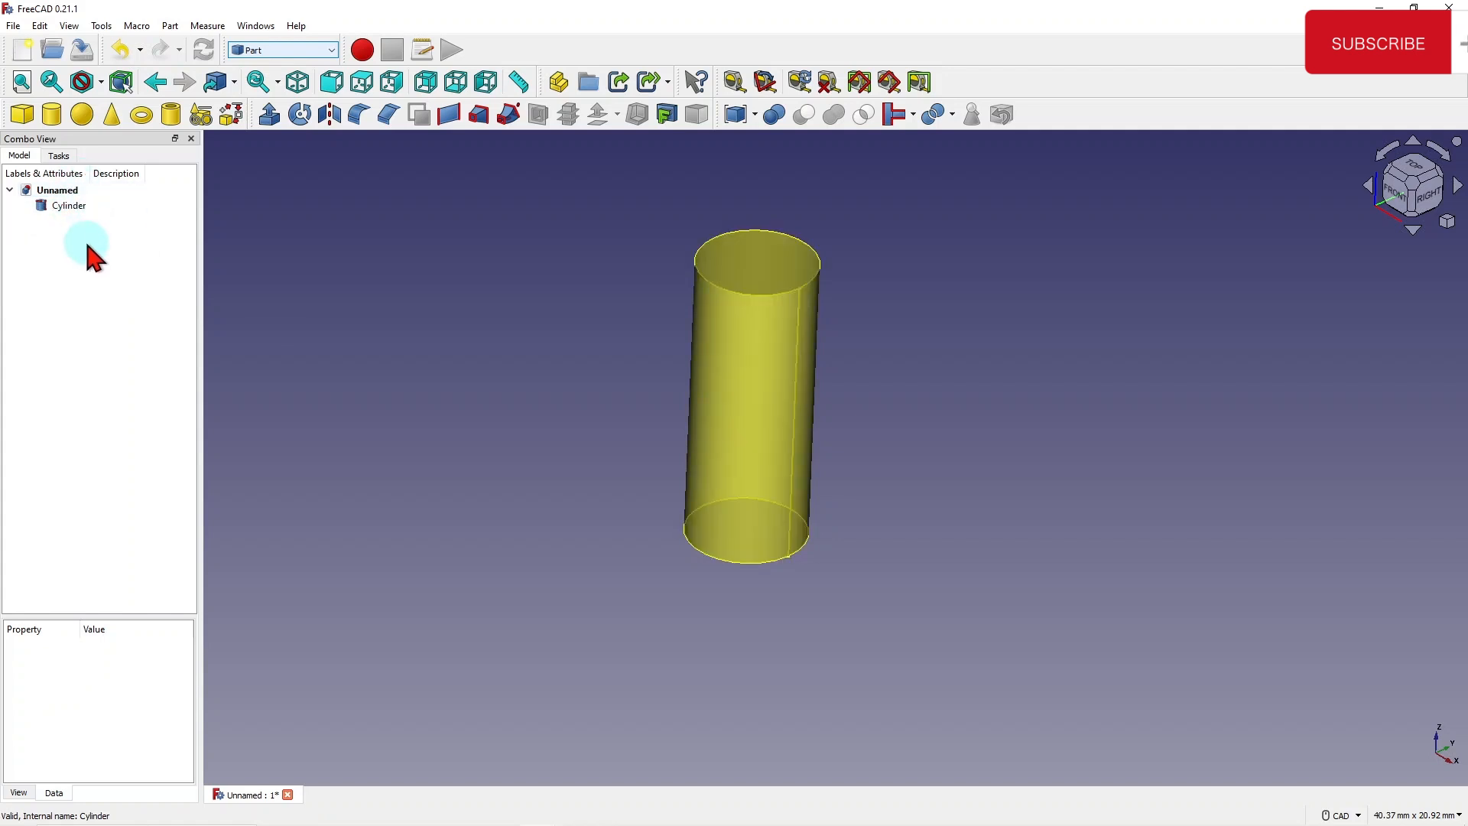
{"action": "mouse_move", "coordinate": [777, 338]}
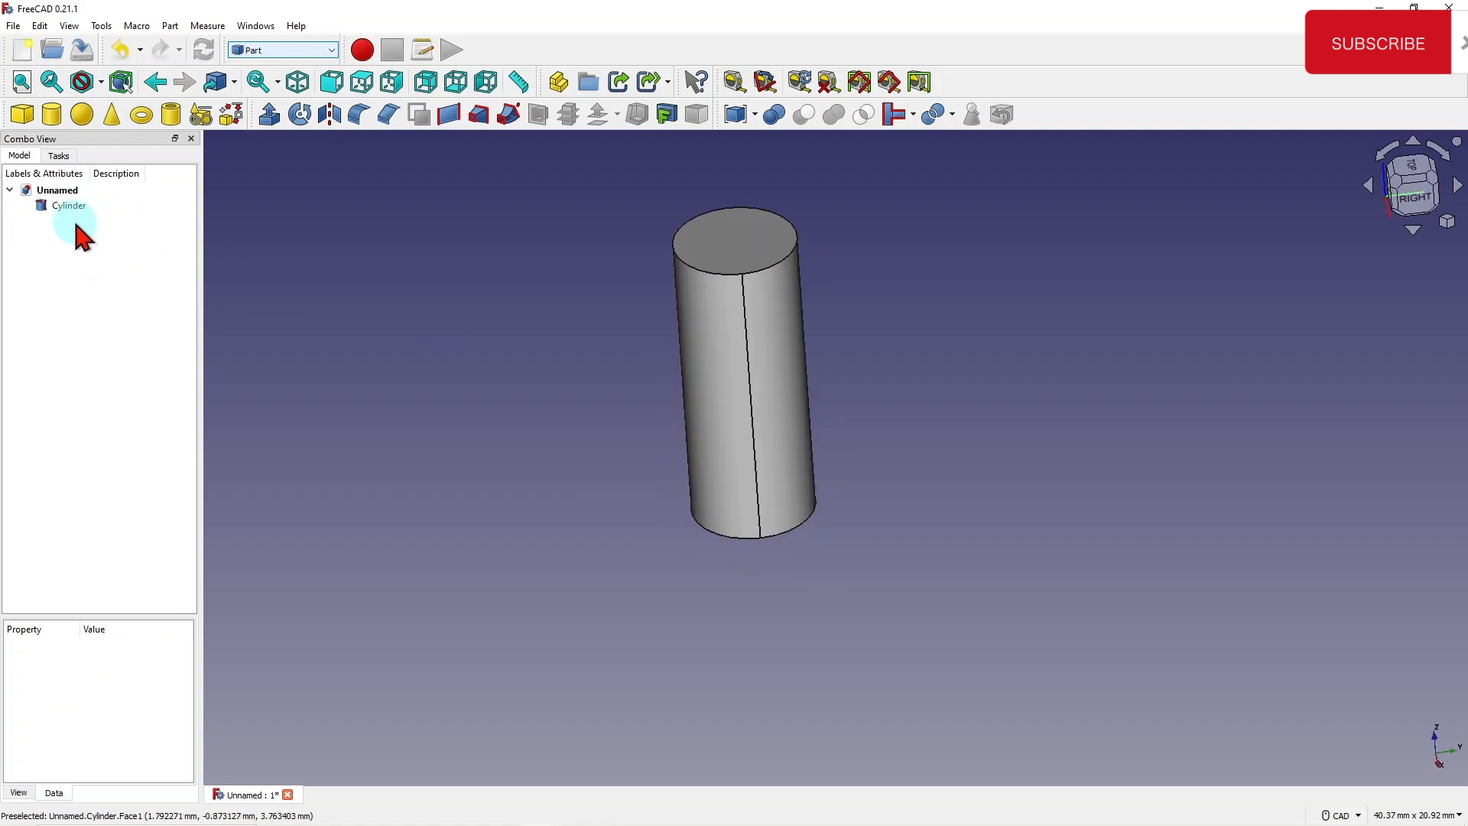
{"action": "left_click", "coordinate": [68, 205]}
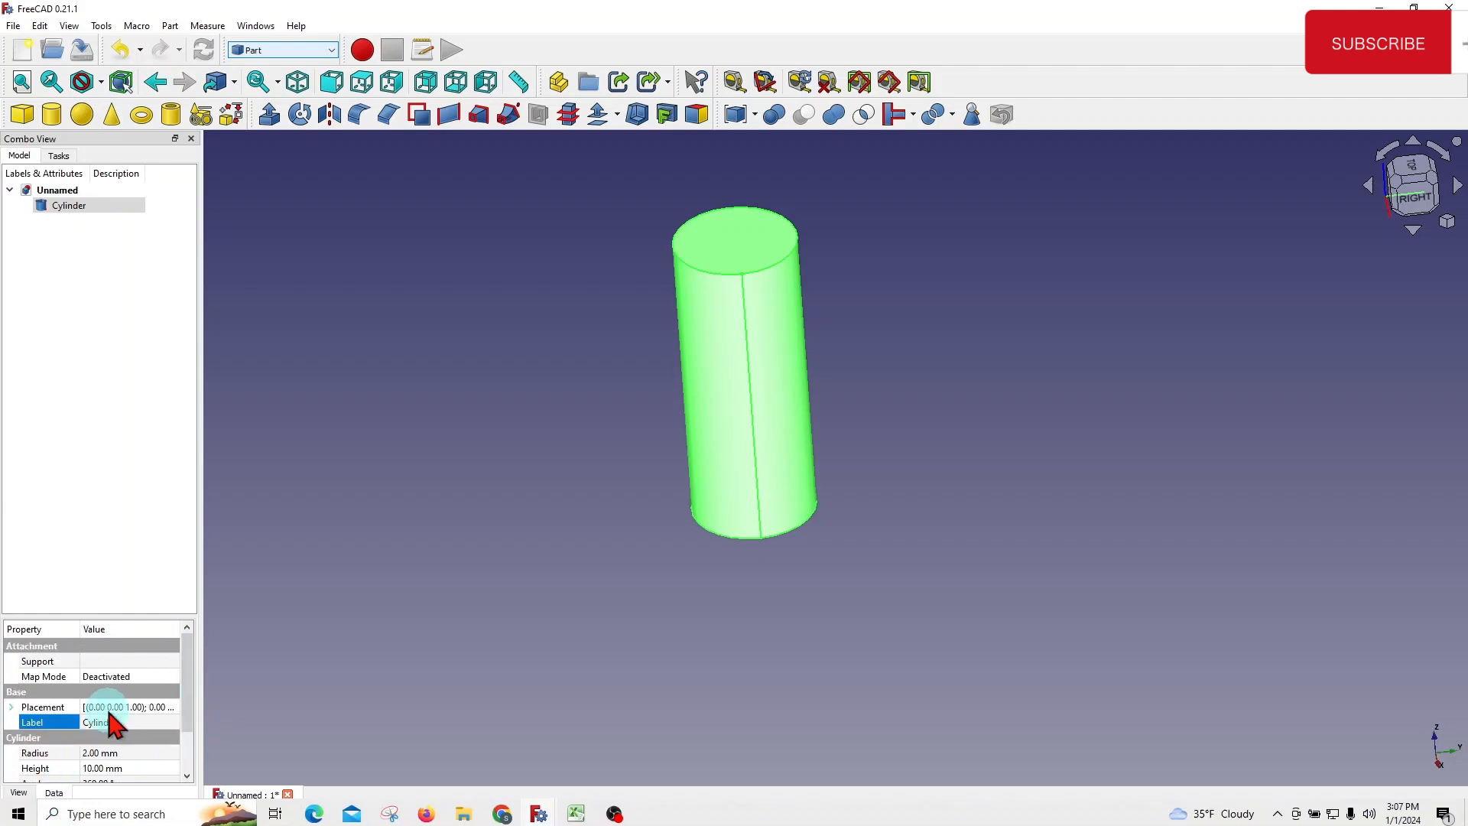
{"action": "left_click", "coordinate": [12, 707]}
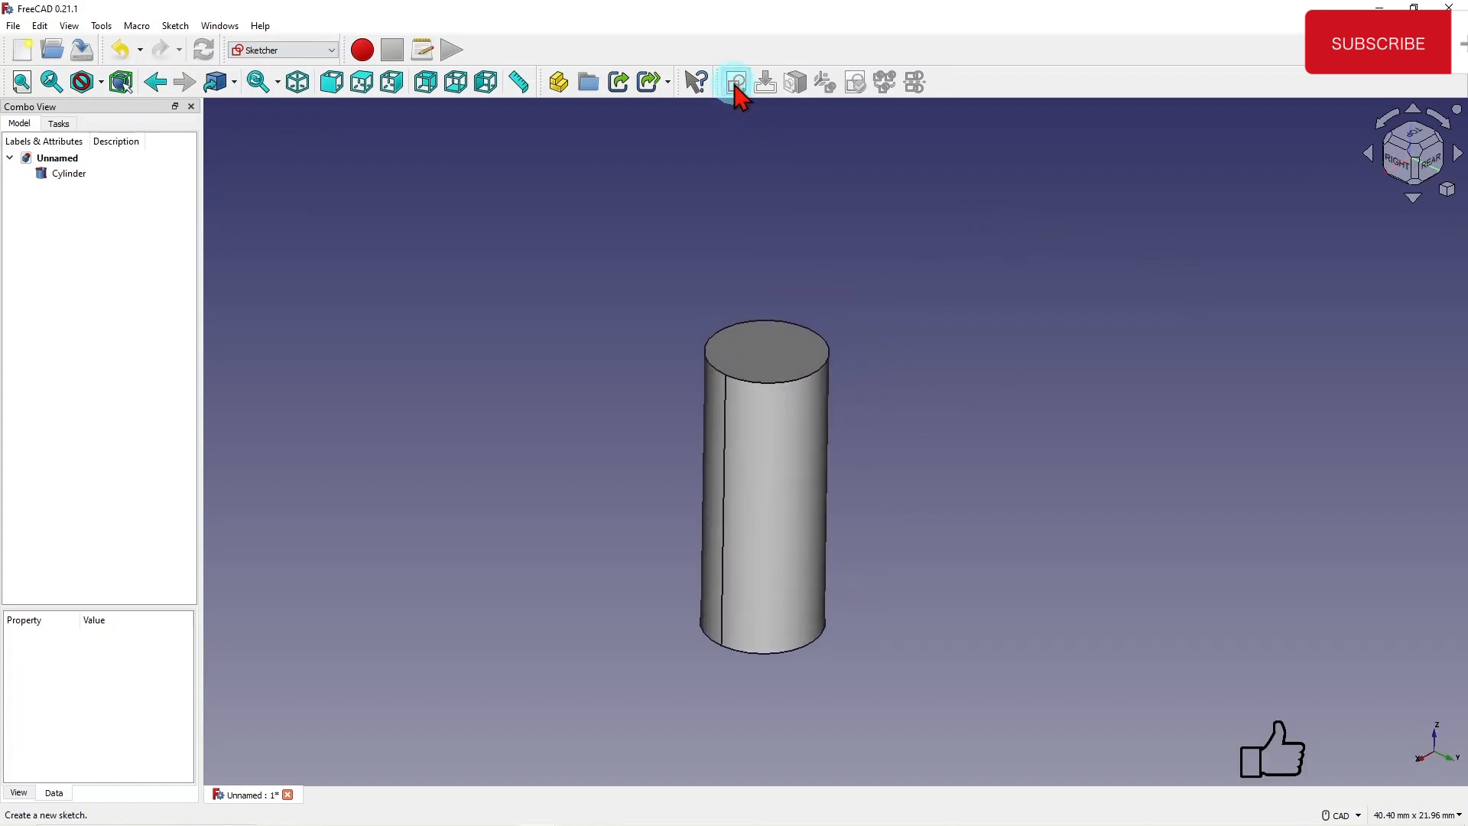
Create a new sketch attached to the Cylinder's top face in Plane face mode.
{"action": "left_click", "coordinate": [736, 82]}
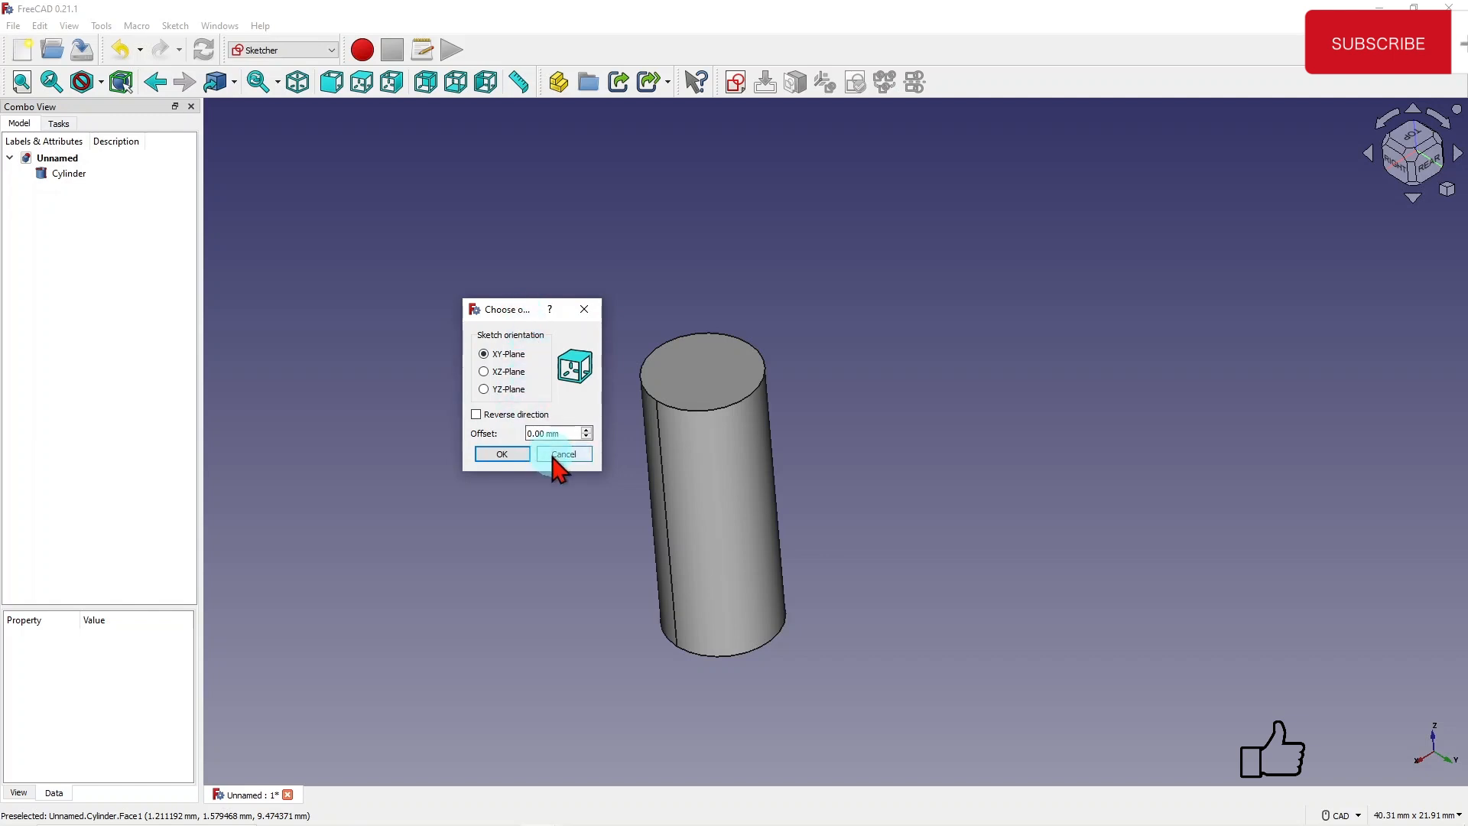
{"action": "left_click", "coordinate": [562, 454]}
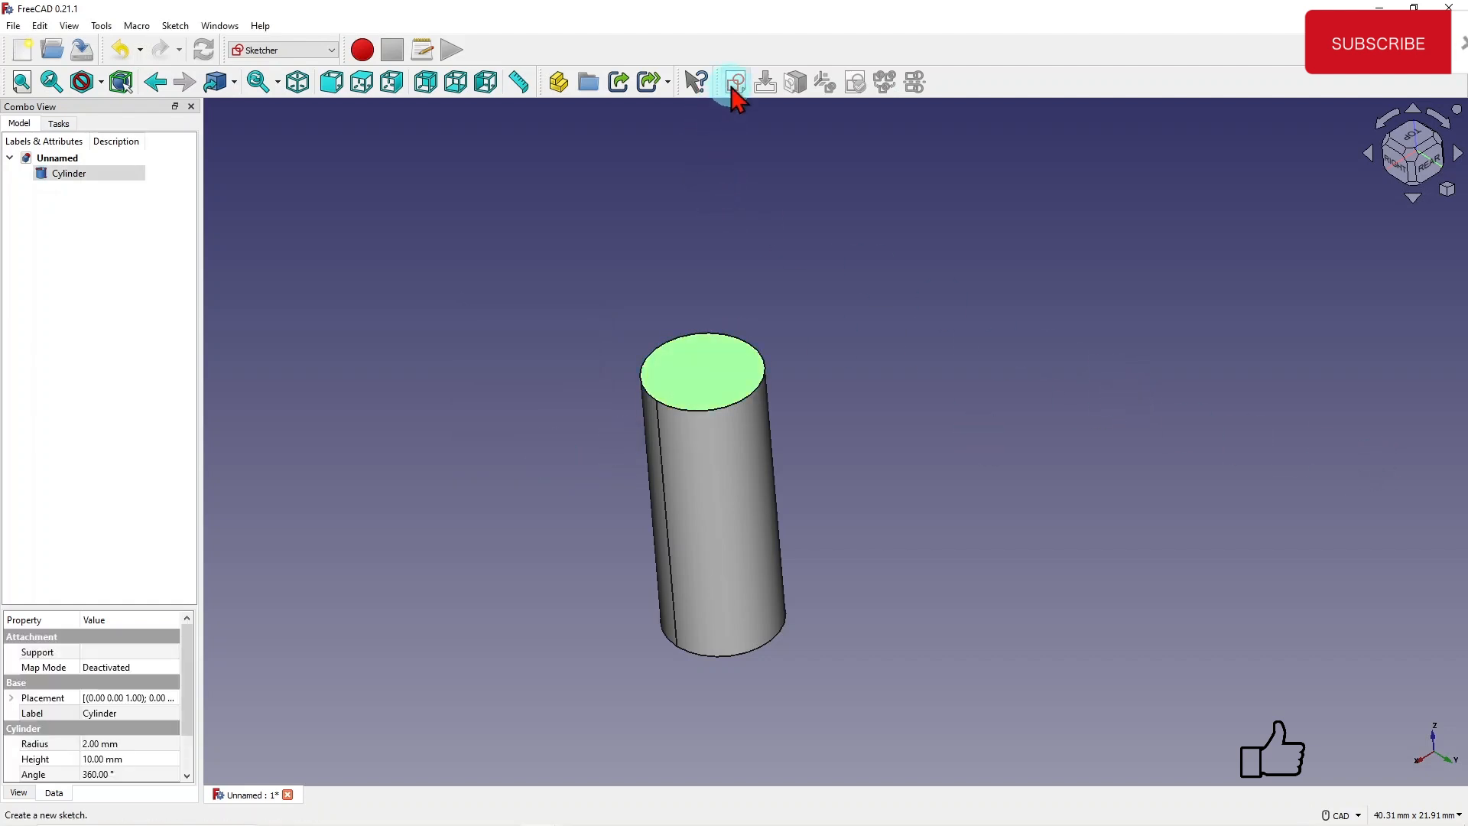
{"action": "left_click", "coordinate": [734, 82]}
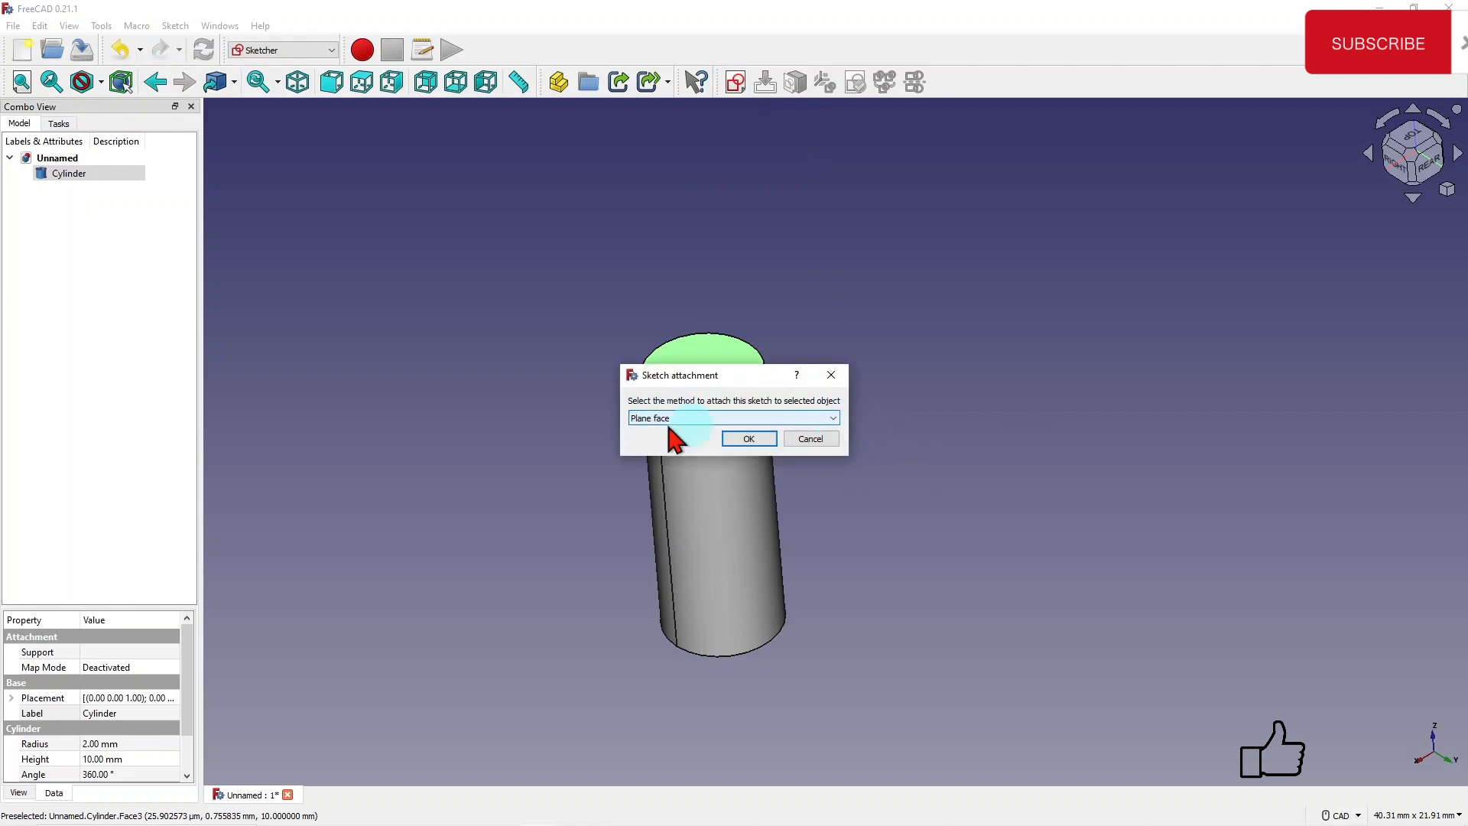
{"action": "left_click", "coordinate": [747, 438]}
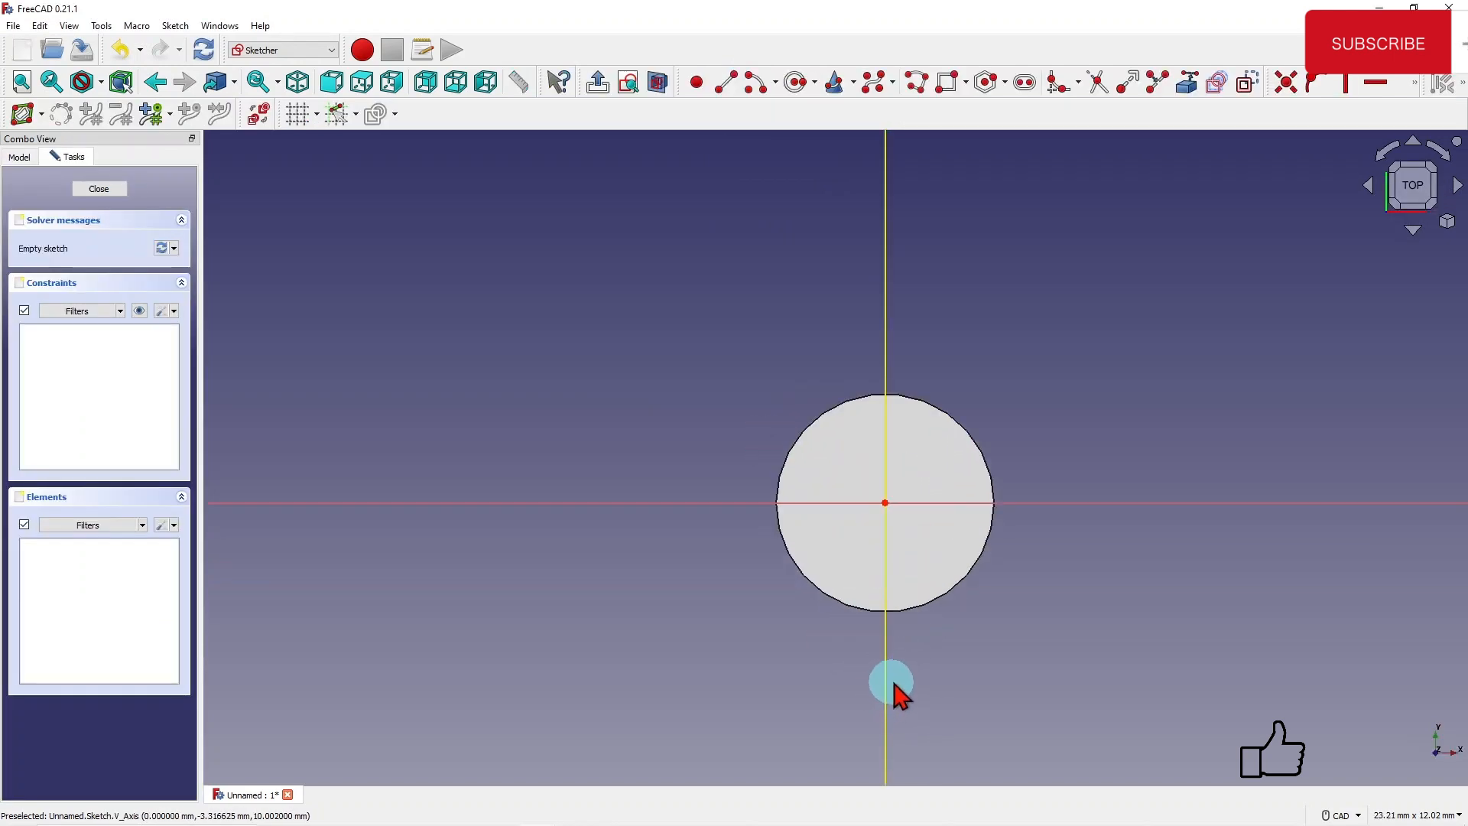
{"action": "mouse_move", "coordinate": [960, 594]}
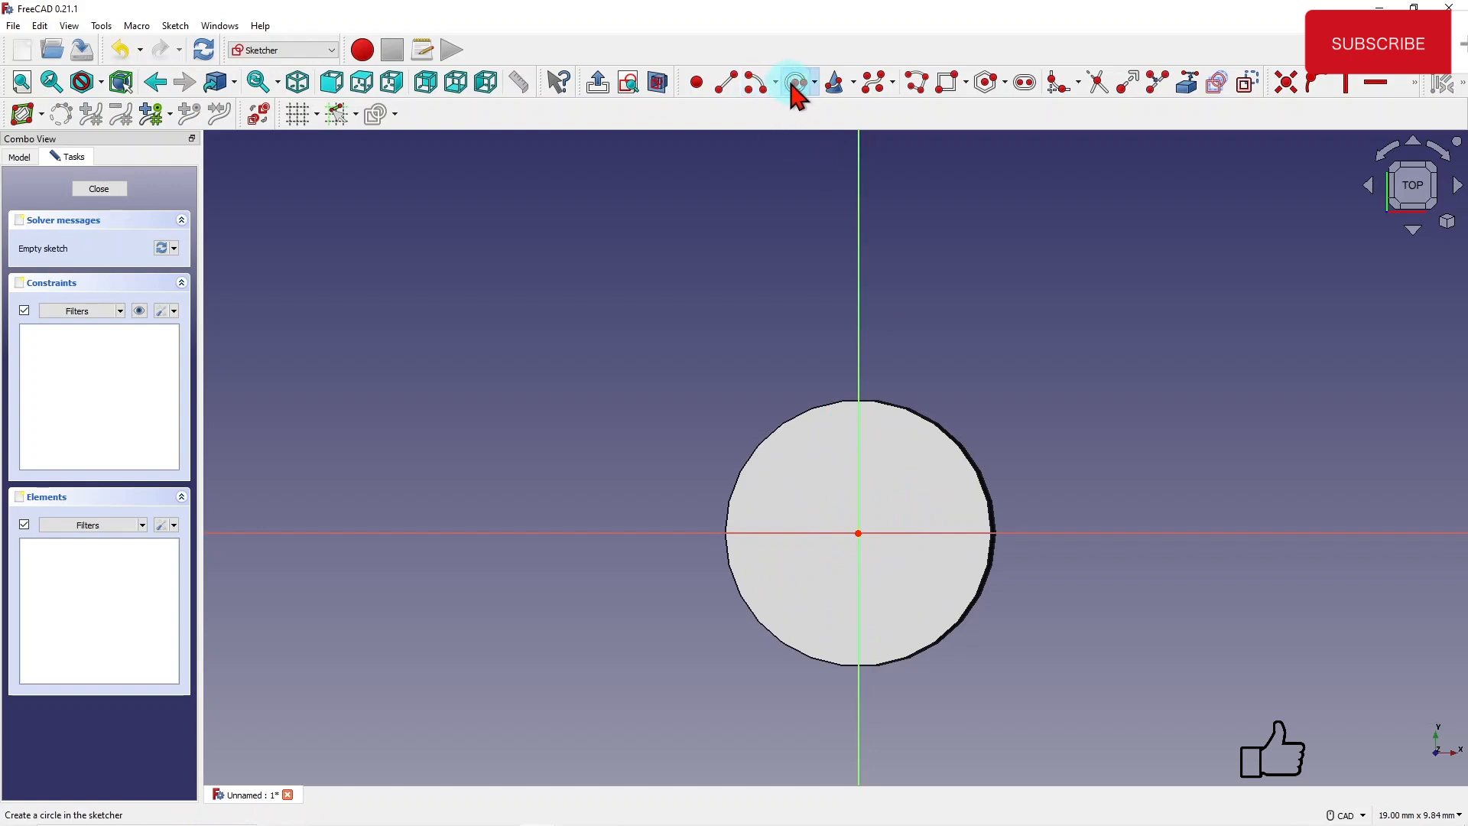
Draw a circle centred on the origin, then close the top-face sketch.
{"action": "left_click", "coordinate": [795, 83]}
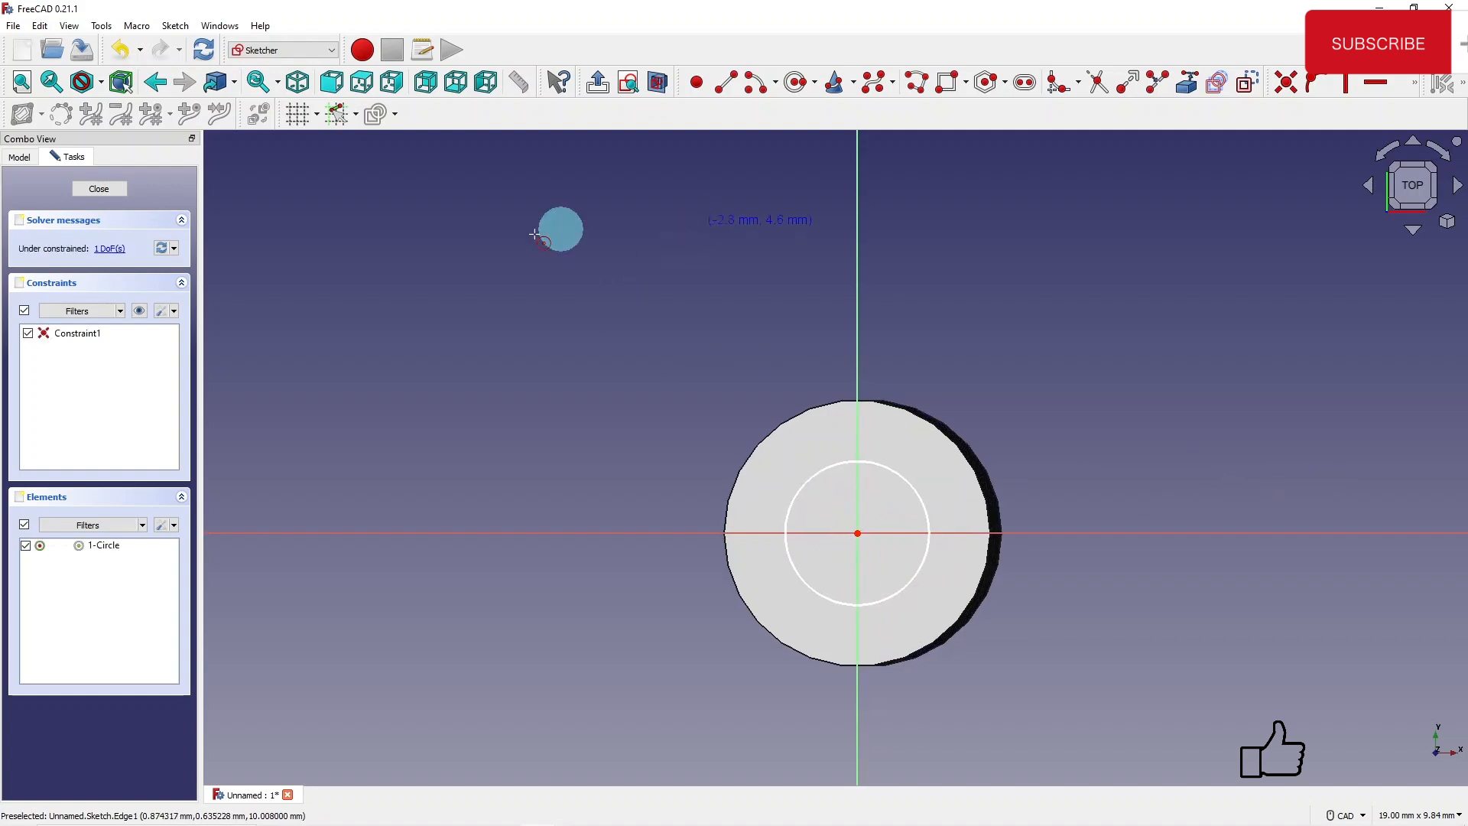
{"action": "mouse_move", "coordinate": [973, 501]}
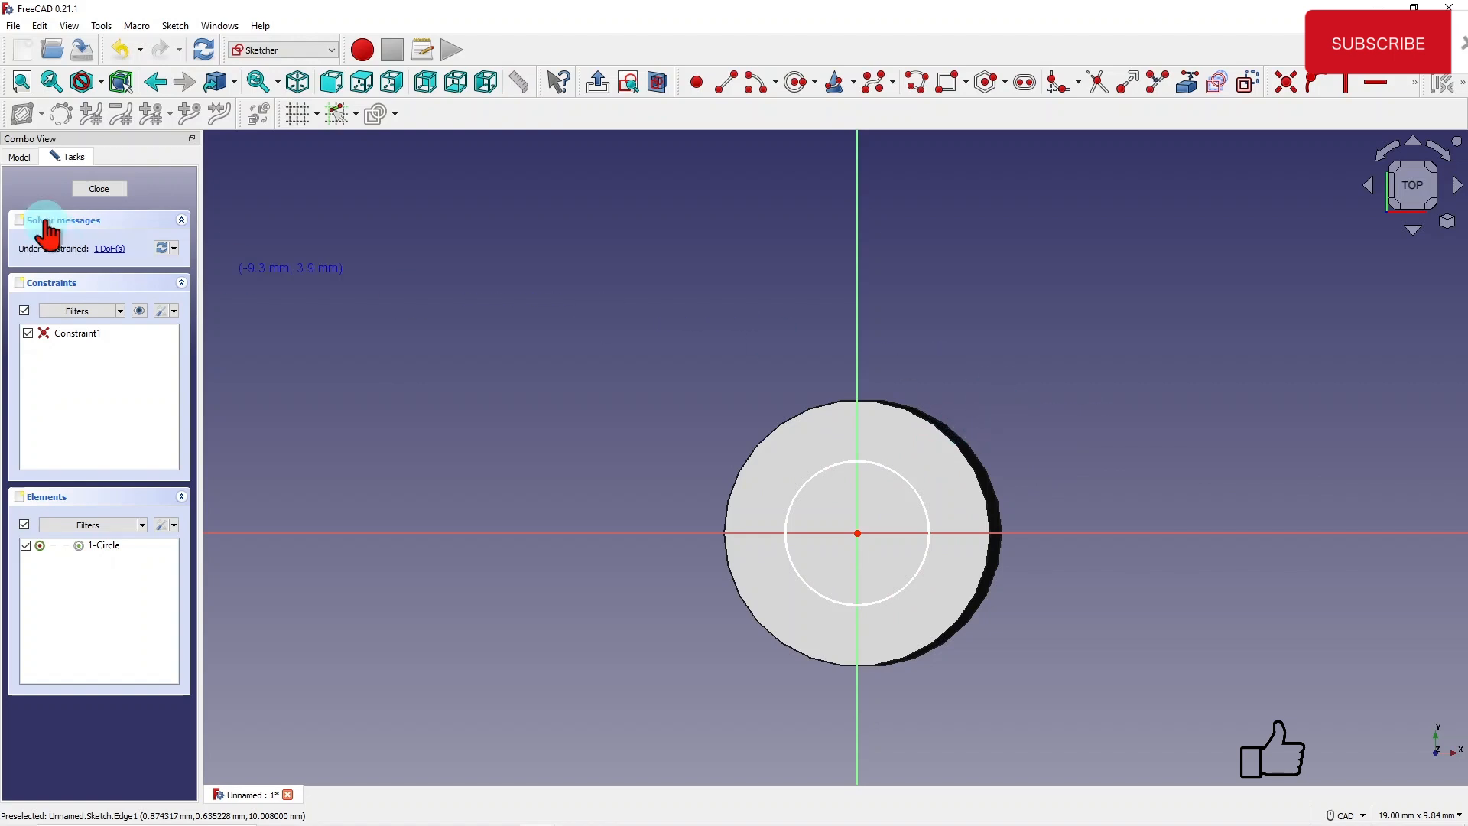
{"action": "left_click", "coordinate": [99, 188]}
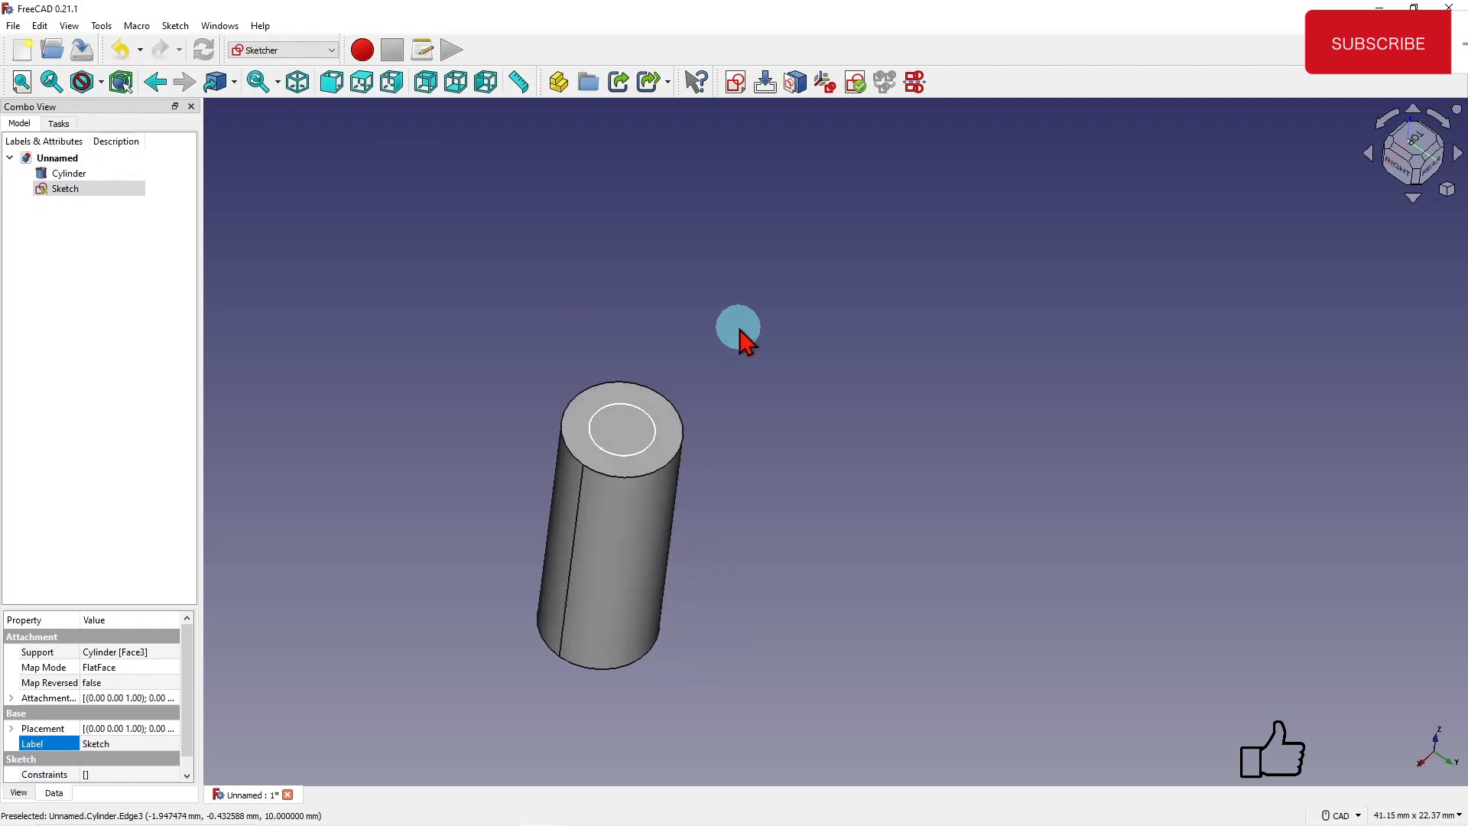
Switch to Part and open Extrude for the top-face Sketch, 10 mm along normal.
{"action": "left_click", "coordinate": [281, 50]}
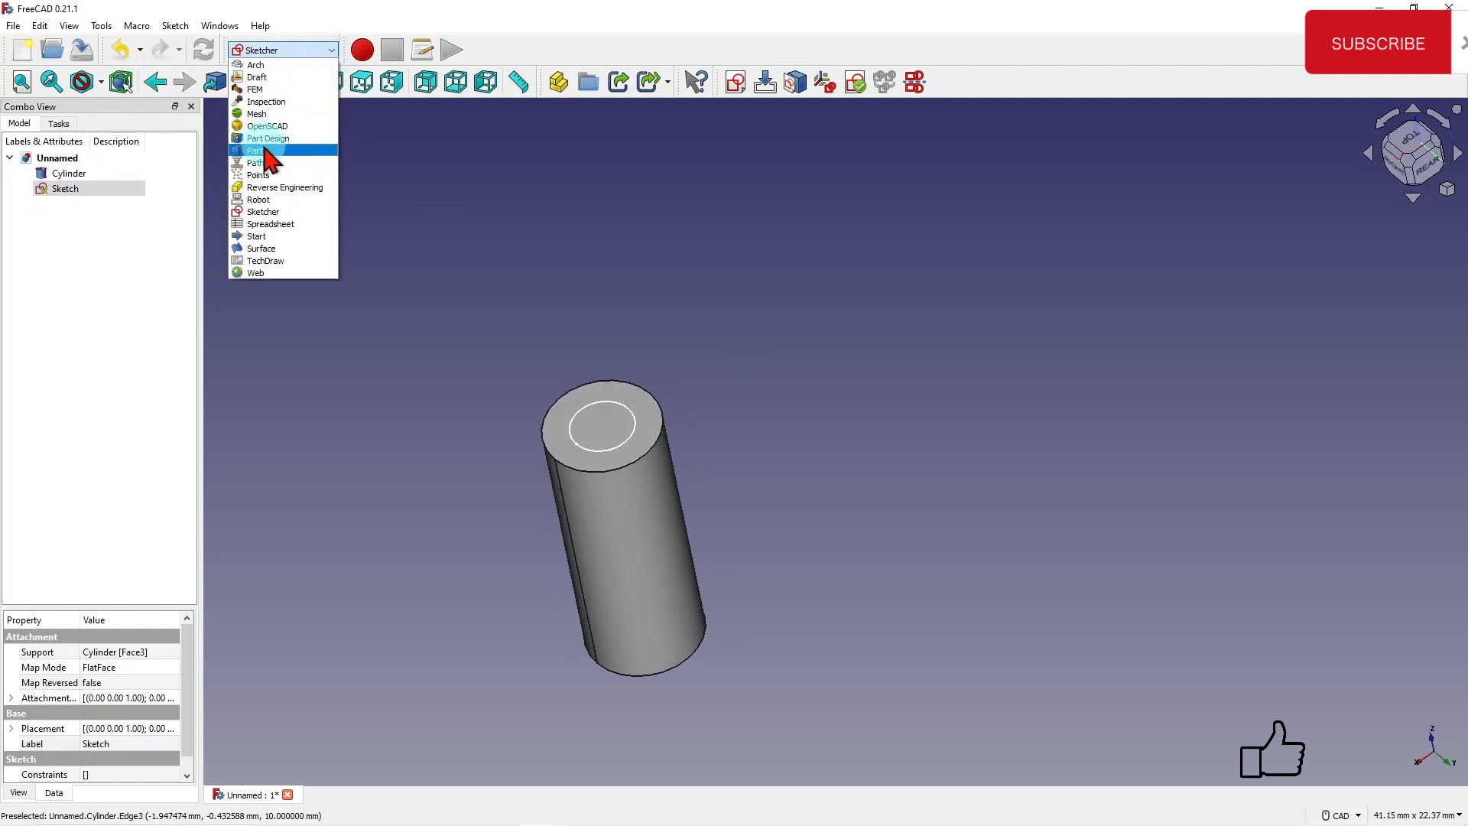
{"action": "left_click", "coordinate": [256, 149]}
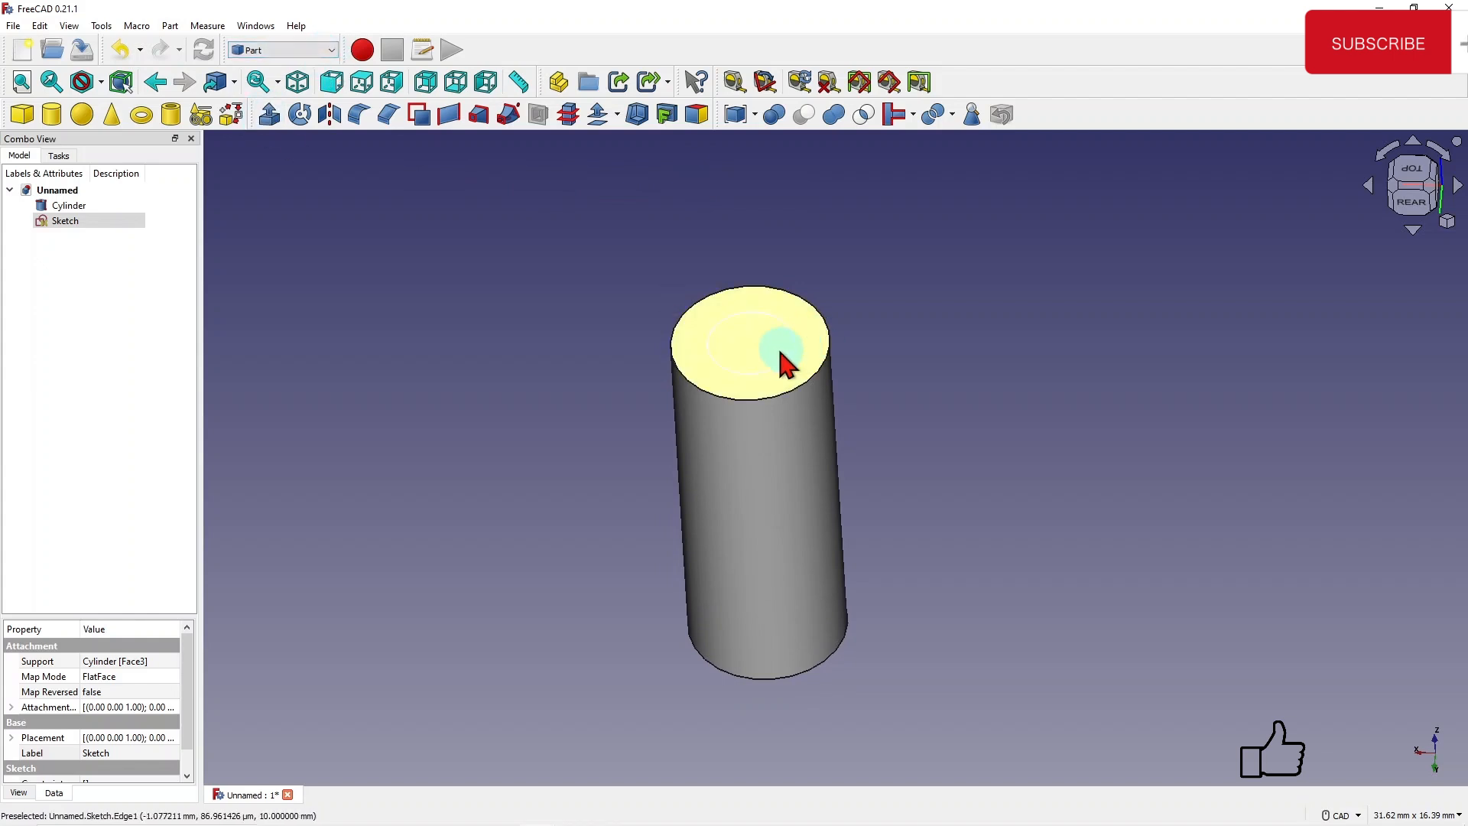
{"action": "mouse_move", "coordinate": [734, 339]}
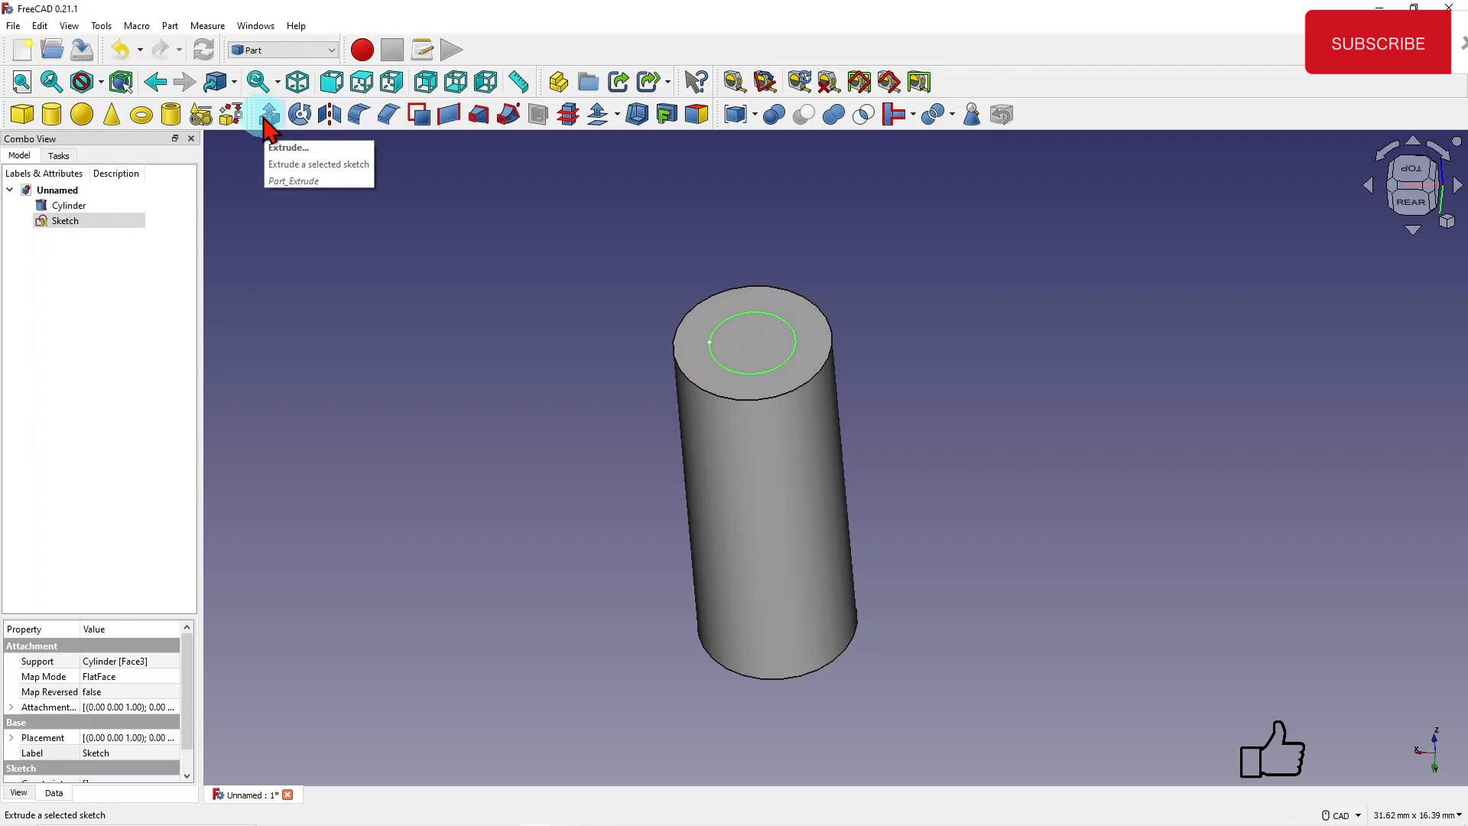
{"action": "left_click", "coordinate": [267, 113]}
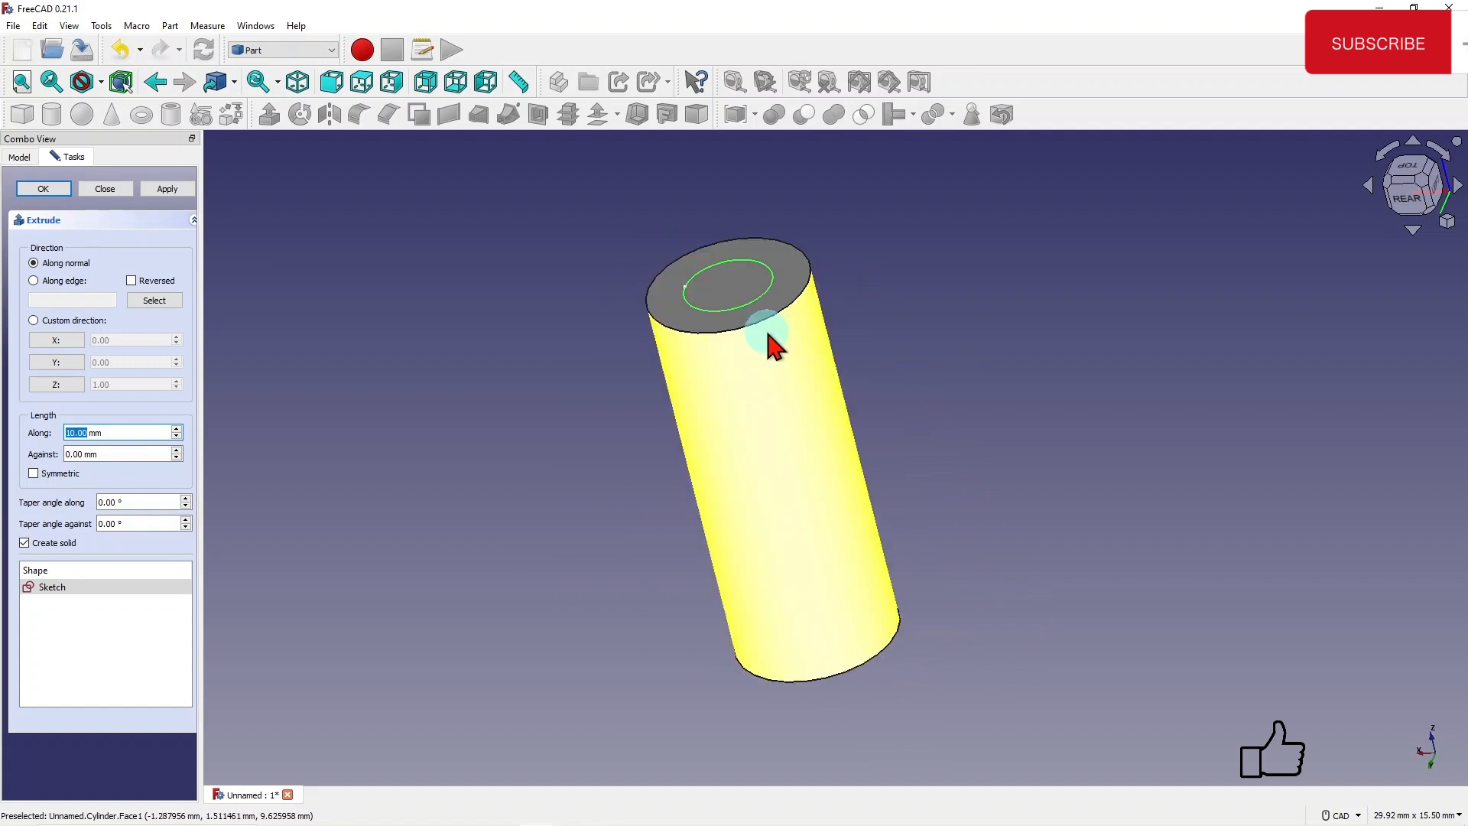
Extrude the top-face circle 30 mm in the reversed direction, down through the Cylinder.
{"action": "type", "text": "v3v3mm"}
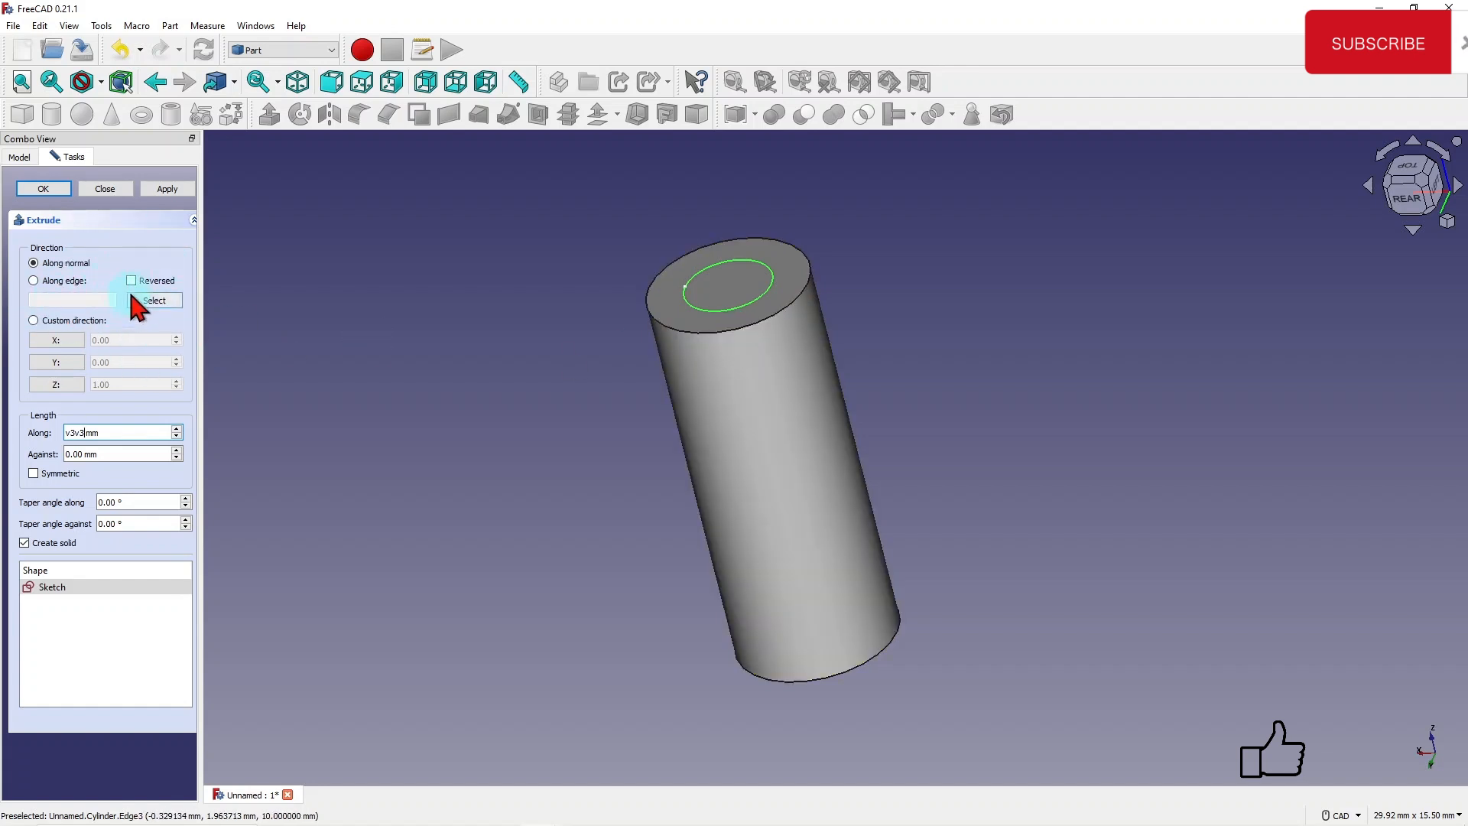
{"action": "left_click", "coordinate": [131, 280]}
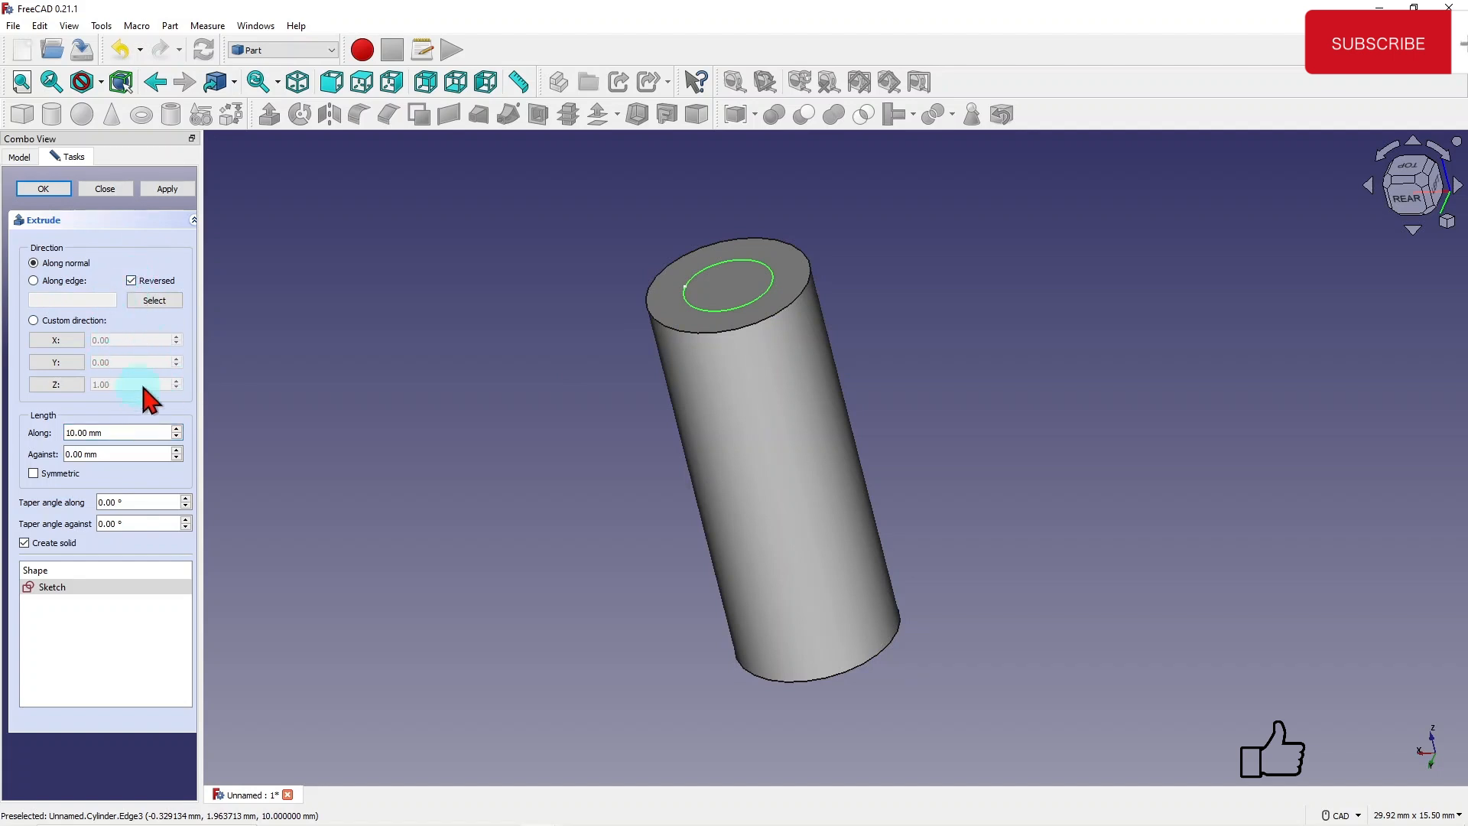
{"action": "left_click", "coordinate": [176, 428]}
{"action": "type", "text": "30"}
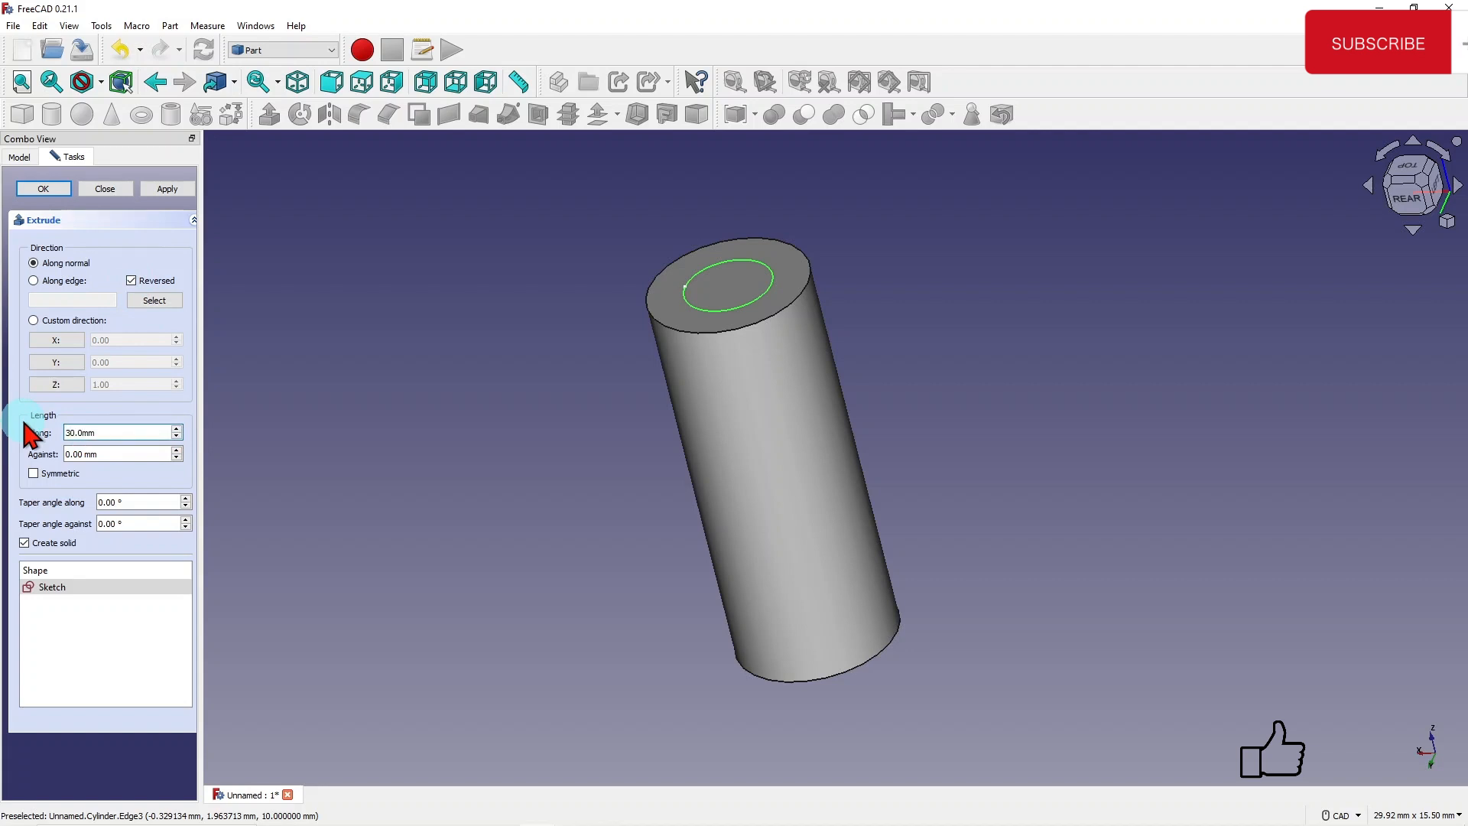
{"action": "left_click", "coordinate": [42, 188]}
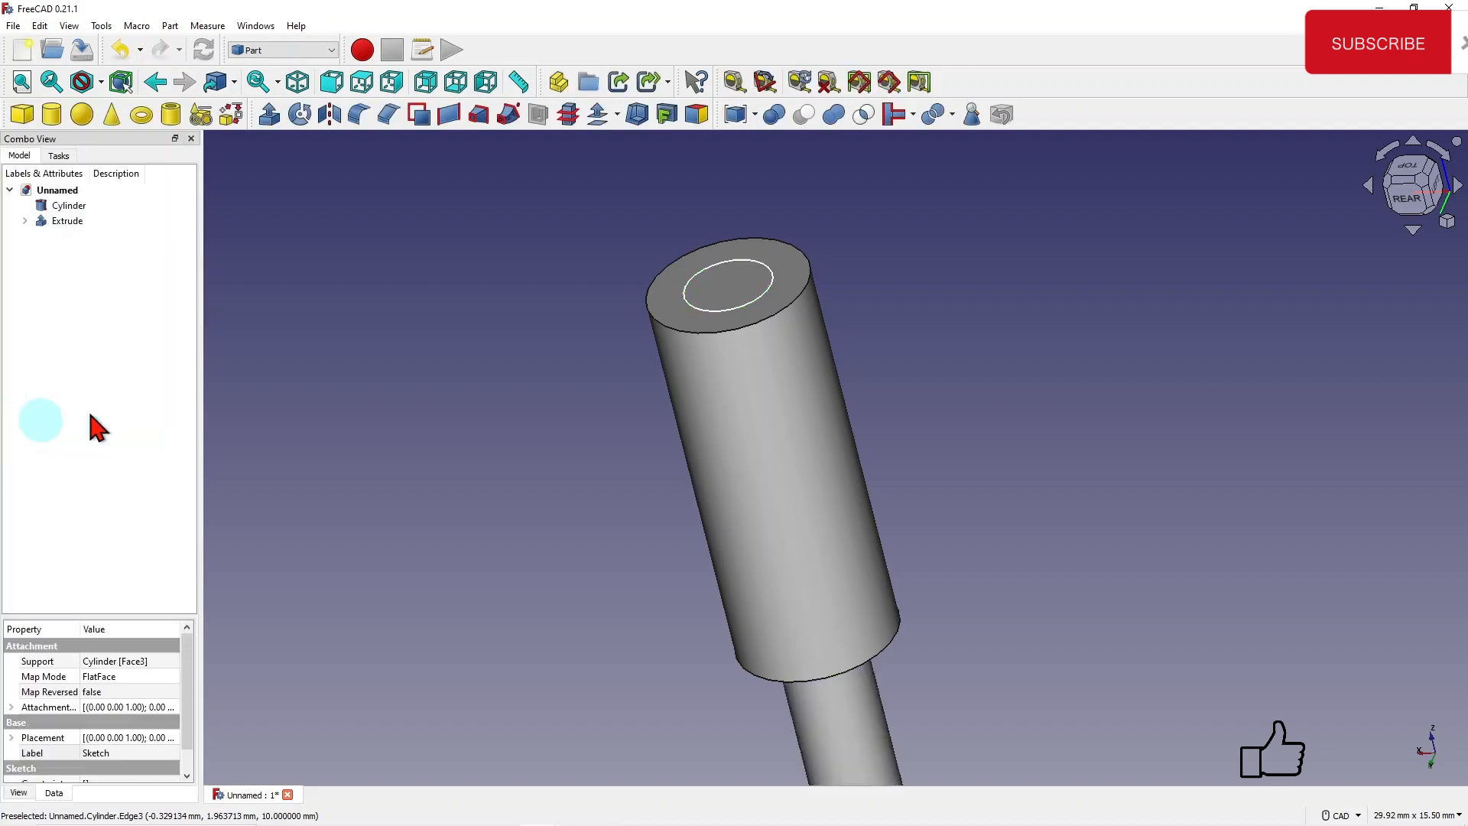
Zoom out to see the whole Cylinder and the 30 mm Extrude rod below it.
{"action": "scroll", "scroll_direction": "down", "scroll_amount": 3}
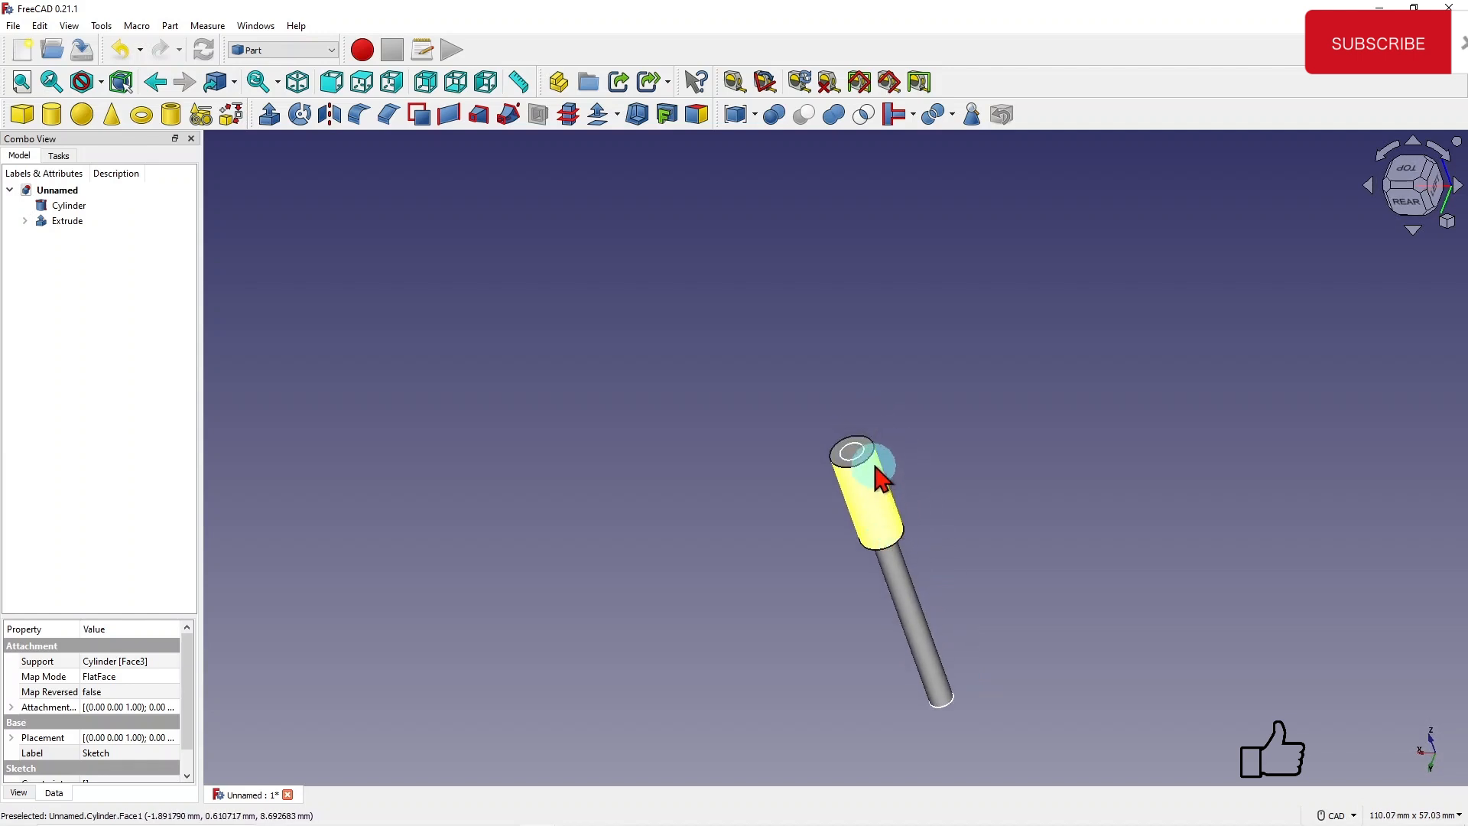
{"action": "mouse_move", "coordinate": [908, 547]}
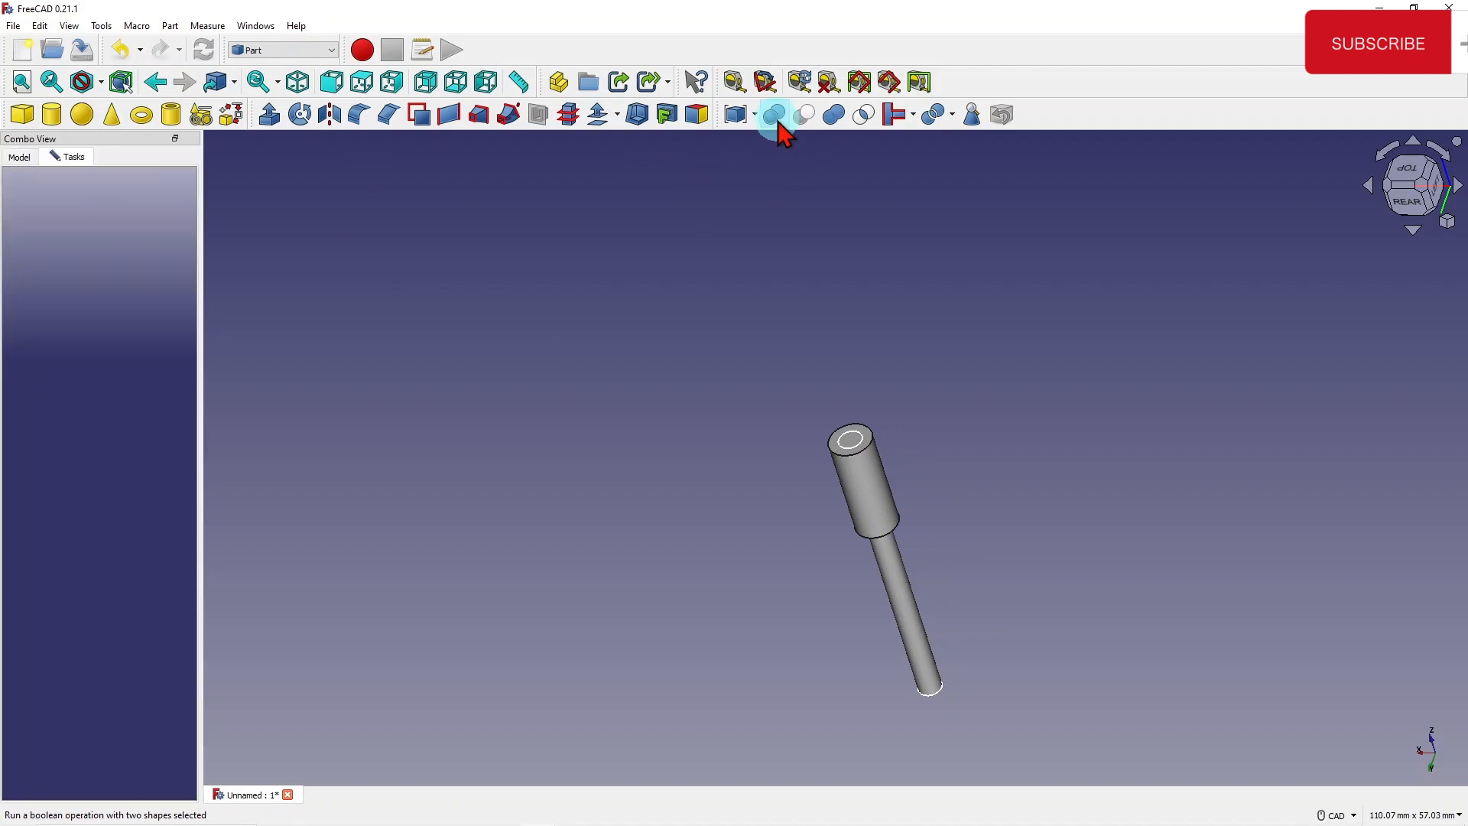
Apply a Boolean Difference with Cylinder as first shape and Extrude as second.
{"action": "left_click", "coordinate": [774, 113]}
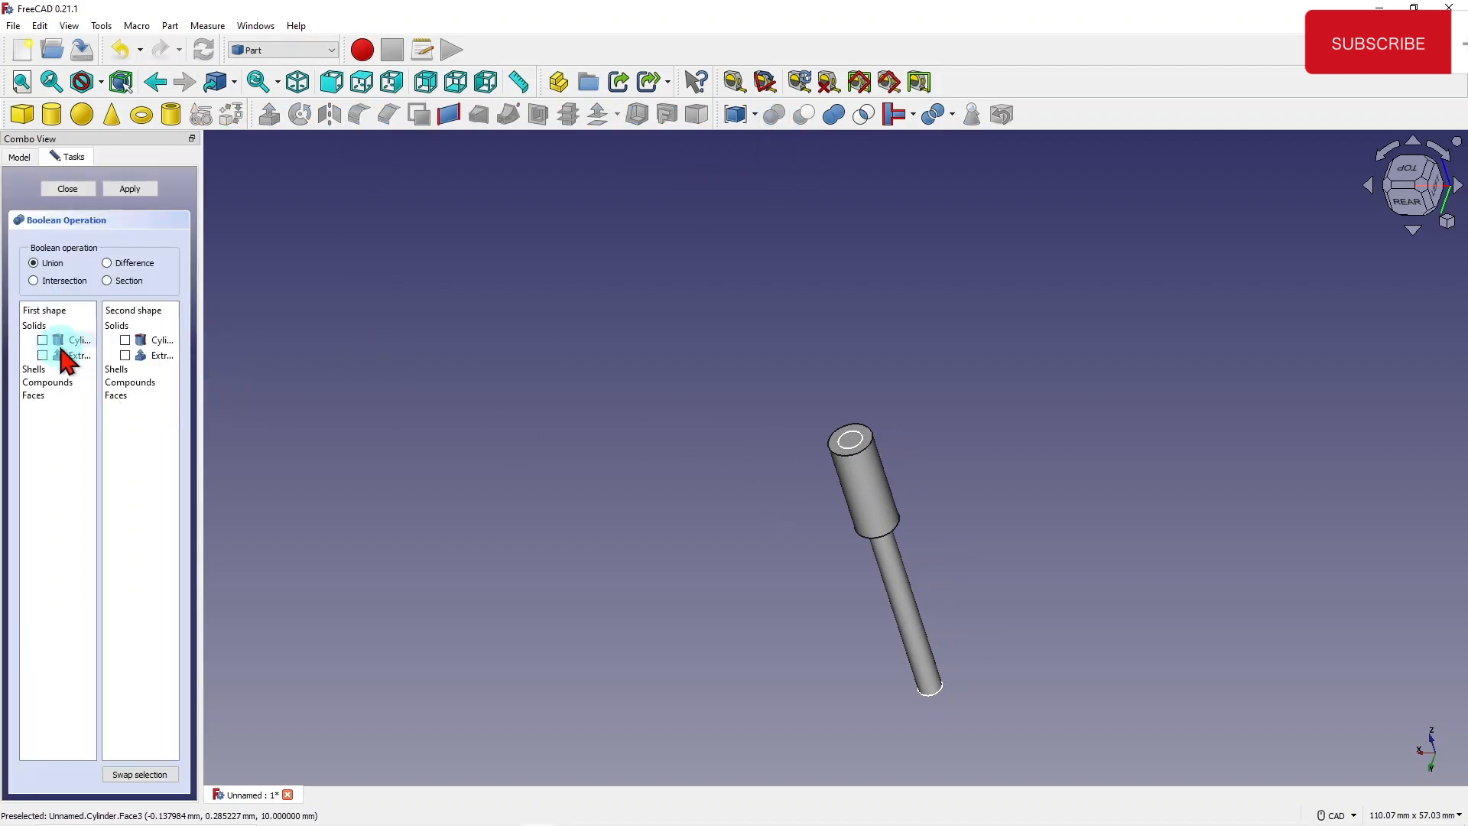
{"action": "left_click", "coordinate": [43, 339]}
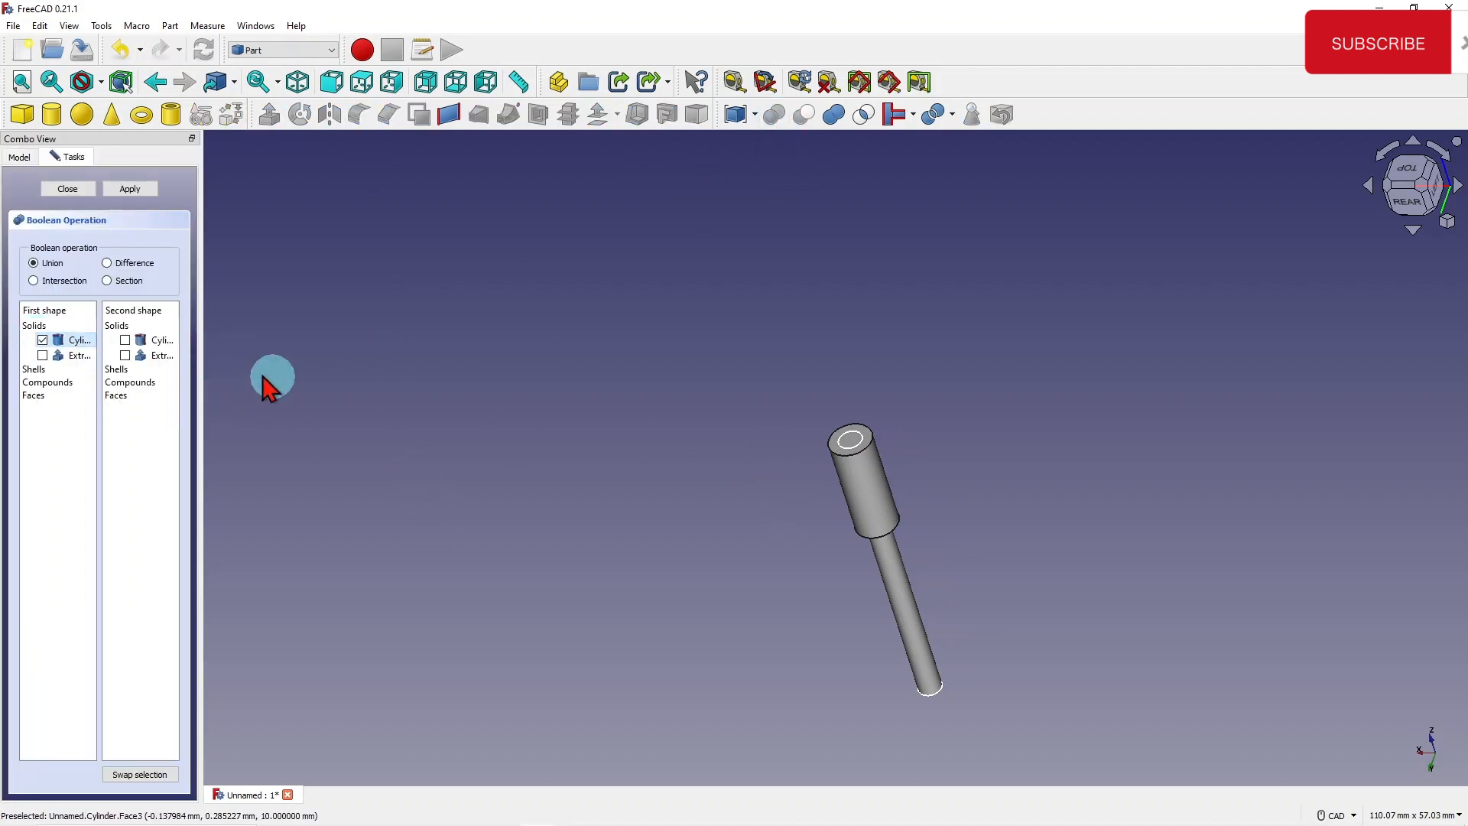
{"action": "left_click", "coordinate": [125, 354]}
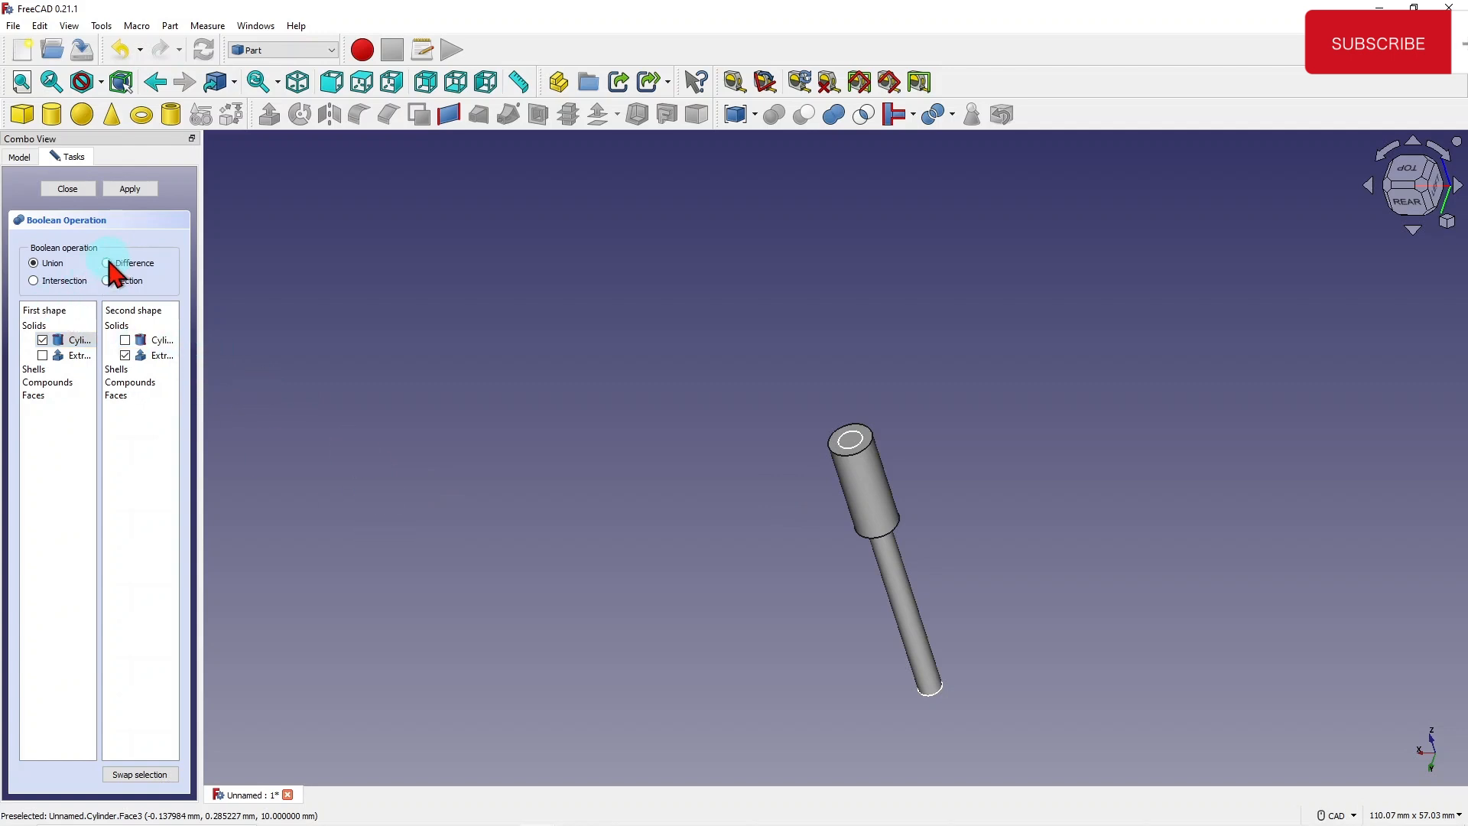
{"action": "left_click", "coordinate": [107, 262]}
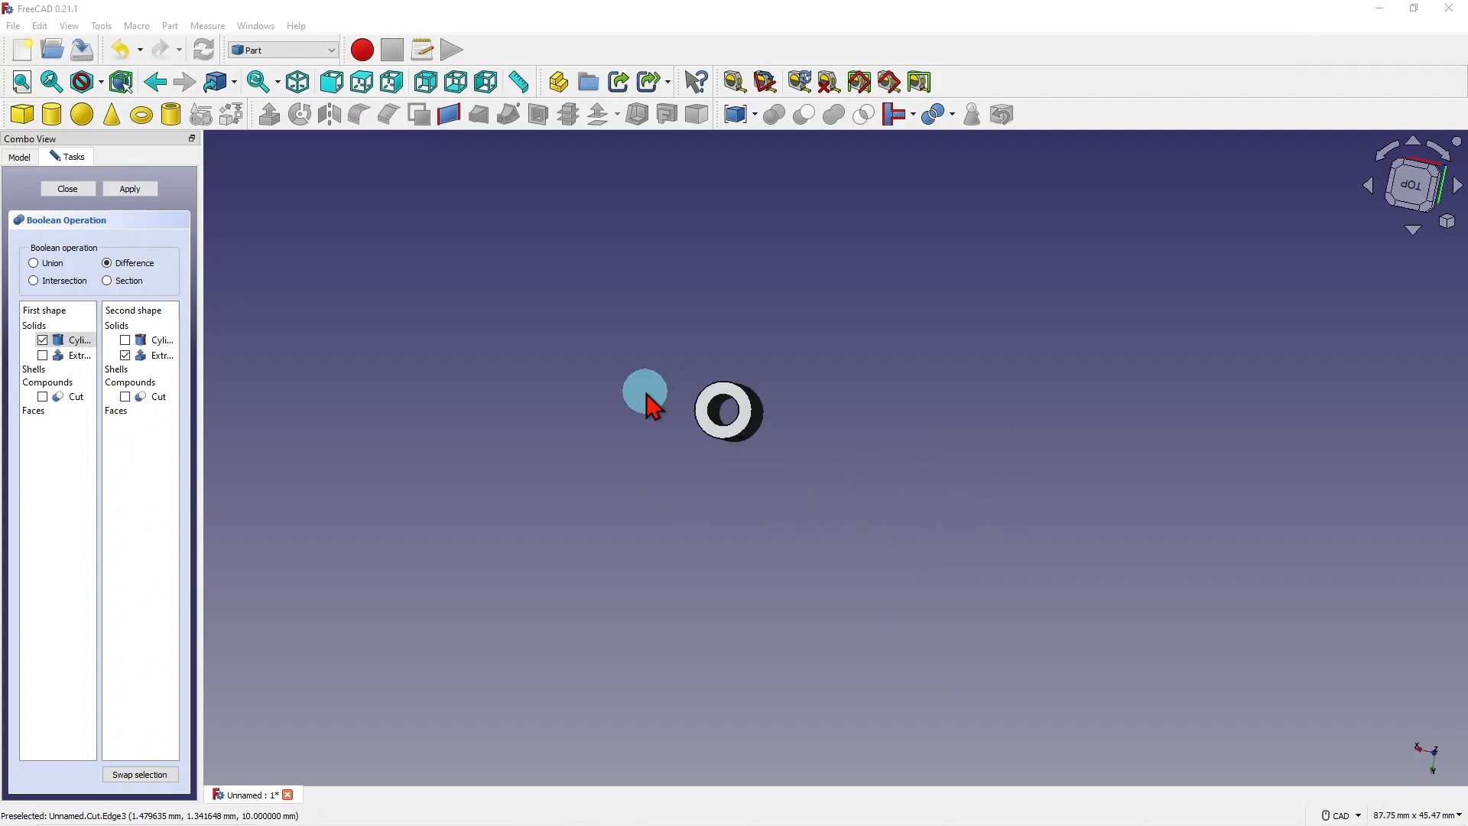
{"action": "left_click_drag", "start_coordinate": [644, 391], "coordinate": [701, 388]}
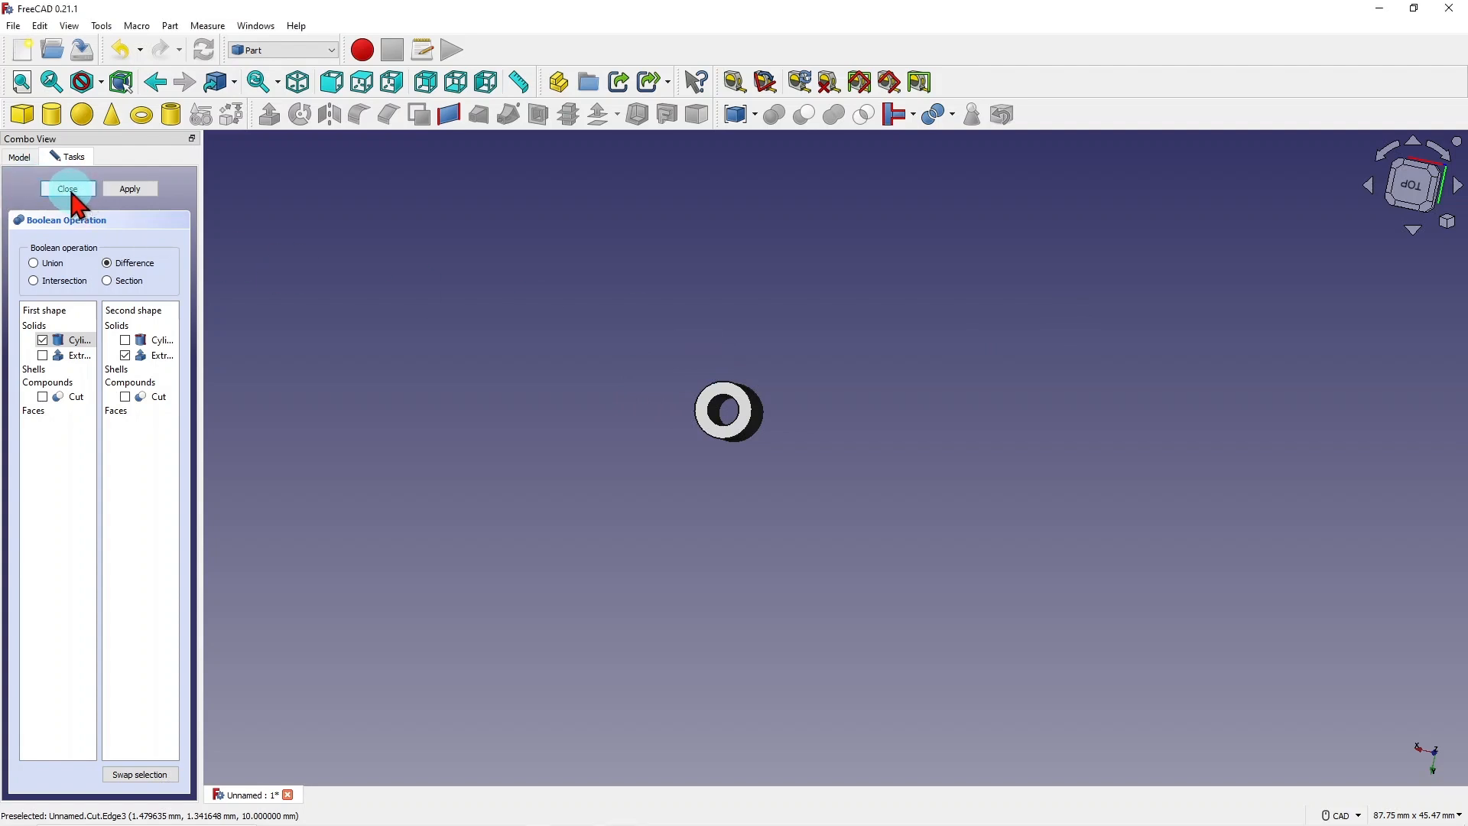
{"action": "left_click", "coordinate": [67, 188]}
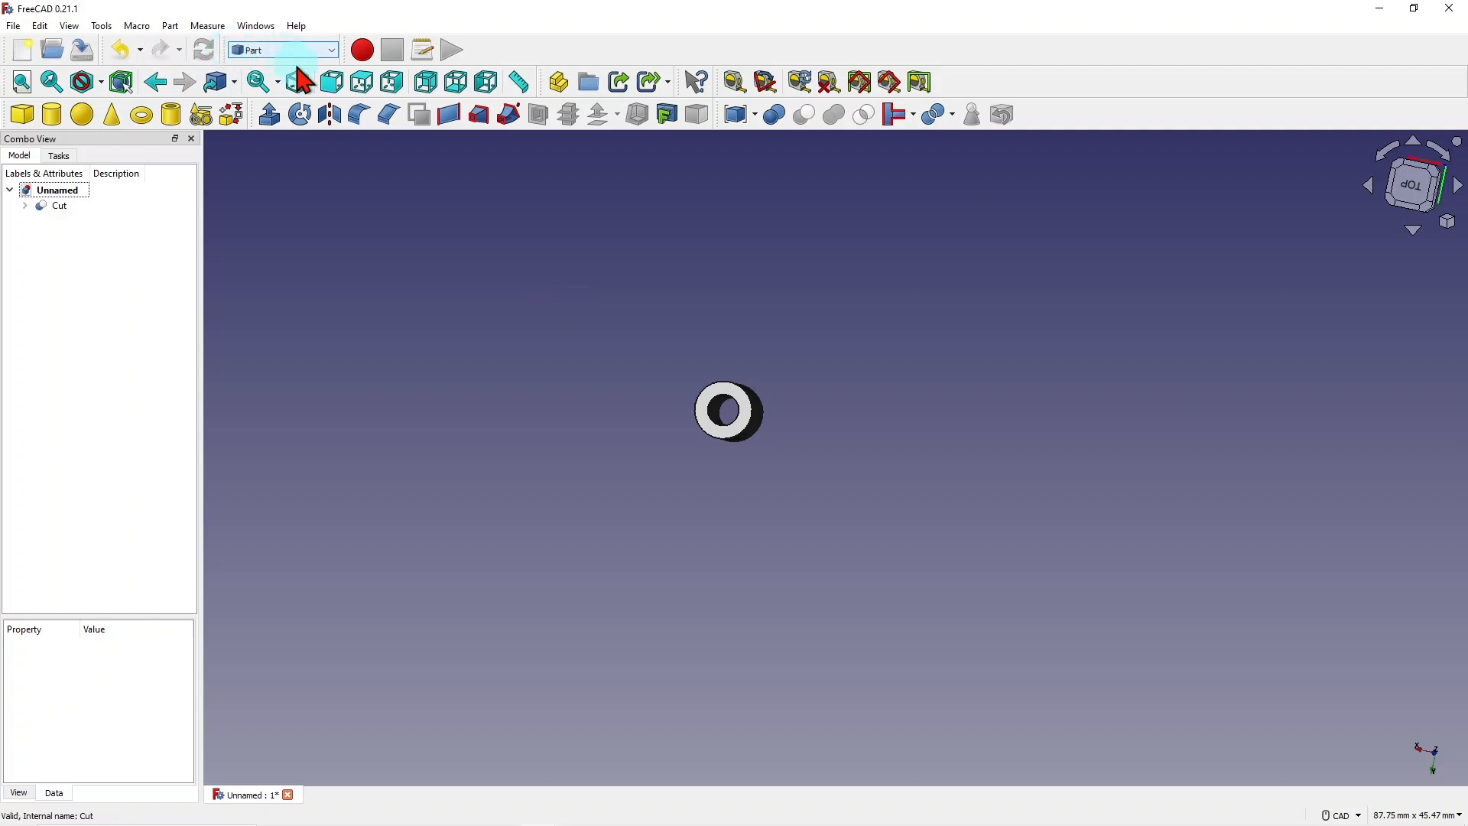
{"action": "mouse_move", "coordinate": [297, 82]}
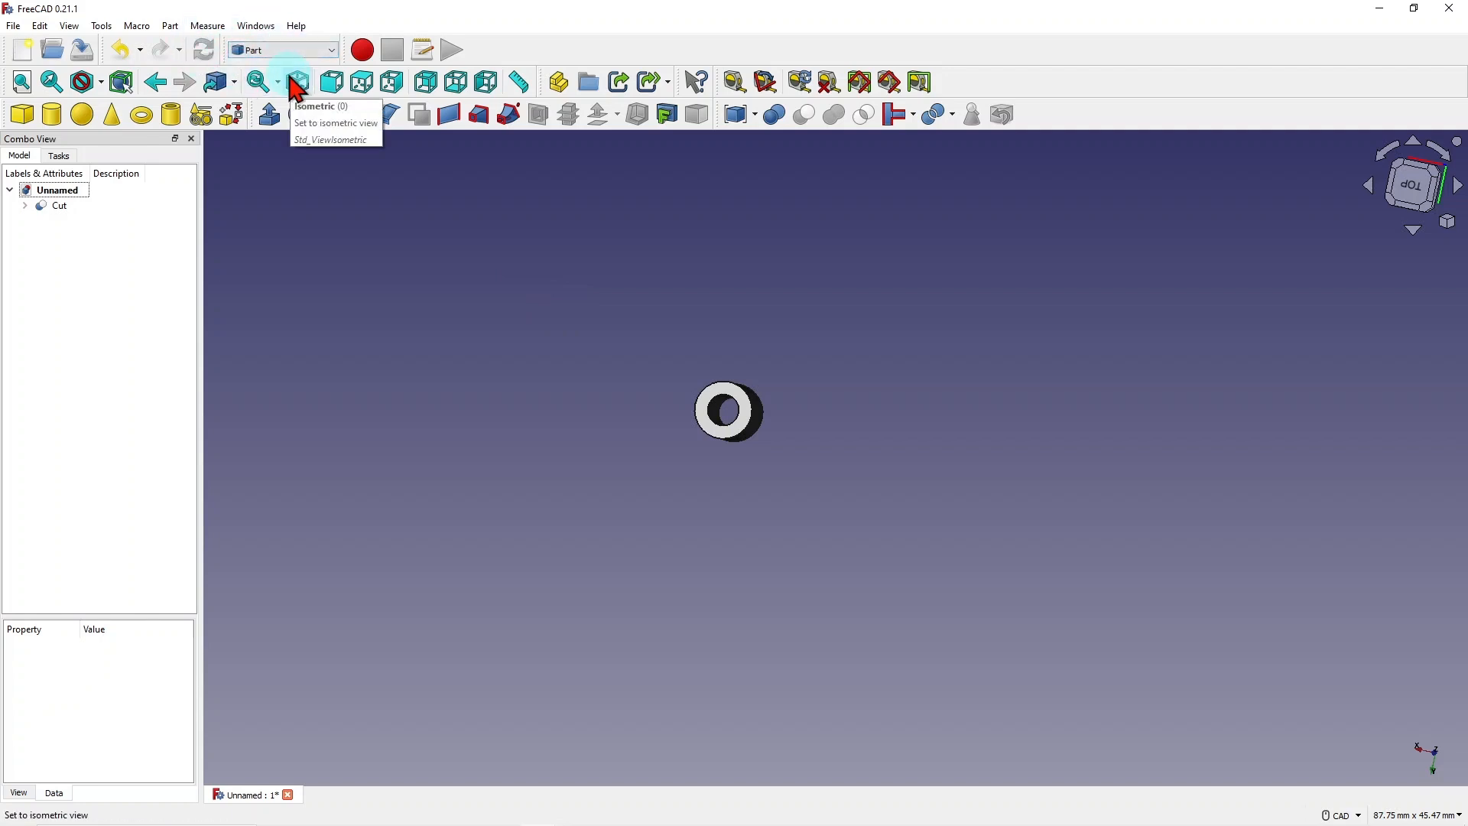